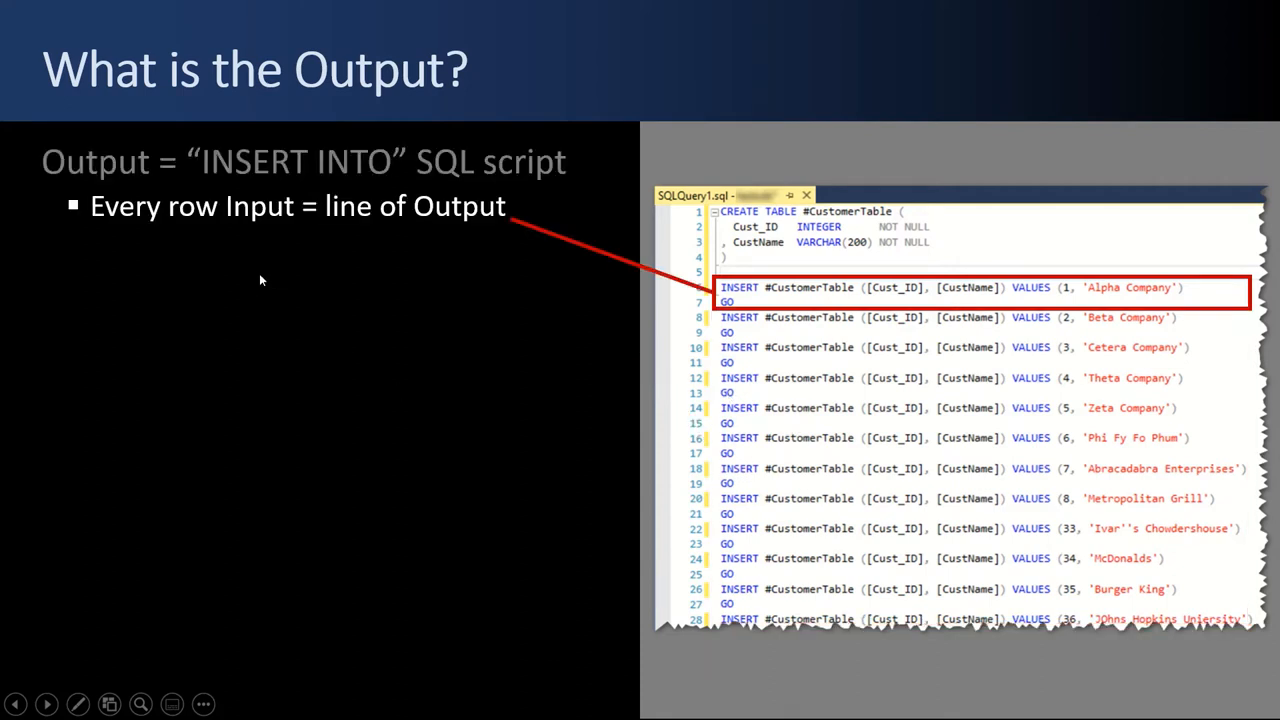
{"action": "mouse_move", "coordinate": [205, 269]}
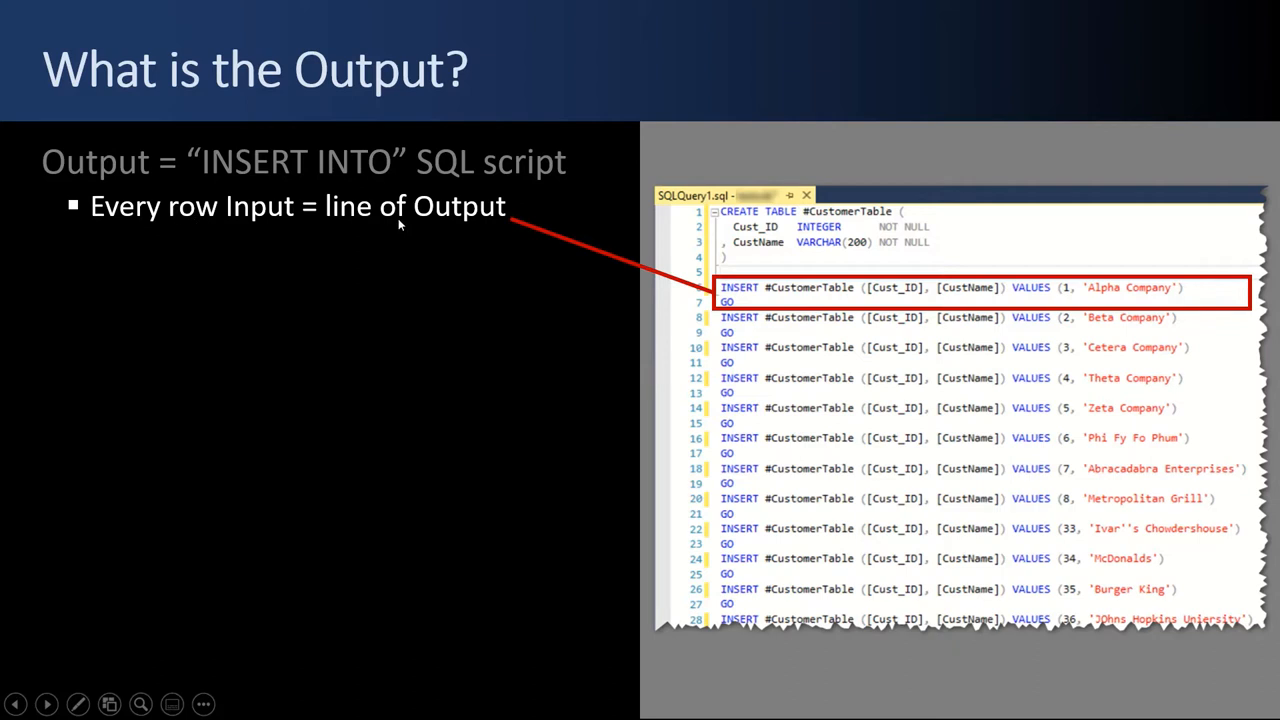
{"action": "mouse_move", "coordinate": [348, 234]}
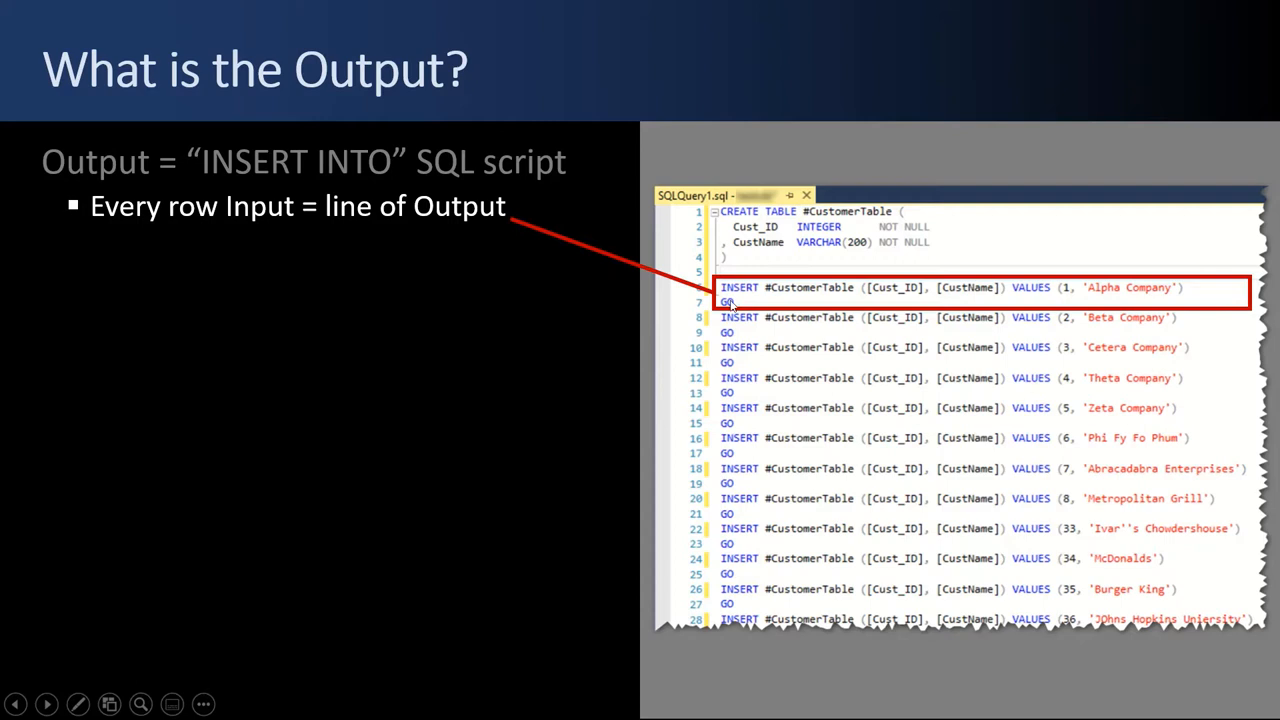
{"action": "mouse_move", "coordinate": [783, 296]}
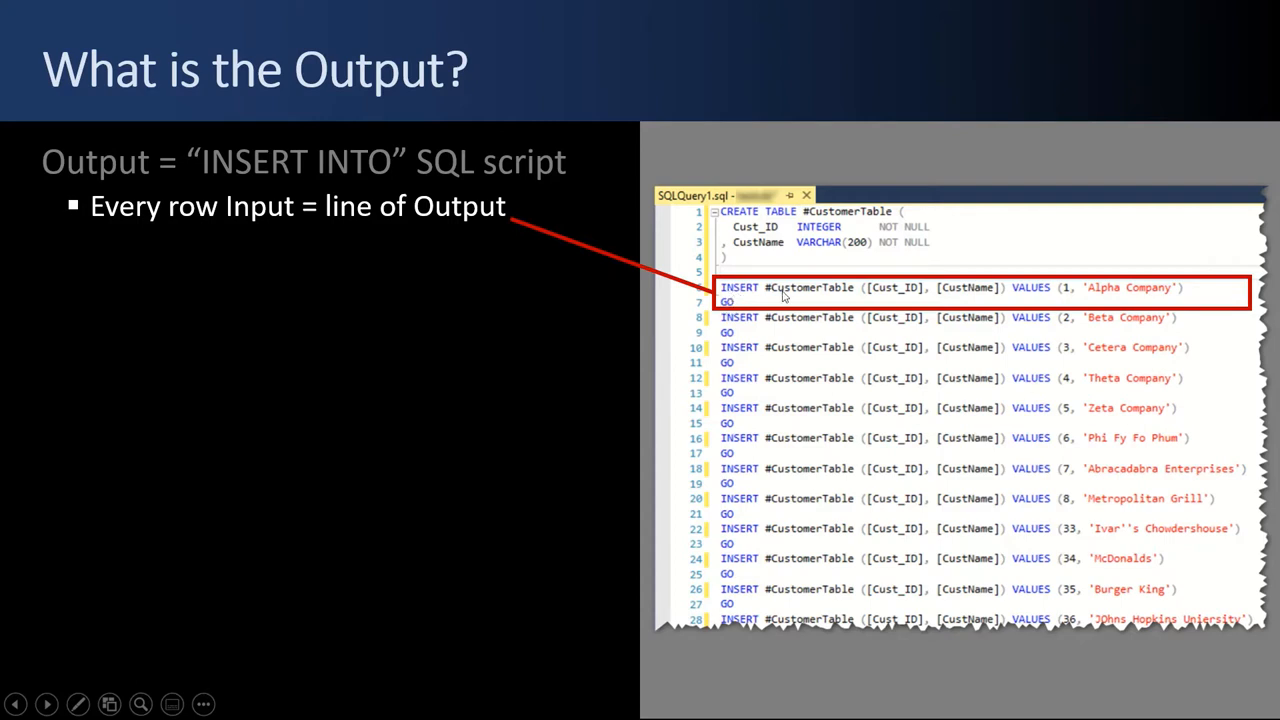
{"action": "mouse_move", "coordinate": [389, 268]}
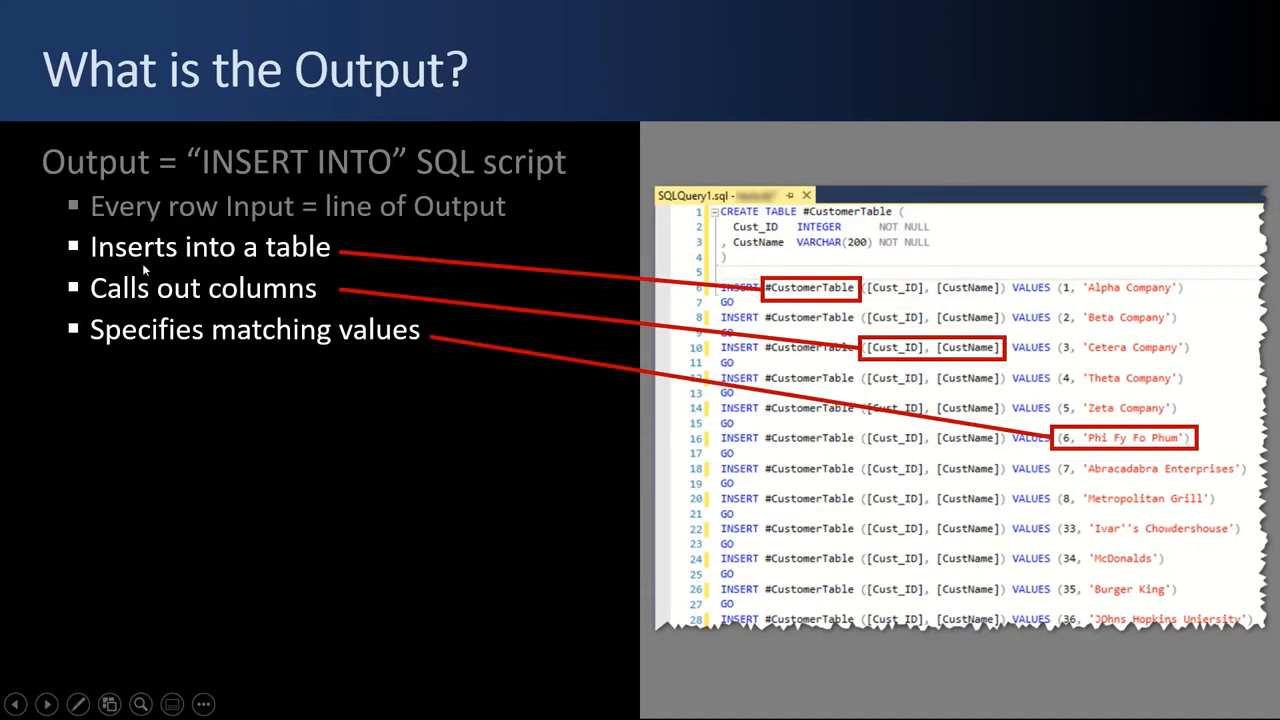
{"action": "mouse_move", "coordinate": [182, 263]}
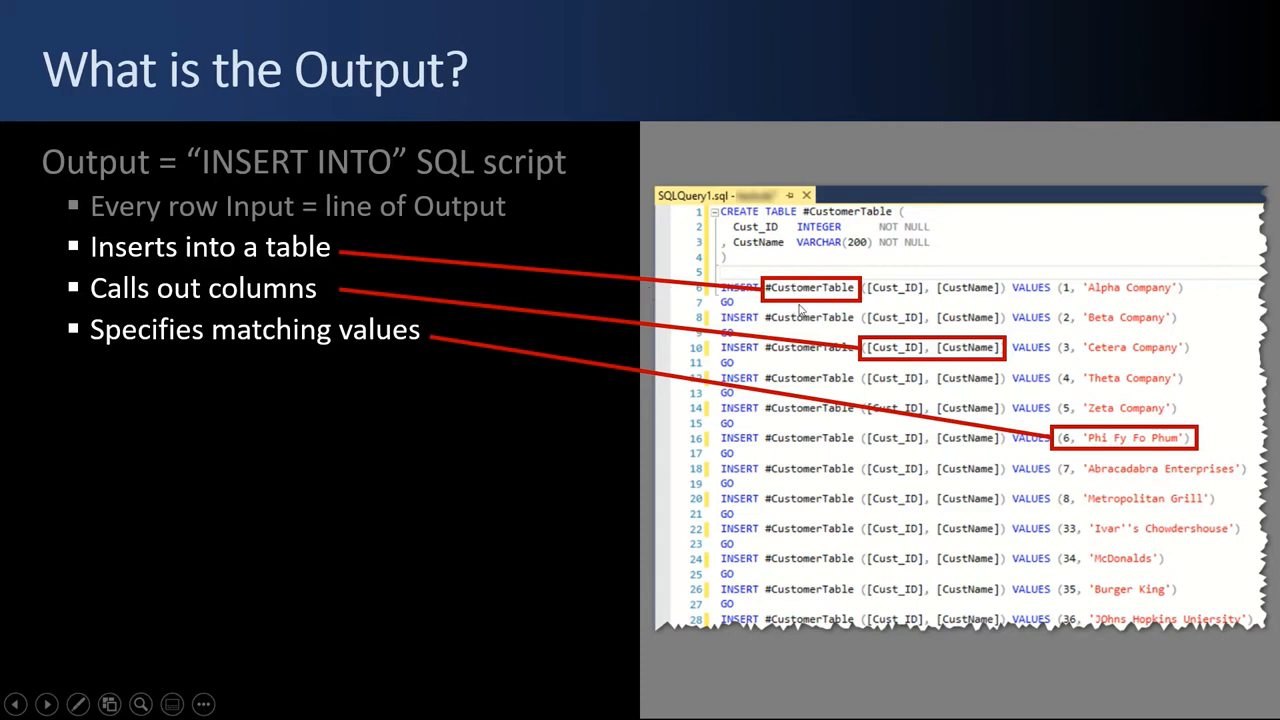
{"action": "mouse_move", "coordinate": [938, 312]}
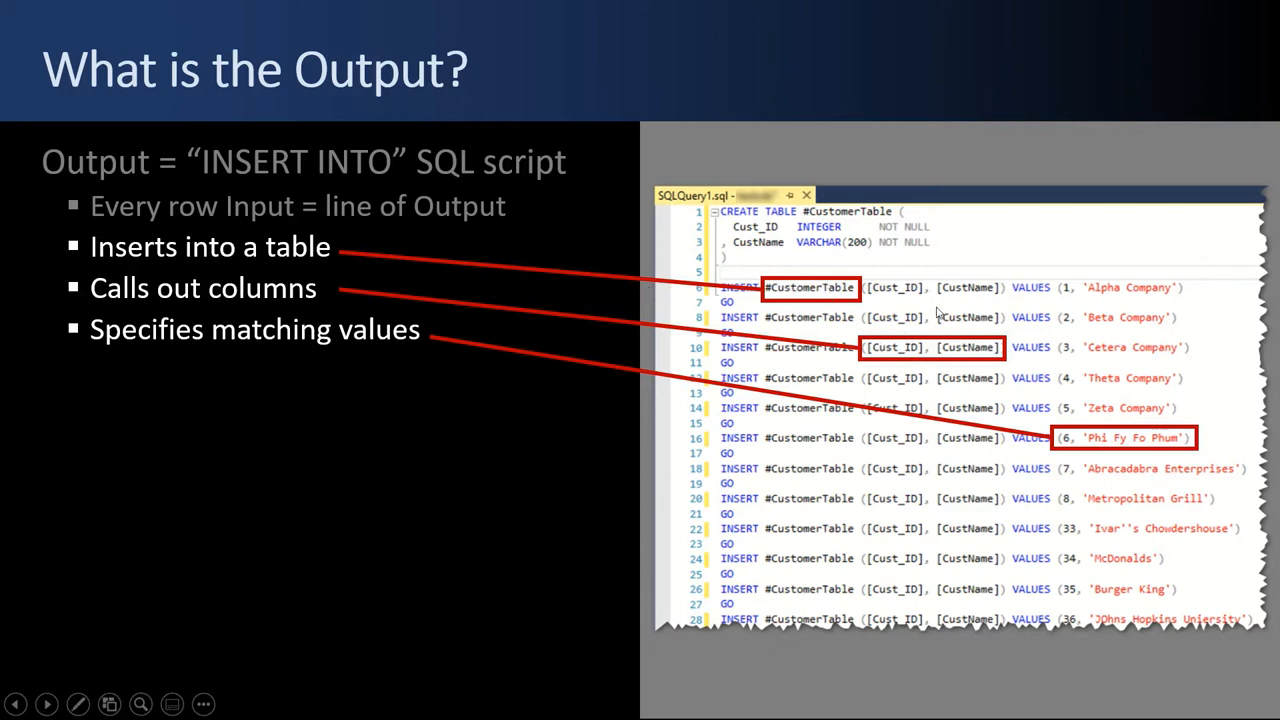
{"action": "mouse_move", "coordinate": [268, 348]}
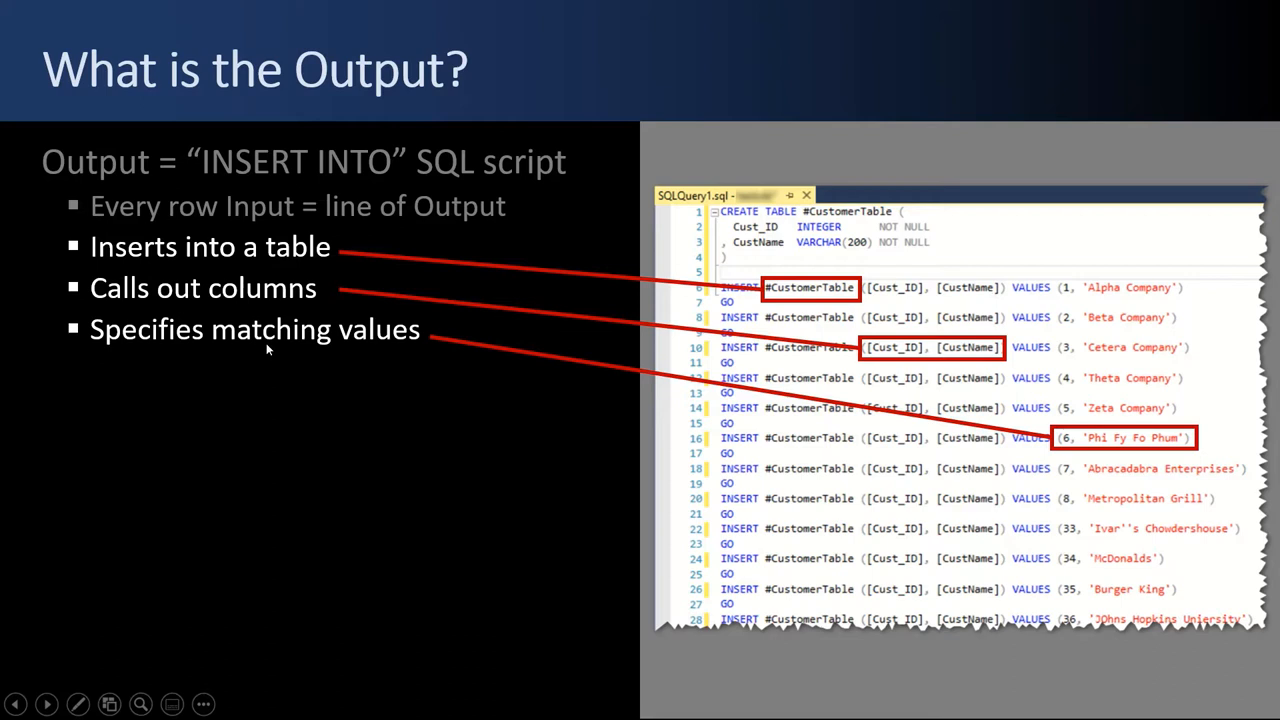
{"action": "mouse_move", "coordinate": [890, 392]}
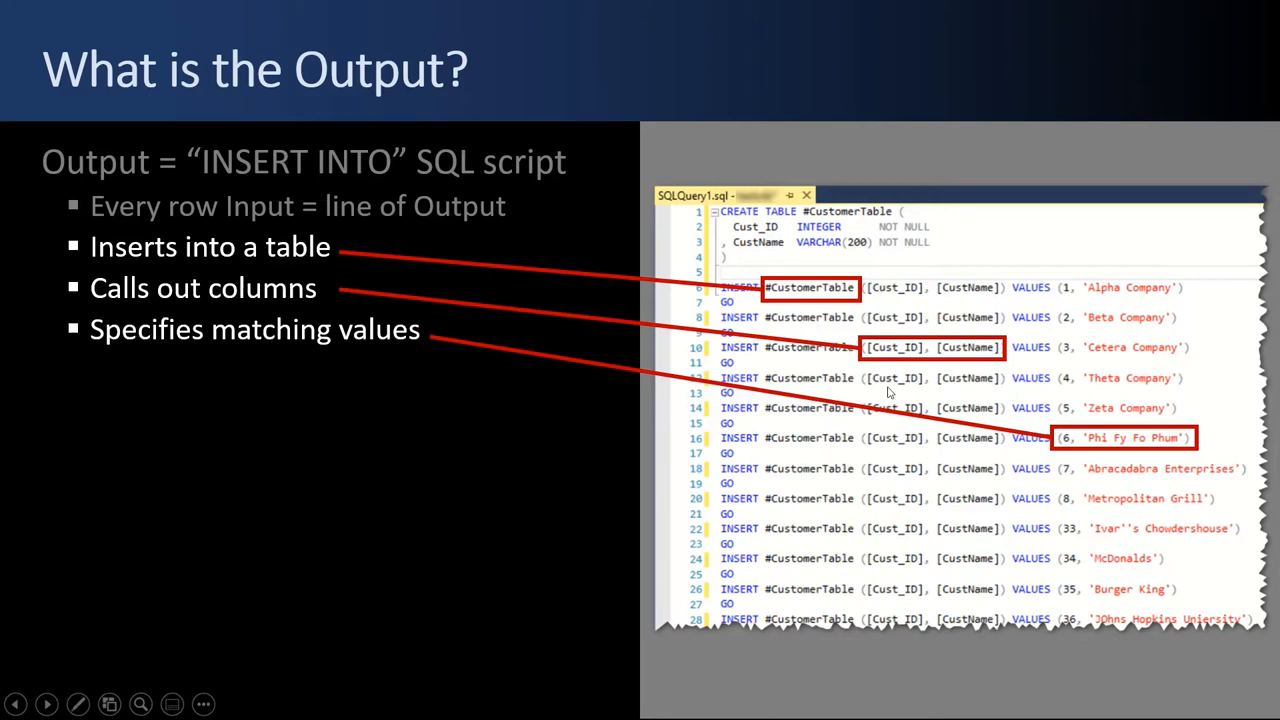
{"action": "mouse_move", "coordinate": [876, 455]}
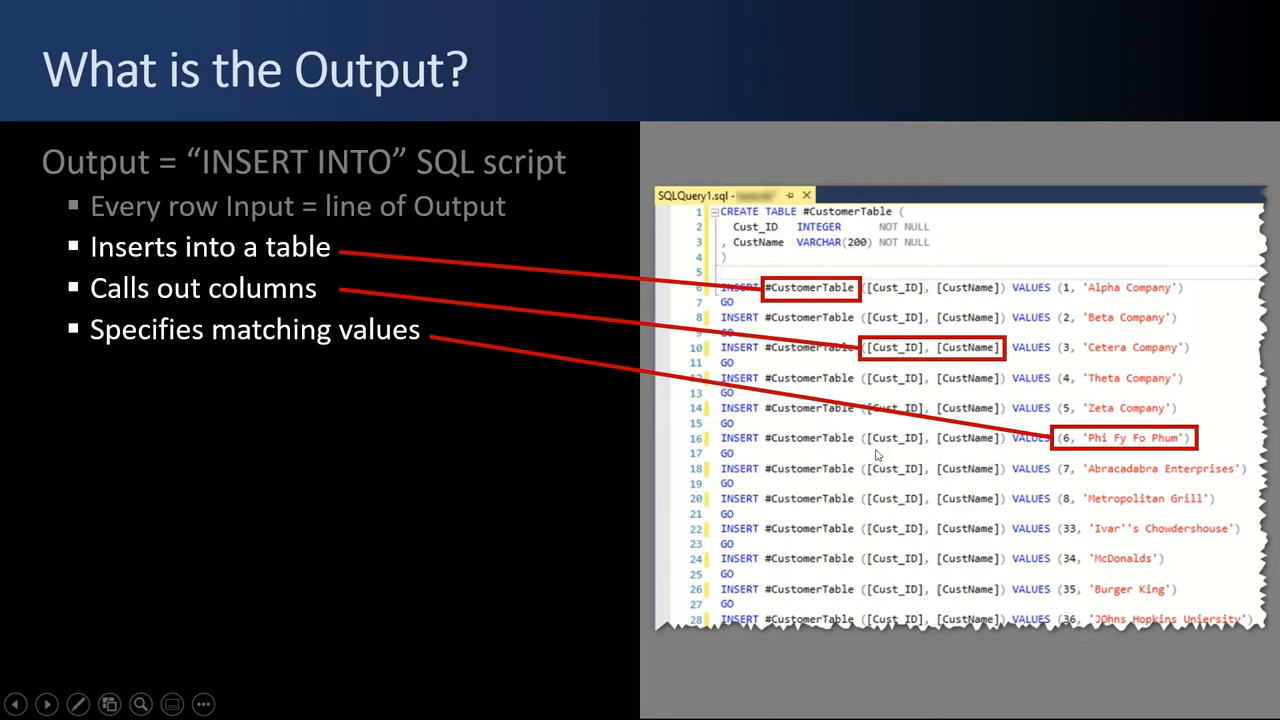
{"action": "mouse_move", "coordinate": [893, 447]}
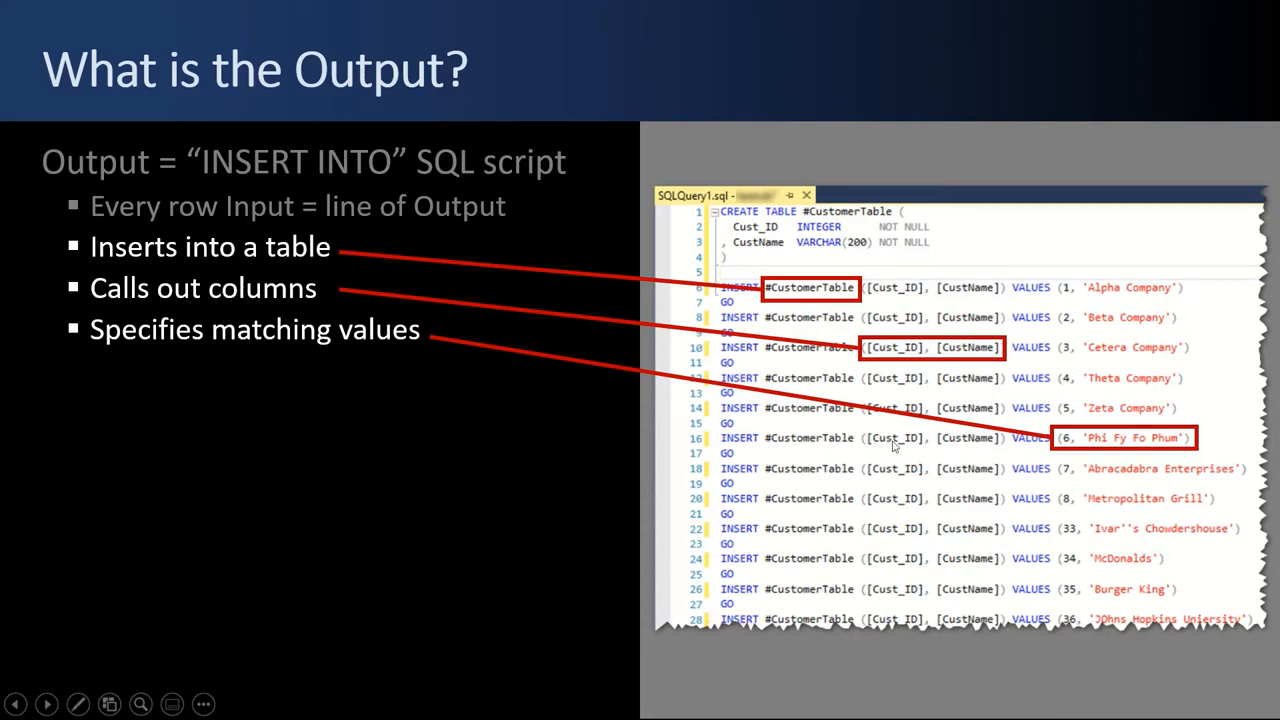
{"action": "mouse_move", "coordinate": [970, 453]}
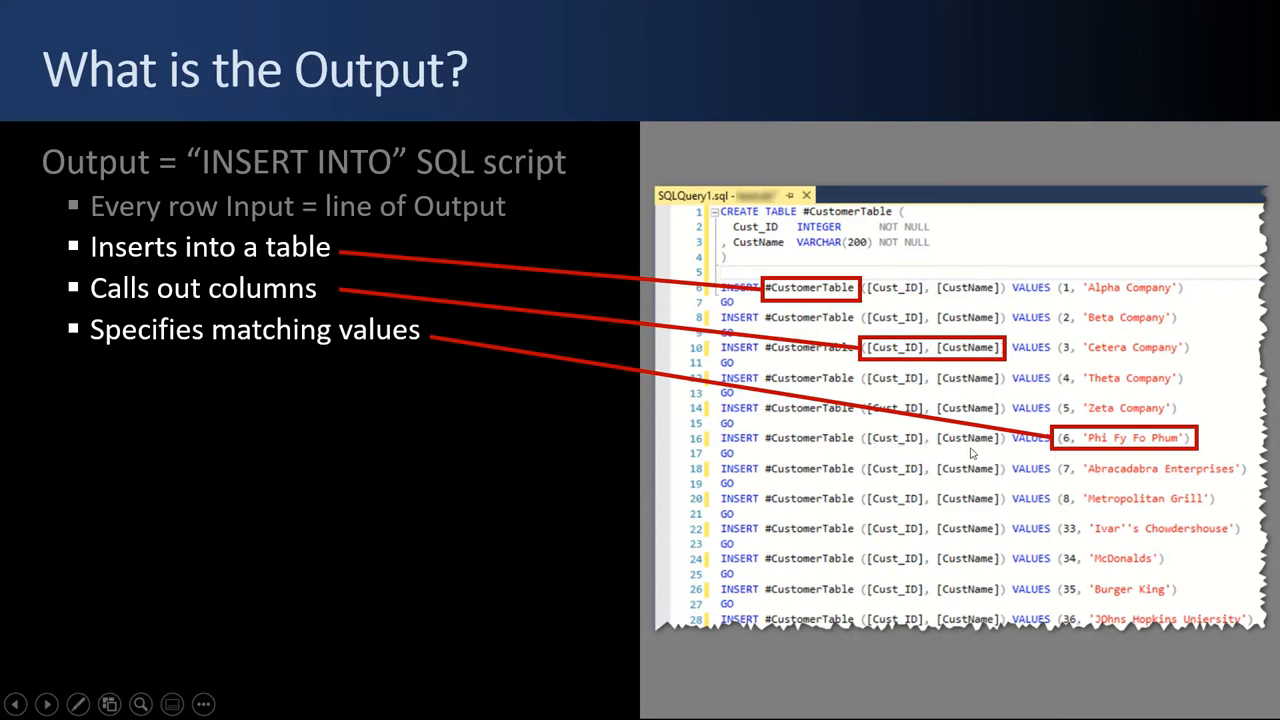
{"action": "mouse_move", "coordinate": [1176, 444]}
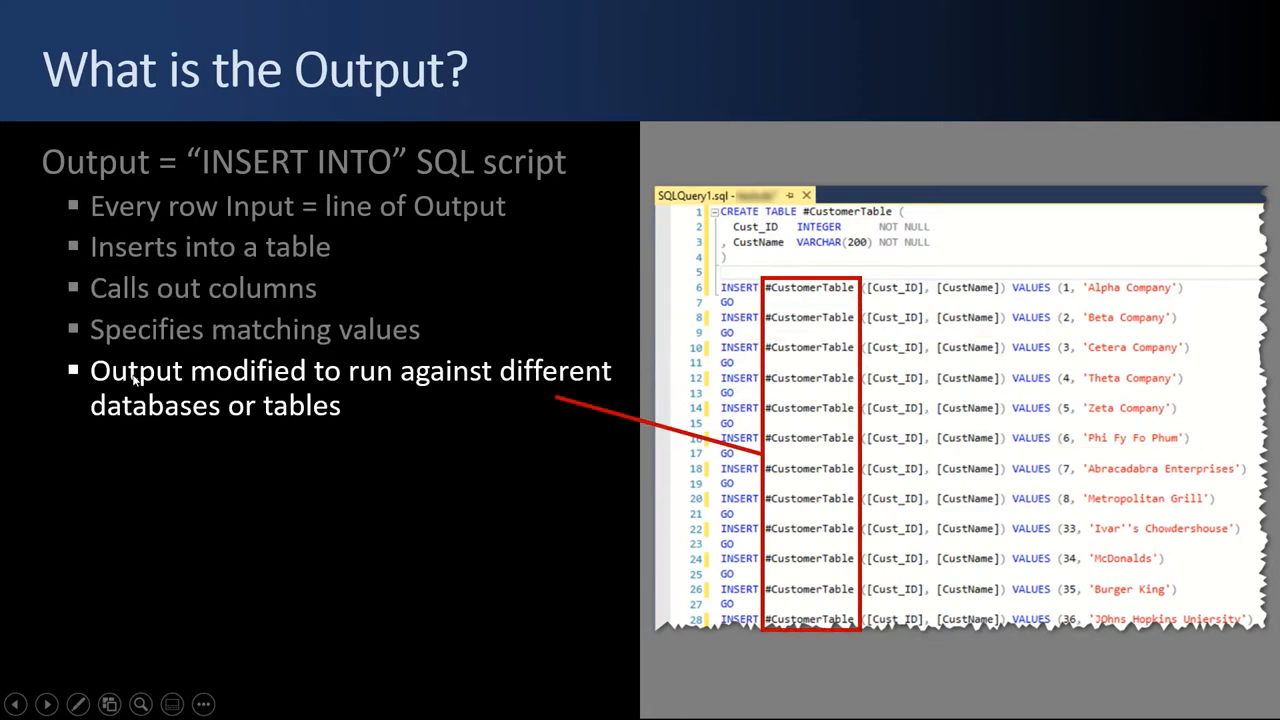
{"action": "mouse_move", "coordinate": [233, 384]}
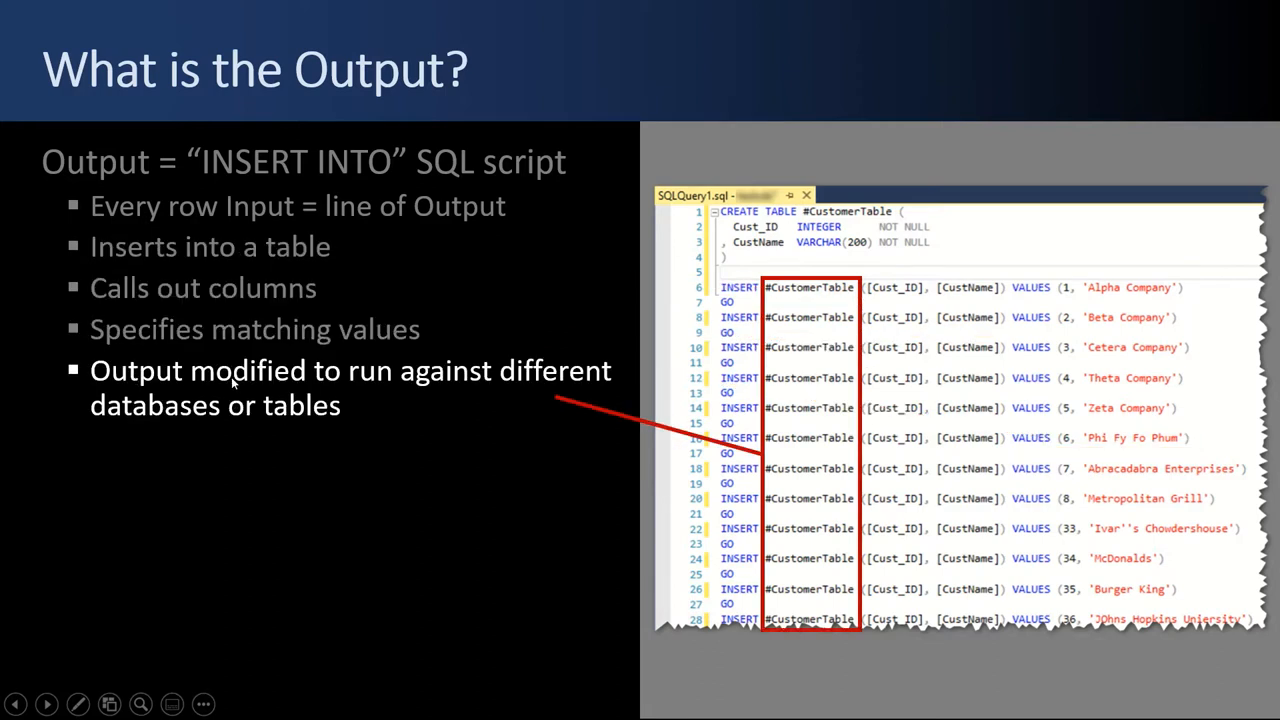
{"action": "mouse_move", "coordinate": [253, 426]}
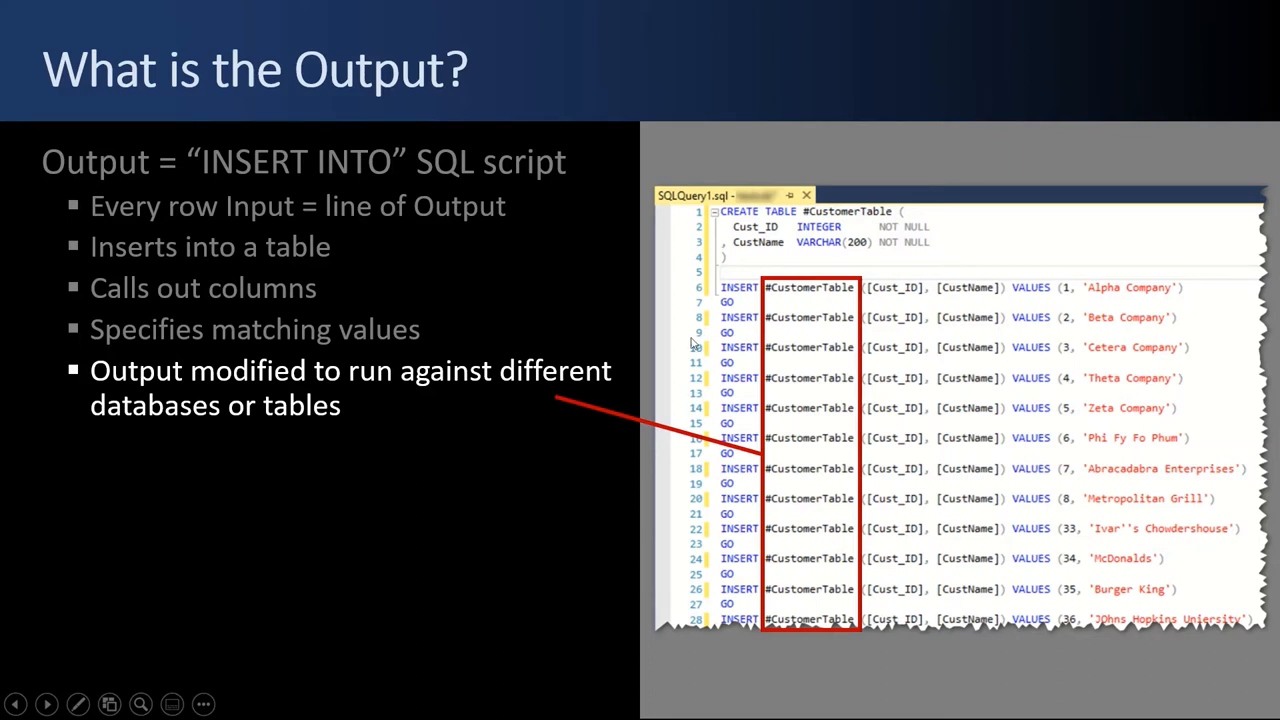
{"action": "mouse_move", "coordinate": [258, 405]}
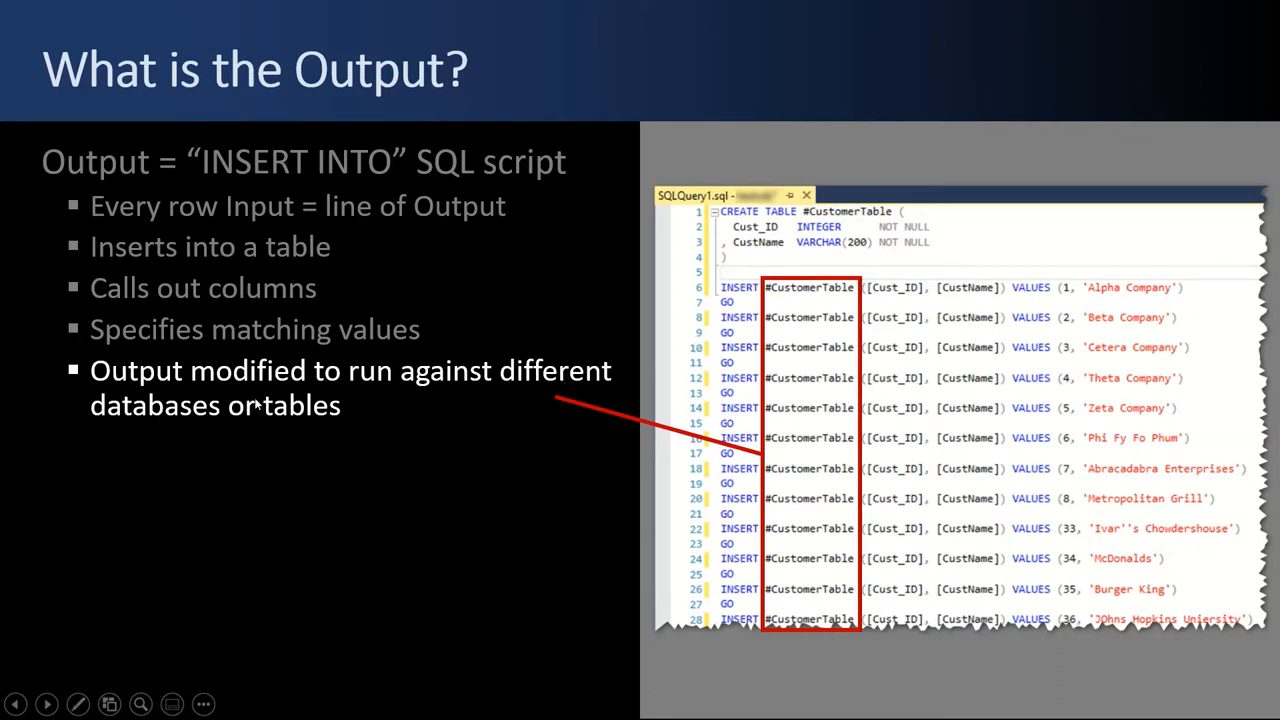
{"action": "mouse_move", "coordinate": [315, 291]}
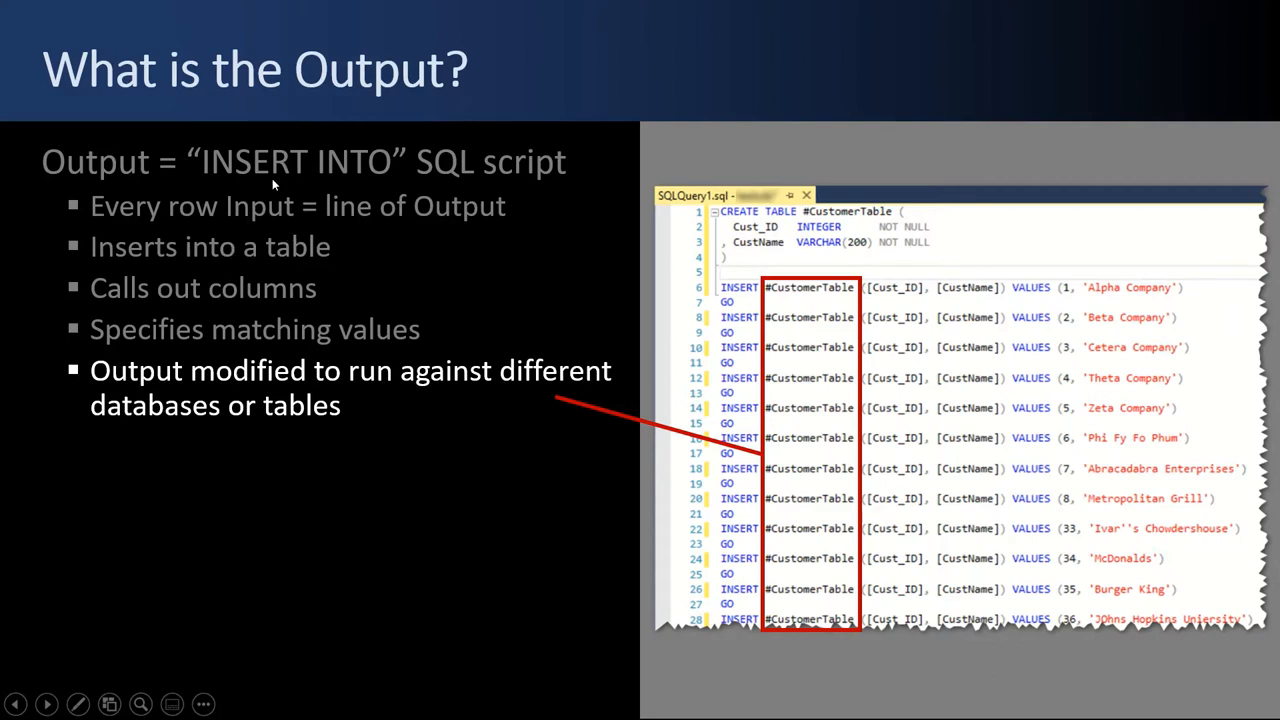
{"action": "mouse_move", "coordinate": [312, 243]}
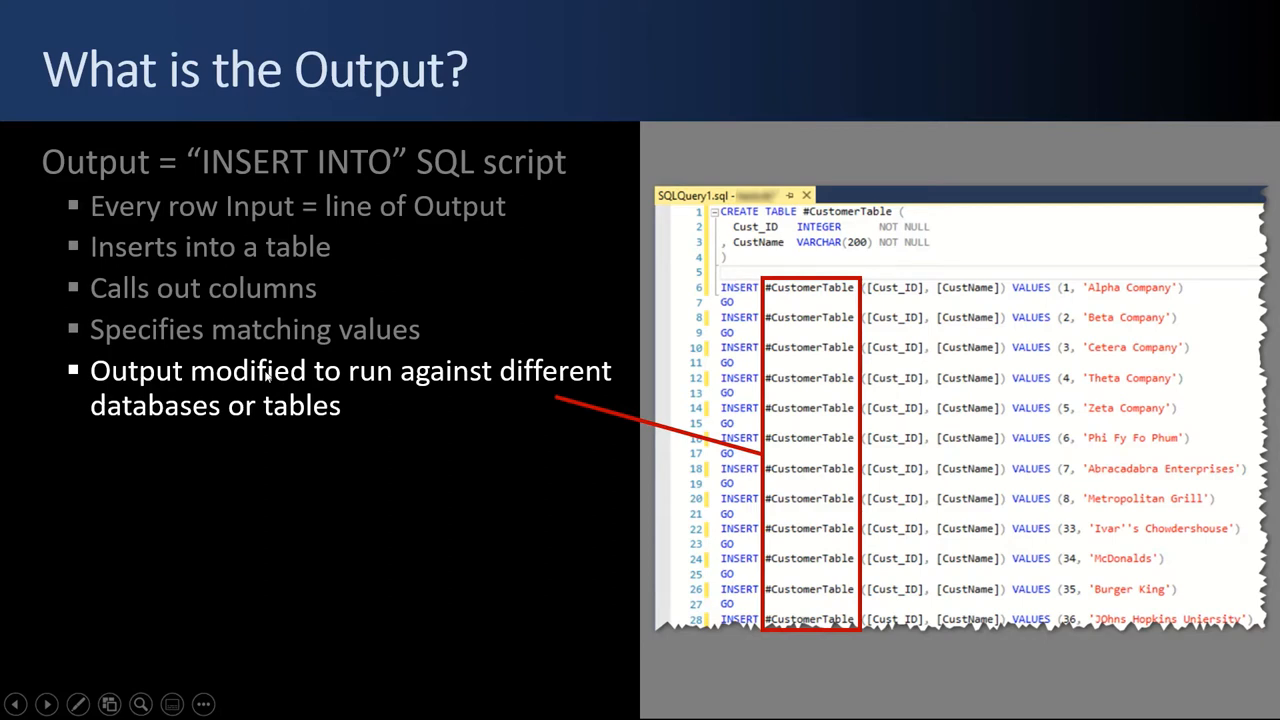
{"action": "mouse_move", "coordinate": [270, 305]}
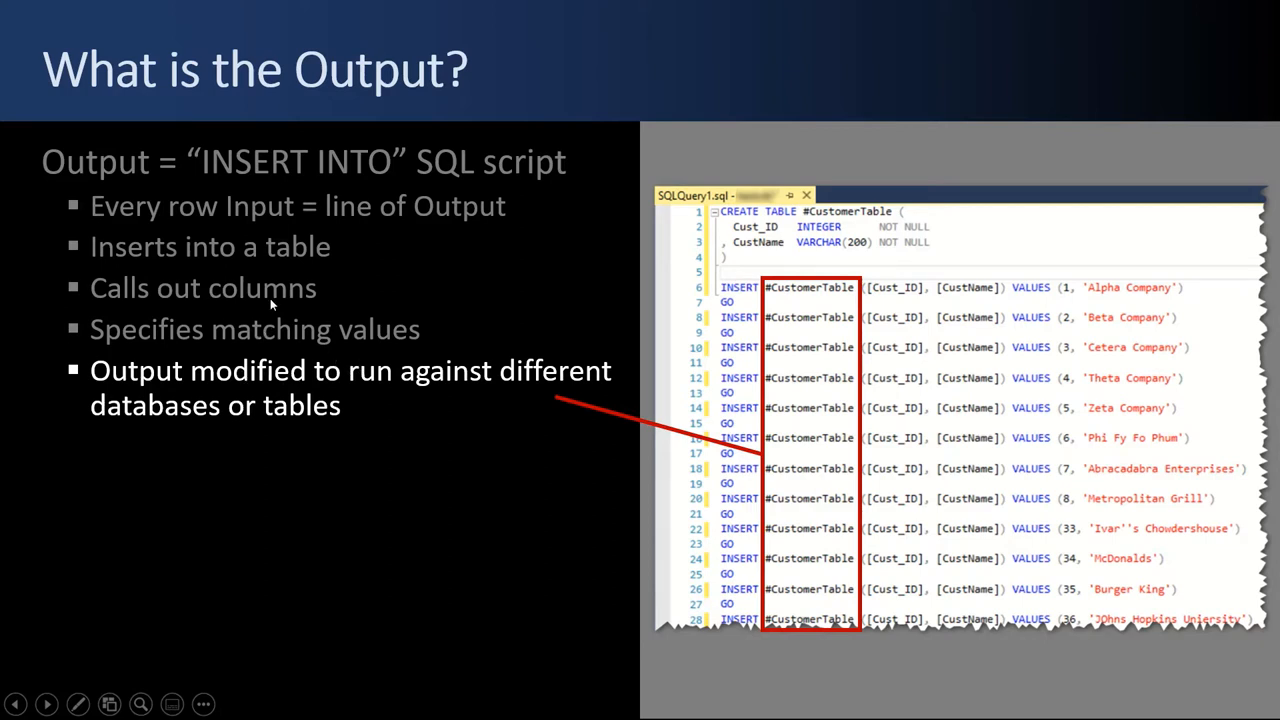
{"action": "mouse_move", "coordinate": [788, 322]}
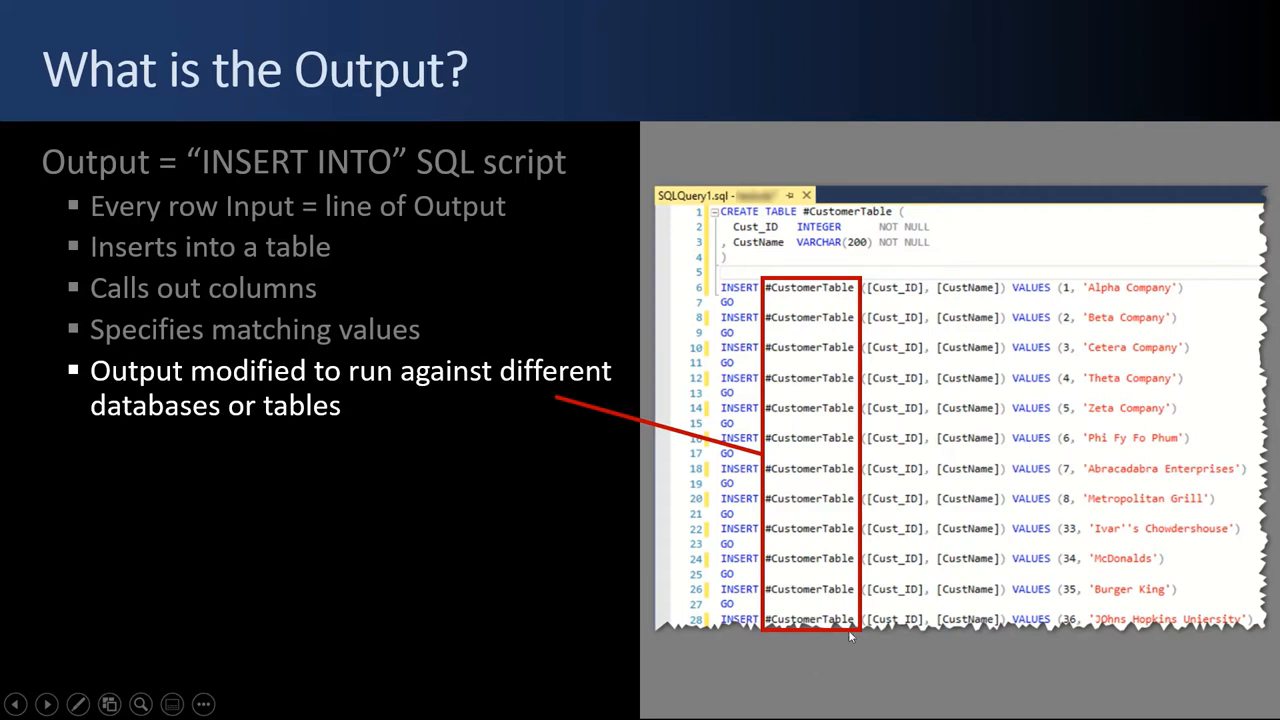
{"action": "mouse_move", "coordinate": [985, 572]}
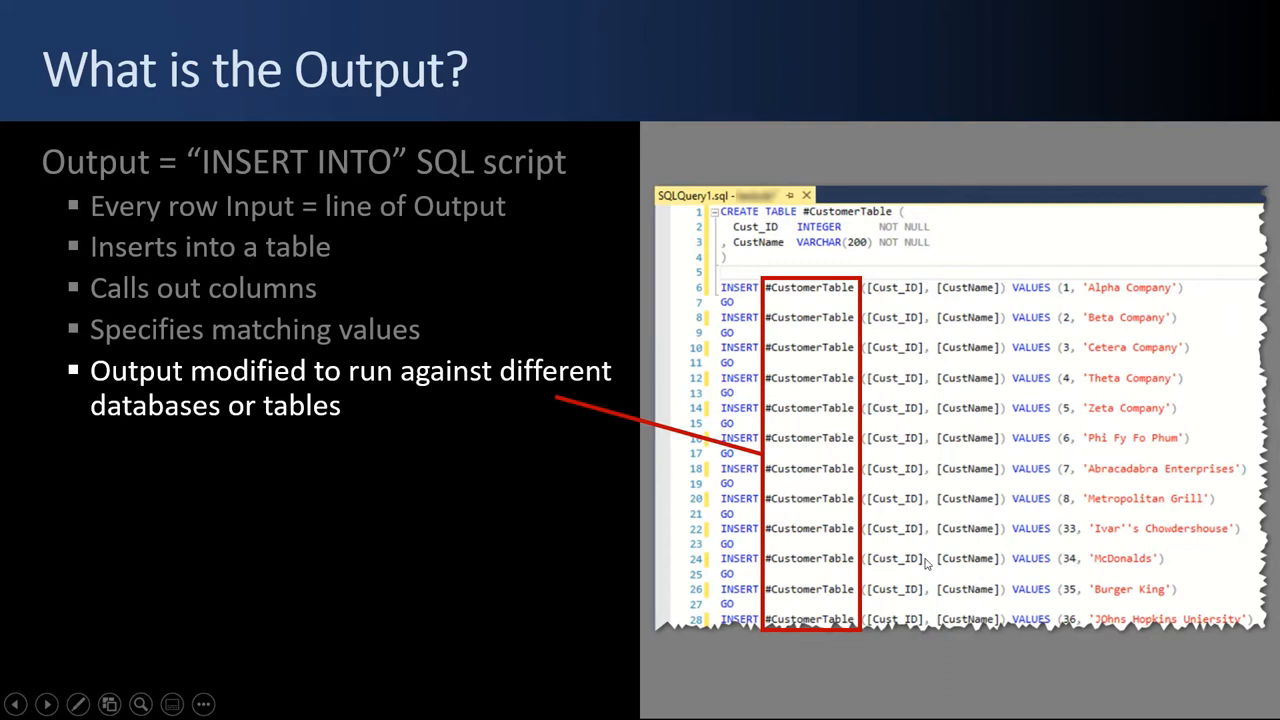
{"action": "mouse_move", "coordinate": [808, 575]}
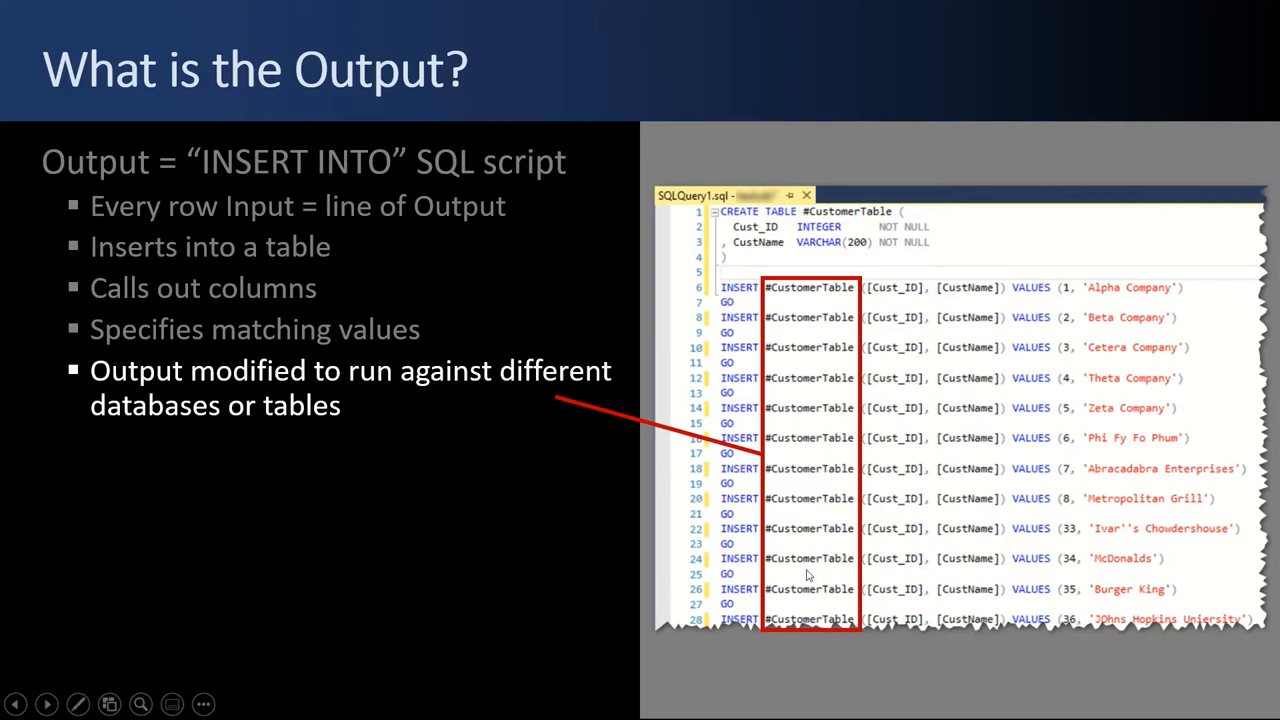
{"action": "mouse_move", "coordinate": [812, 550]}
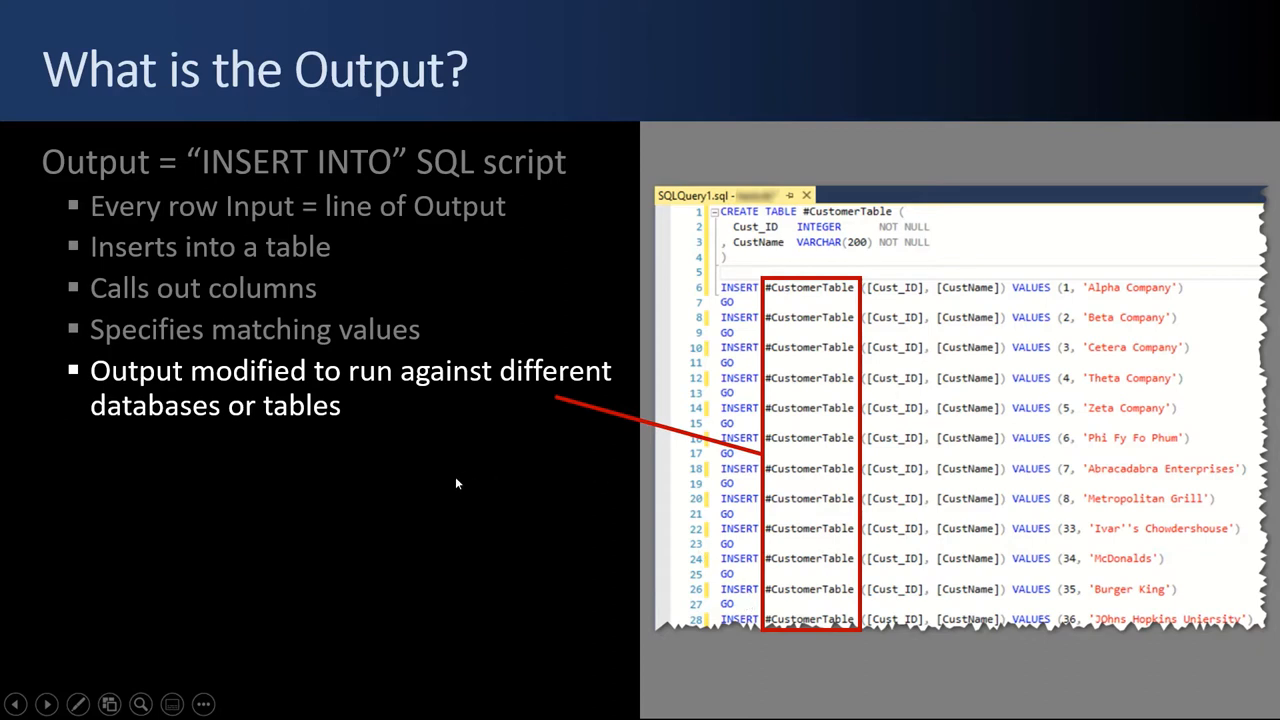
{"action": "mouse_move", "coordinate": [535, 488]}
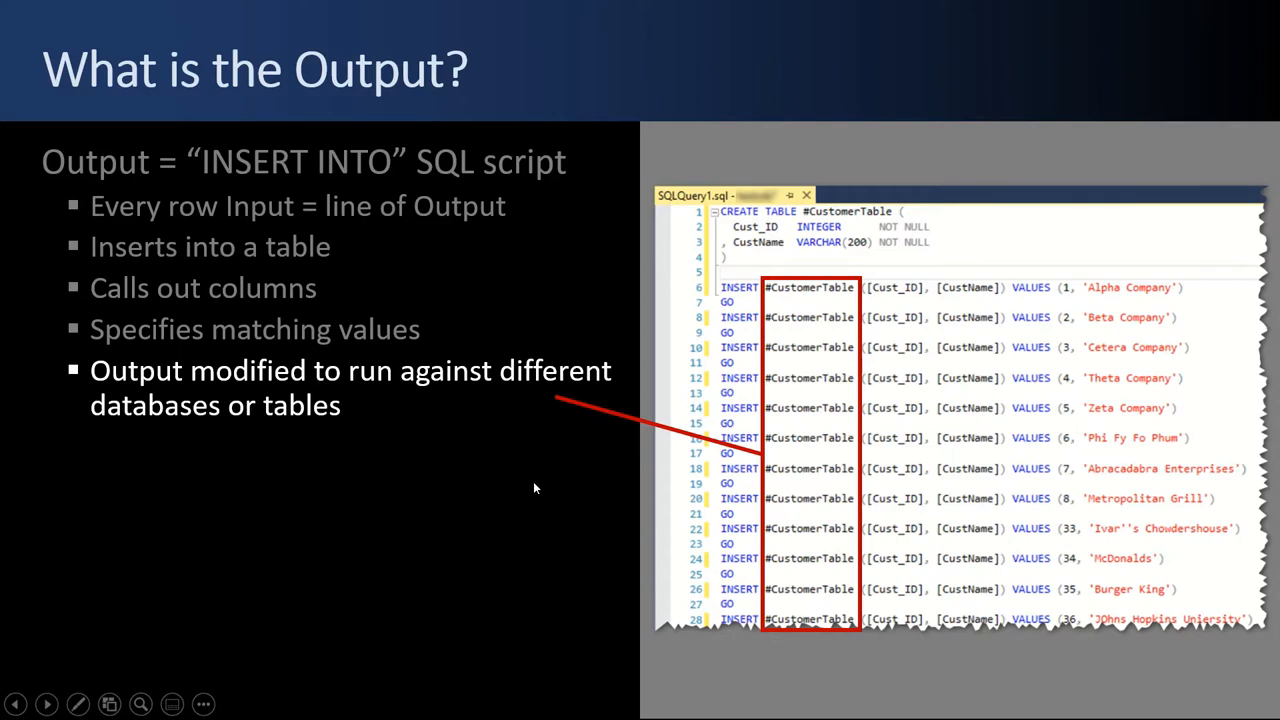
{"action": "mouse_move", "coordinate": [1131, 419]}
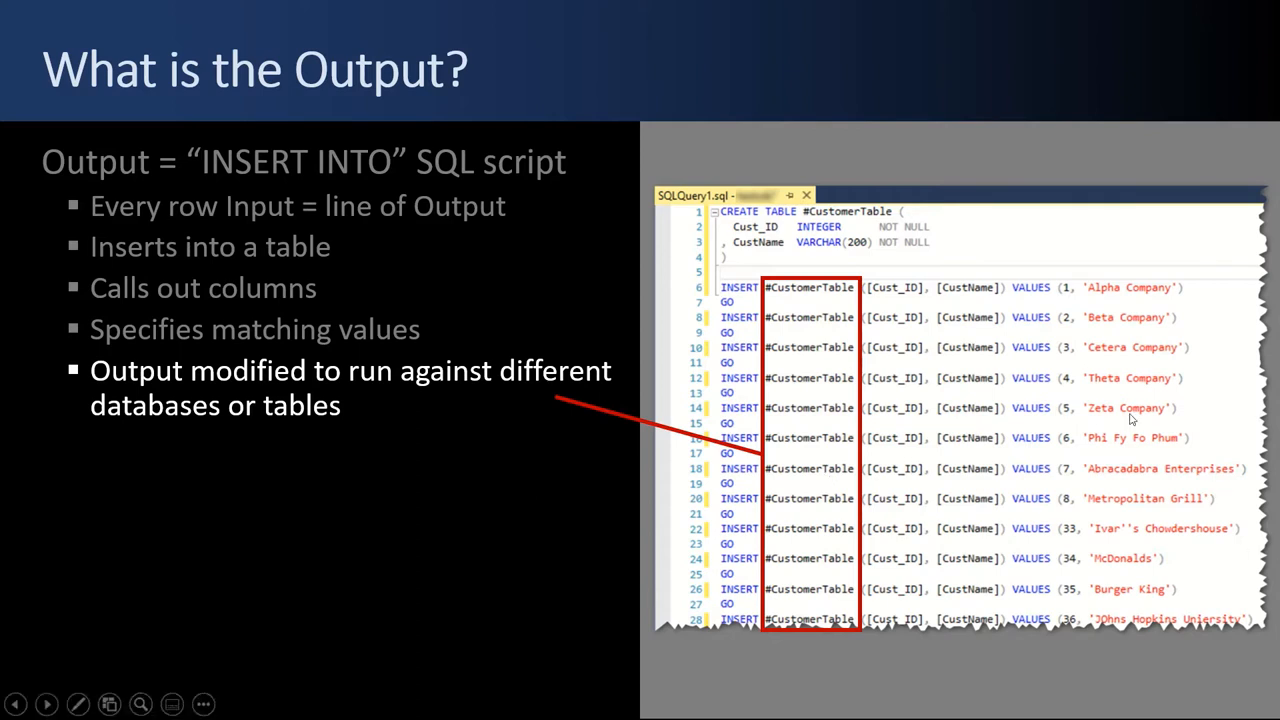
{"action": "mouse_move", "coordinate": [855, 438]}
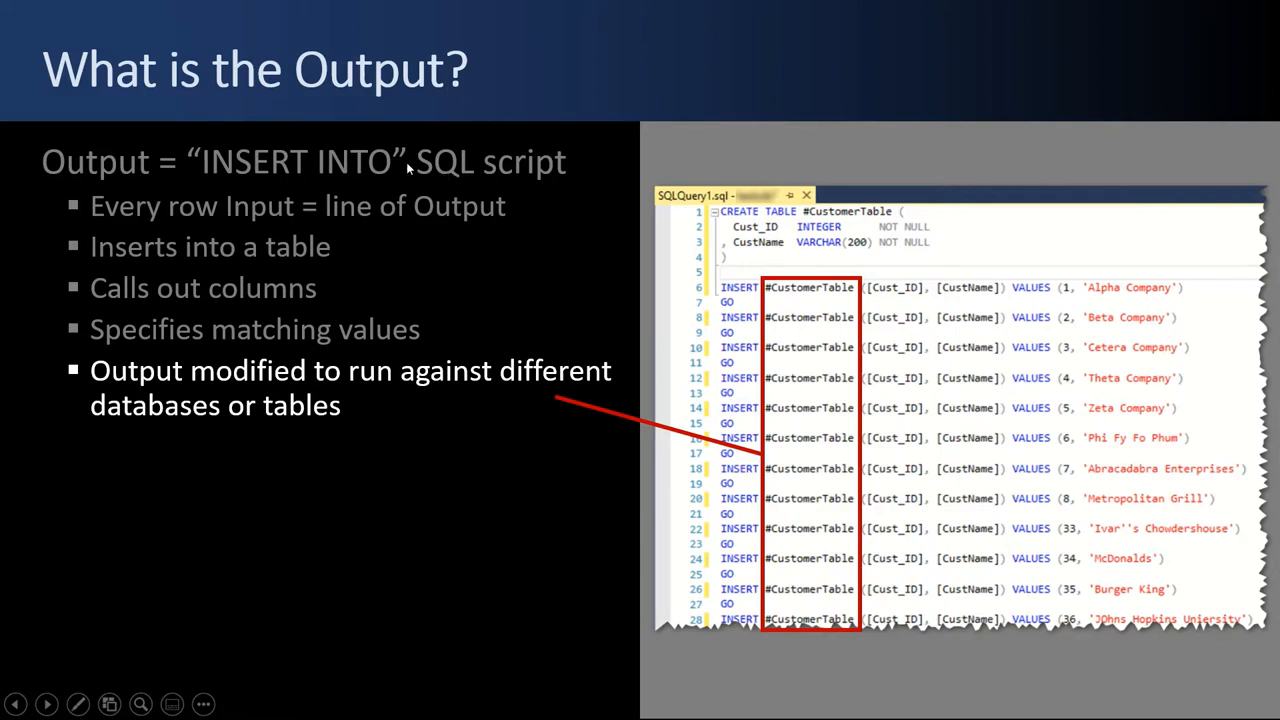
{"action": "mouse_move", "coordinate": [352, 352]}
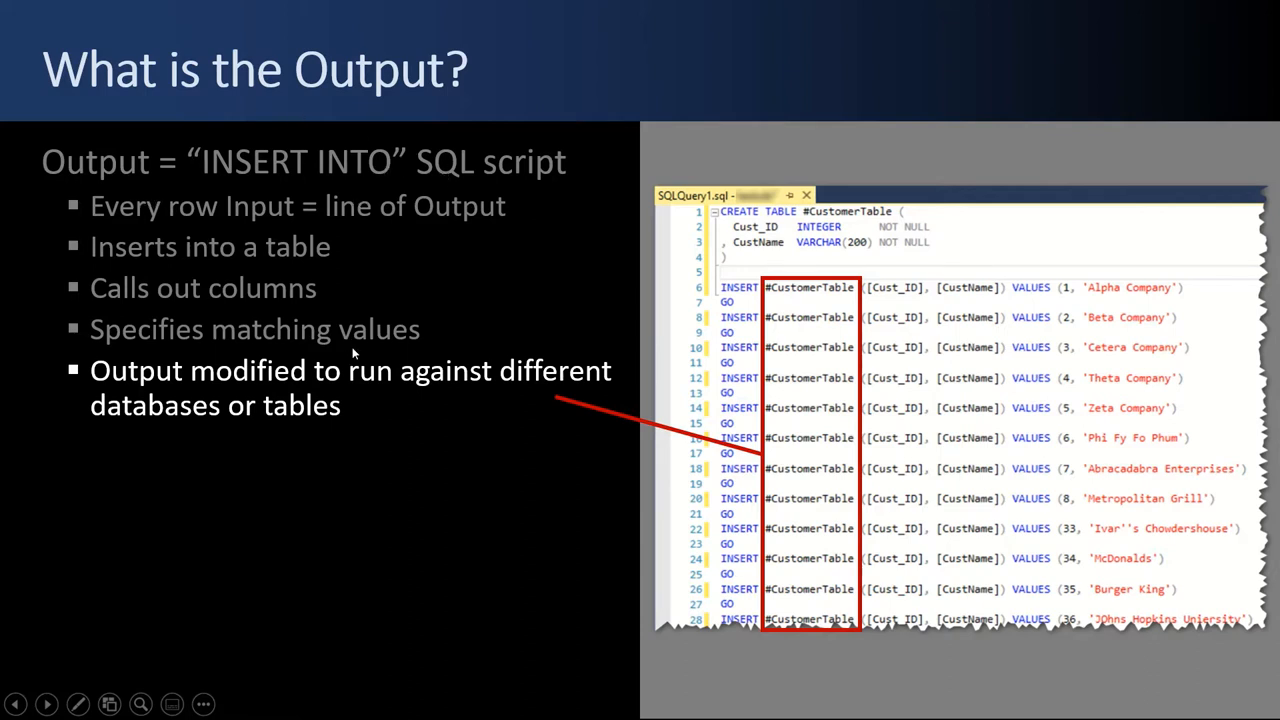
{"action": "mouse_move", "coordinate": [373, 460]}
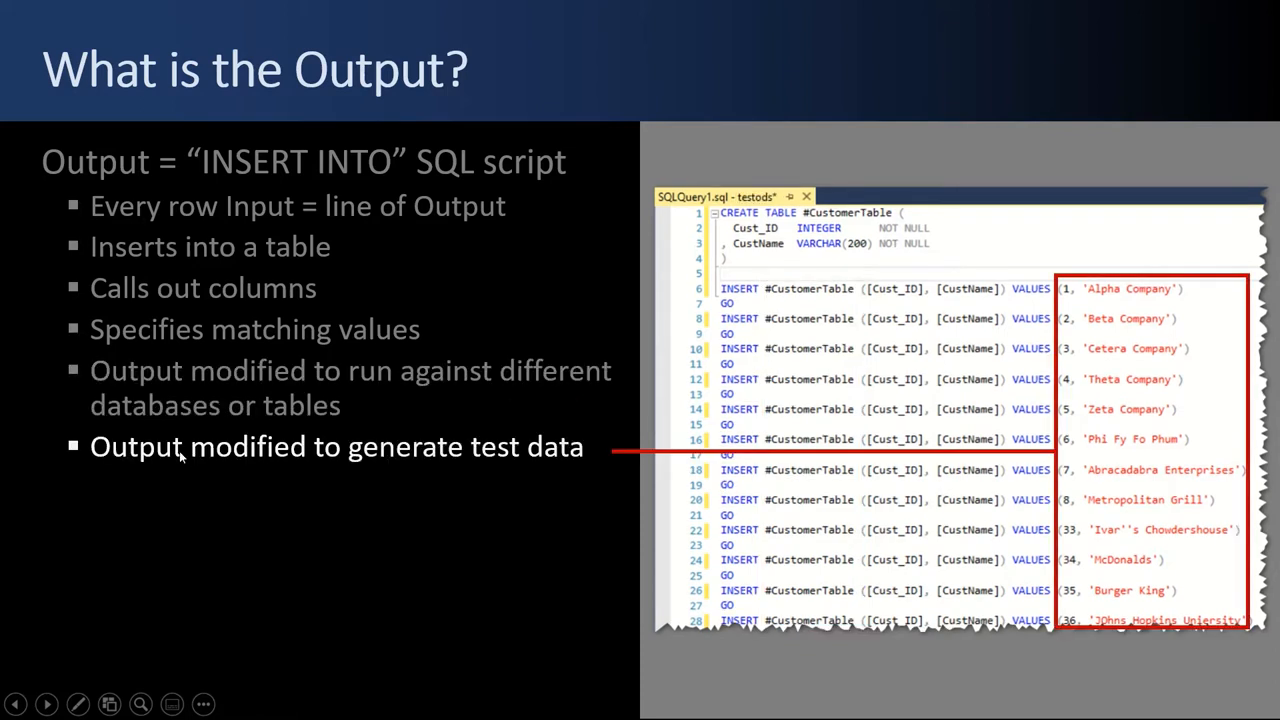
{"action": "mouse_move", "coordinate": [372, 459]}
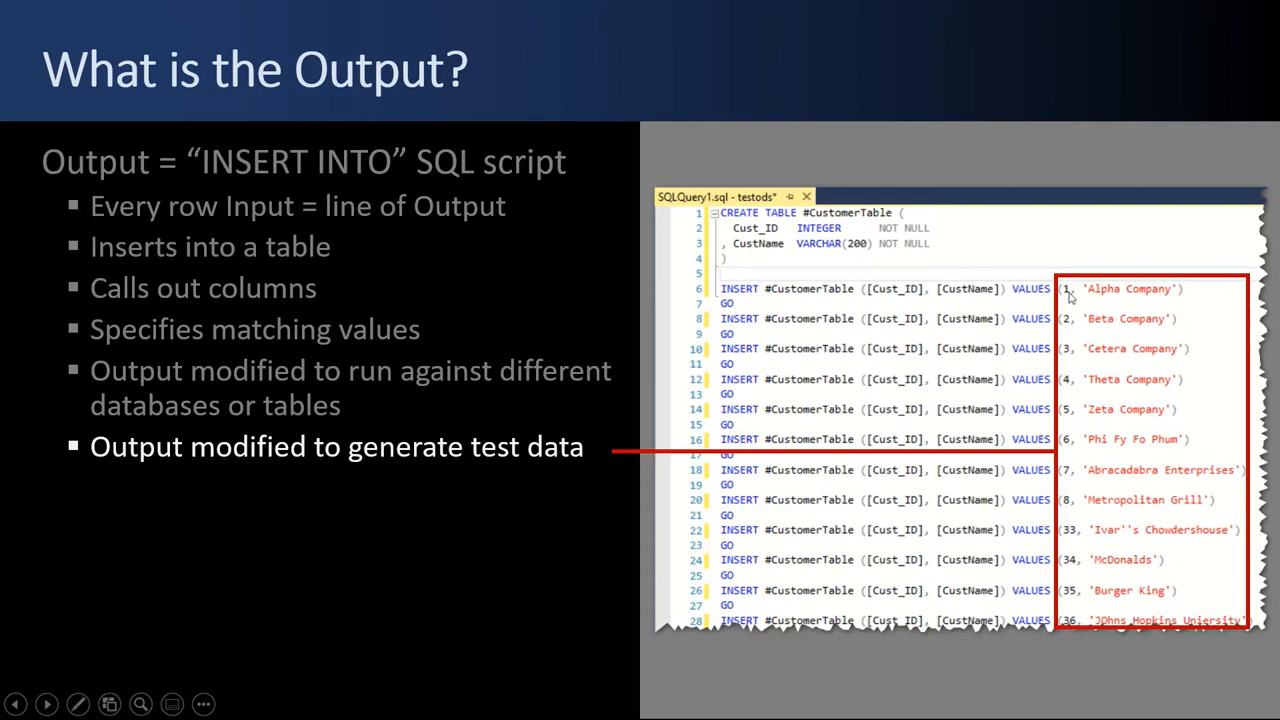
{"action": "mouse_move", "coordinate": [1077, 397]}
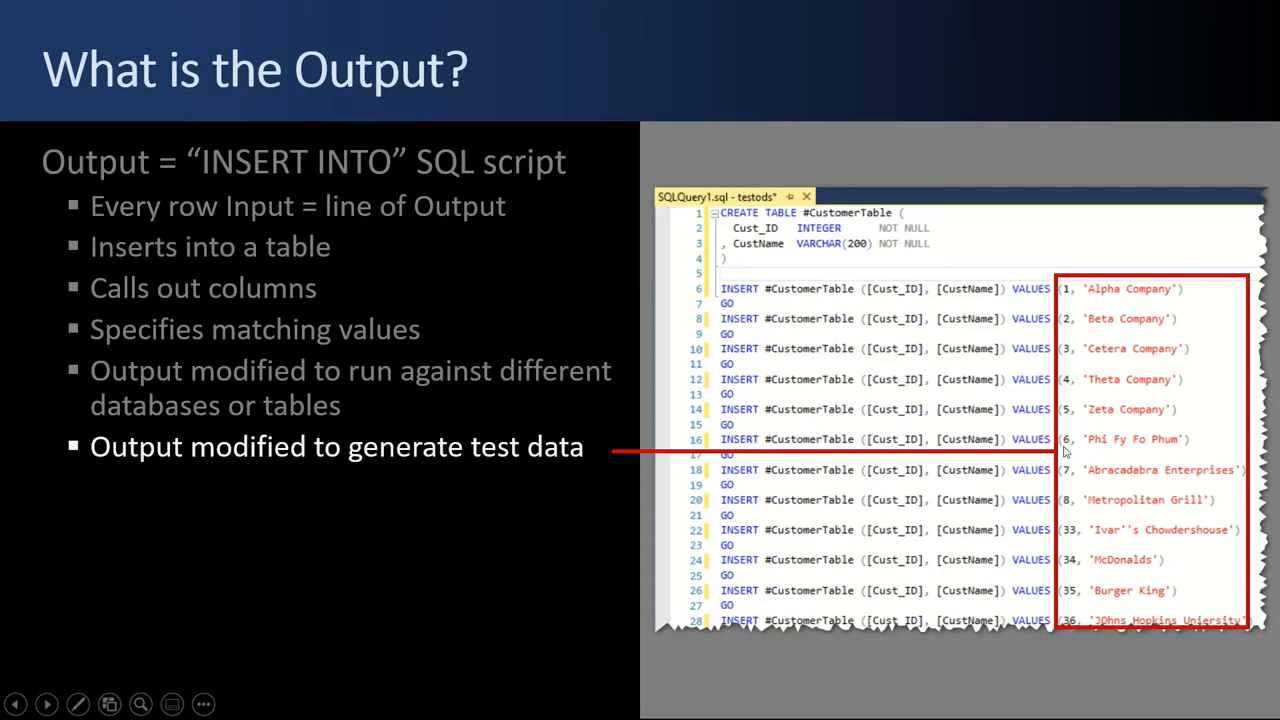
{"action": "mouse_move", "coordinate": [1107, 384]}
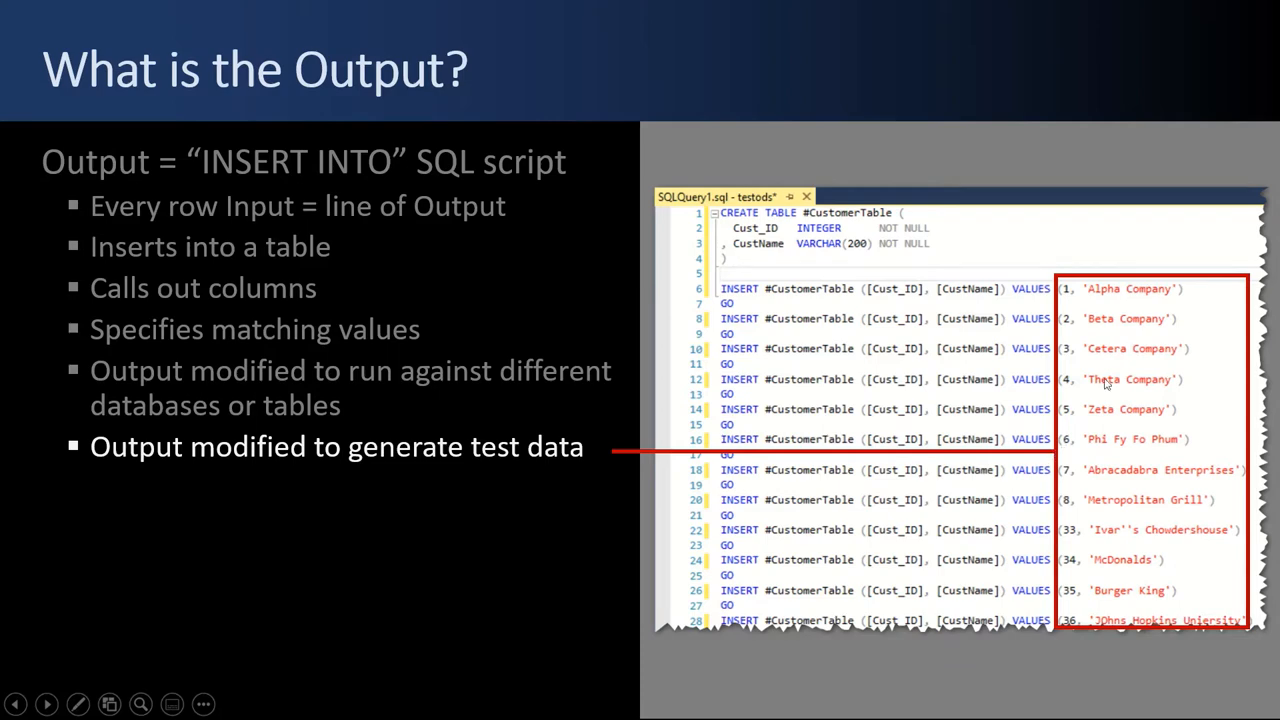
{"action": "mouse_move", "coordinate": [1138, 393]}
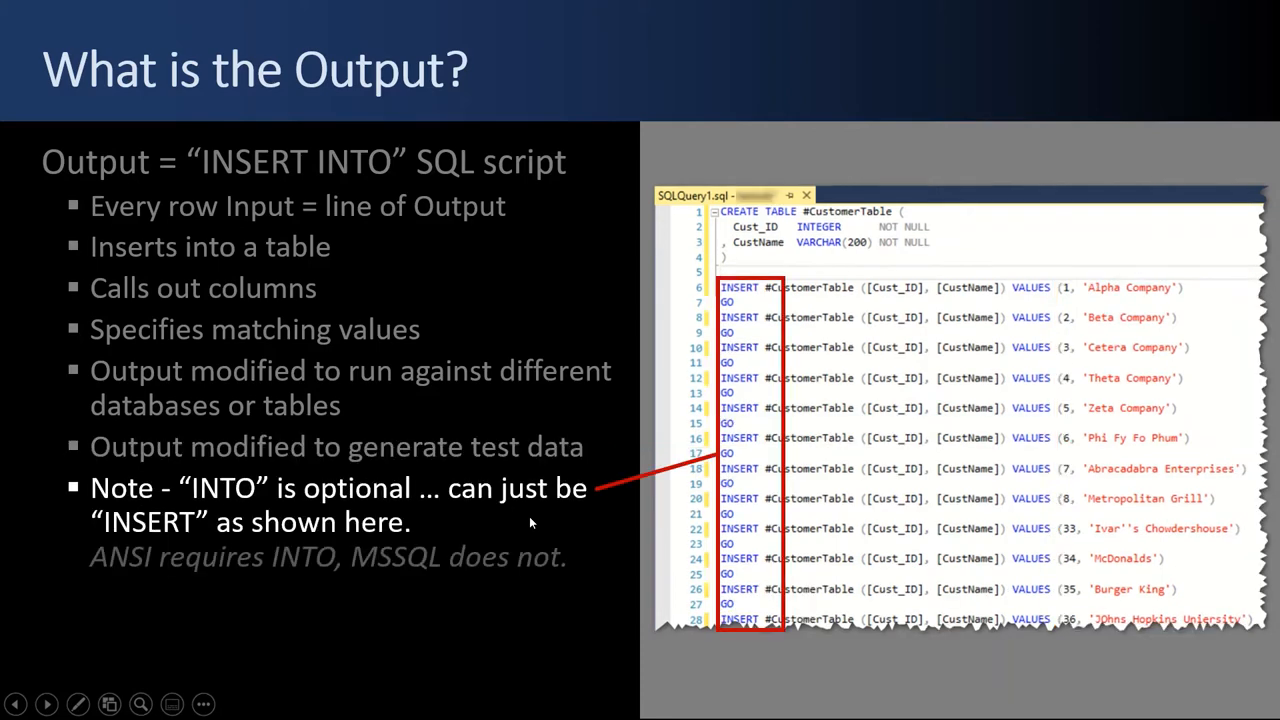
{"action": "mouse_move", "coordinate": [750, 303]}
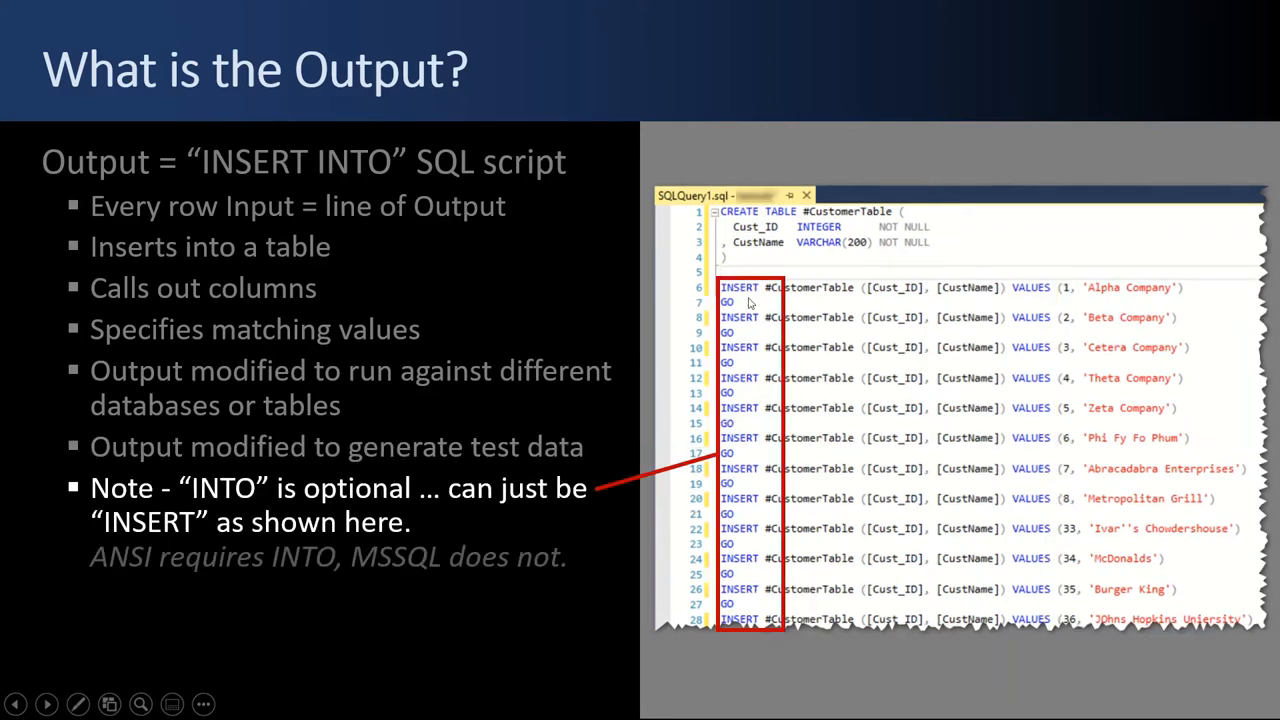
{"action": "mouse_move", "coordinate": [262, 585]}
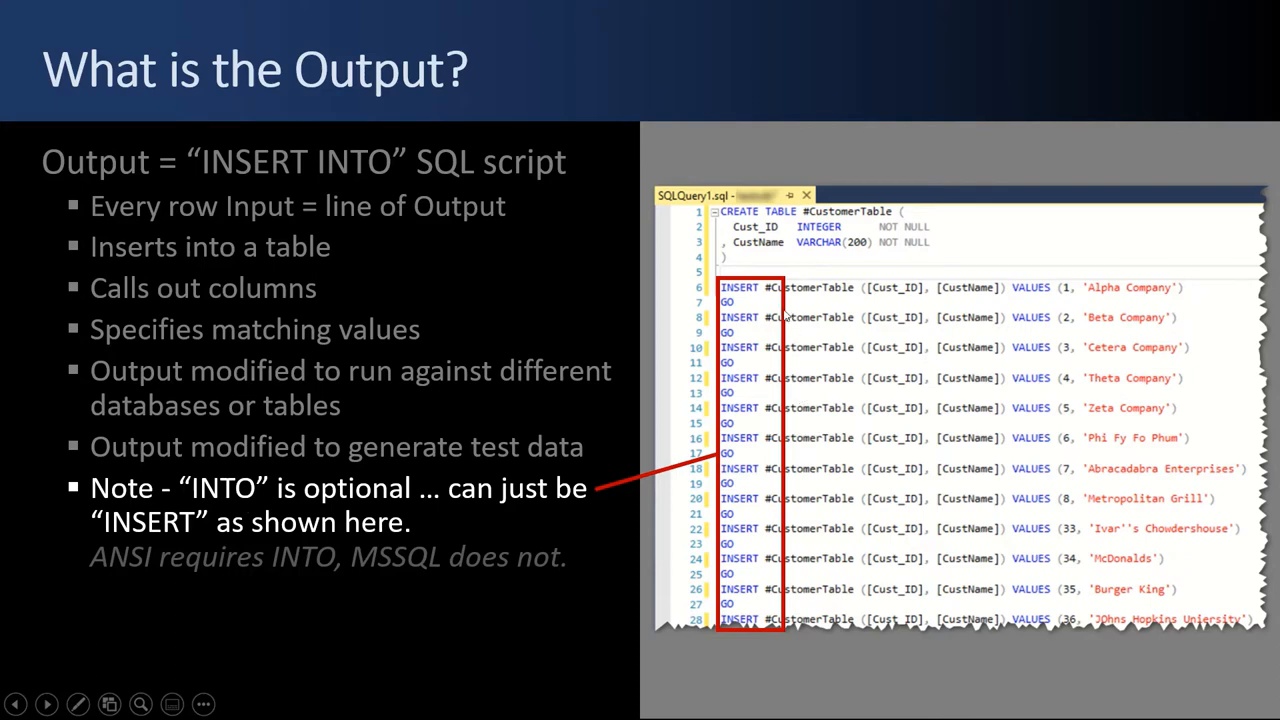
{"action": "mouse_move", "coordinate": [752, 304]}
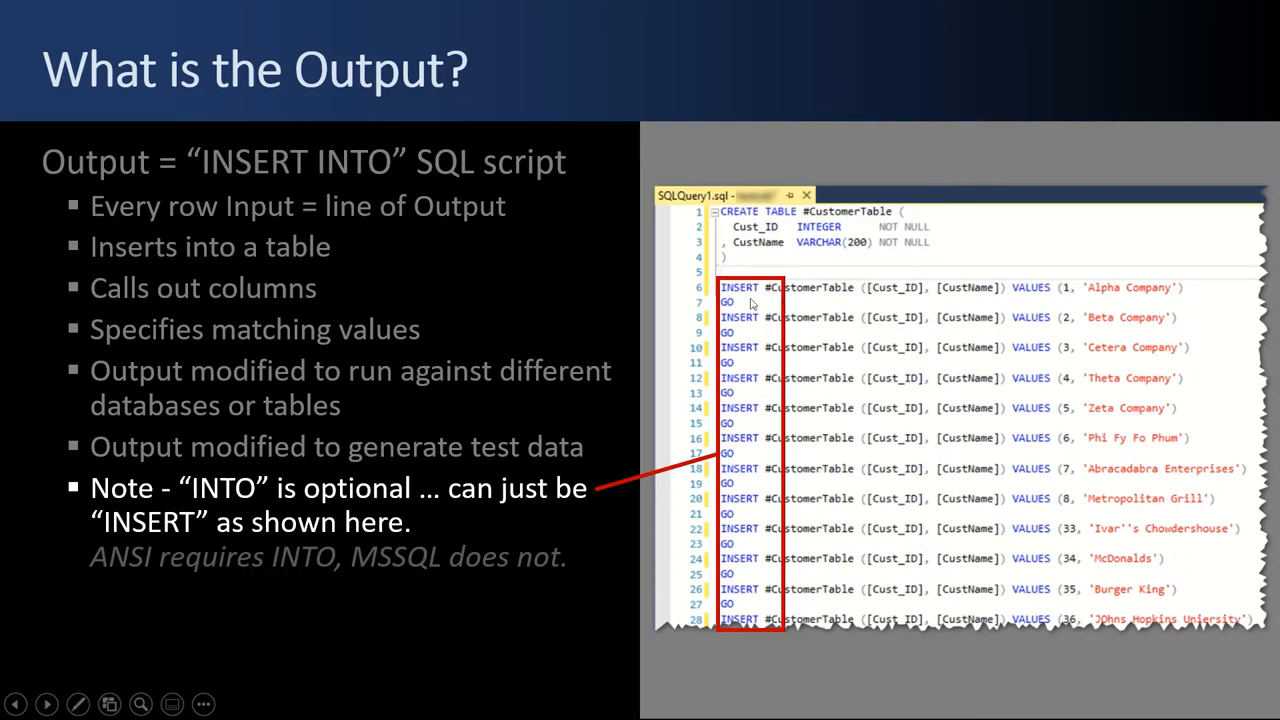
{"action": "mouse_move", "coordinate": [752, 304]}
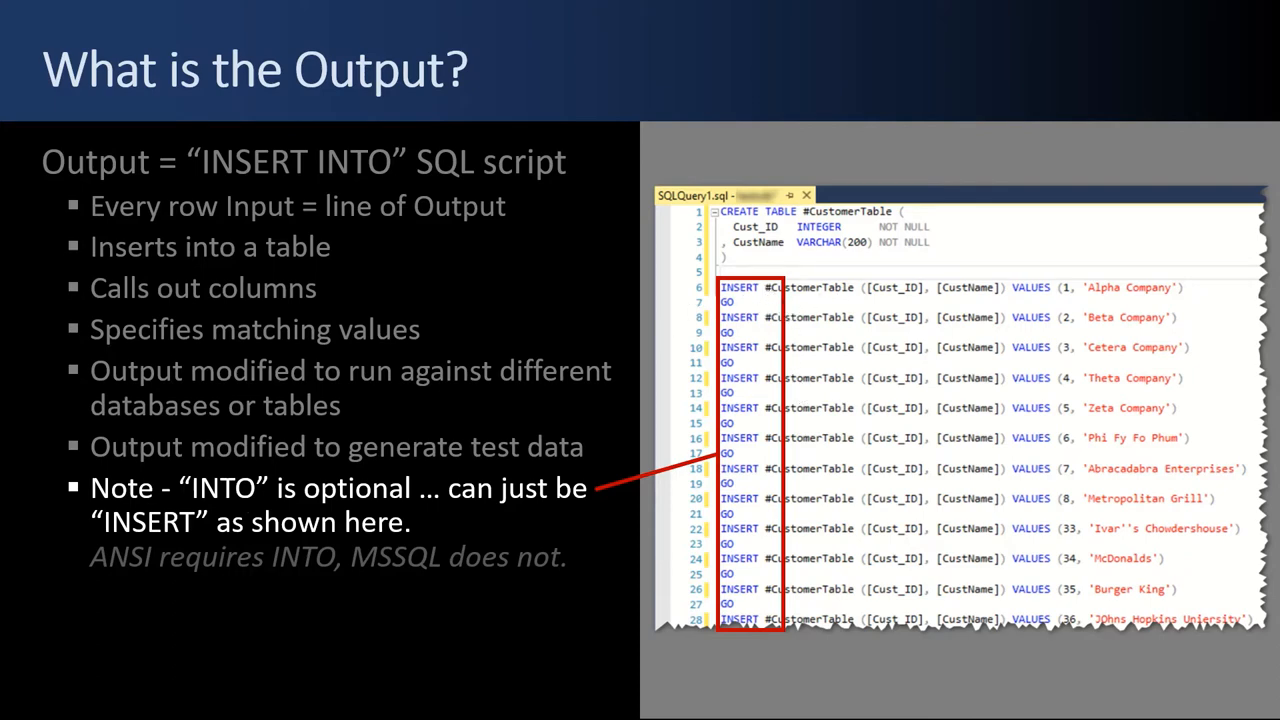
Advance to the 'How to Create Script from Generate Scripts' slide, showing step 1.
{"action": "key", "text": "Right"}
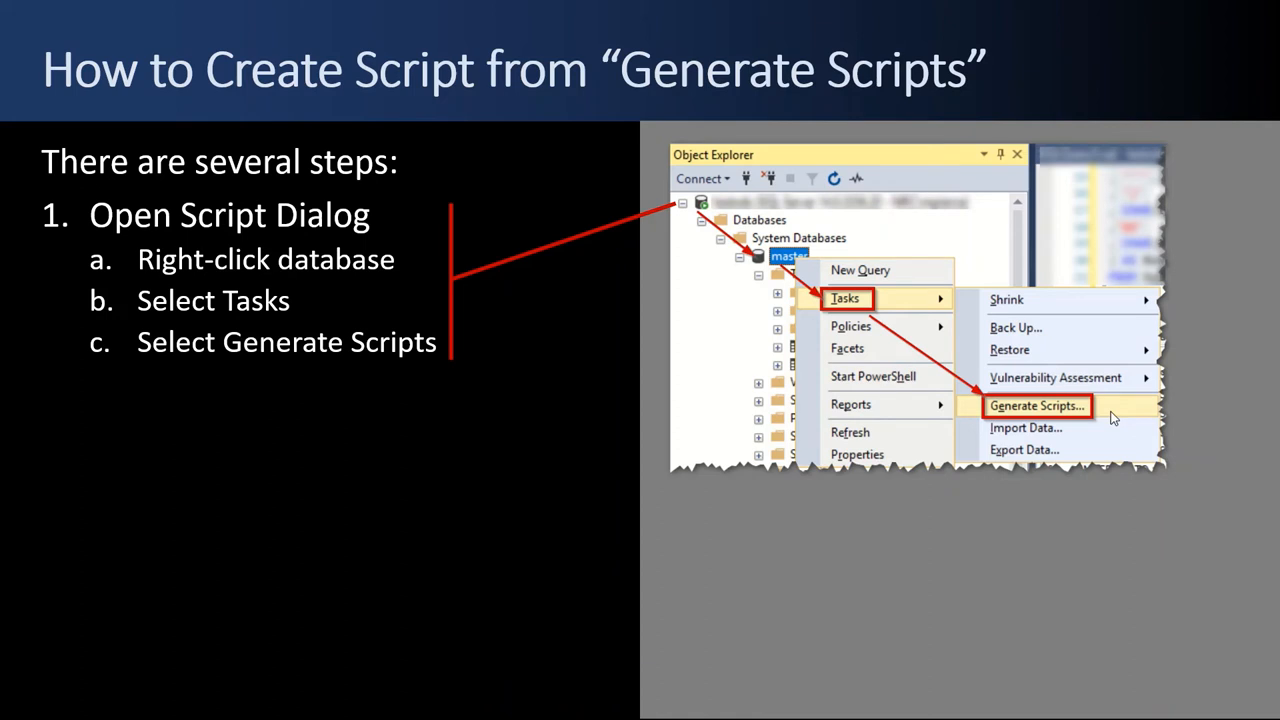
{"action": "mouse_move", "coordinate": [490, 285]}
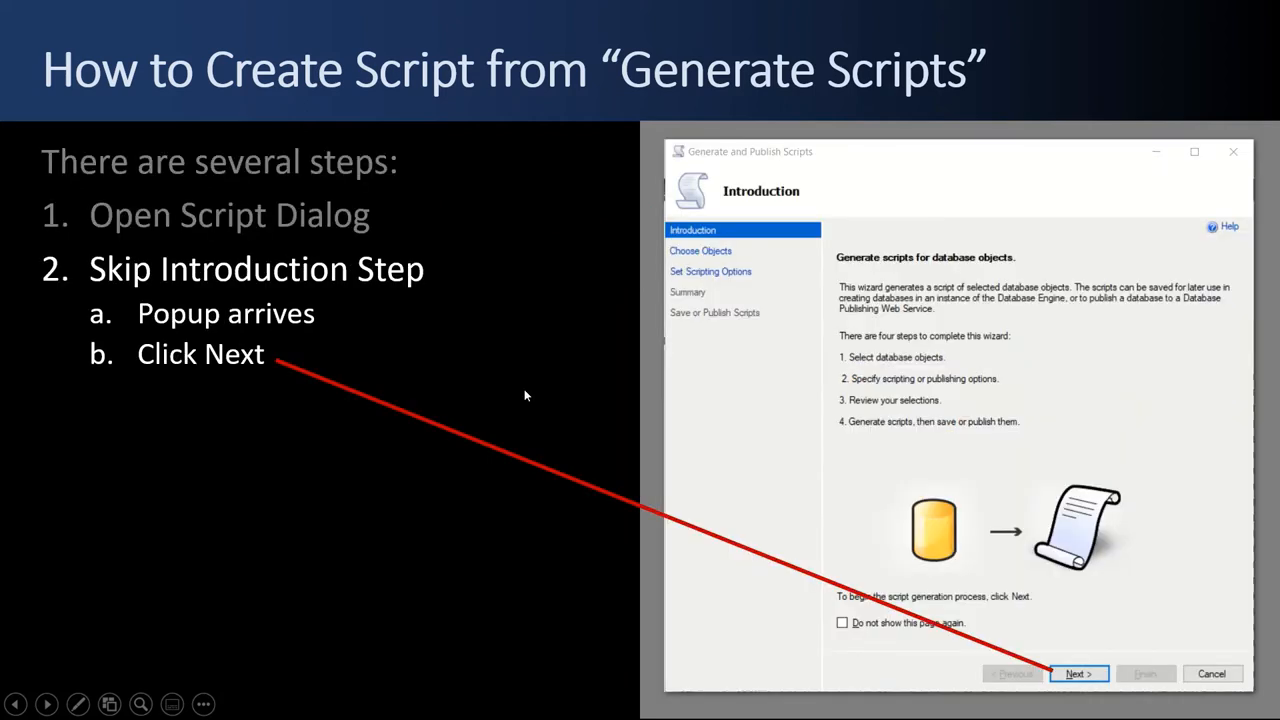
{"action": "mouse_move", "coordinate": [432, 341]}
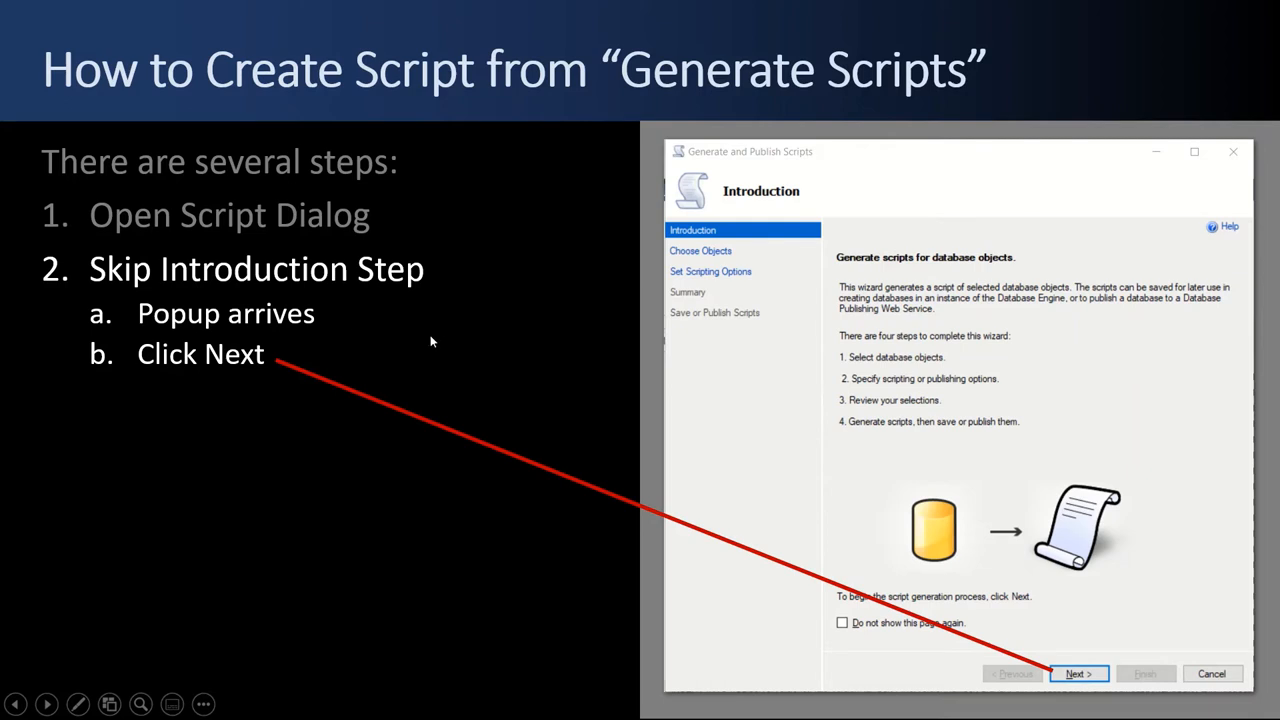
{"action": "mouse_move", "coordinate": [675, 407]}
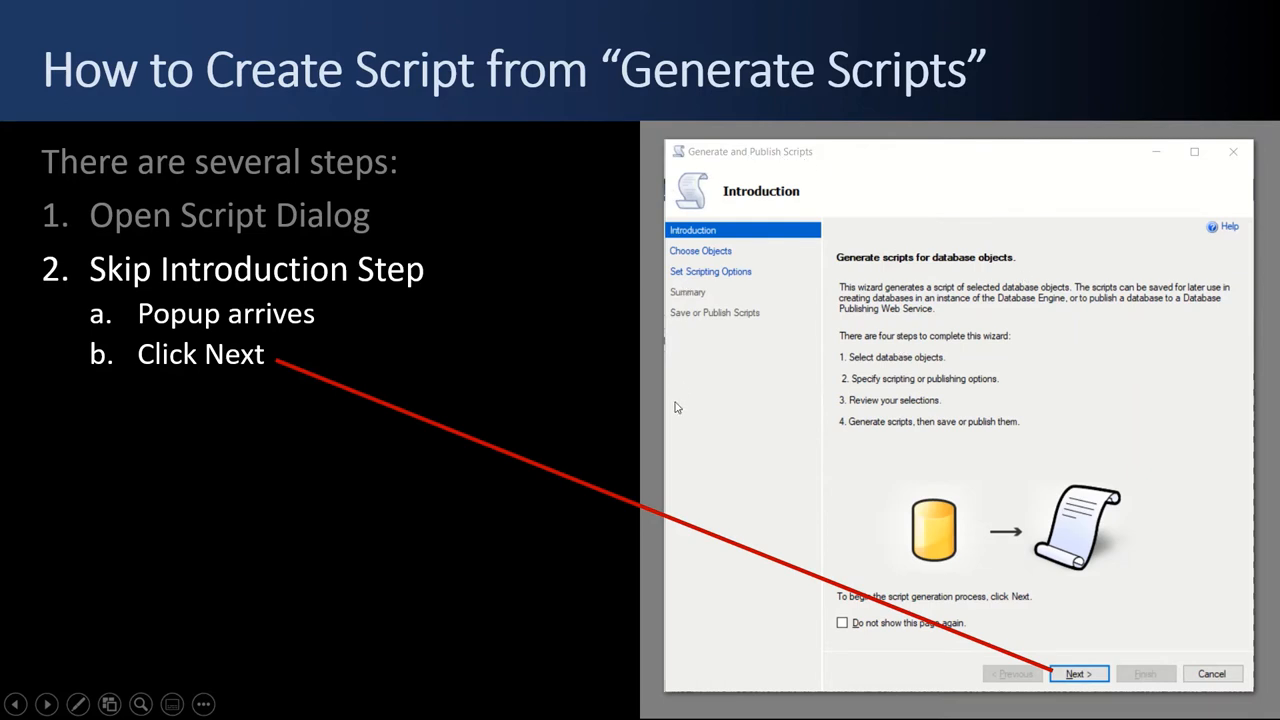
{"action": "mouse_move", "coordinate": [703, 412]}
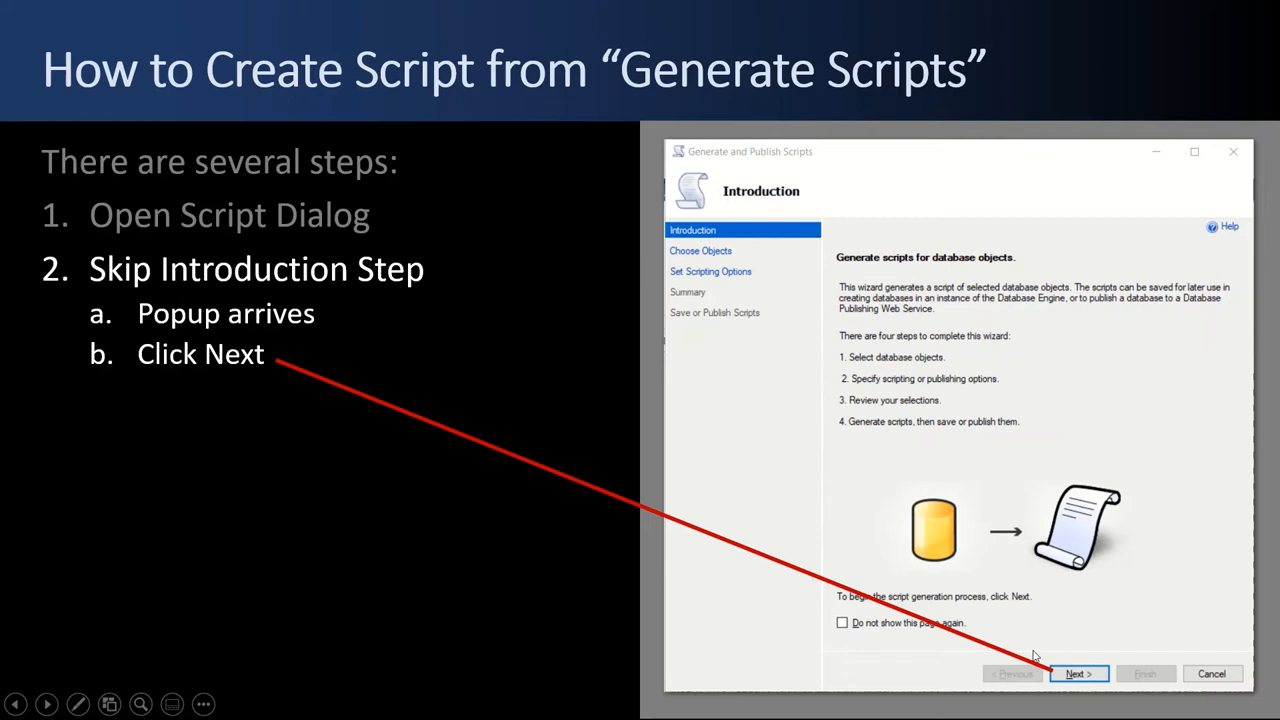
Reveal step 3, Choose Objects, with one specific table ticked for scripting.
{"action": "left_click", "coordinate": [1078, 673]}
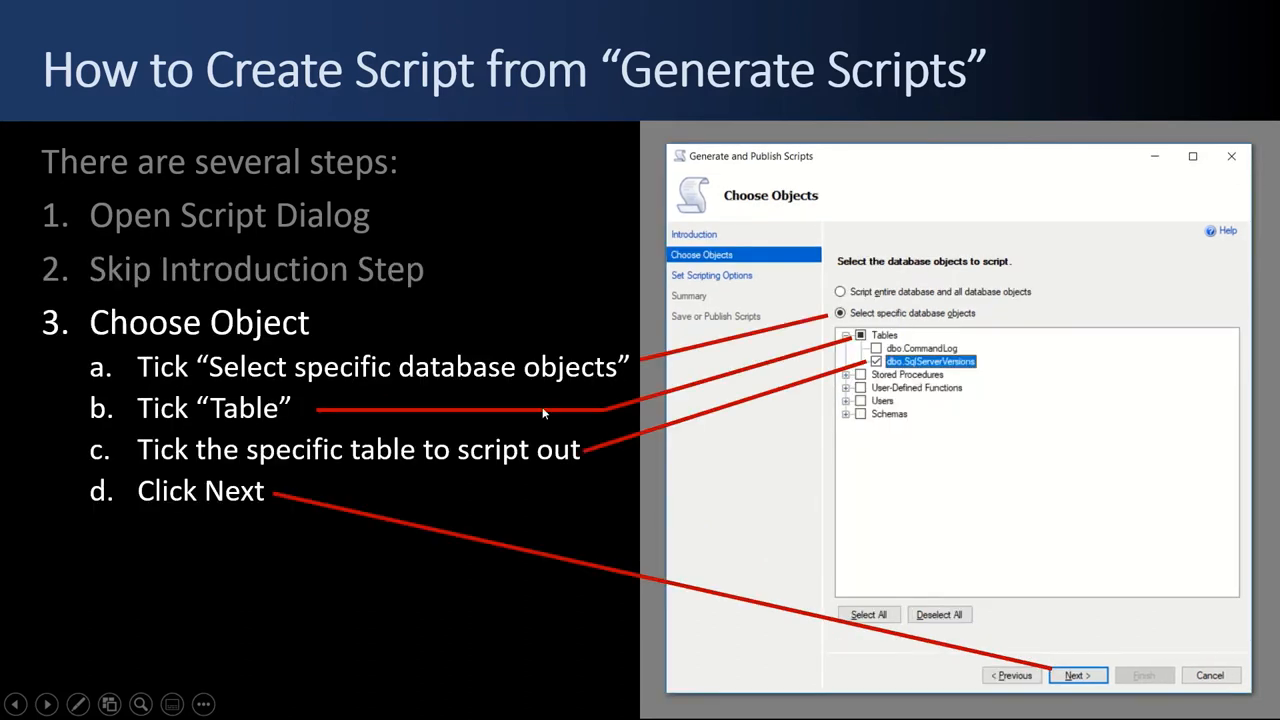
{"action": "mouse_move", "coordinate": [730, 265]}
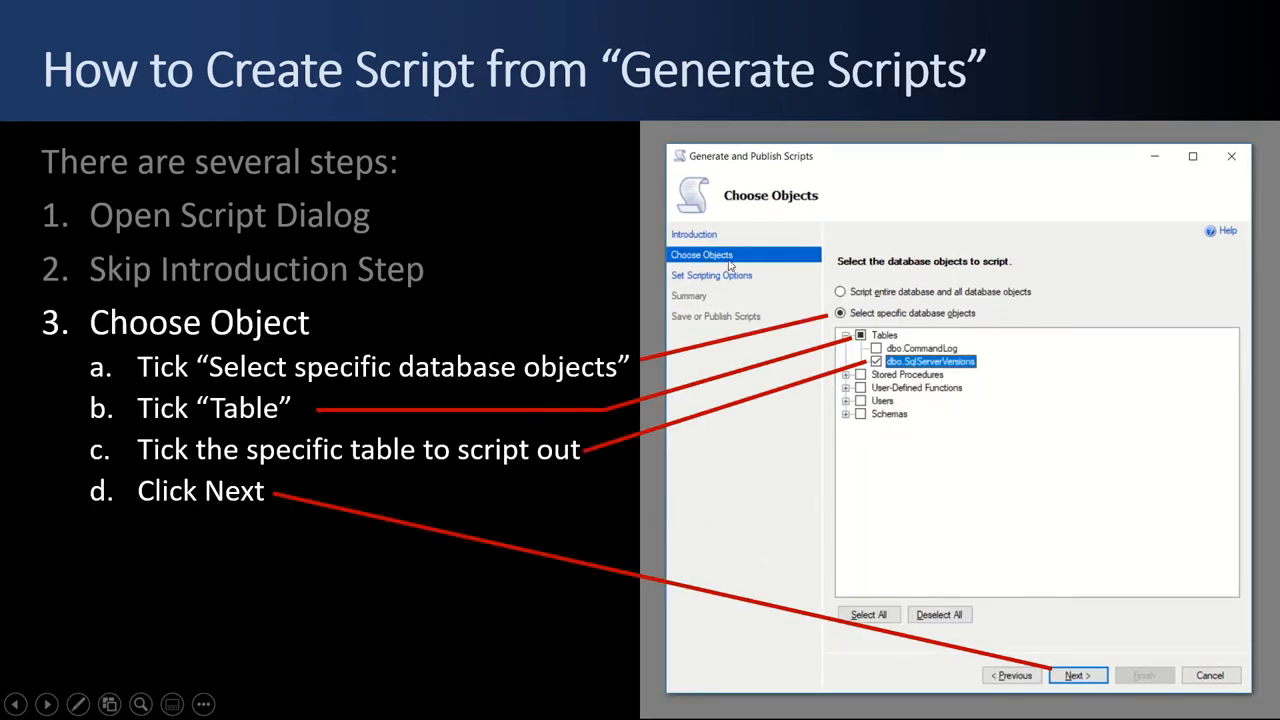
{"action": "mouse_move", "coordinate": [787, 298]}
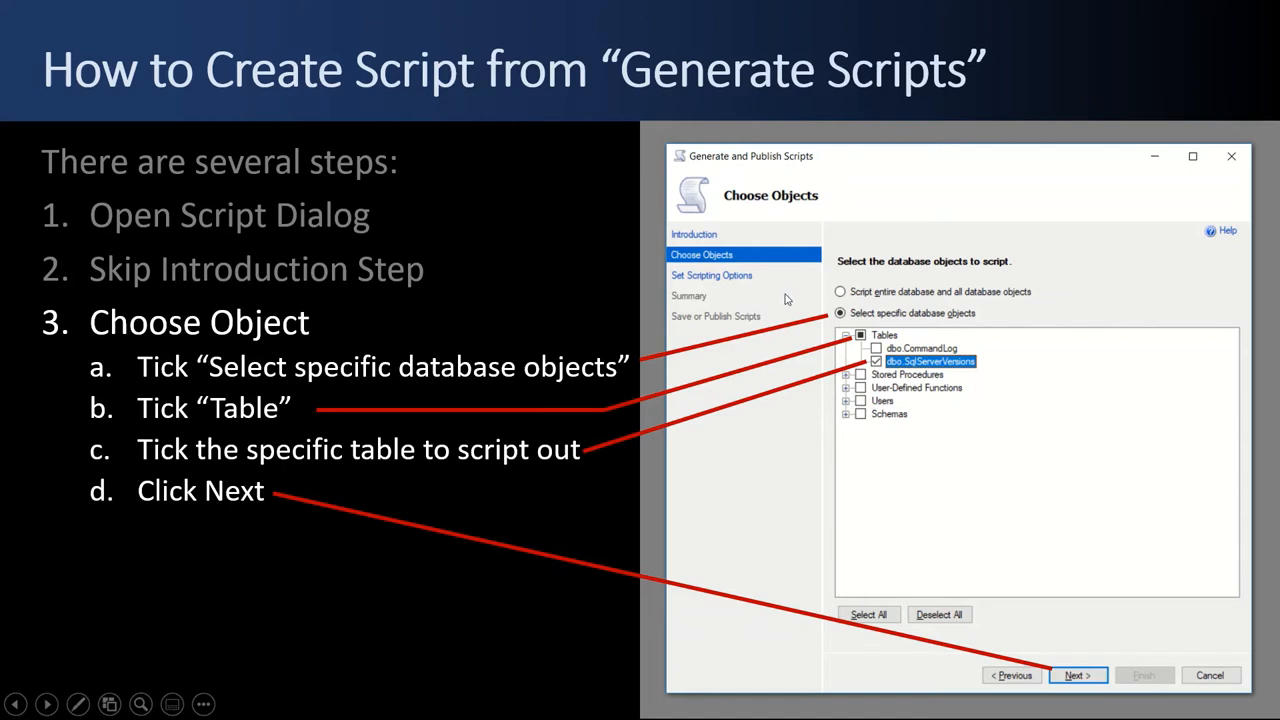
{"action": "mouse_move", "coordinate": [920, 328]}
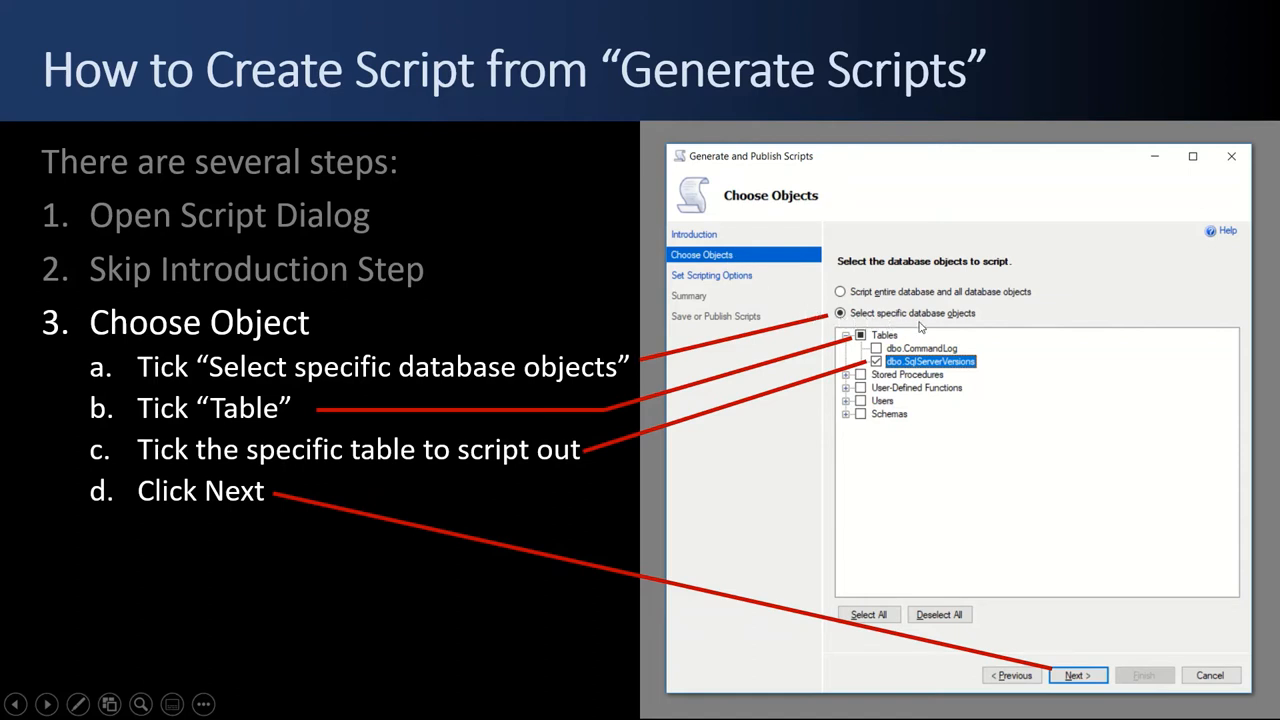
{"action": "mouse_move", "coordinate": [978, 328]}
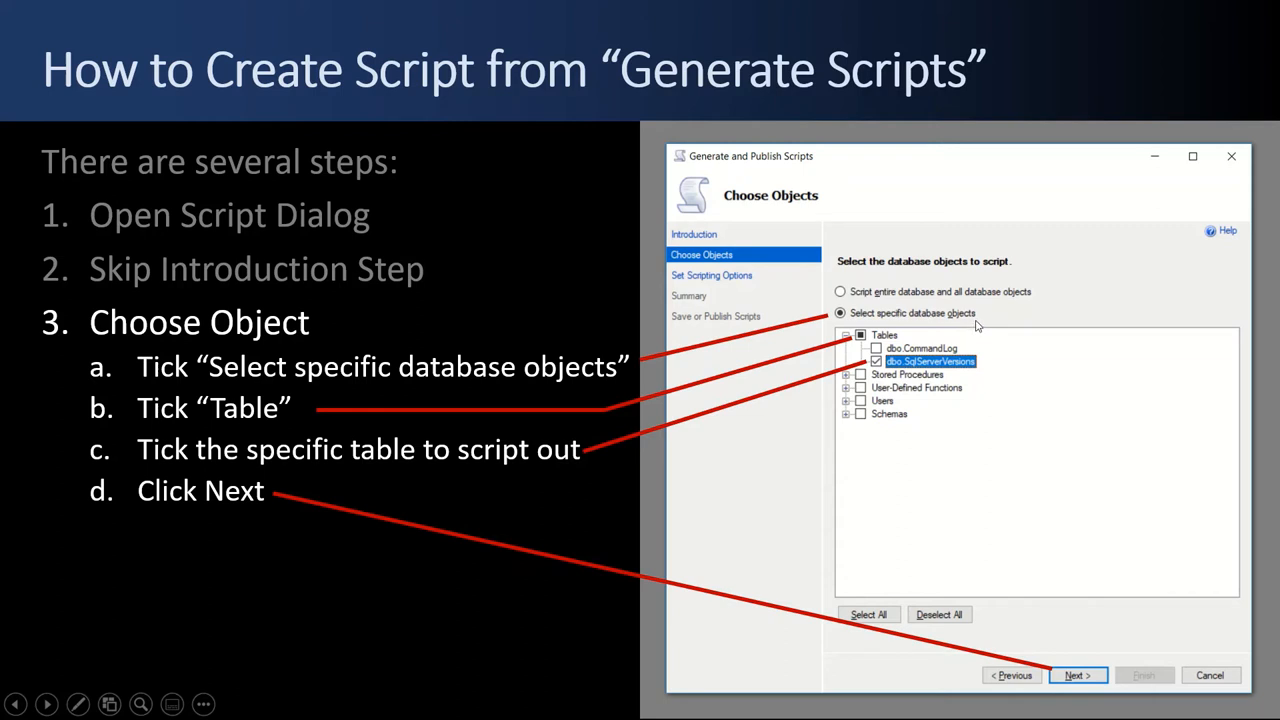
{"action": "mouse_move", "coordinate": [978, 323]}
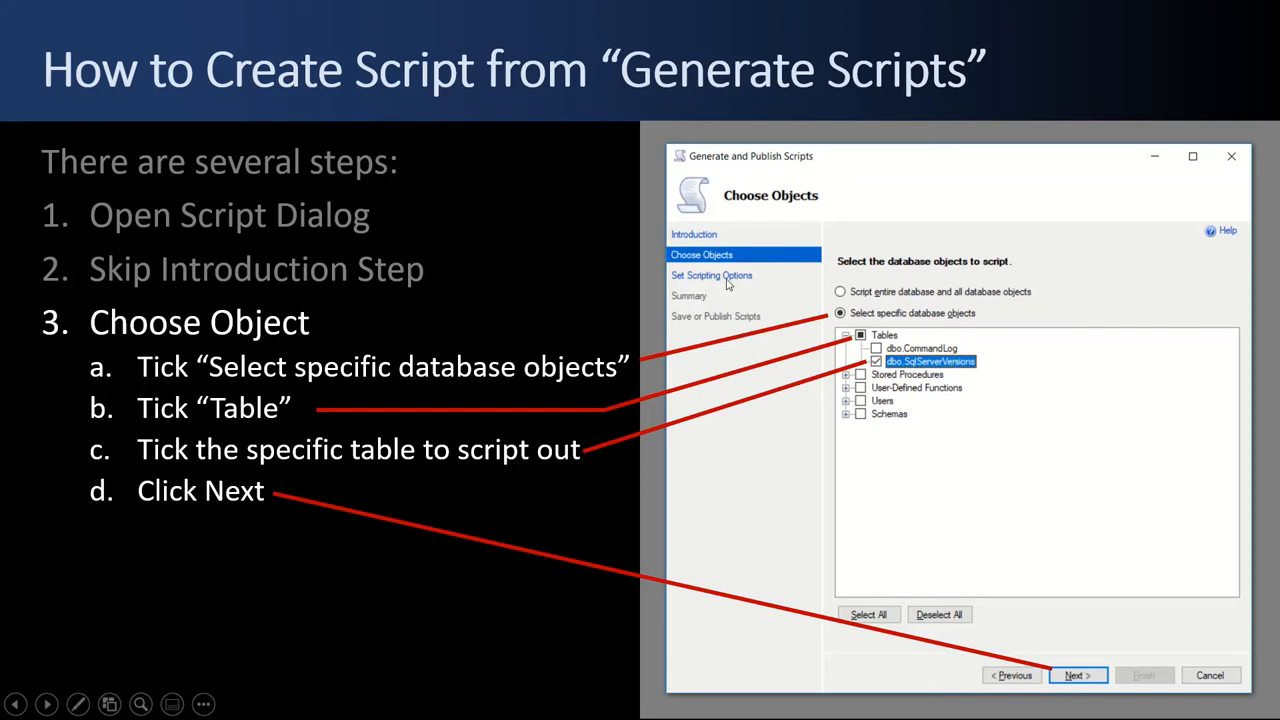
Reveal step 4, Set Scripting Options Part 1, which directs viewers to click Advanced.
{"action": "left_click", "coordinate": [46, 704]}
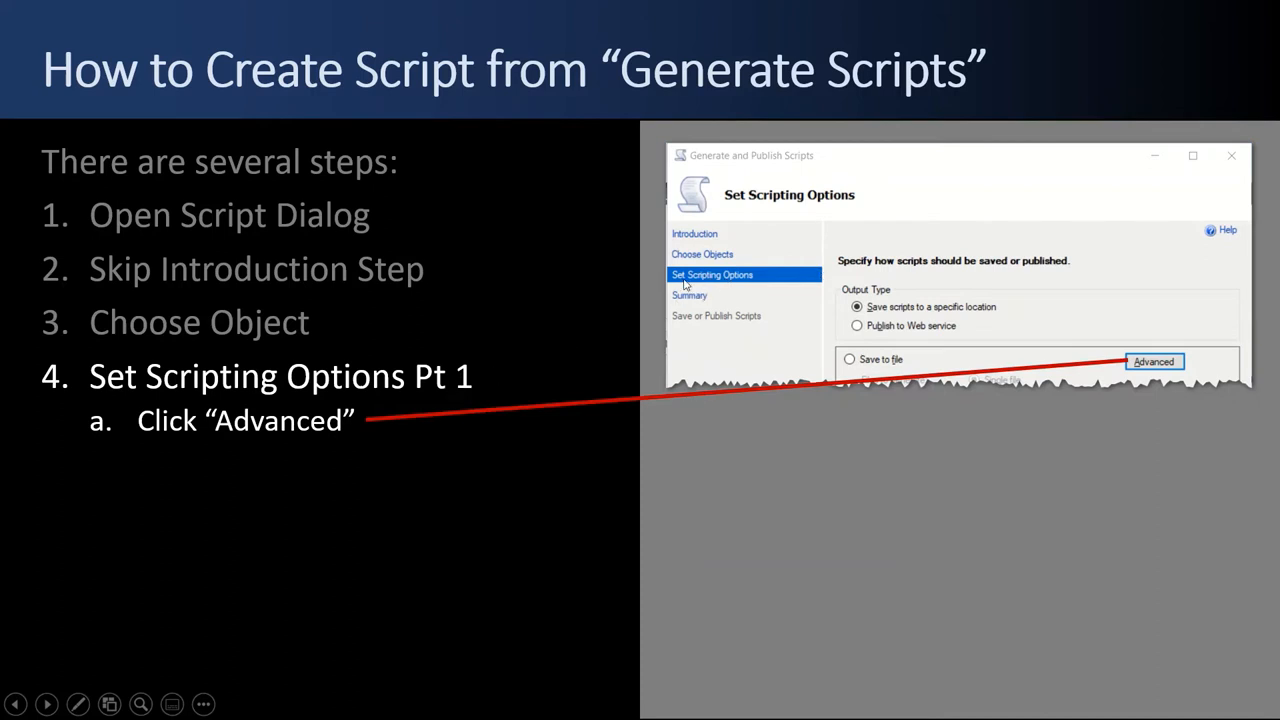
{"action": "mouse_move", "coordinate": [930, 356]}
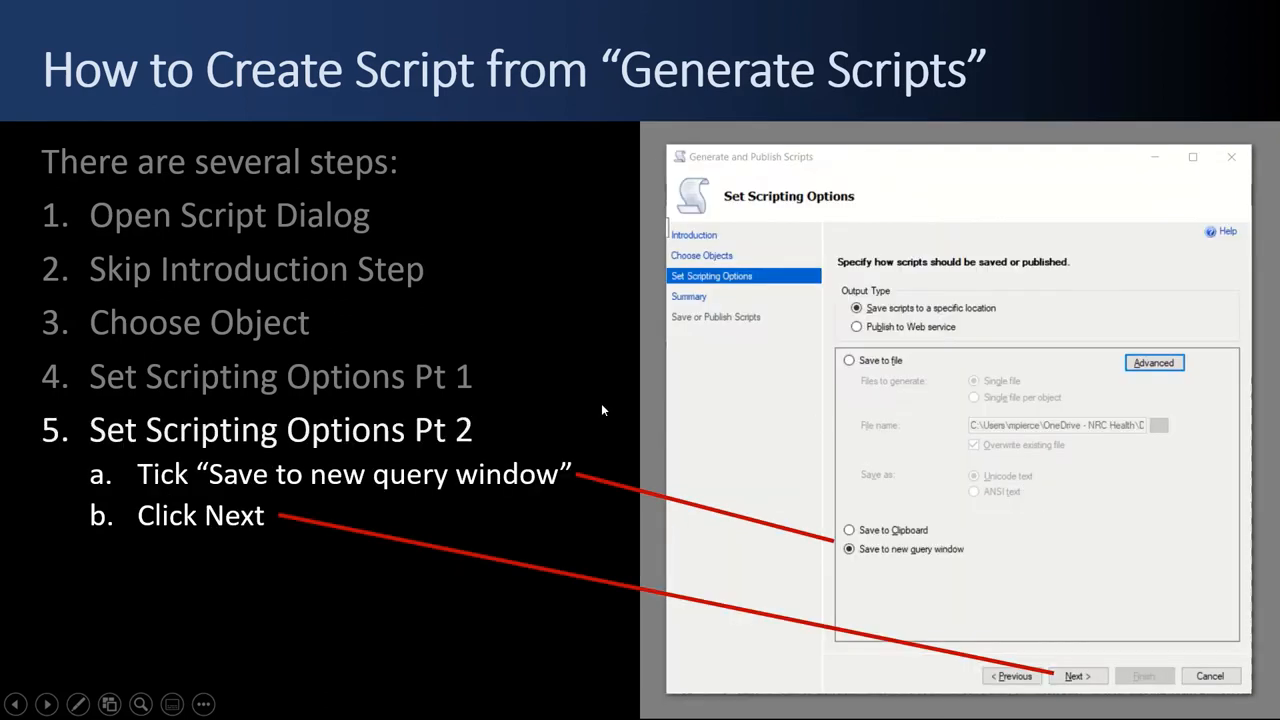
{"action": "mouse_move", "coordinate": [230, 444]}
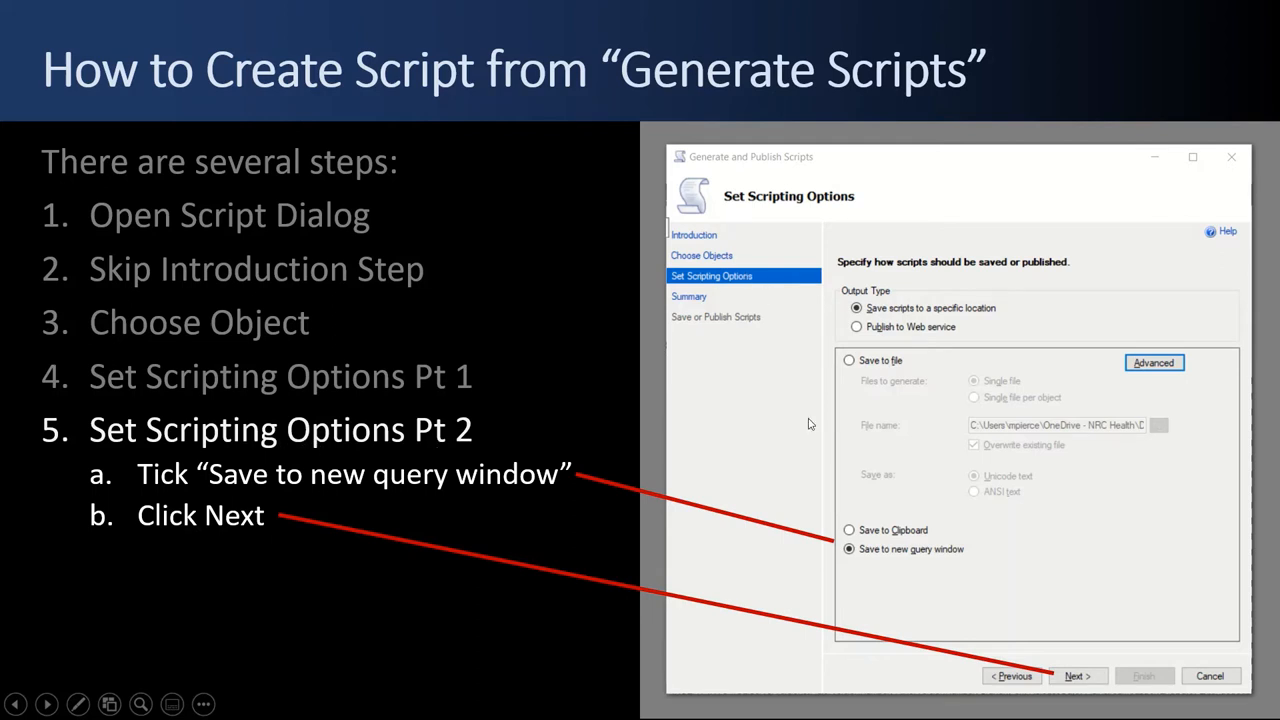
{"action": "mouse_move", "coordinate": [878, 560]}
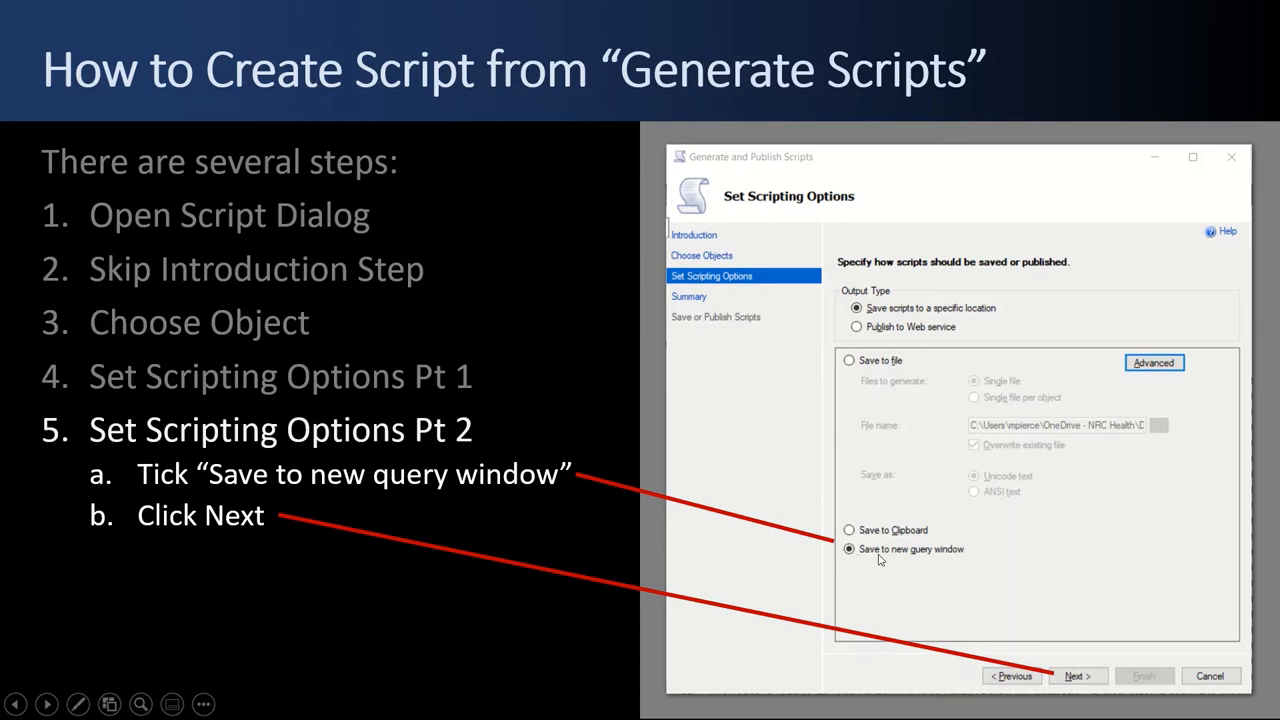
{"action": "mouse_move", "coordinate": [868, 368]}
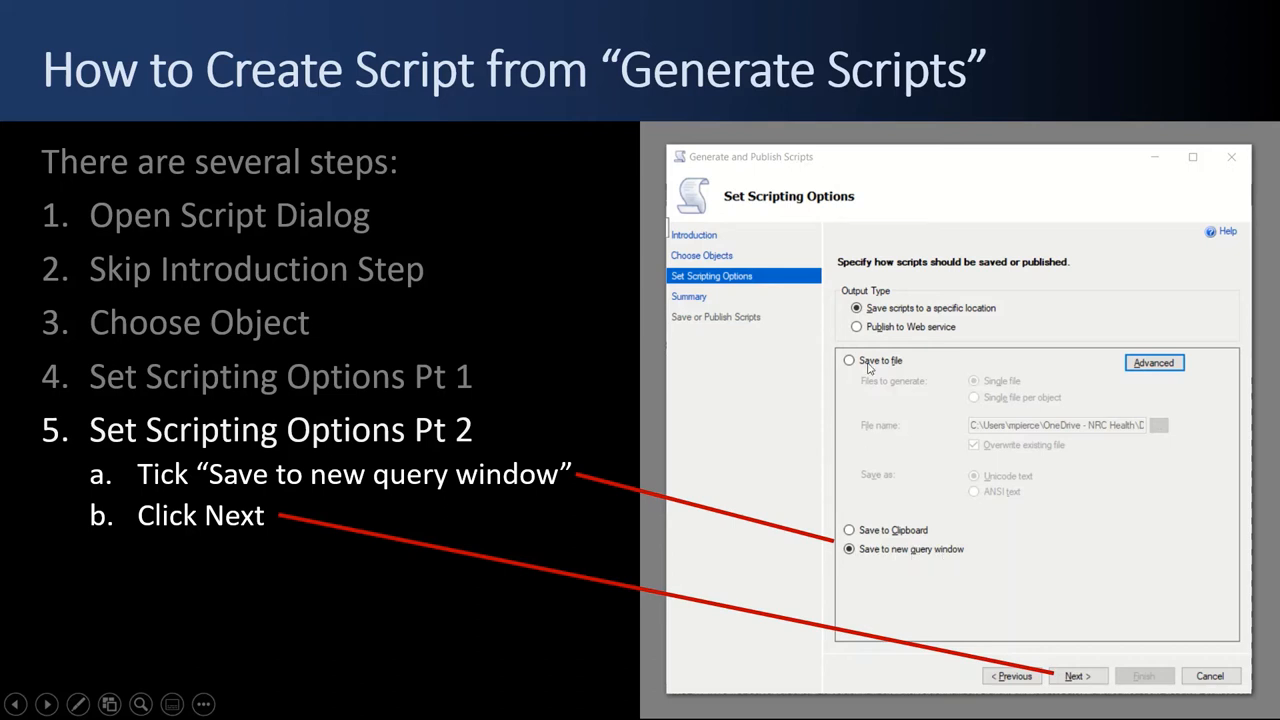
{"action": "mouse_move", "coordinate": [868, 530]}
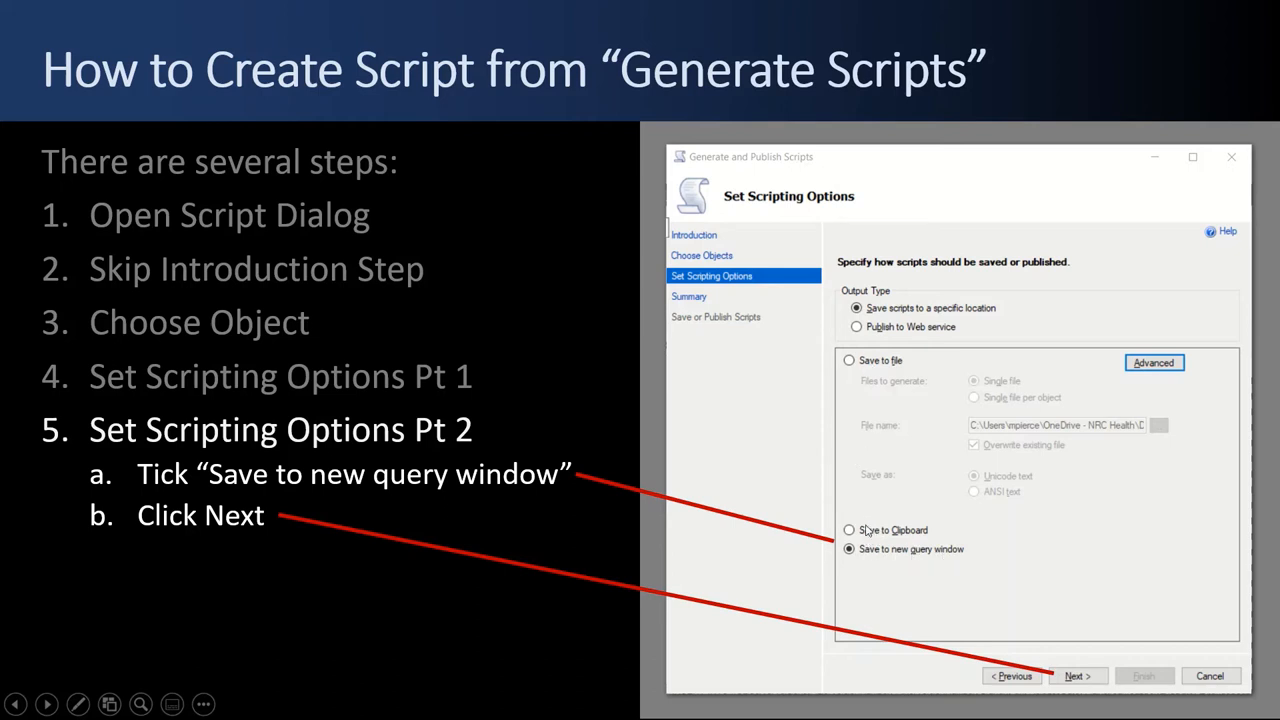
{"action": "mouse_move", "coordinate": [874, 558]}
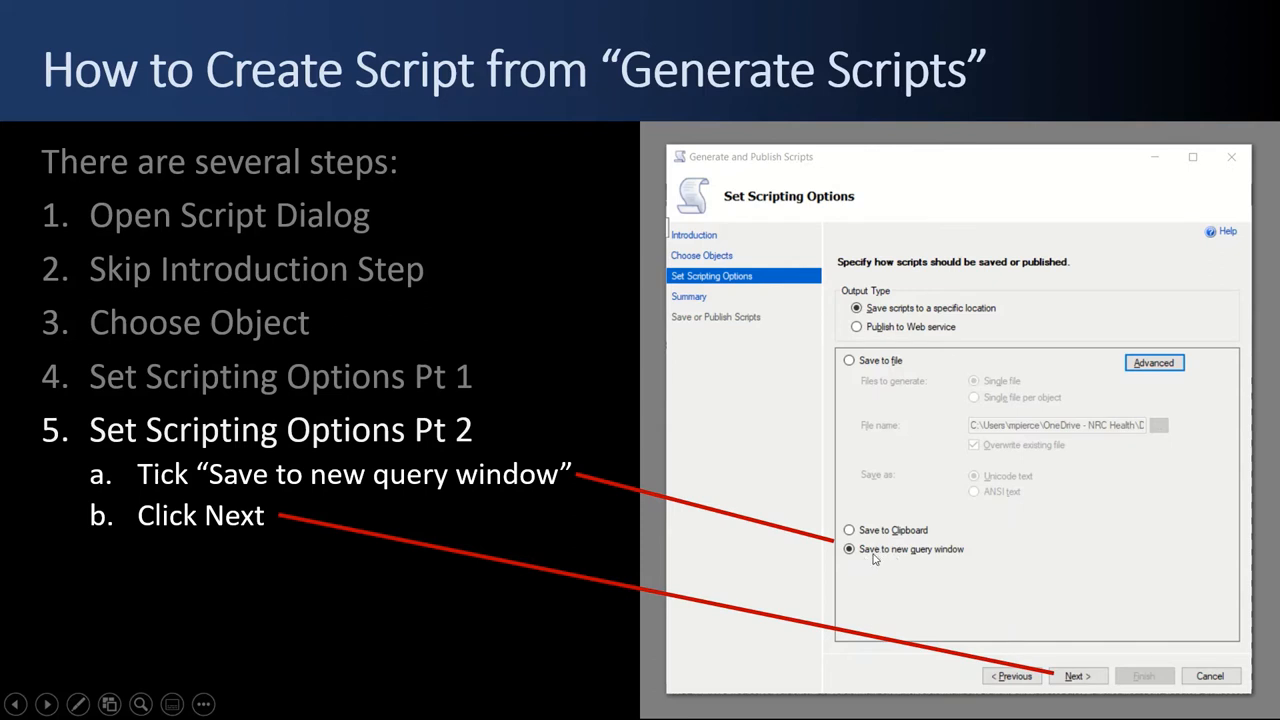
{"action": "mouse_move", "coordinate": [935, 558]}
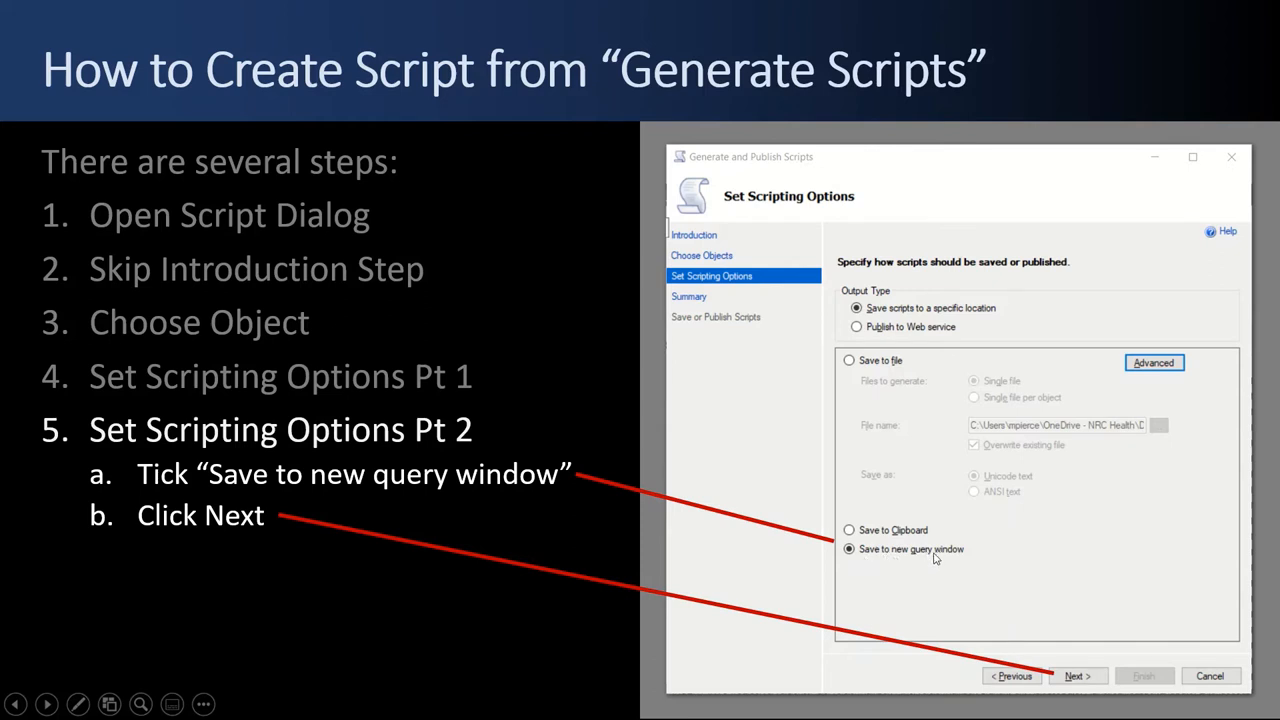
{"action": "mouse_move", "coordinate": [730, 626]}
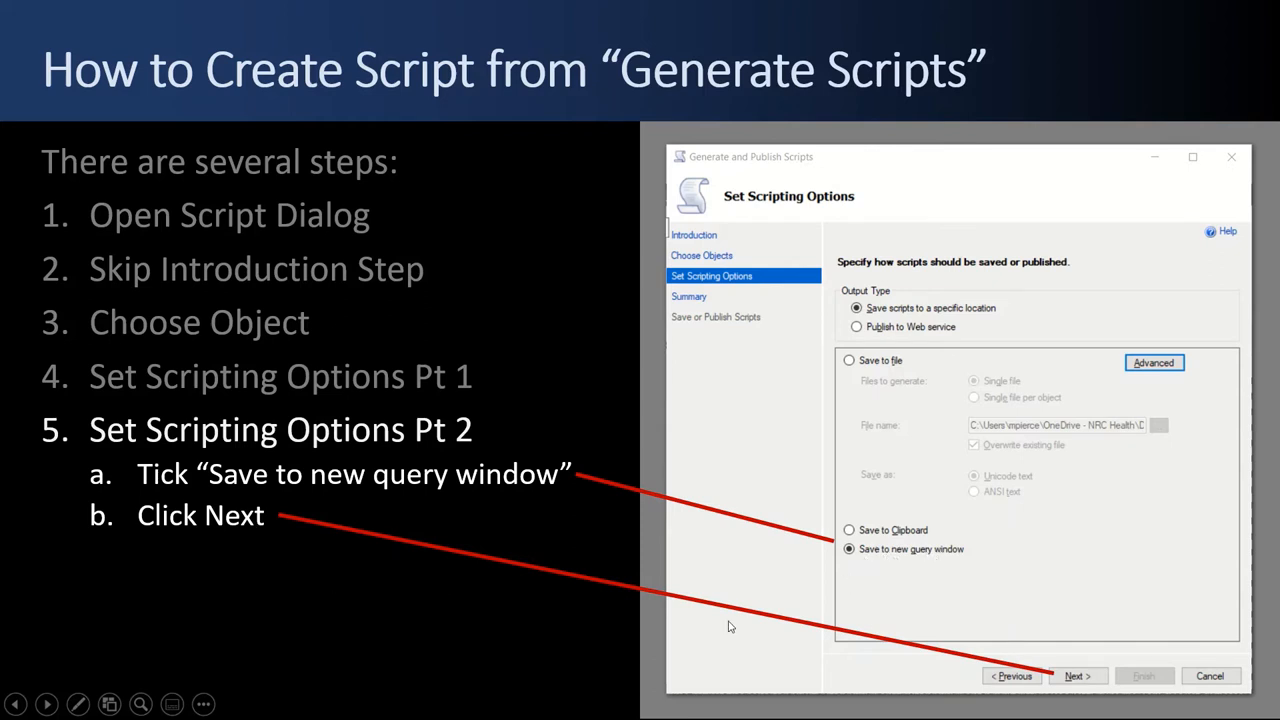
Advance through step 6, Summary, to step 7, Job Runs.
{"action": "left_click", "coordinate": [1077, 675]}
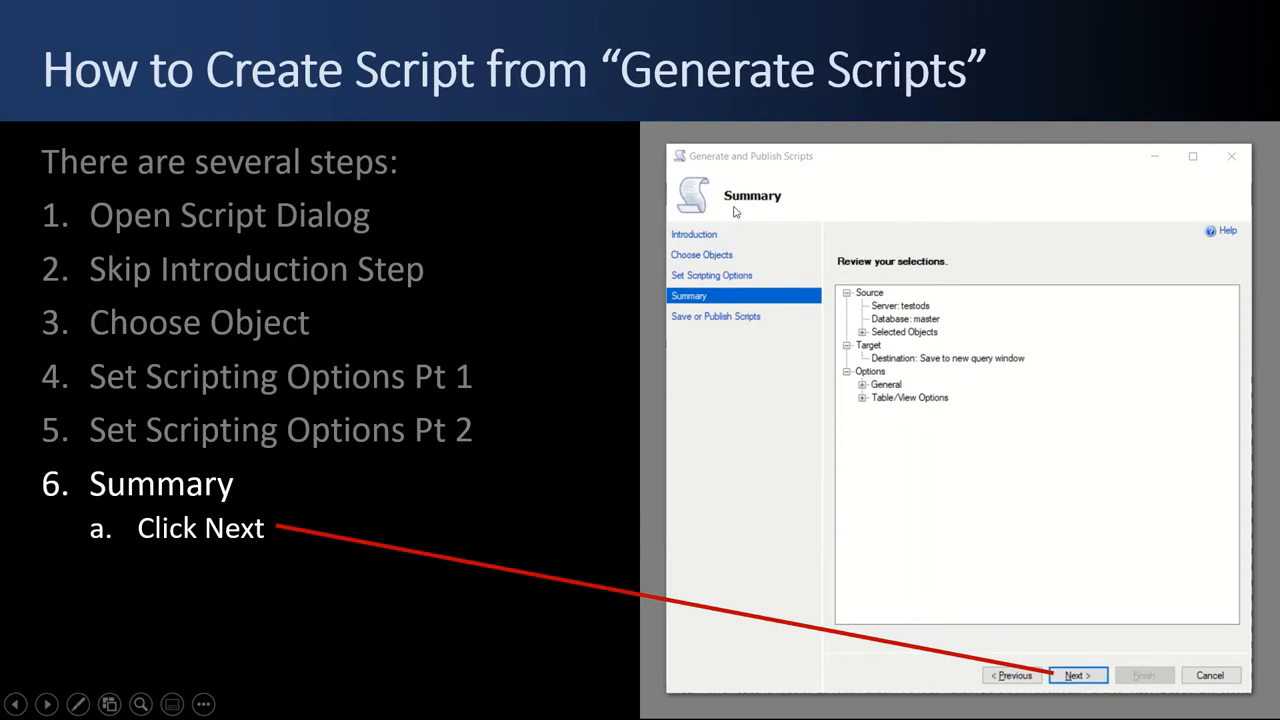
{"action": "mouse_move", "coordinate": [959, 538]}
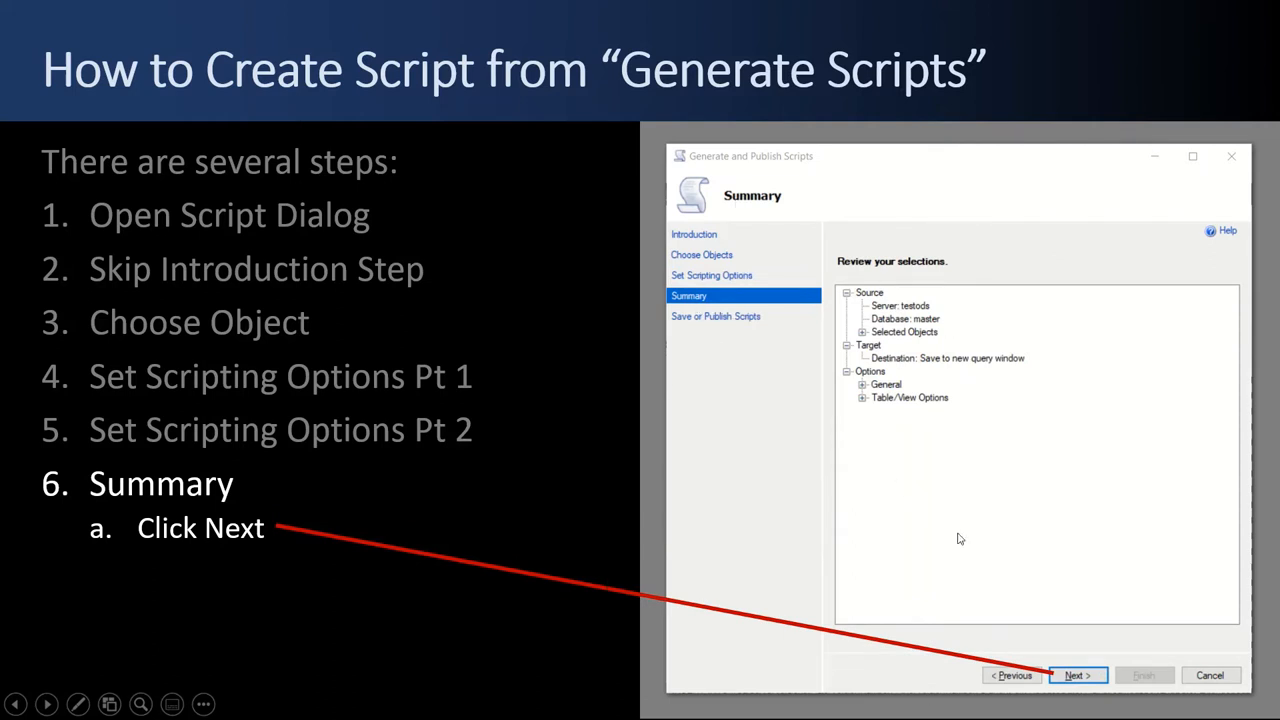
{"action": "left_click", "coordinate": [1077, 675]}
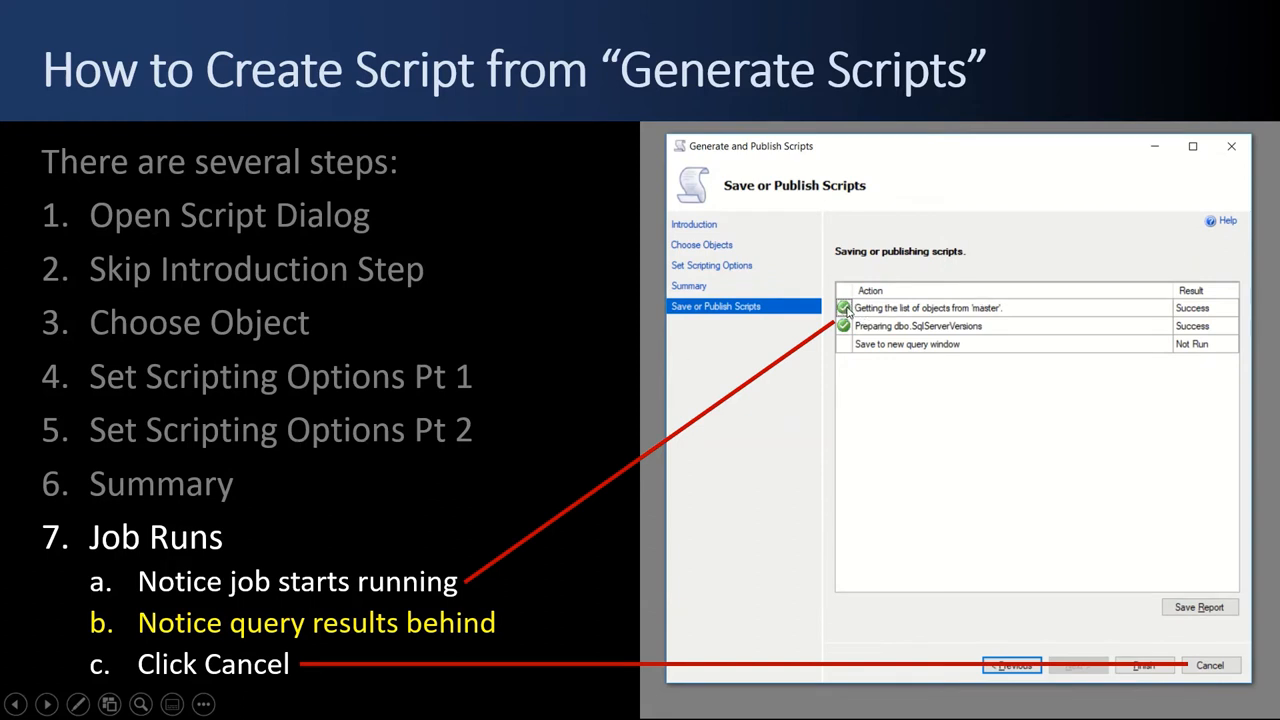
{"action": "mouse_move", "coordinate": [884, 503]}
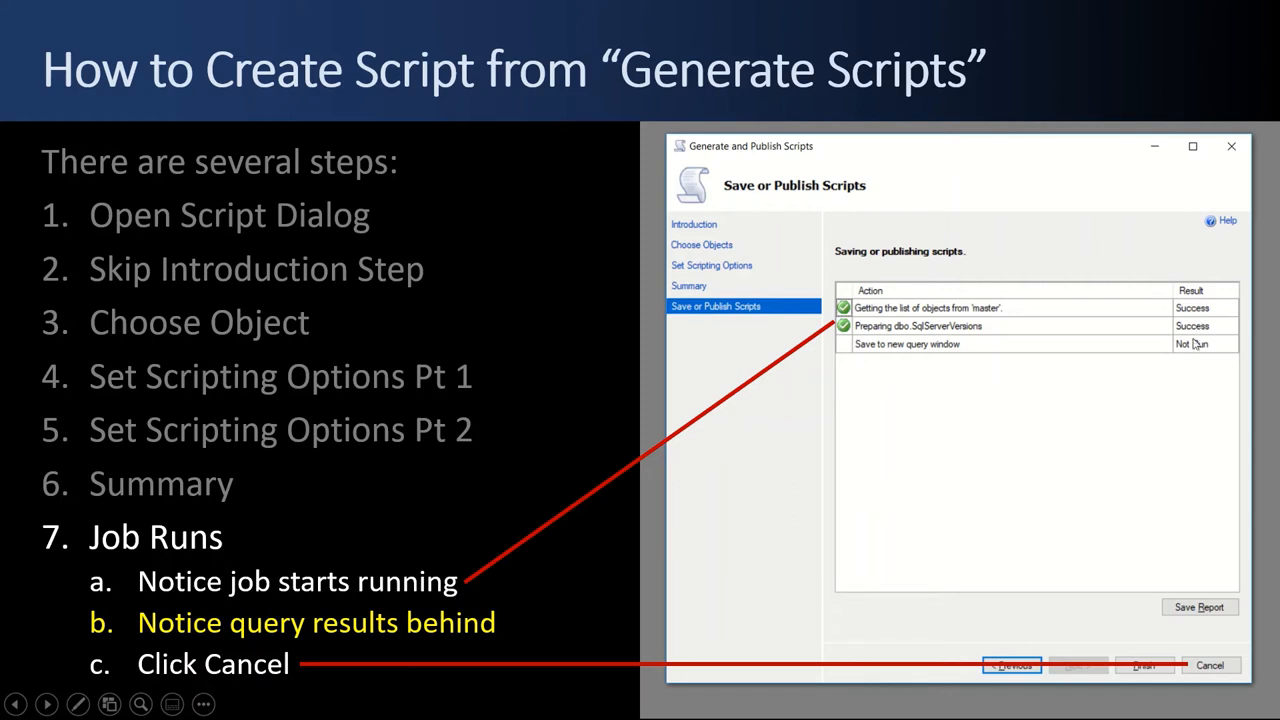
{"action": "mouse_move", "coordinate": [889, 353]}
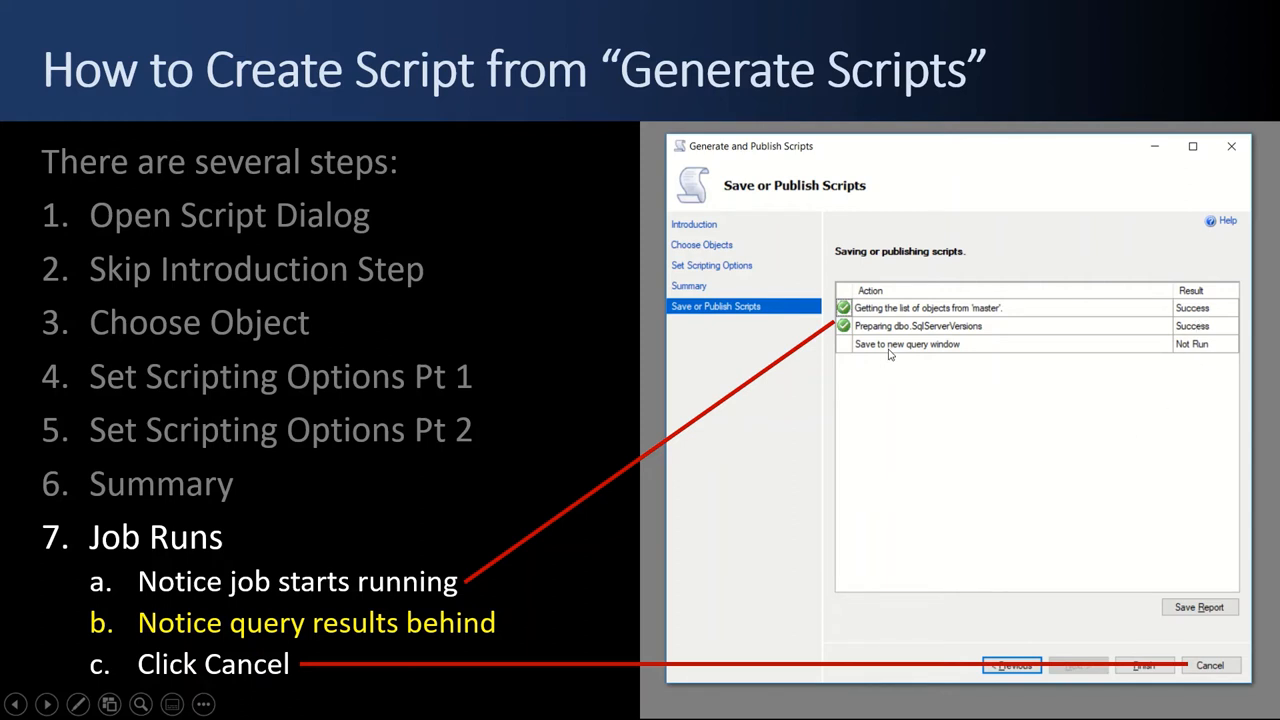
{"action": "mouse_move", "coordinate": [857, 309]}
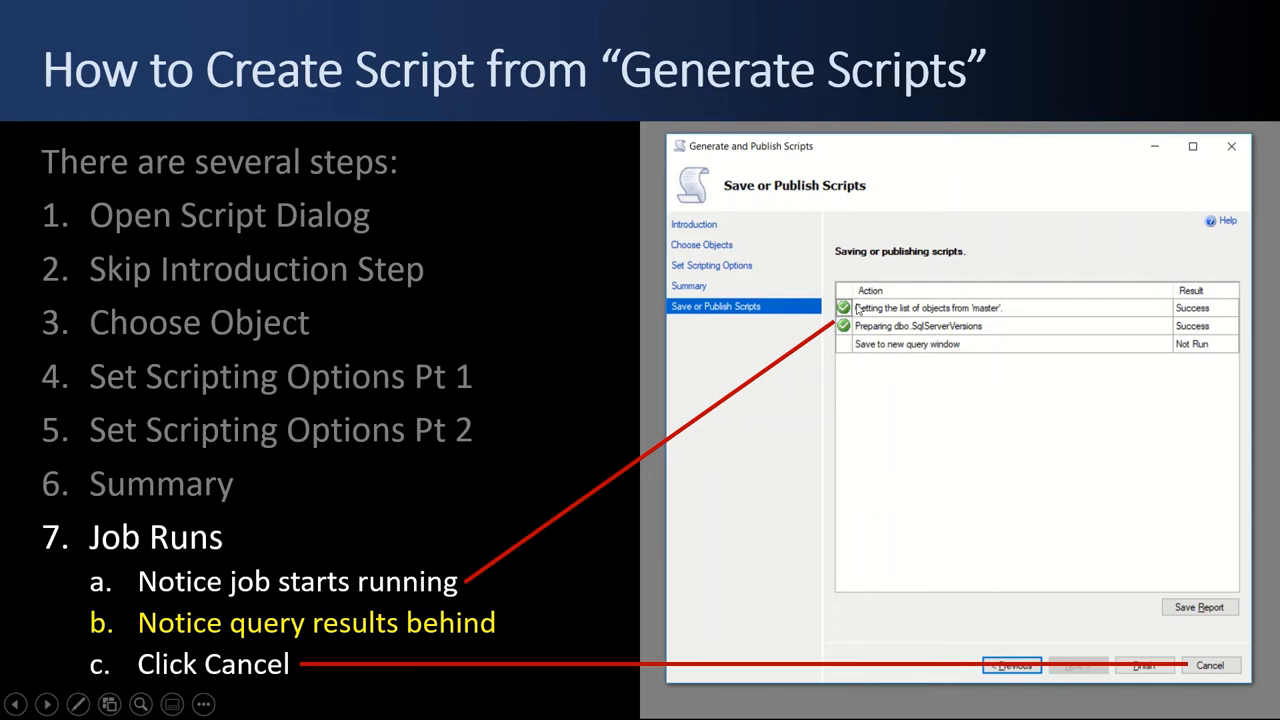
{"action": "mouse_move", "coordinate": [462, 611]}
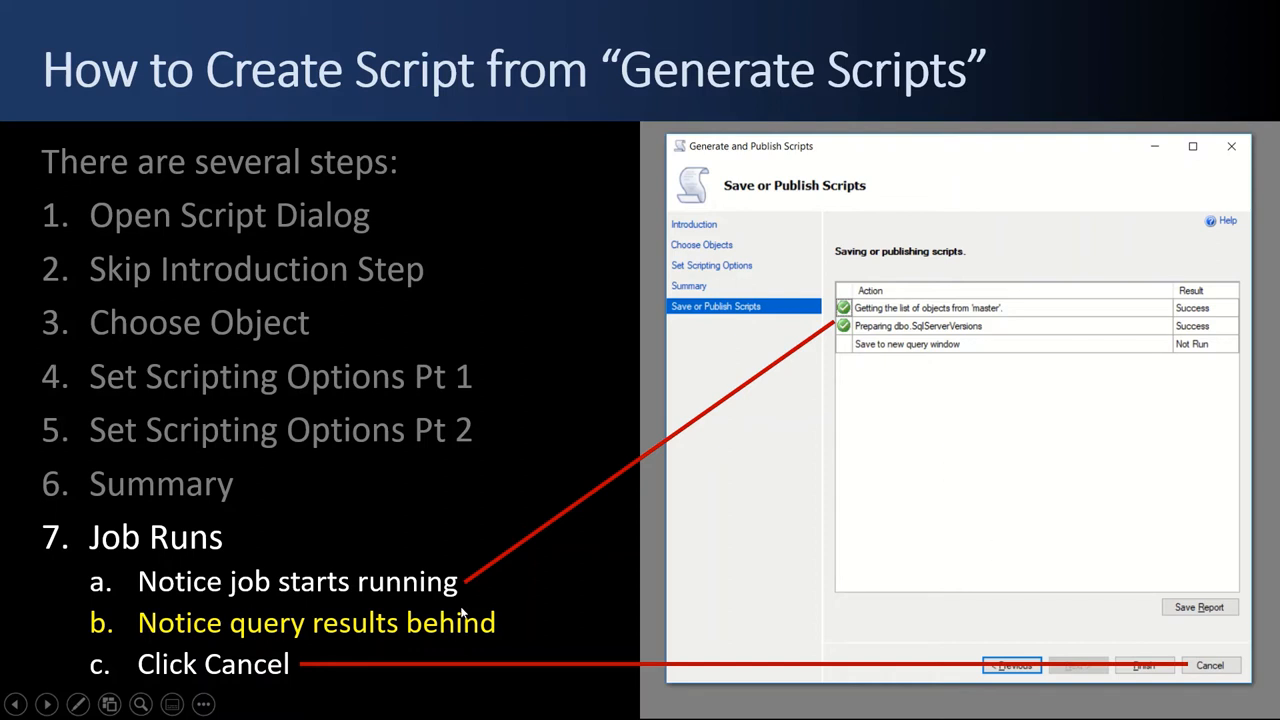
{"action": "mouse_move", "coordinate": [488, 639]}
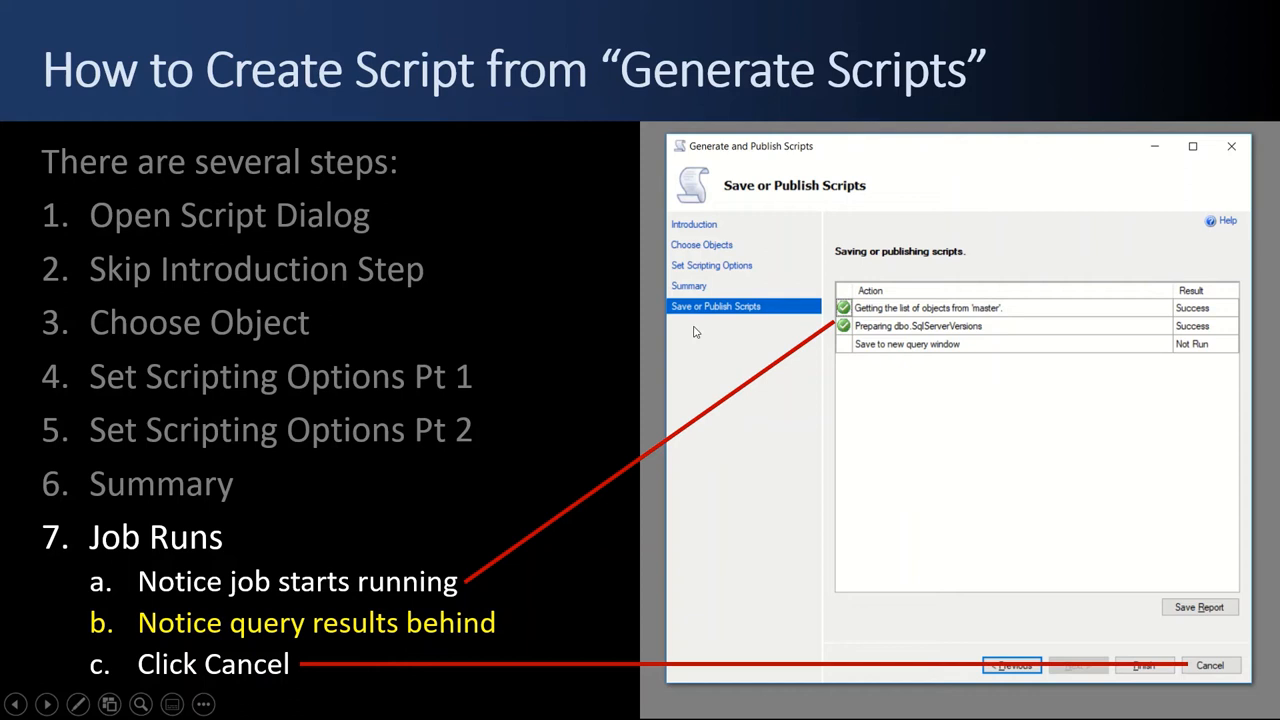
{"action": "mouse_move", "coordinate": [660, 410]}
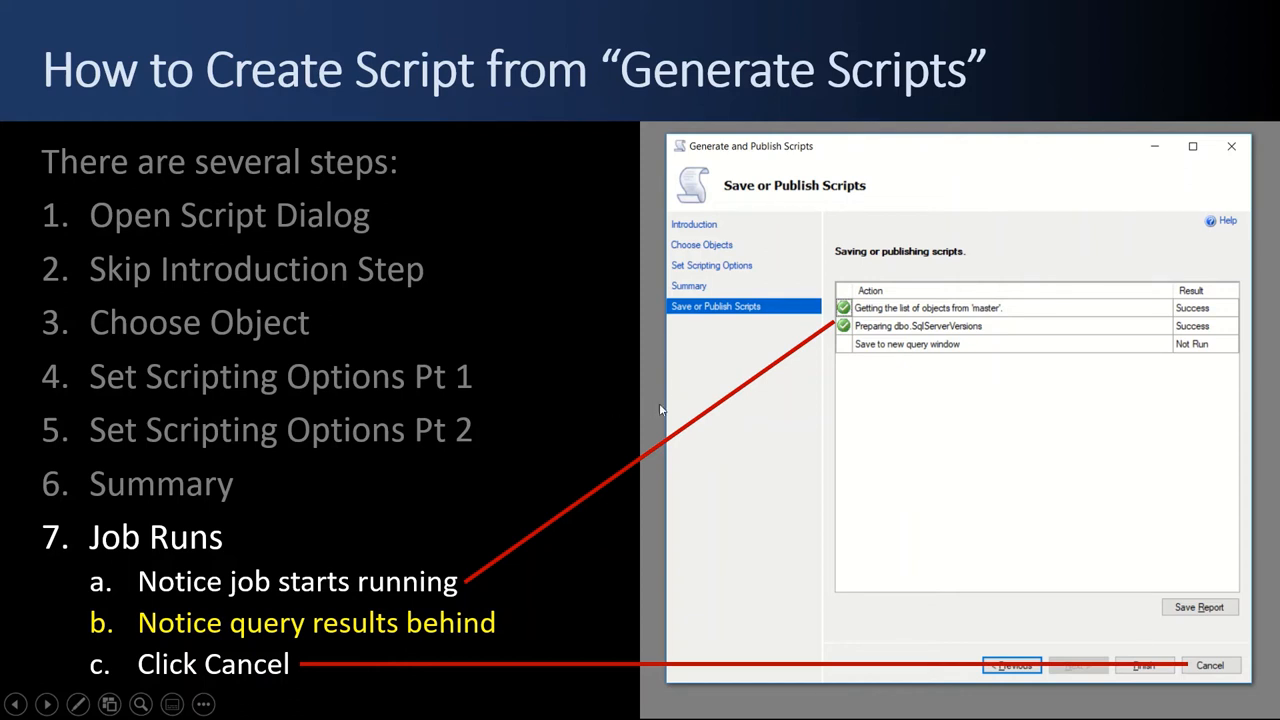
{"action": "mouse_move", "coordinate": [1124, 683]}
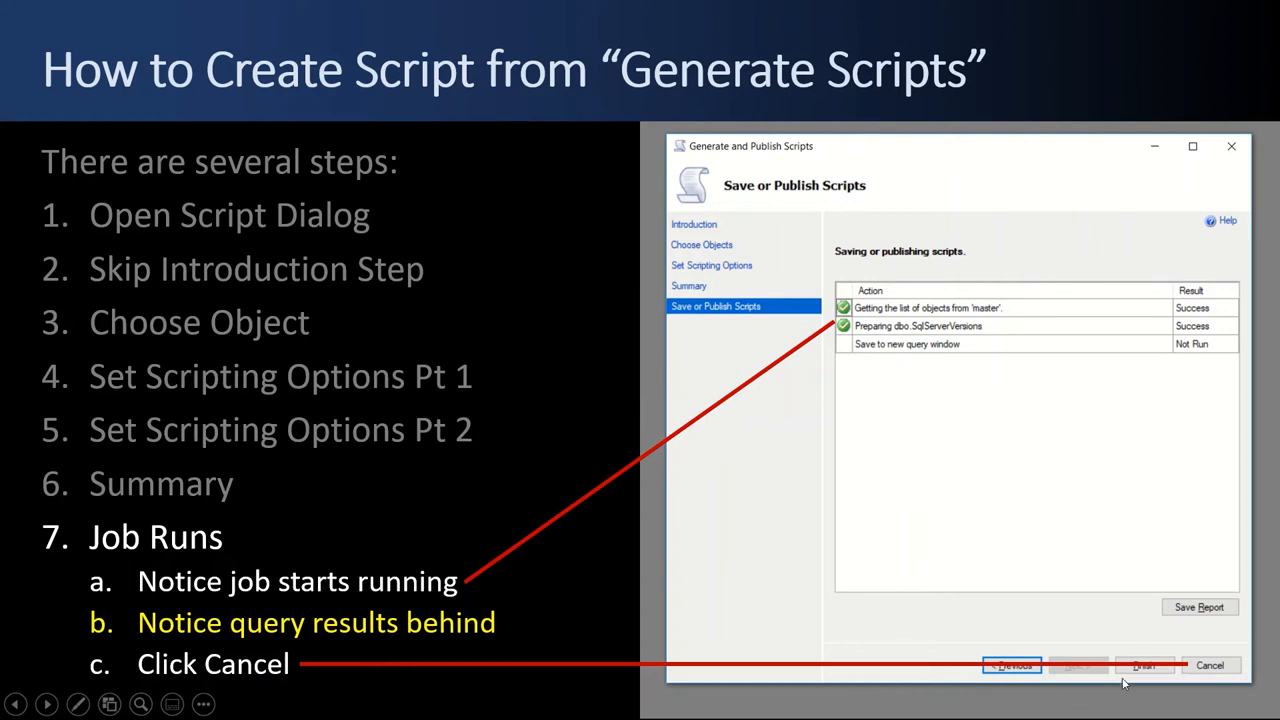
{"action": "mouse_move", "coordinate": [870, 562]}
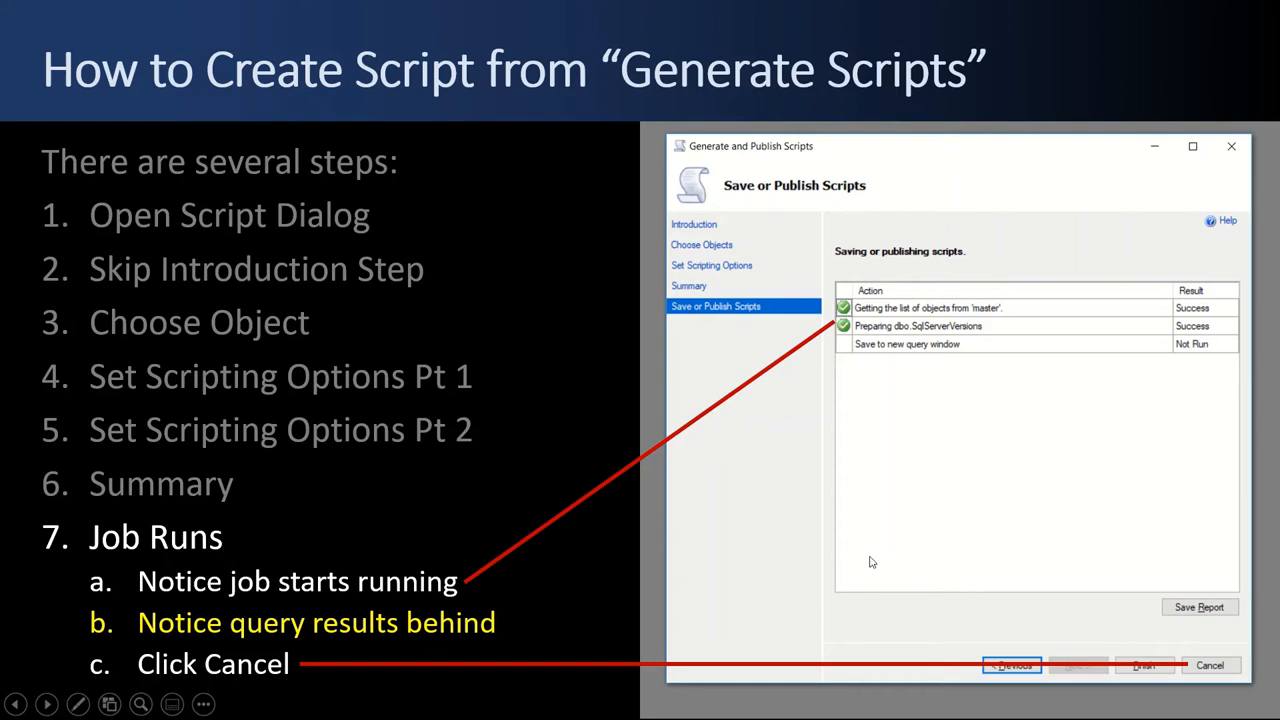
{"action": "mouse_move", "coordinate": [857, 447]}
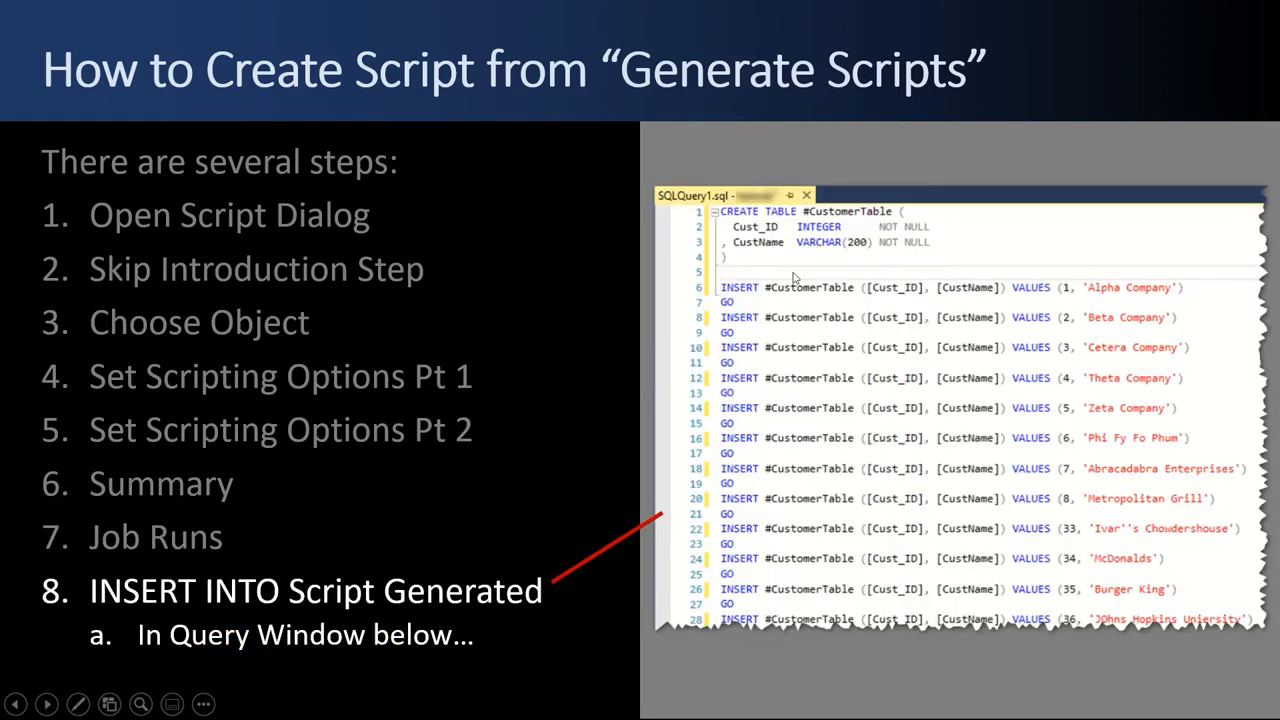
{"action": "mouse_move", "coordinate": [825, 454]}
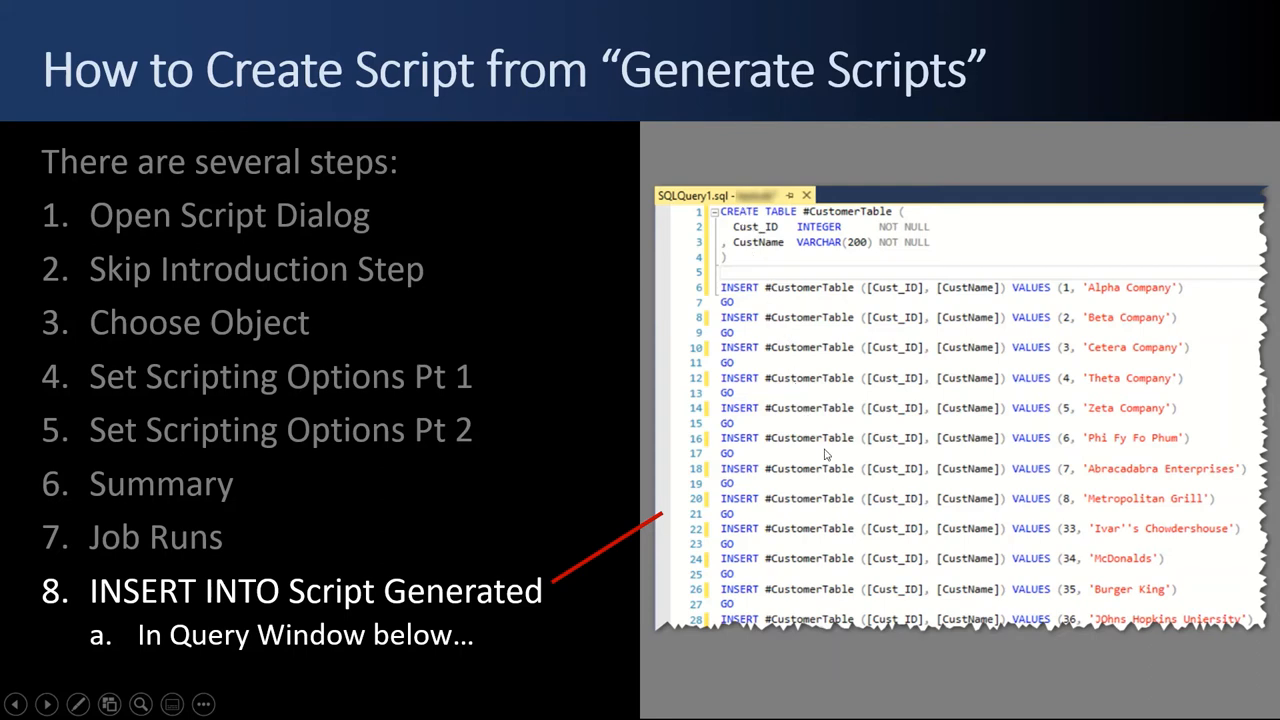
{"action": "mouse_move", "coordinate": [766, 296]}
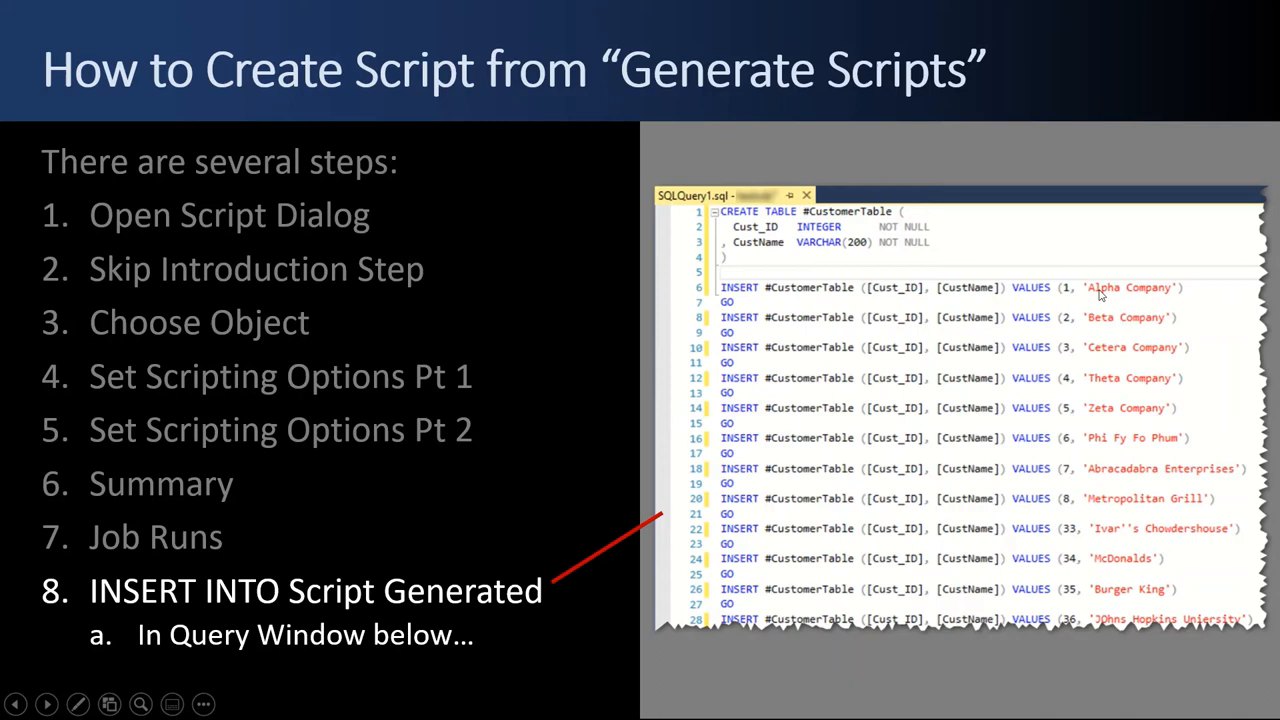
{"action": "mouse_move", "coordinate": [1115, 293]}
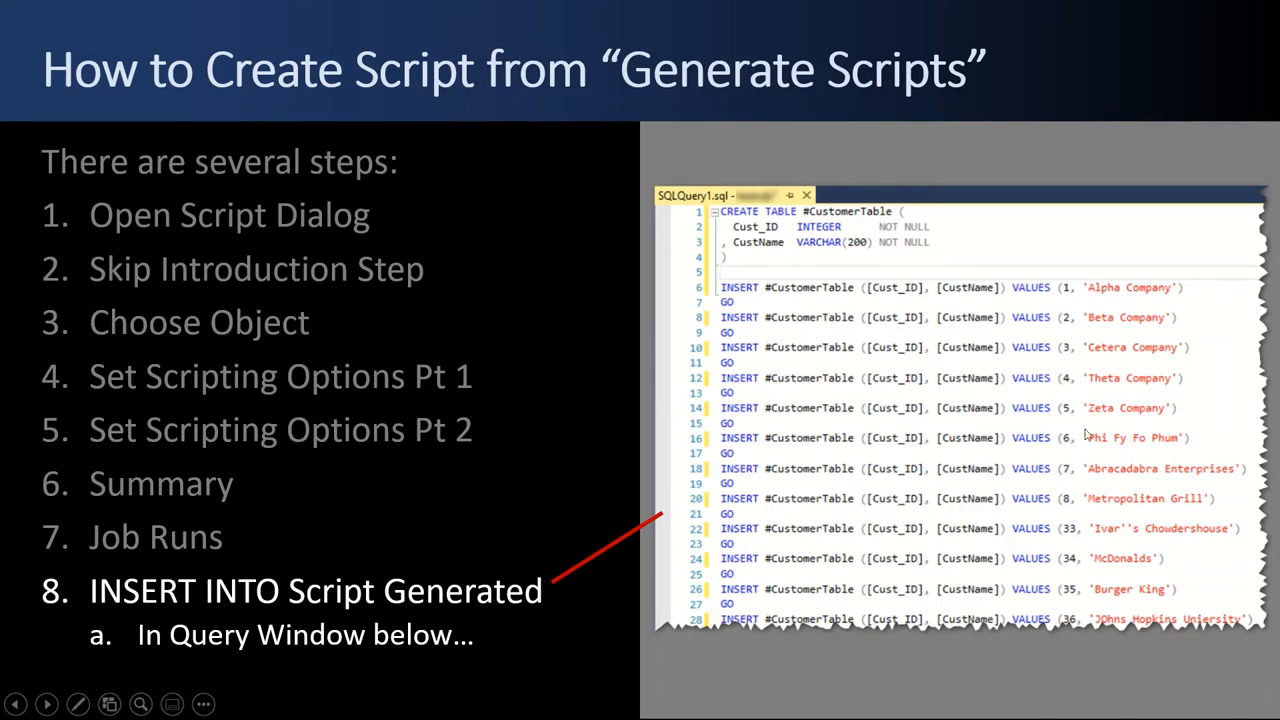
{"action": "mouse_move", "coordinate": [825, 500]}
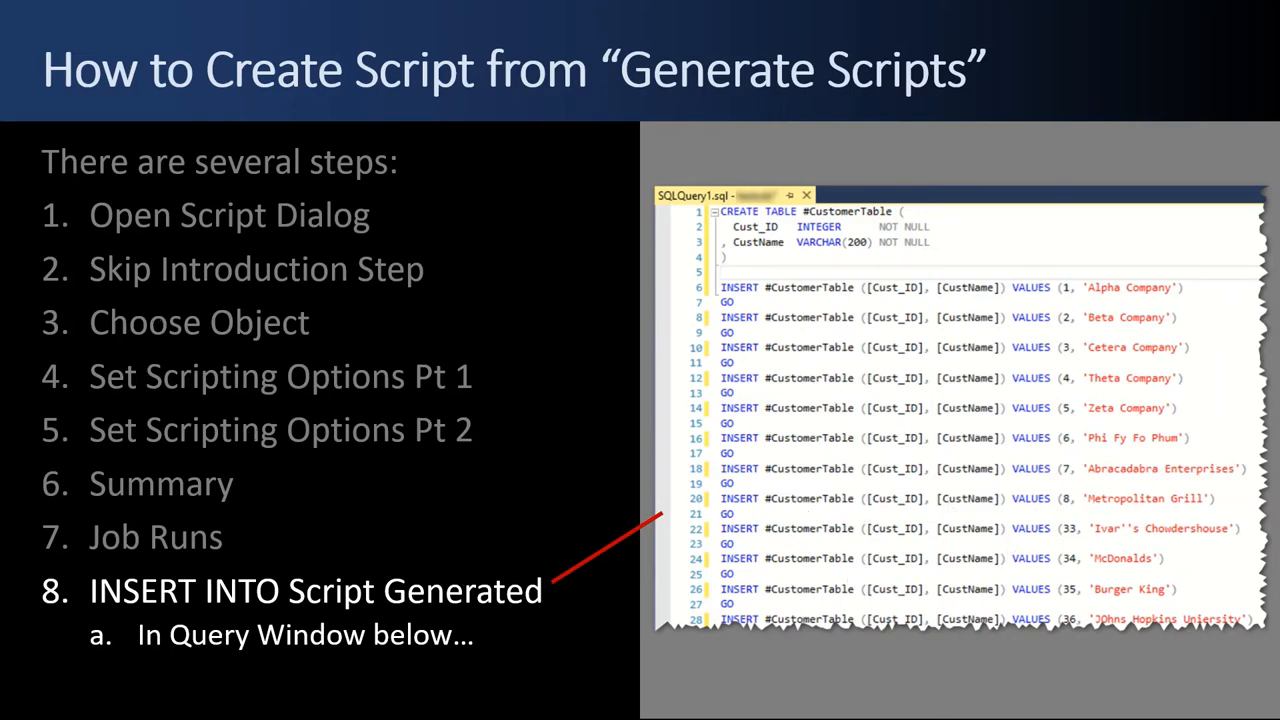
{"action": "key", "text": "Right"}
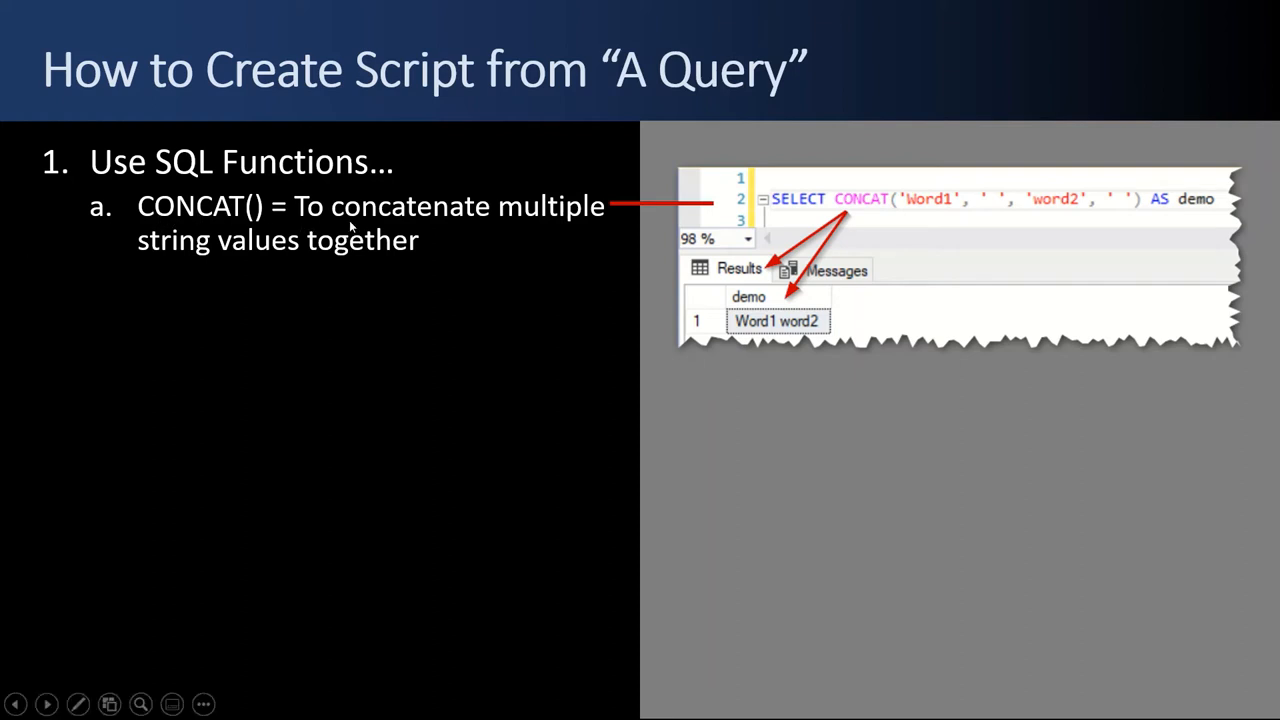
{"action": "mouse_move", "coordinate": [810, 212]}
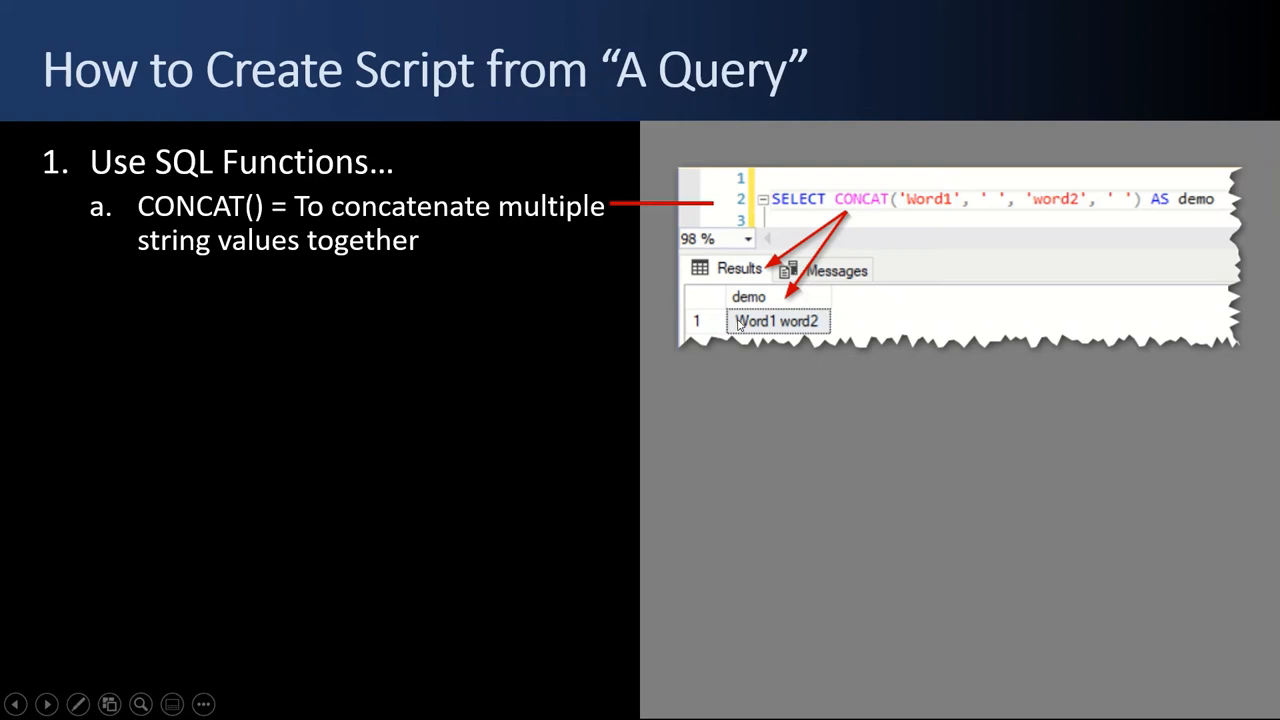
{"action": "mouse_move", "coordinate": [864, 205]}
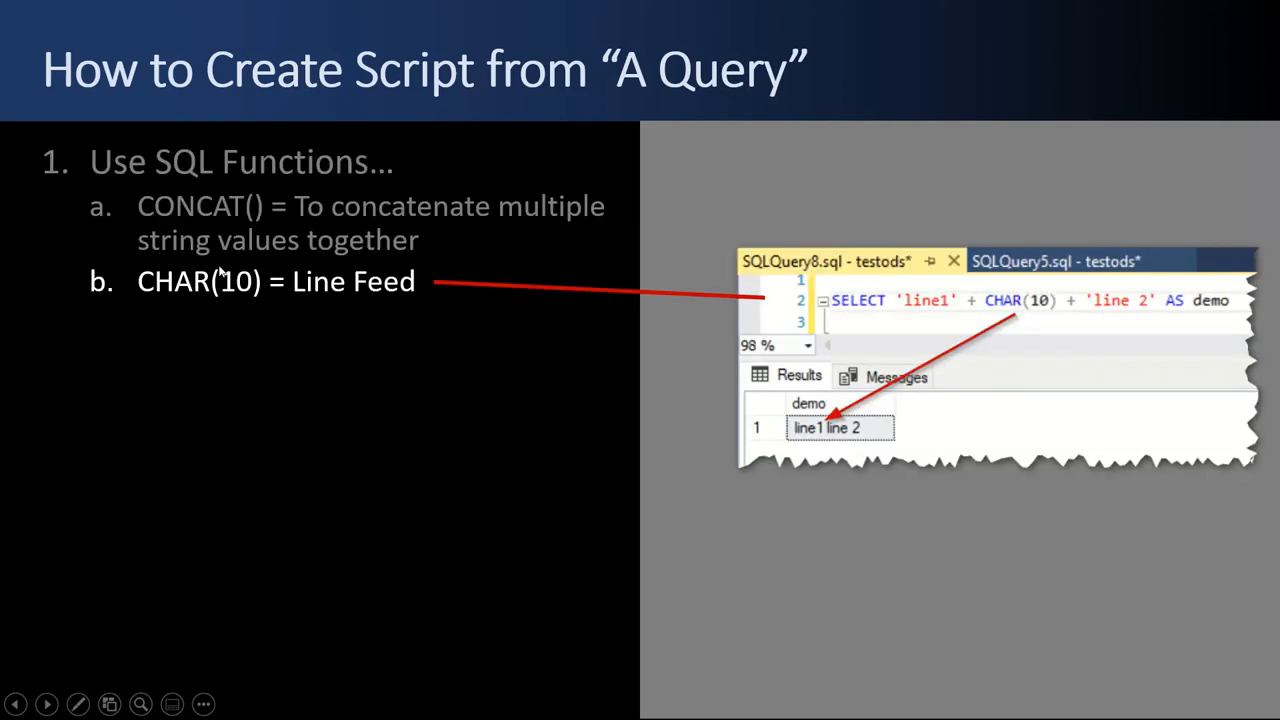
{"action": "mouse_move", "coordinate": [340, 303]}
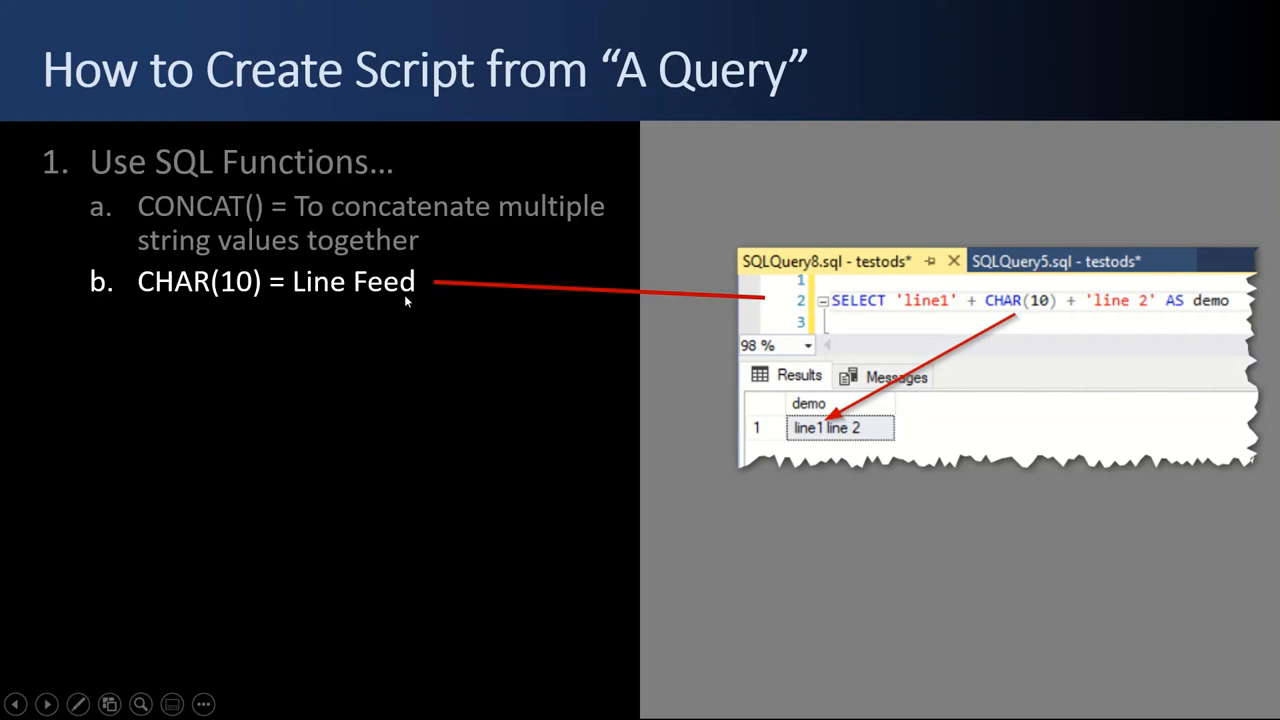
{"action": "mouse_move", "coordinate": [389, 302]}
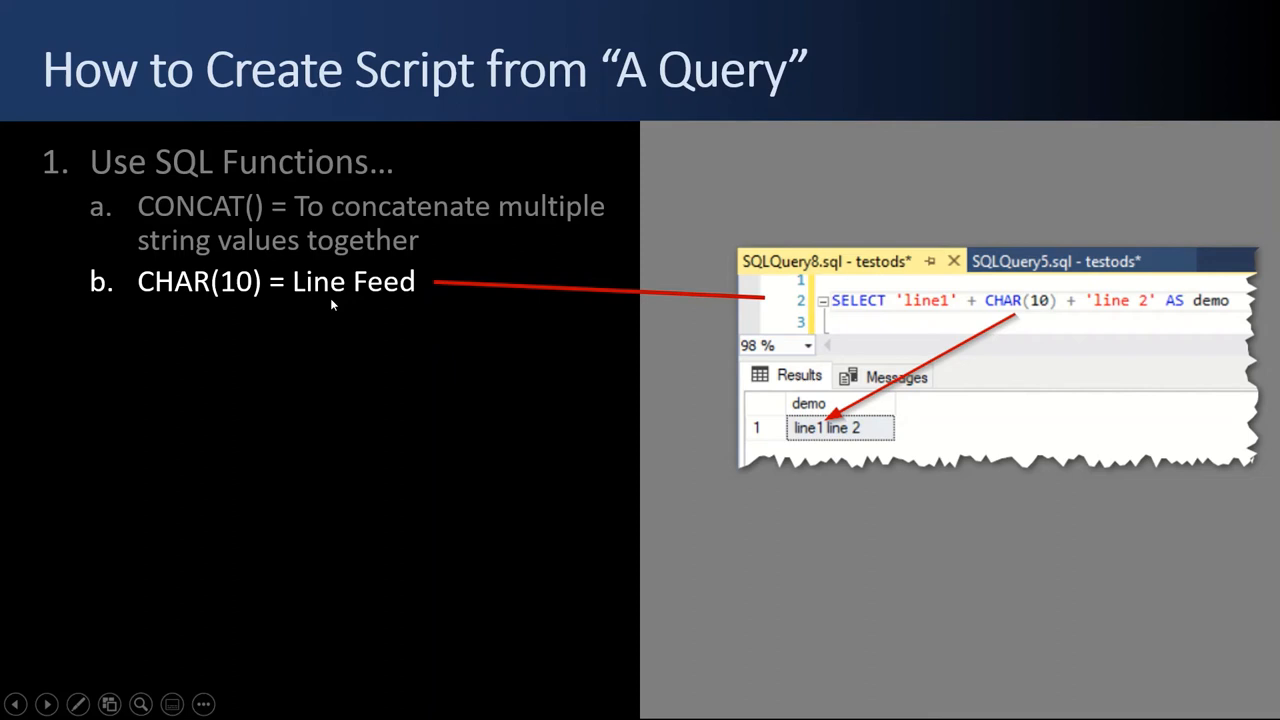
{"action": "mouse_move", "coordinate": [860, 313]}
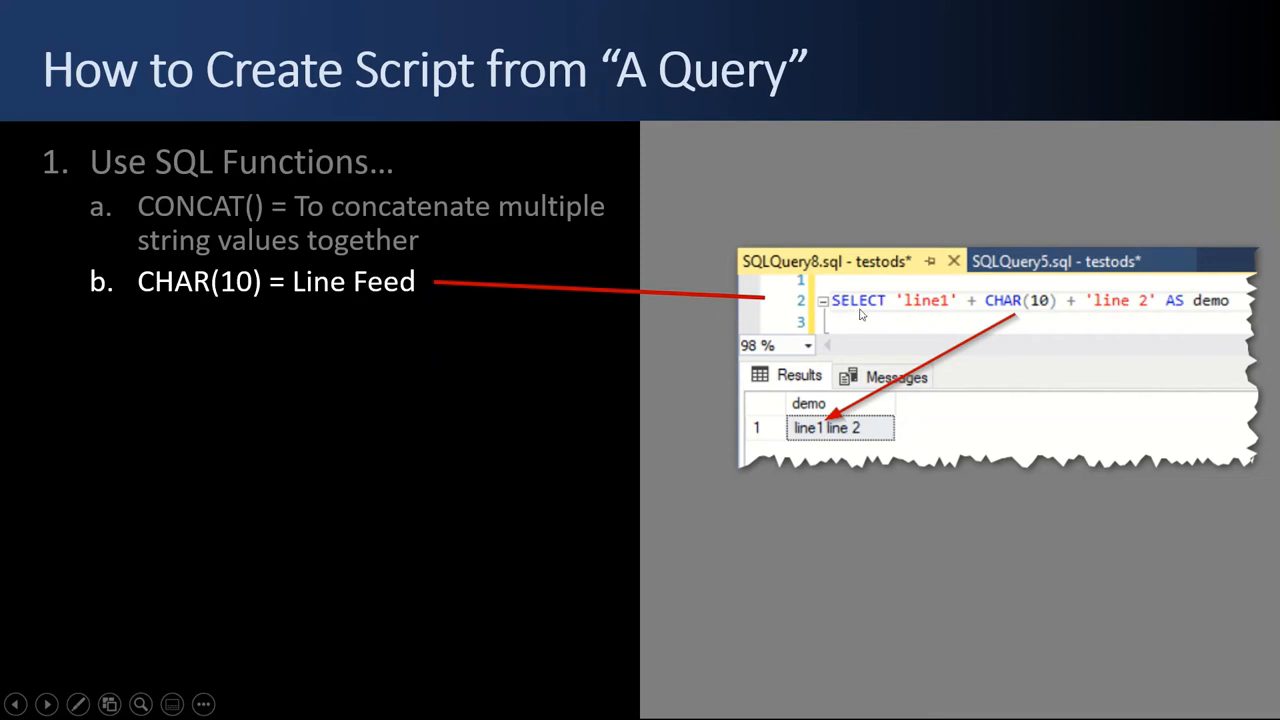
{"action": "mouse_move", "coordinate": [1010, 308]}
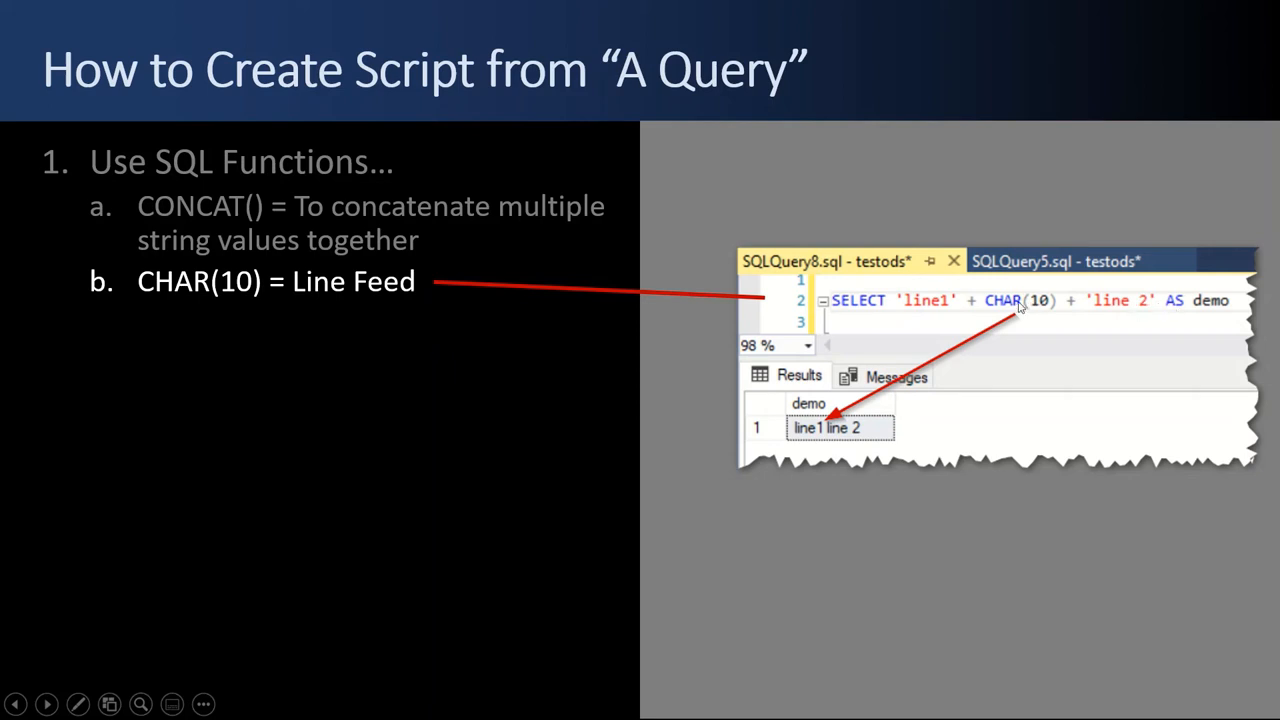
{"action": "mouse_move", "coordinate": [963, 310]}
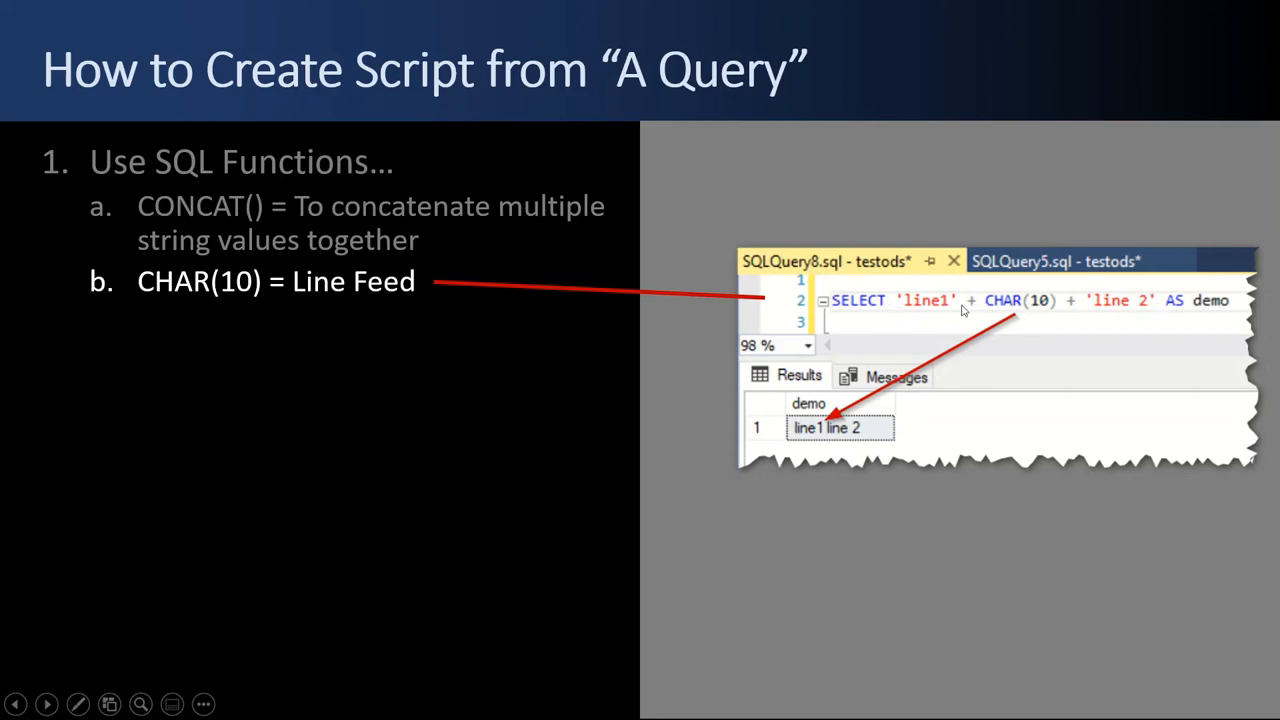
{"action": "mouse_move", "coordinate": [972, 311]}
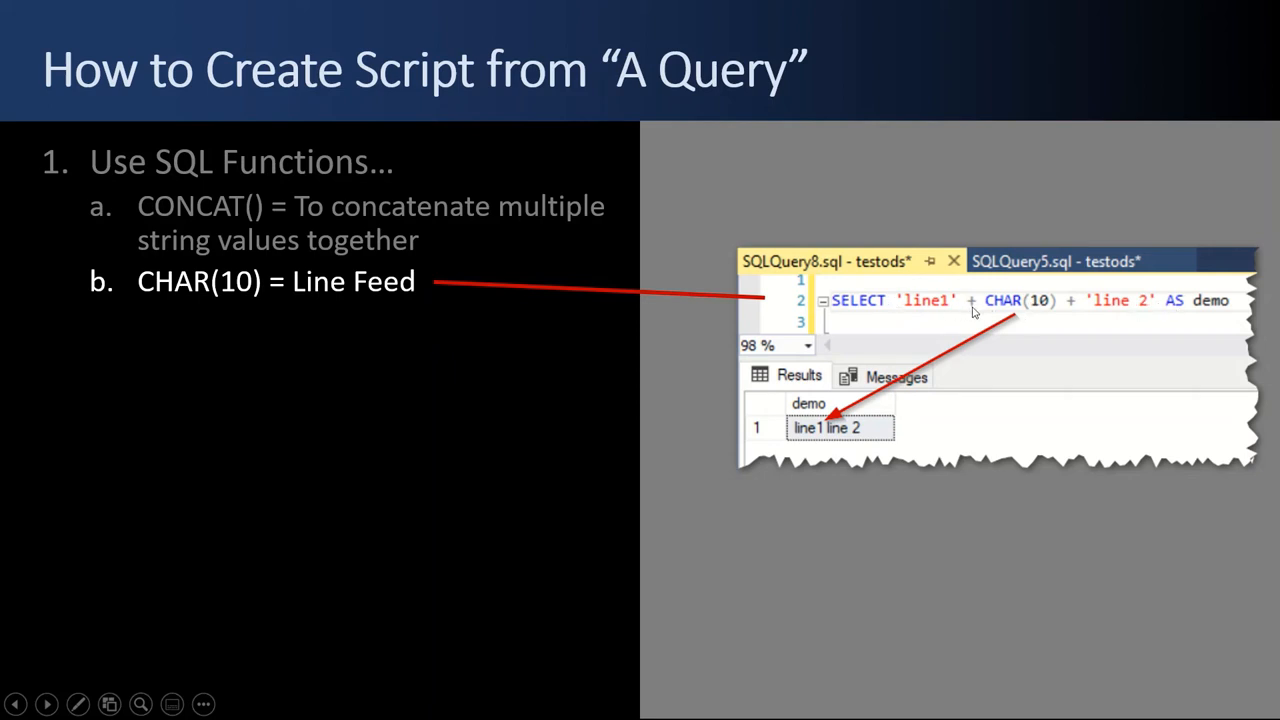
{"action": "mouse_move", "coordinate": [1025, 310]}
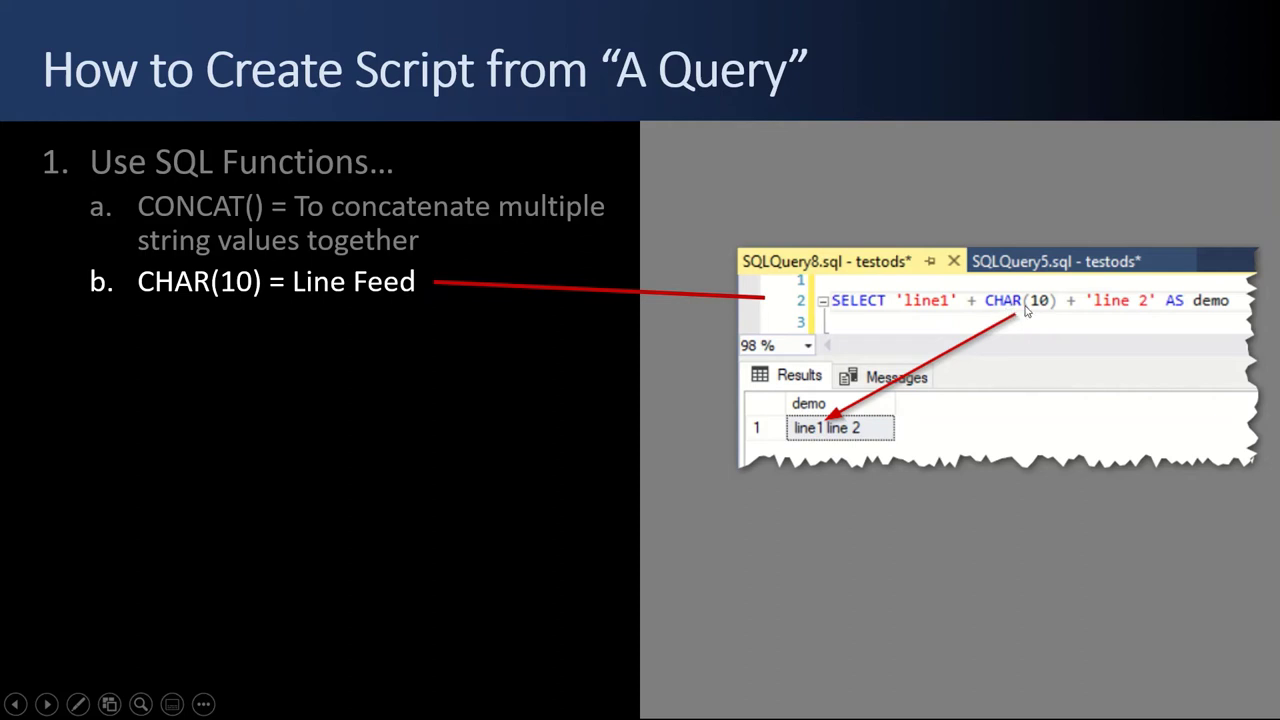
{"action": "mouse_move", "coordinate": [1085, 308]}
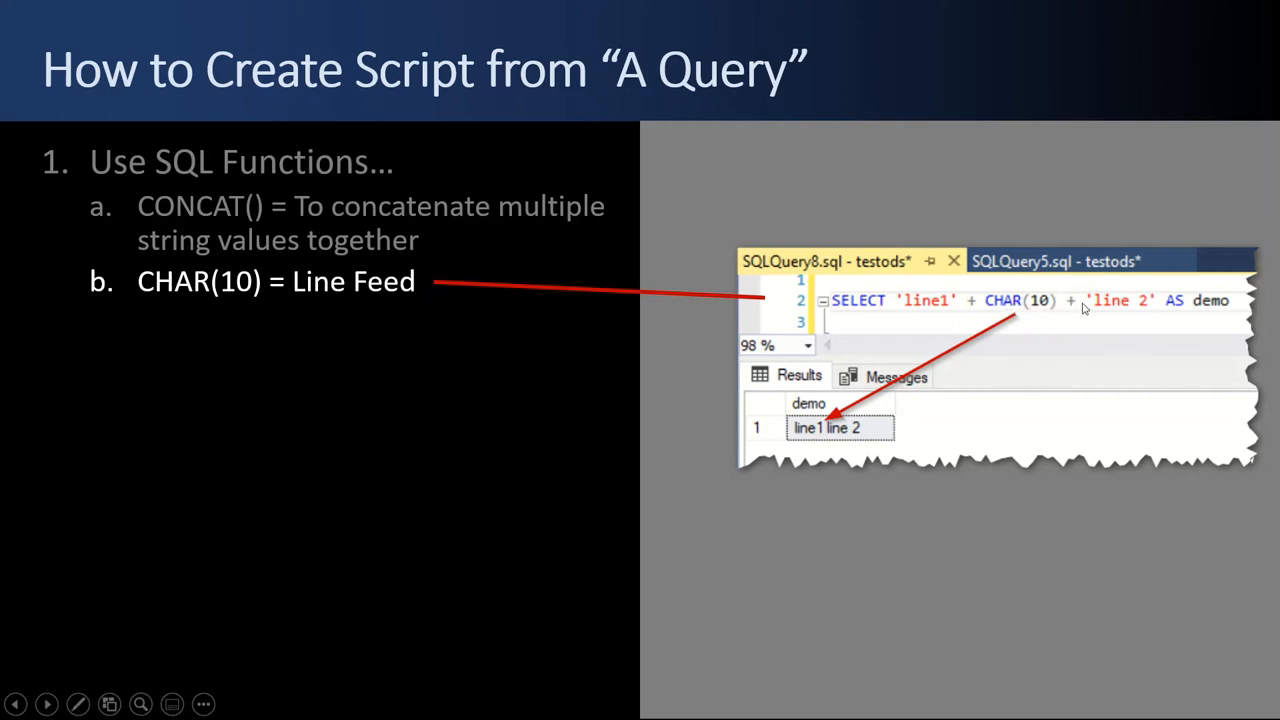
{"action": "mouse_move", "coordinate": [812, 437]}
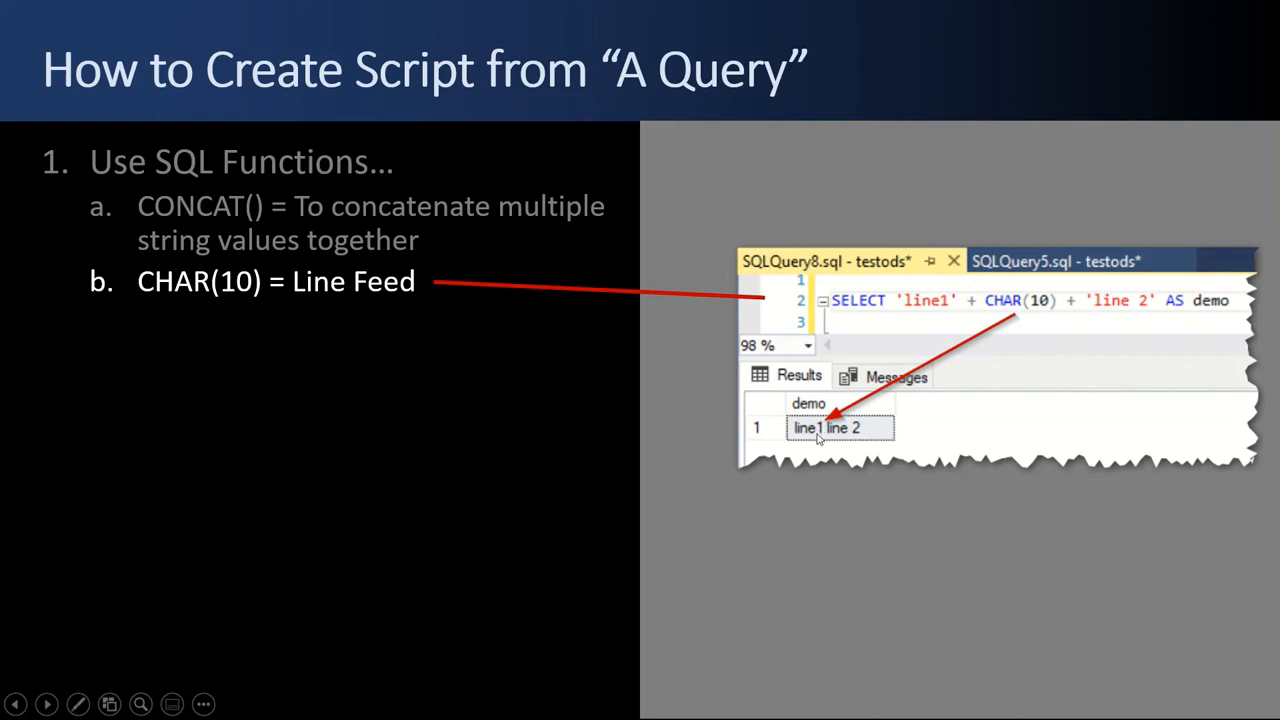
{"action": "mouse_move", "coordinate": [787, 445]}
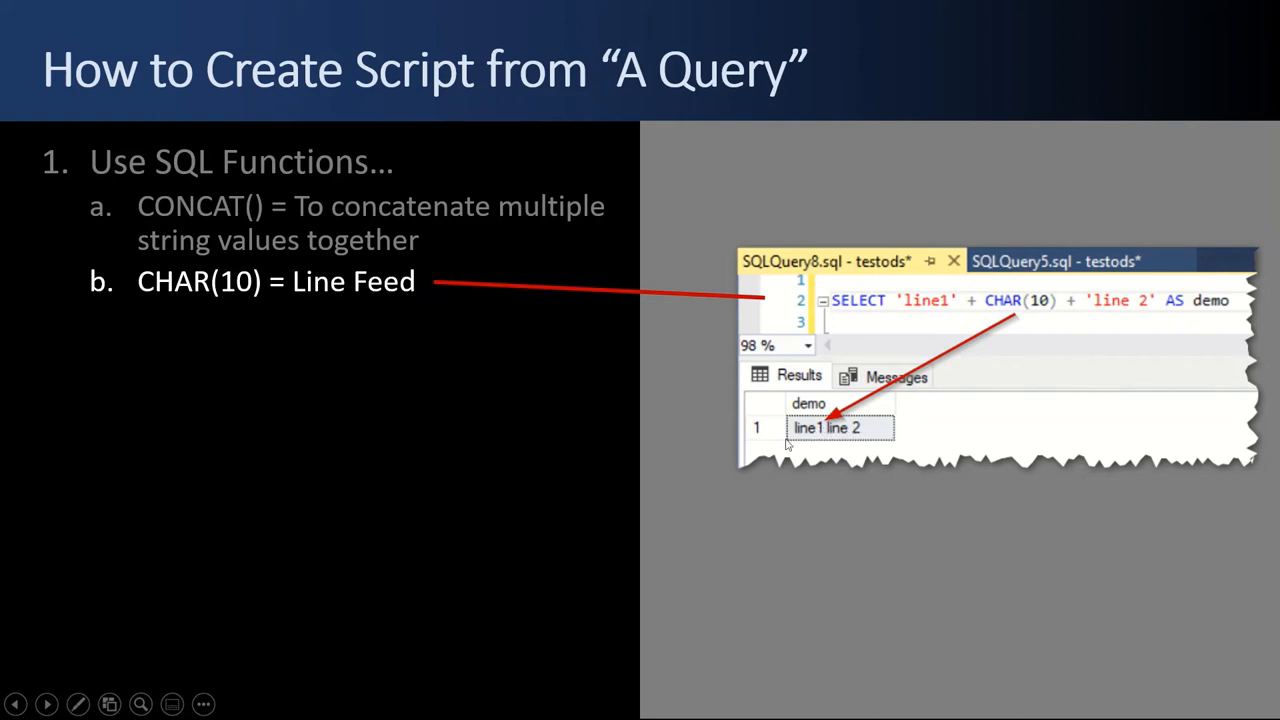
{"action": "mouse_move", "coordinate": [835, 432]}
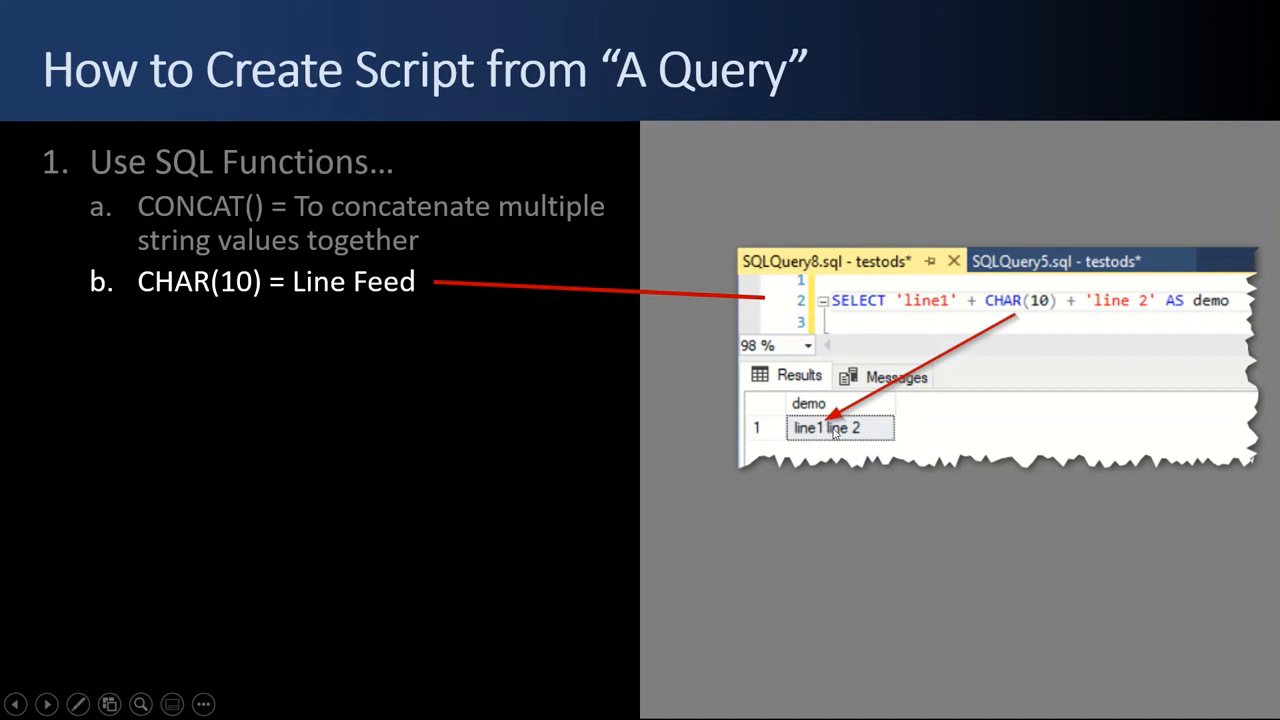
{"action": "mouse_move", "coordinate": [800, 443]}
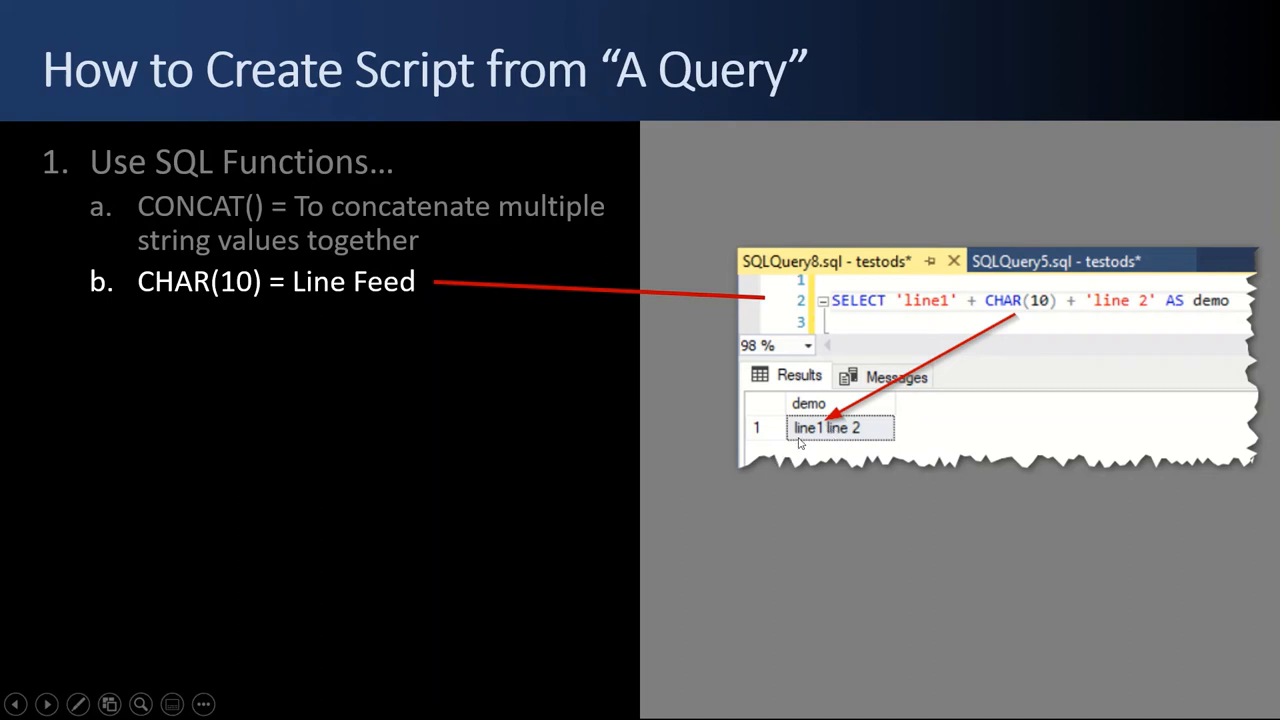
{"action": "mouse_move", "coordinate": [1009, 325]}
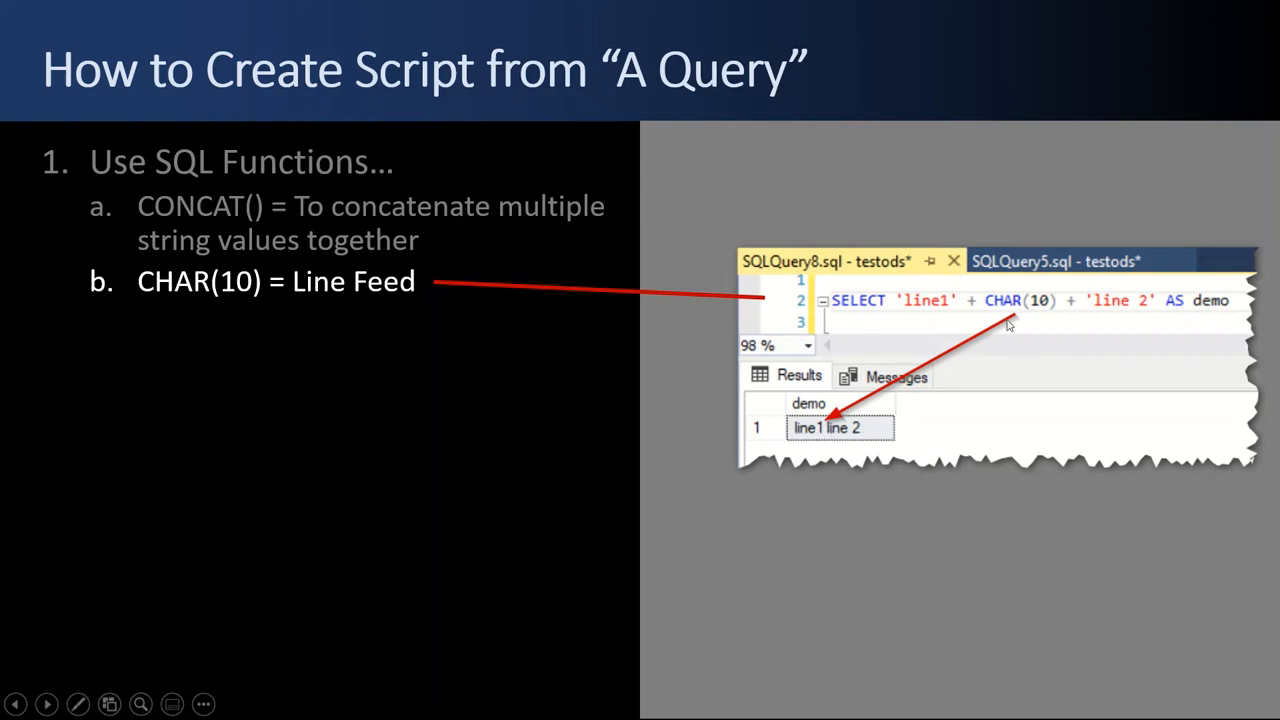
{"action": "mouse_move", "coordinate": [793, 432]}
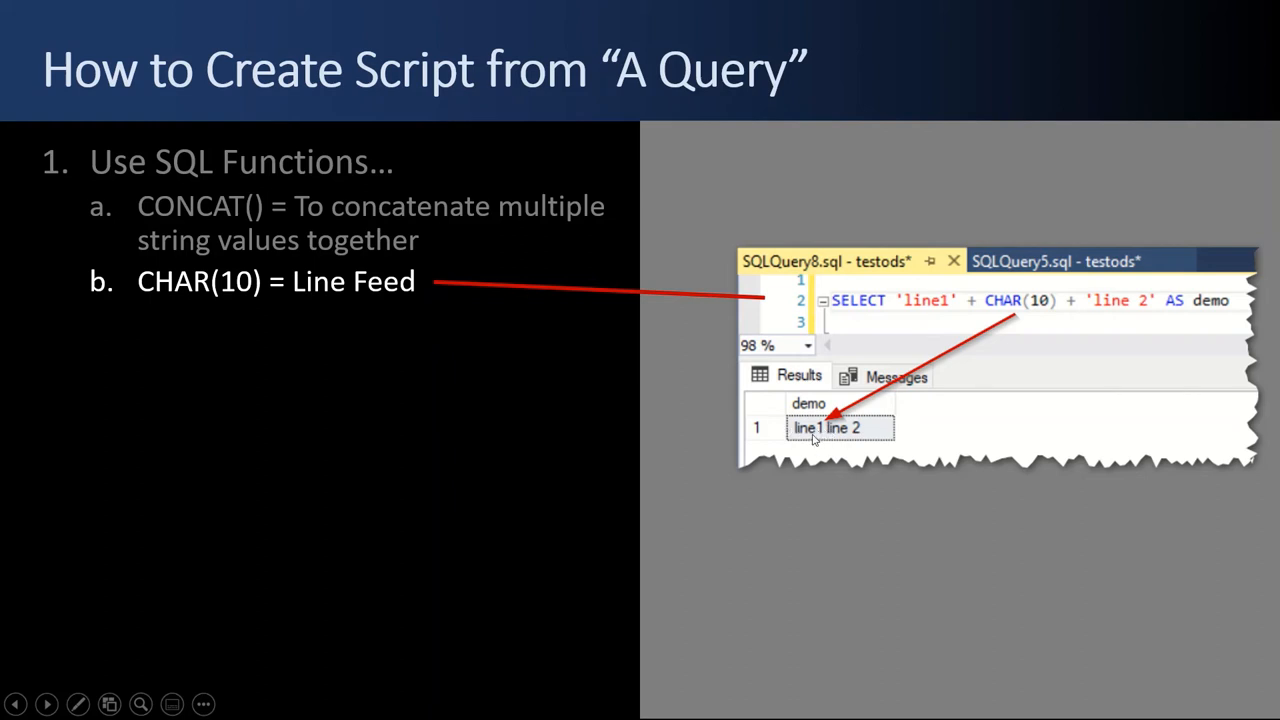
{"action": "mouse_move", "coordinate": [715, 421]}
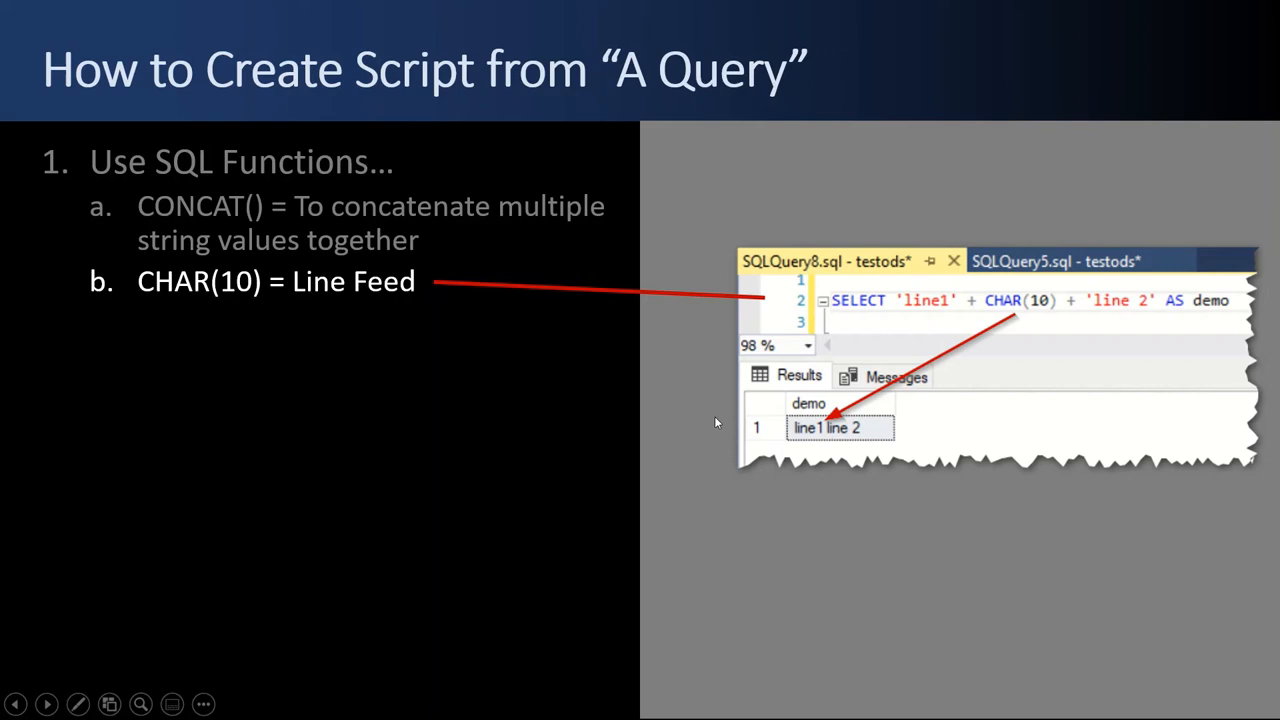
{"action": "mouse_move", "coordinate": [283, 291]}
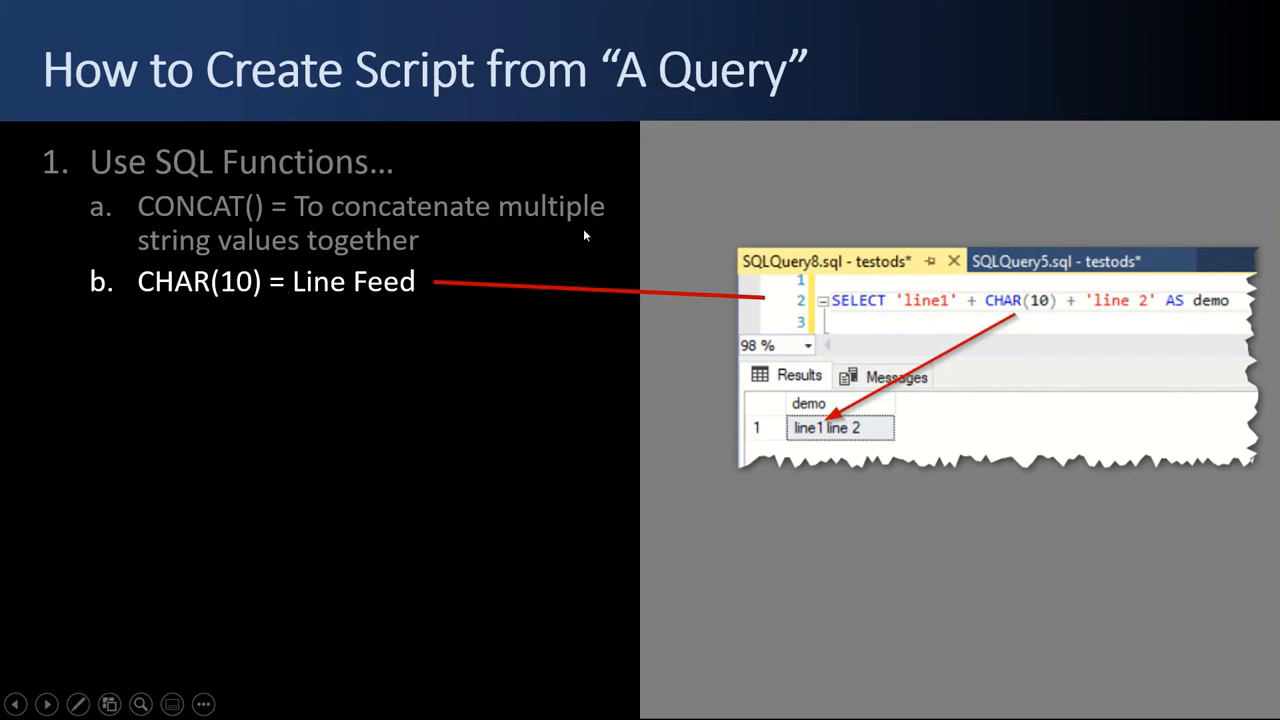
{"action": "mouse_move", "coordinate": [256, 313]}
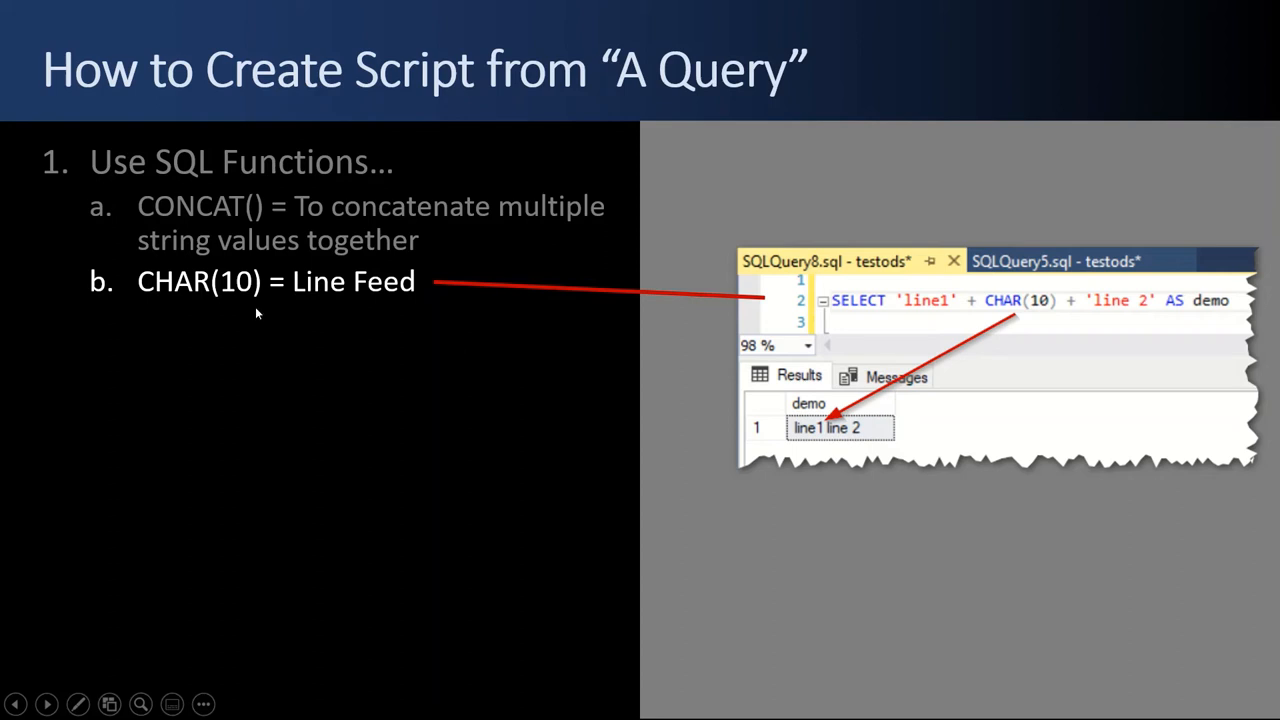
{"action": "mouse_move", "coordinate": [330, 298]}
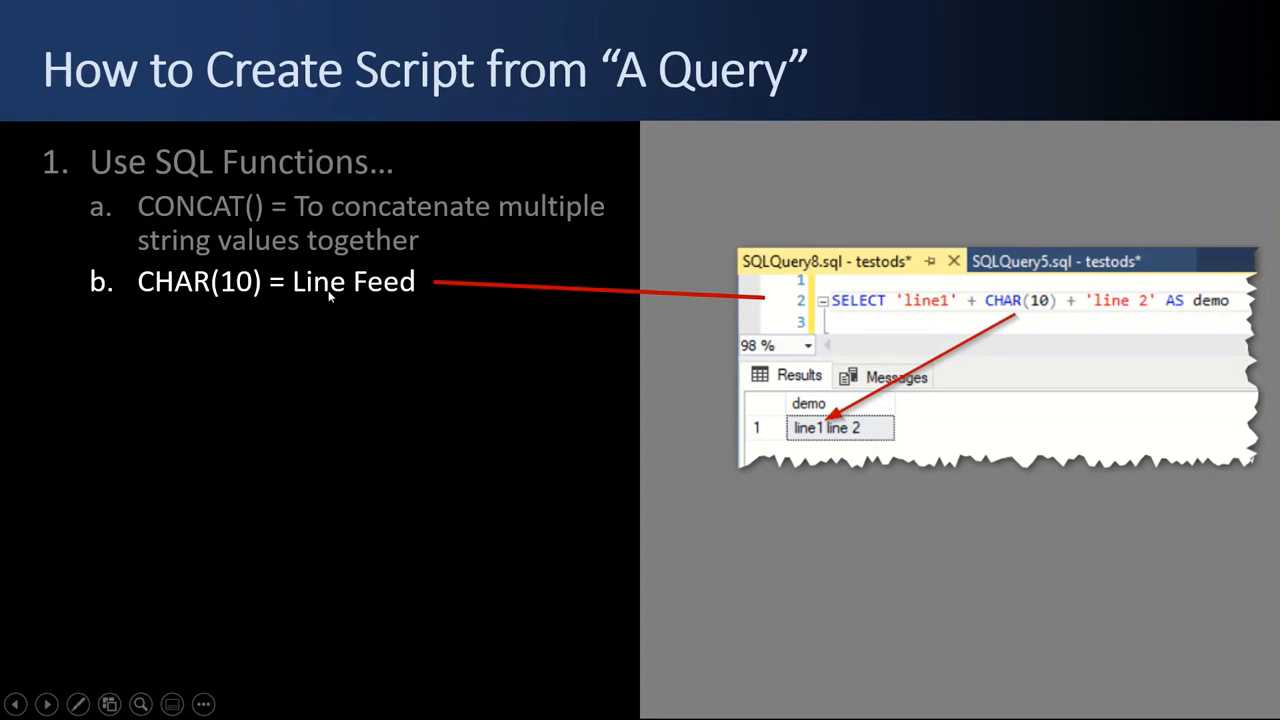
Reveal item c on the 'A Query' slide about producing a single quote character.
{"action": "left_click", "coordinate": [47, 704]}
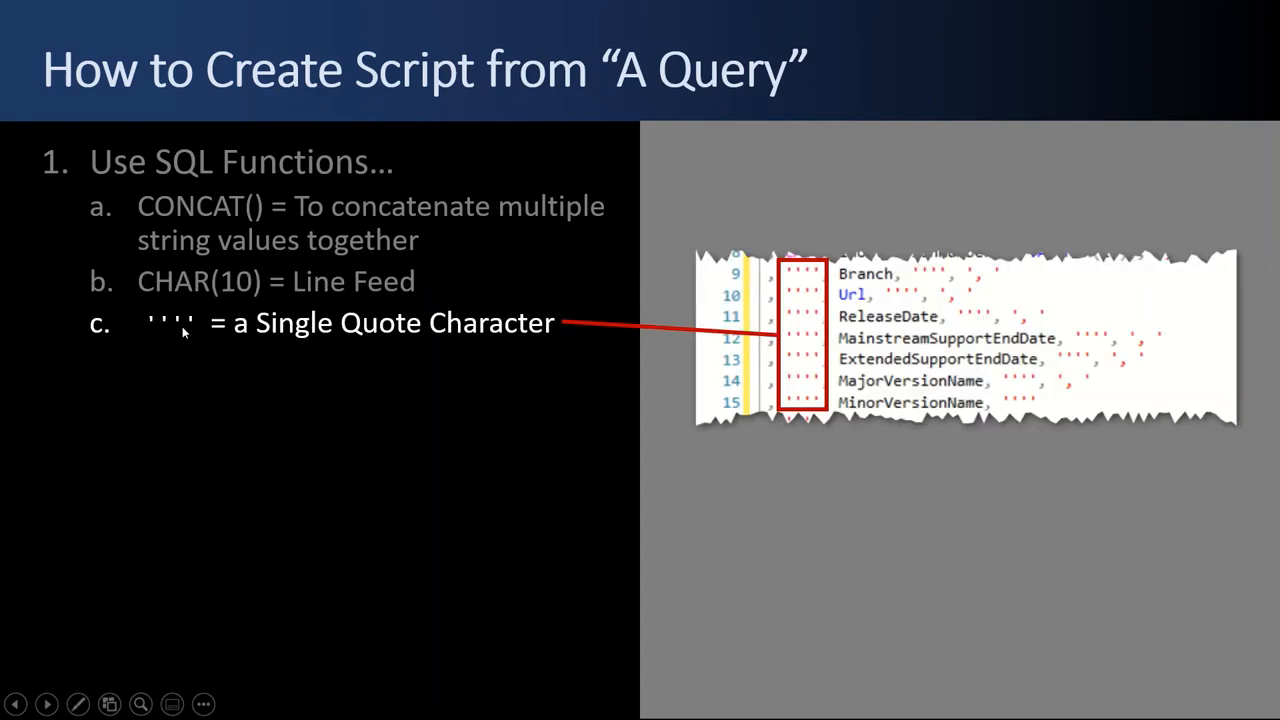
{"action": "mouse_move", "coordinate": [390, 343]}
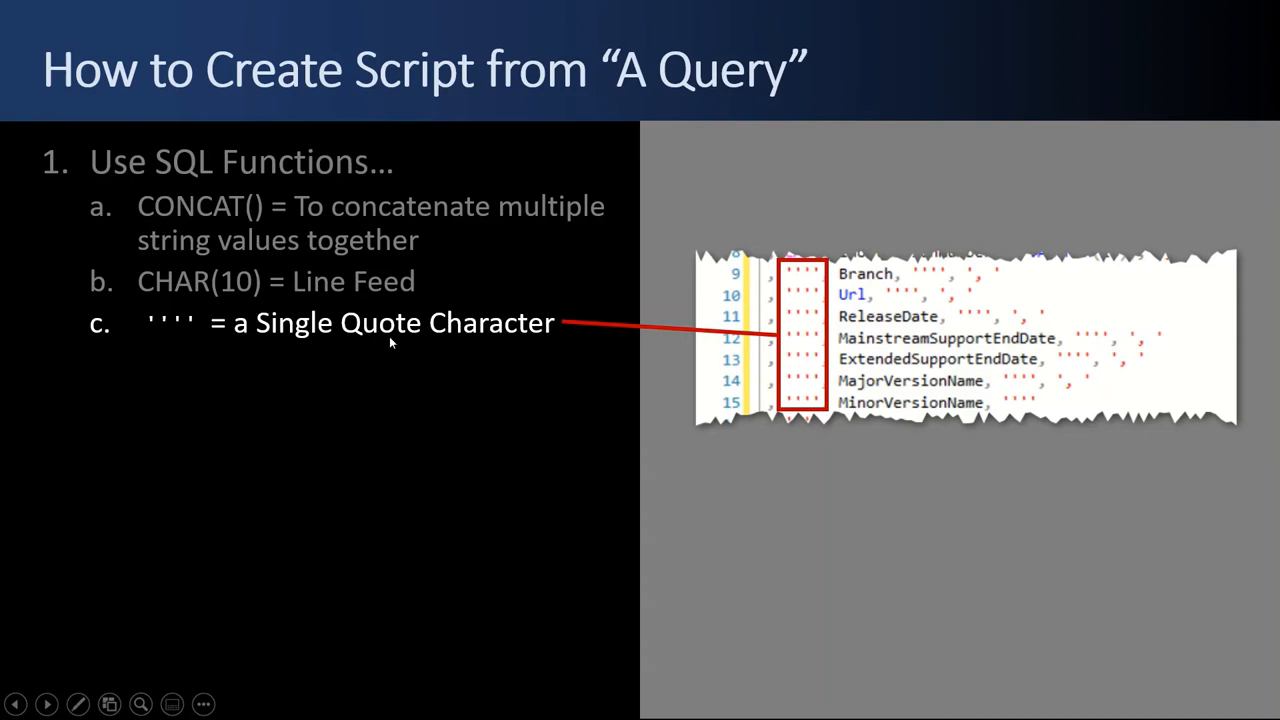
{"action": "mouse_move", "coordinate": [880, 328]}
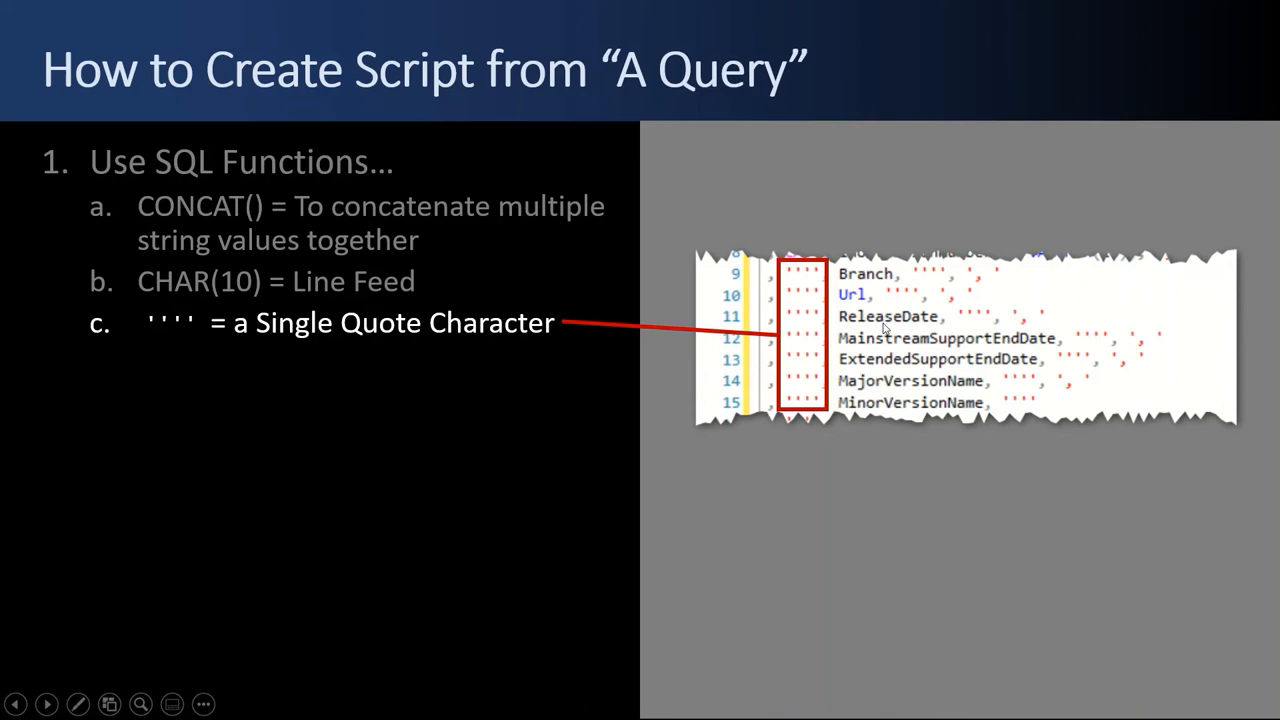
{"action": "mouse_move", "coordinate": [870, 327]}
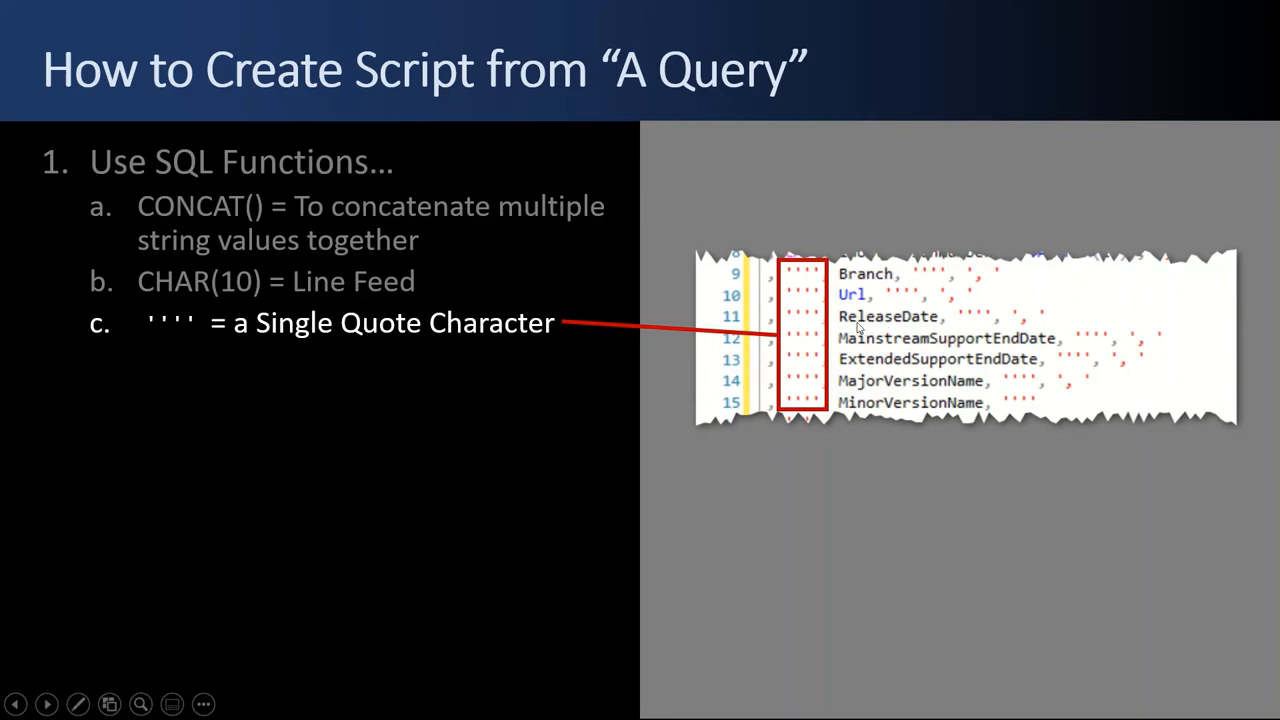
{"action": "mouse_move", "coordinate": [973, 318]}
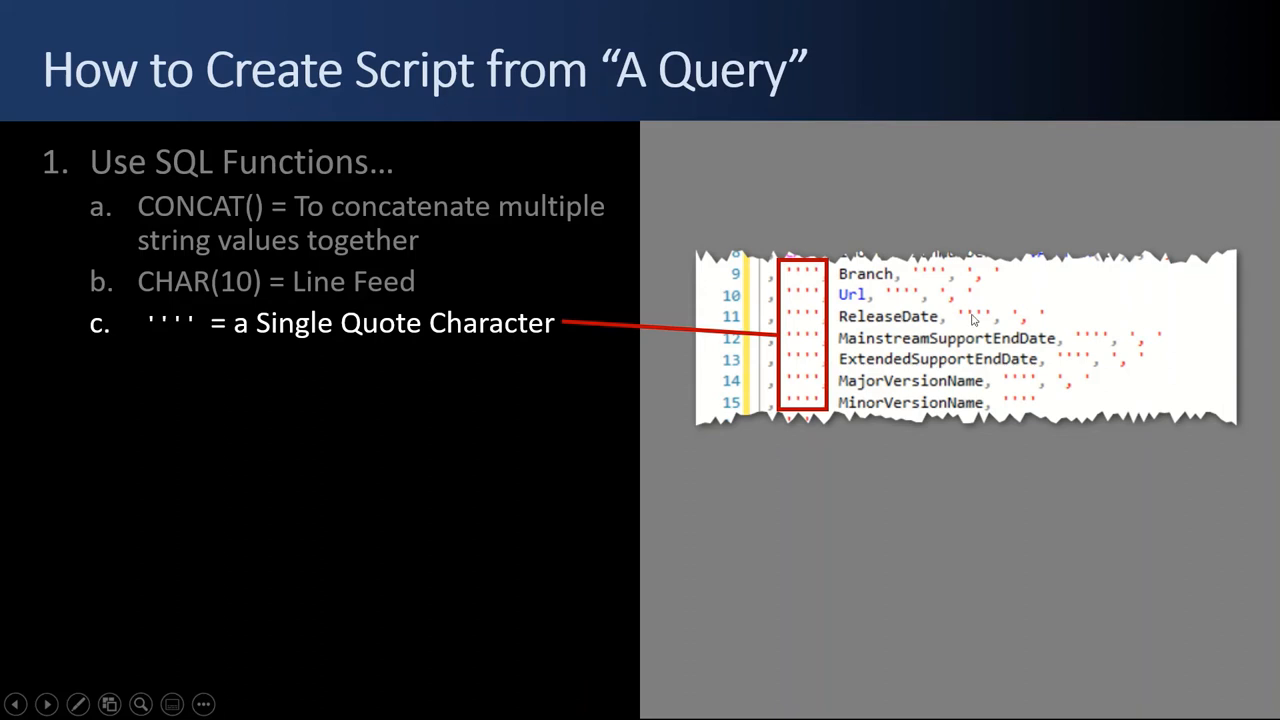
{"action": "mouse_move", "coordinate": [780, 318]}
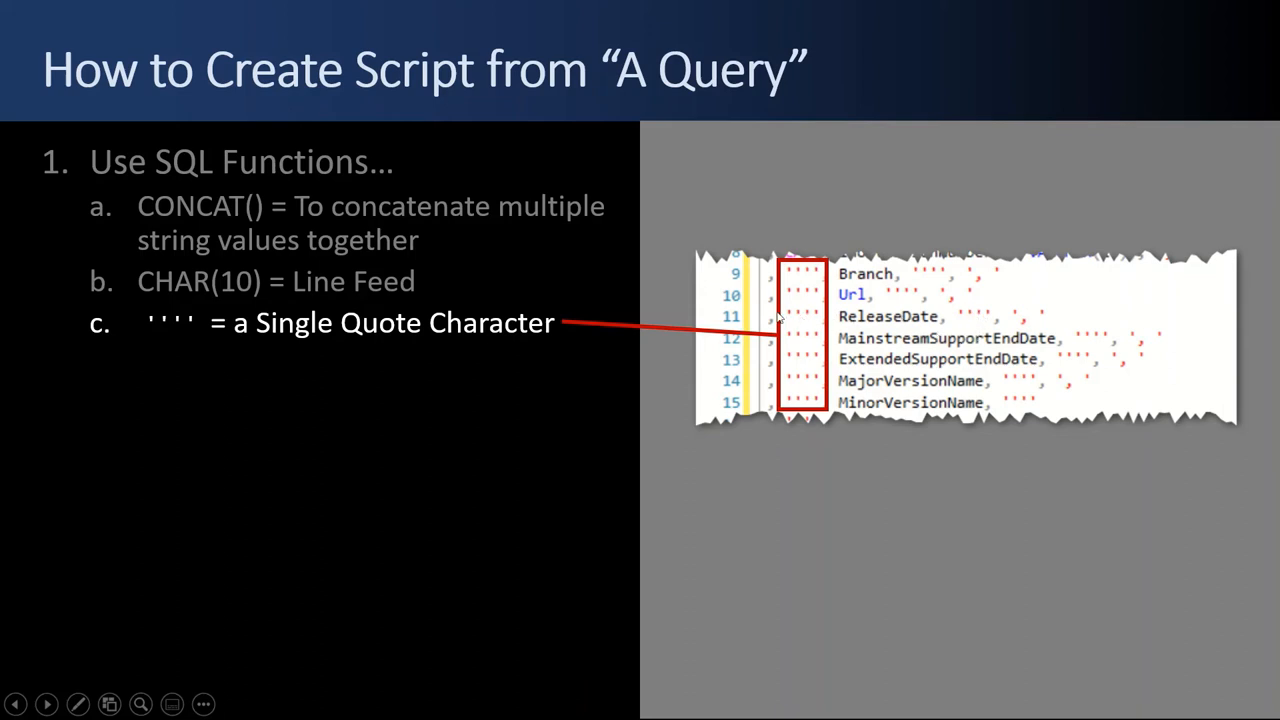
{"action": "mouse_move", "coordinate": [293, 333]}
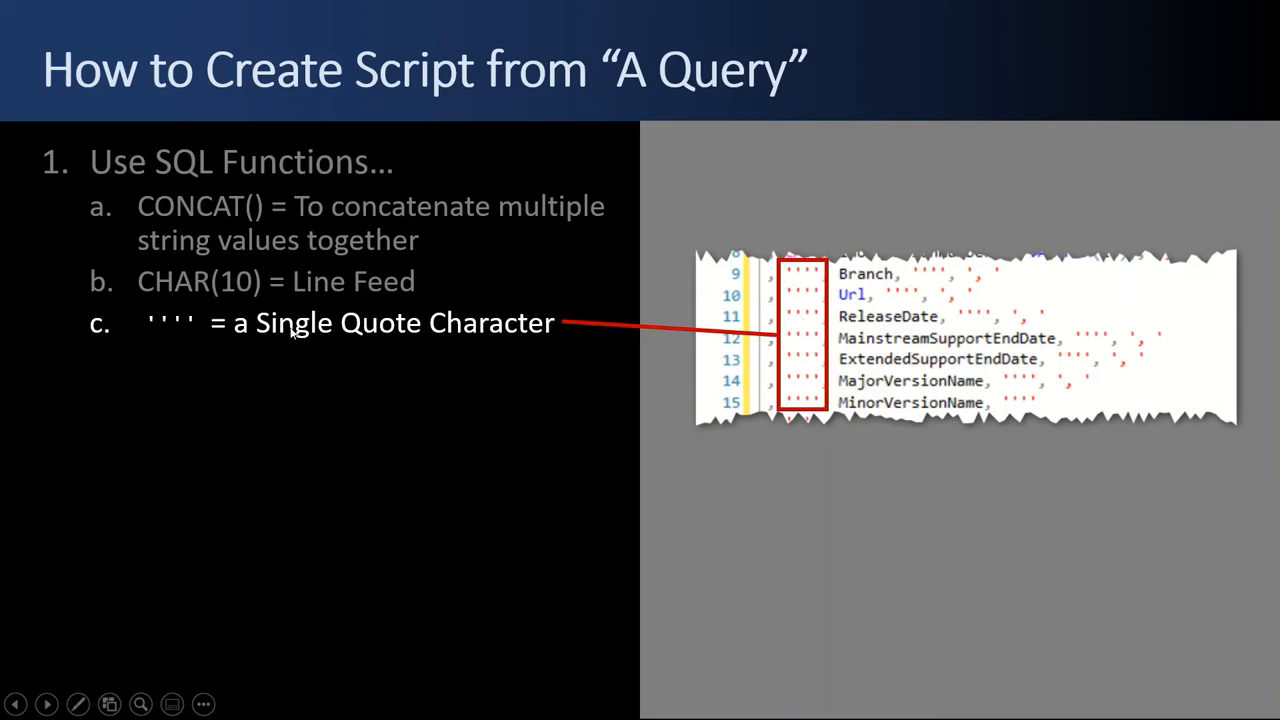
{"action": "mouse_move", "coordinate": [178, 337]}
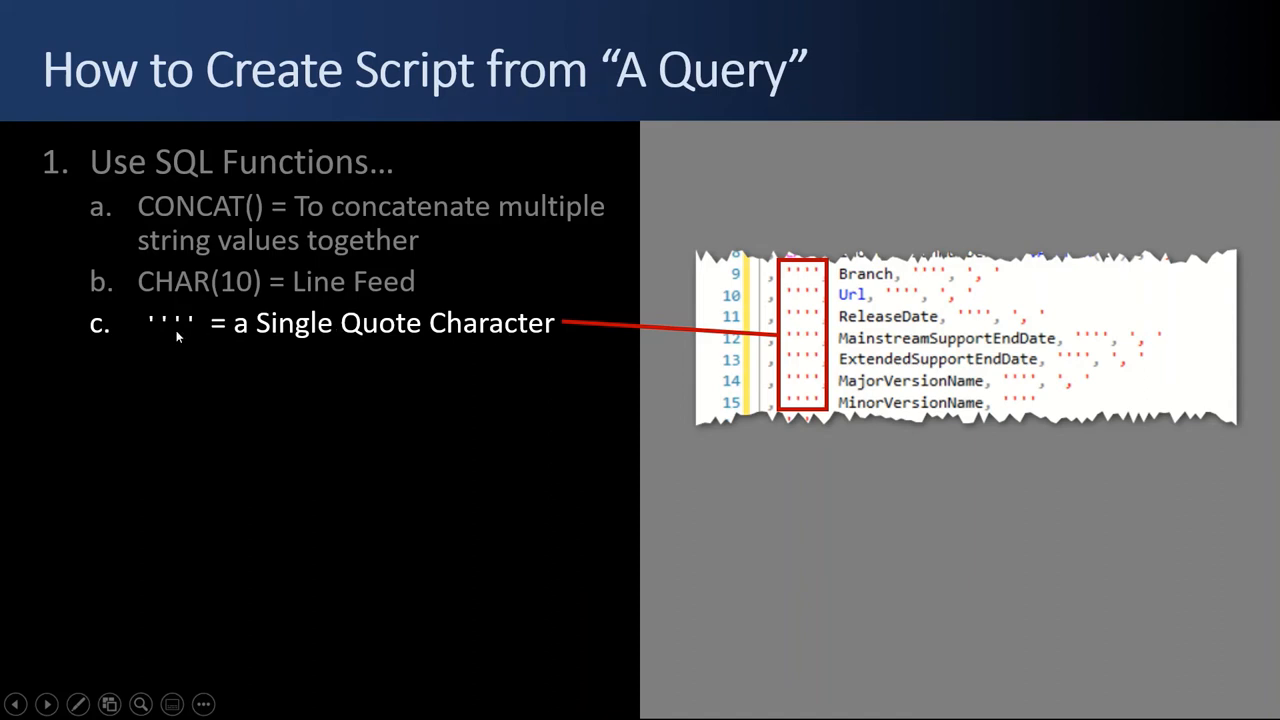
{"action": "mouse_move", "coordinate": [150, 322]}
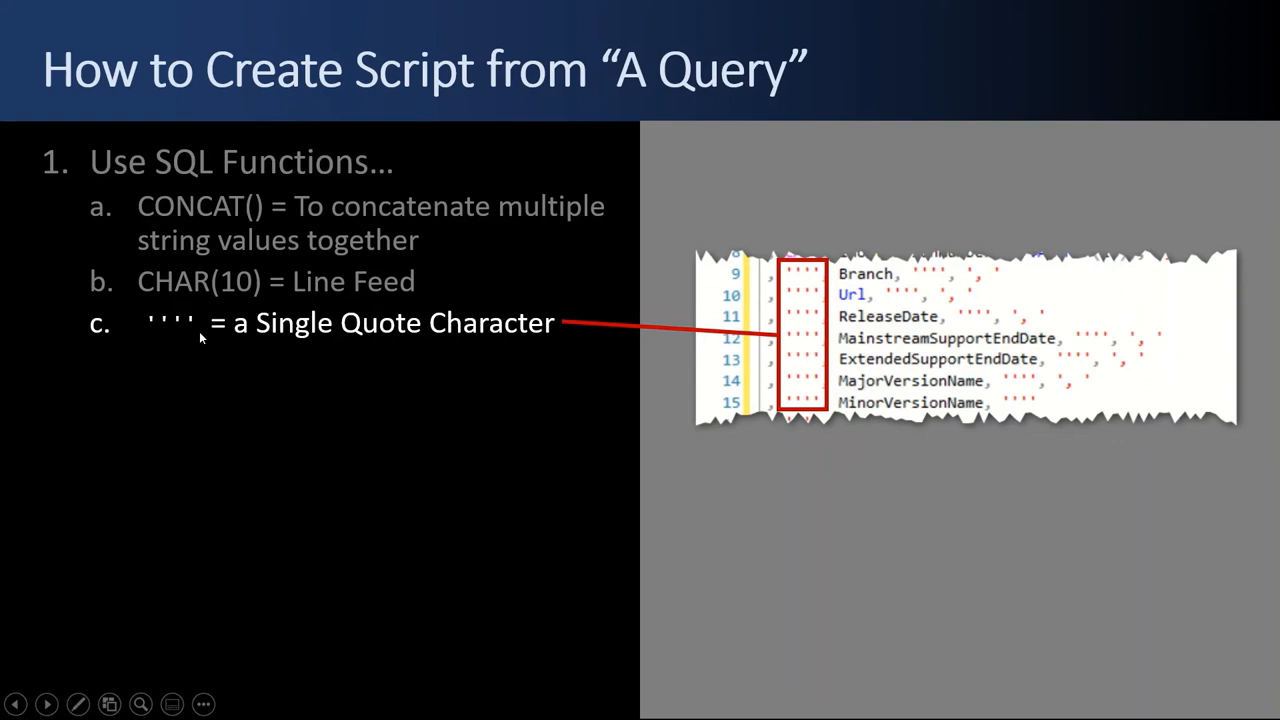
{"action": "mouse_move", "coordinate": [153, 328]}
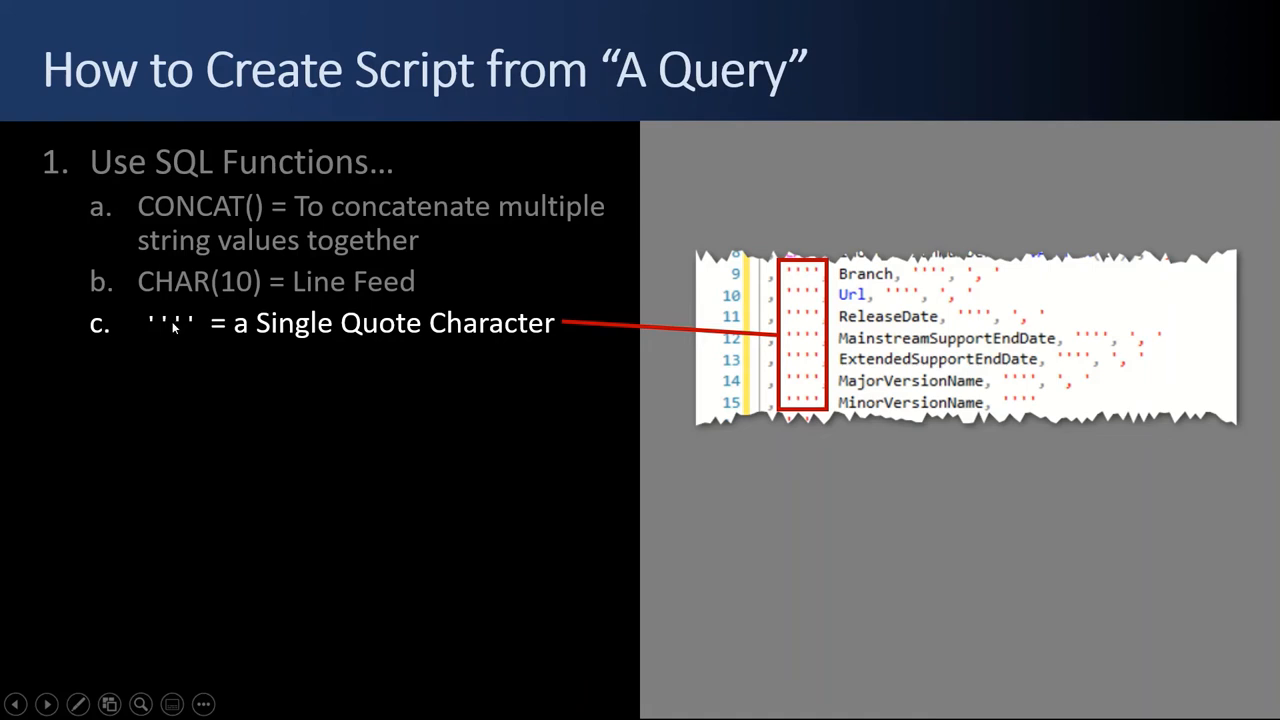
{"action": "mouse_move", "coordinate": [170, 327]}
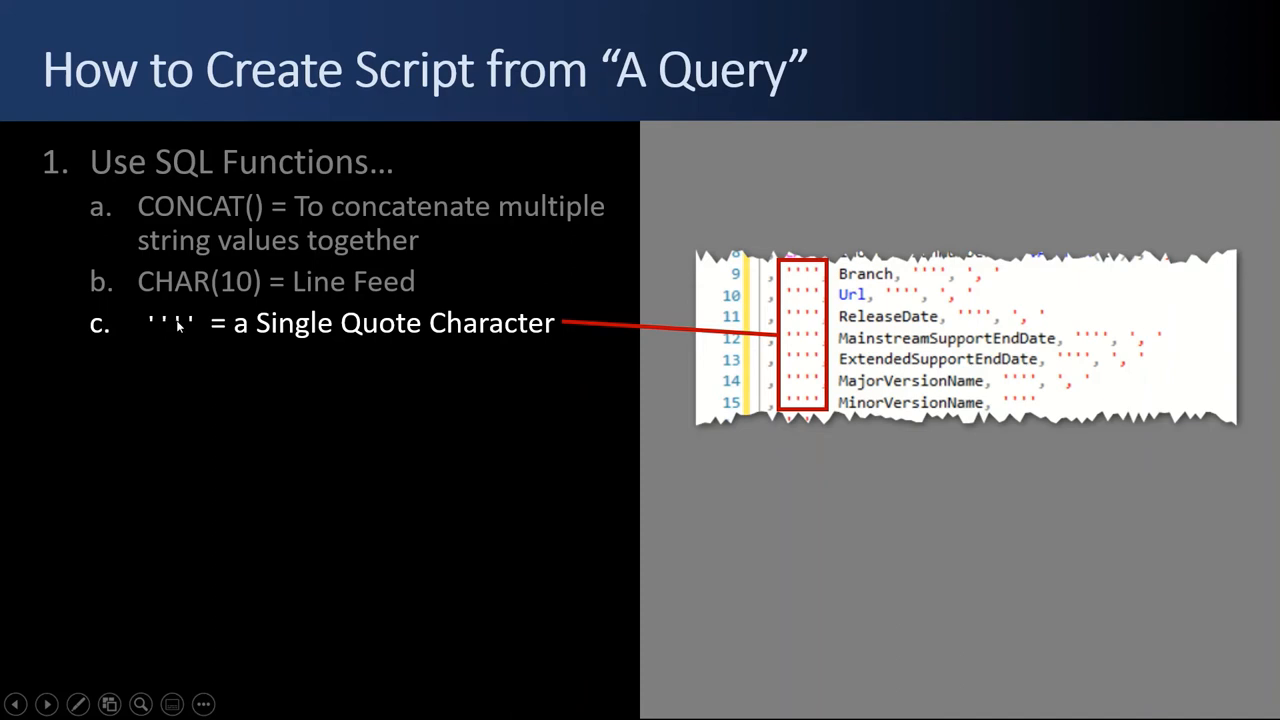
{"action": "mouse_move", "coordinate": [268, 348]}
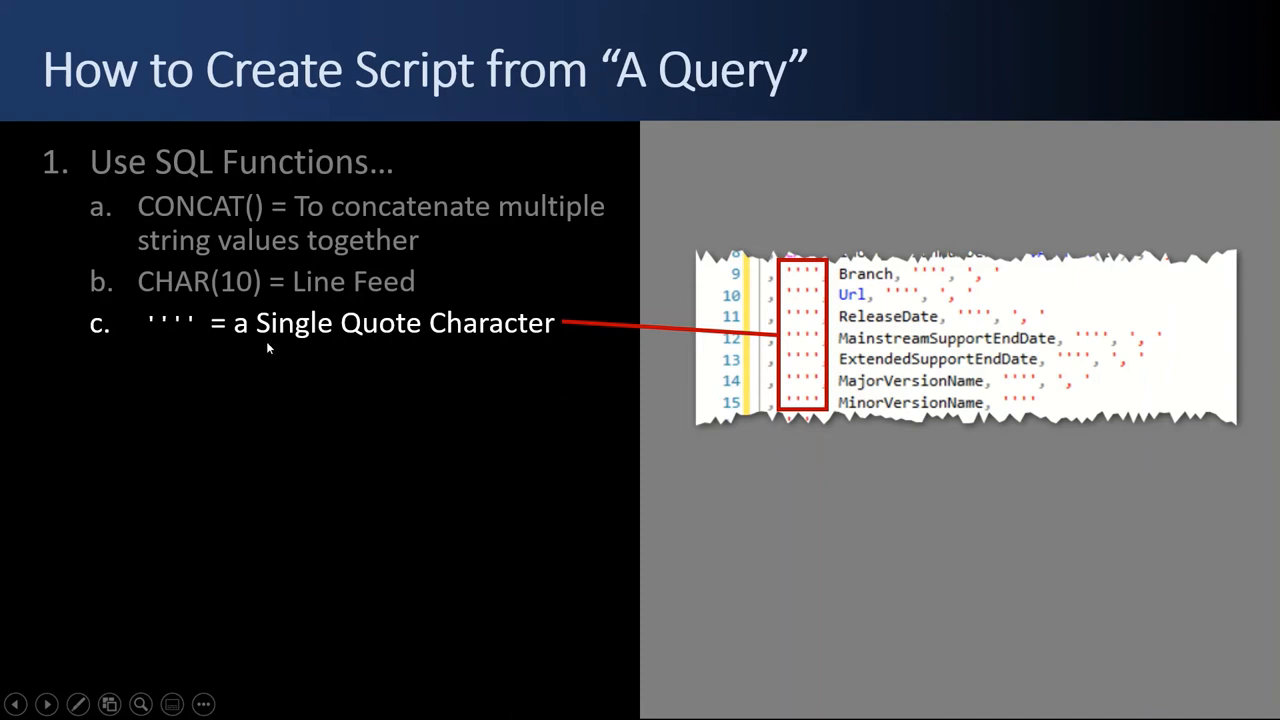
Reveal item d: CAST() numeric values as varchars when building strings.
{"action": "left_click", "coordinate": [47, 704]}
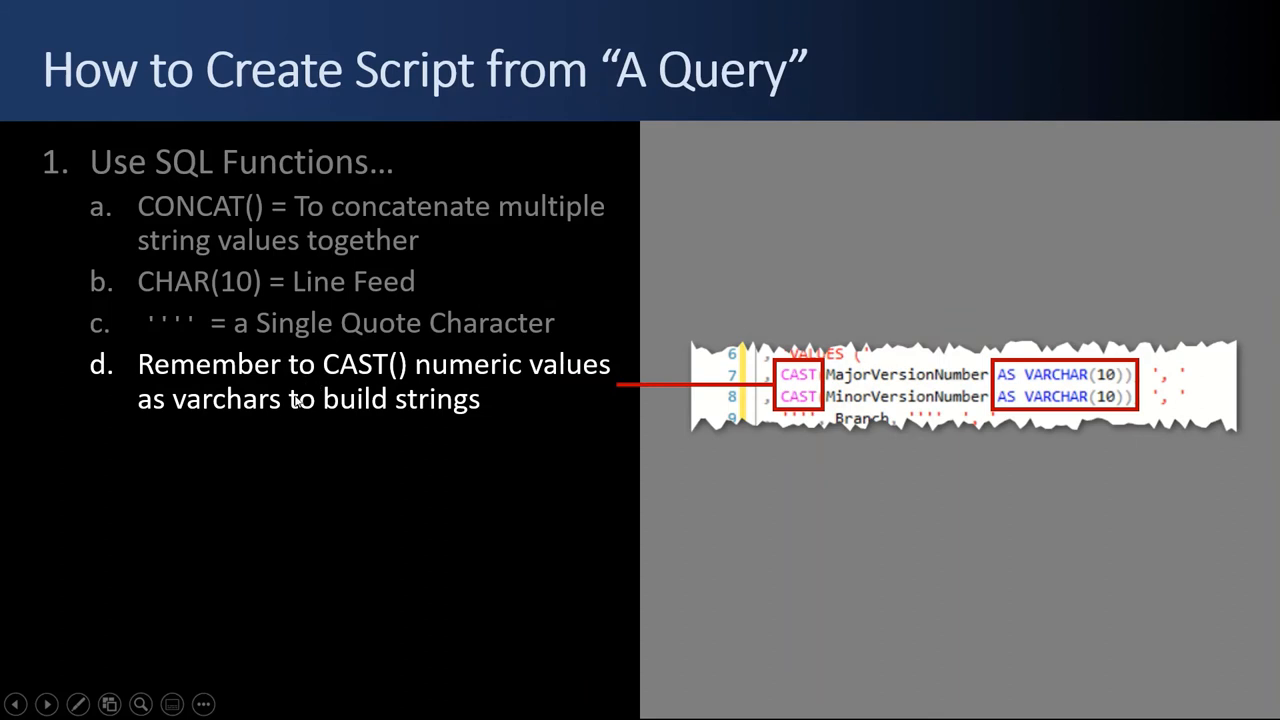
{"action": "mouse_move", "coordinate": [675, 402]}
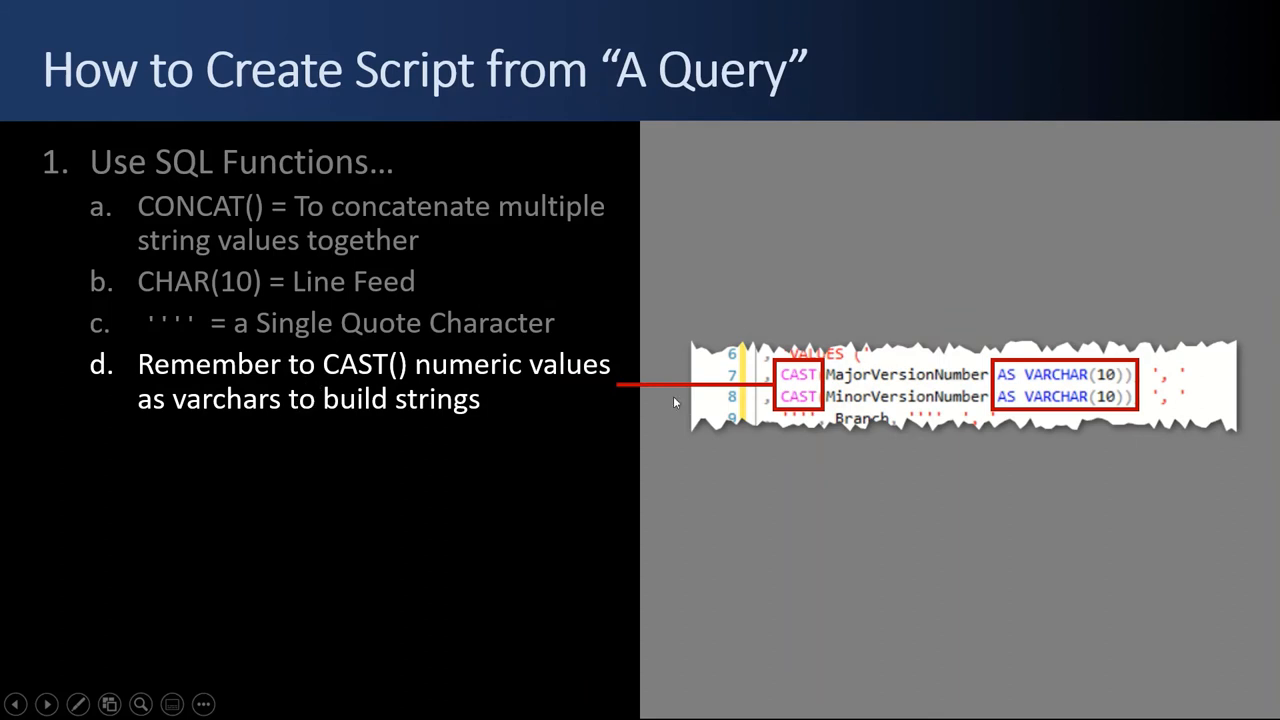
{"action": "mouse_move", "coordinate": [1000, 383]}
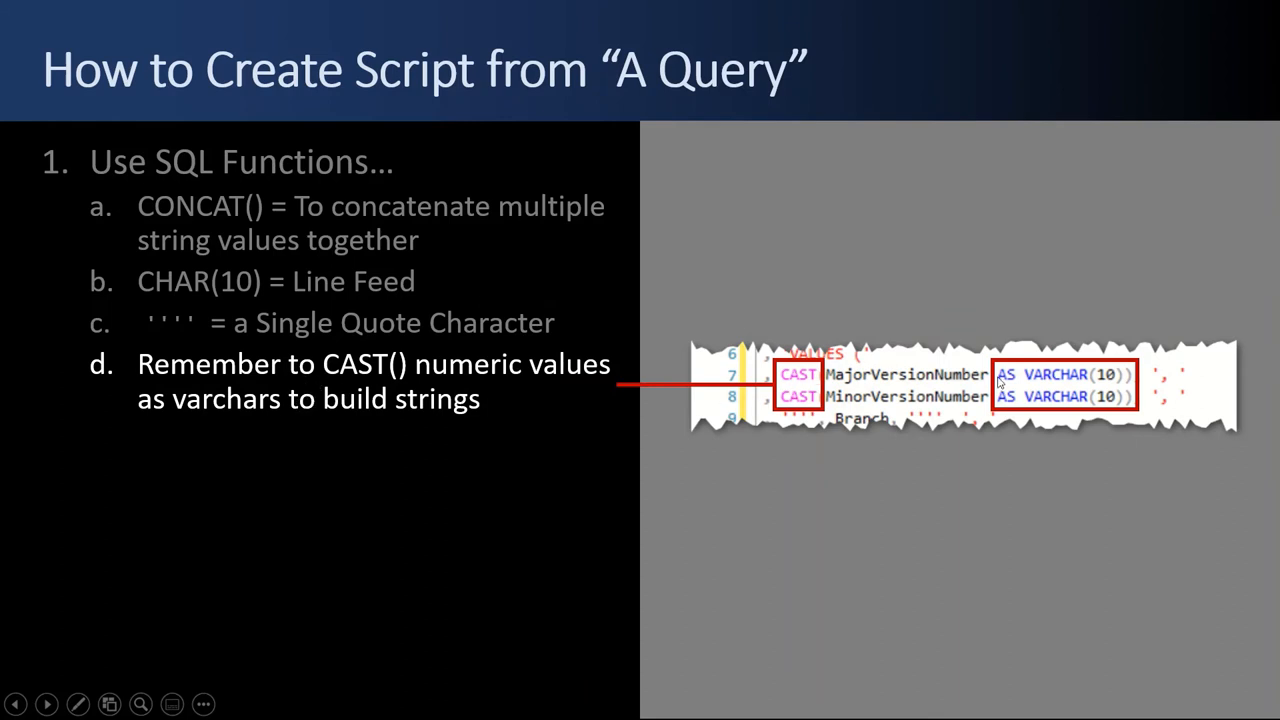
{"action": "mouse_move", "coordinate": [895, 375]}
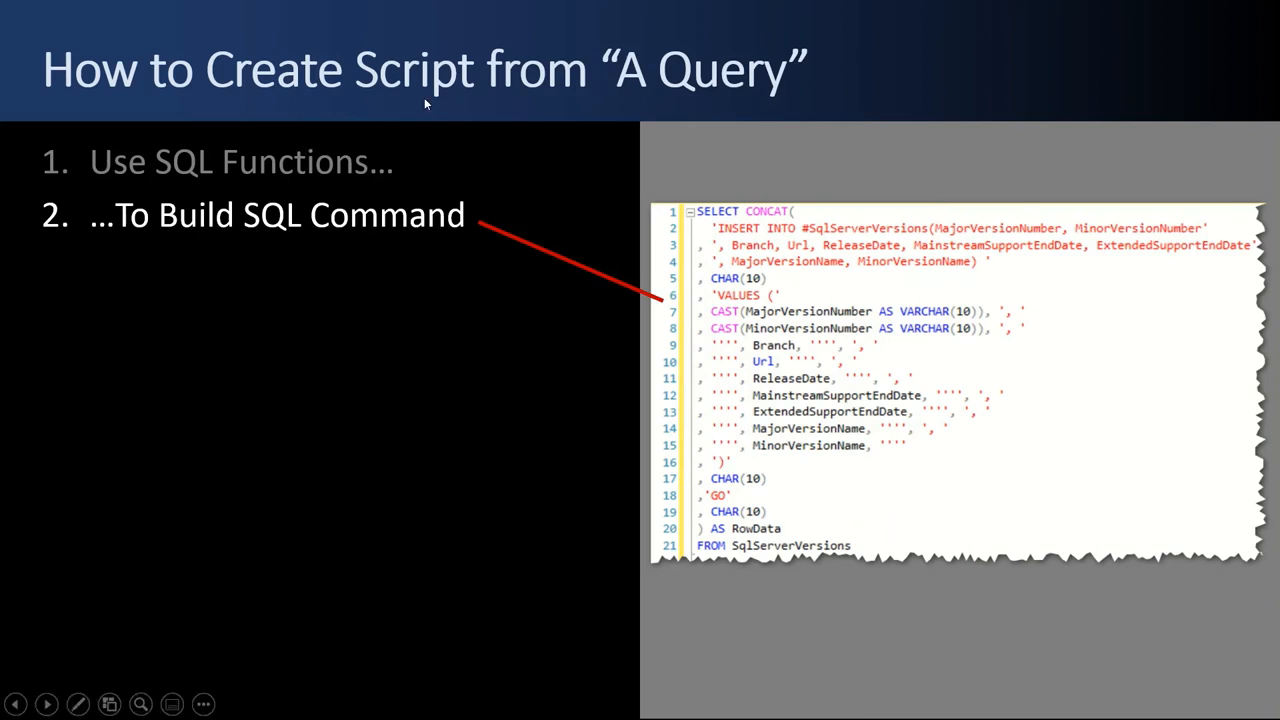
{"action": "mouse_move", "coordinate": [303, 178]}
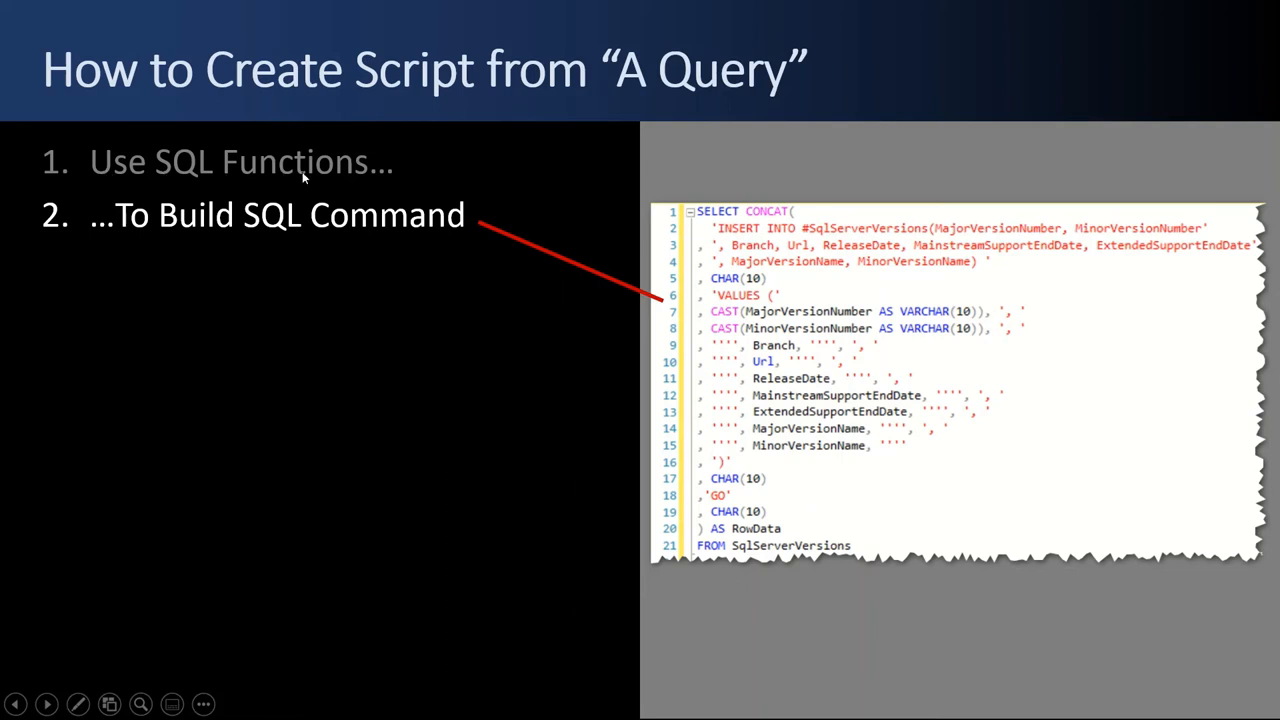
{"action": "mouse_move", "coordinate": [353, 241]}
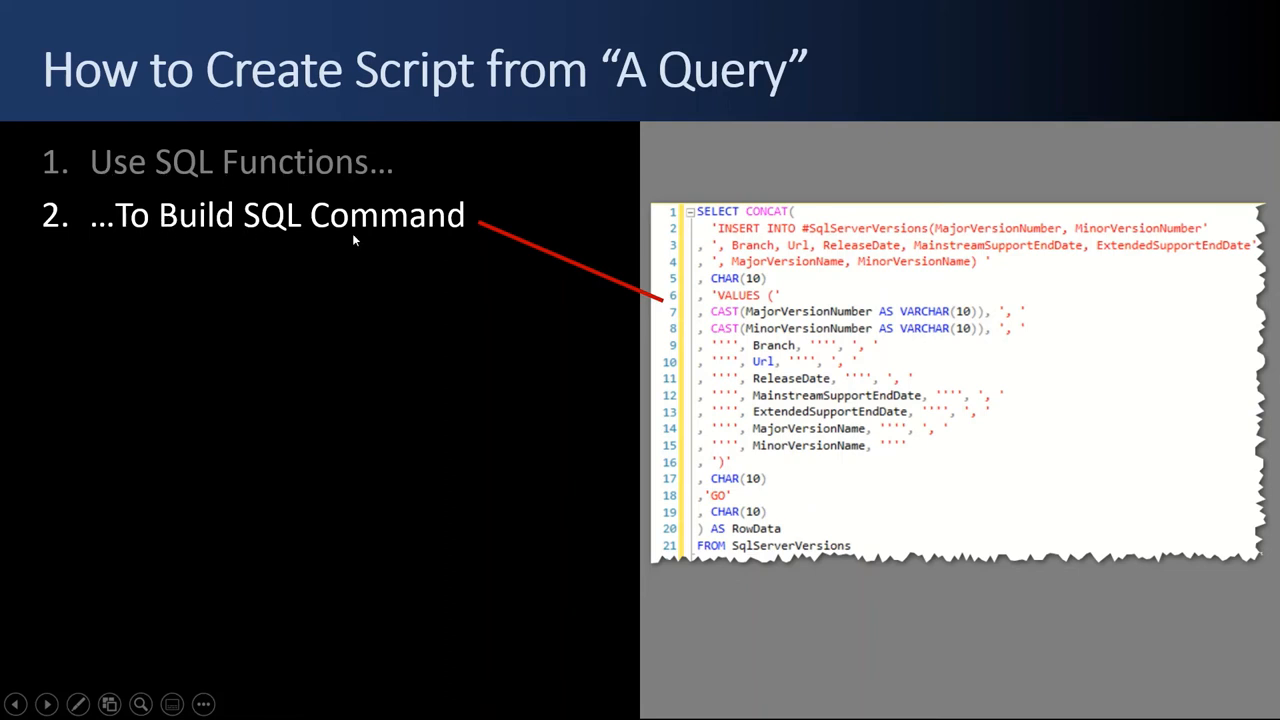
{"action": "mouse_move", "coordinate": [736, 443]}
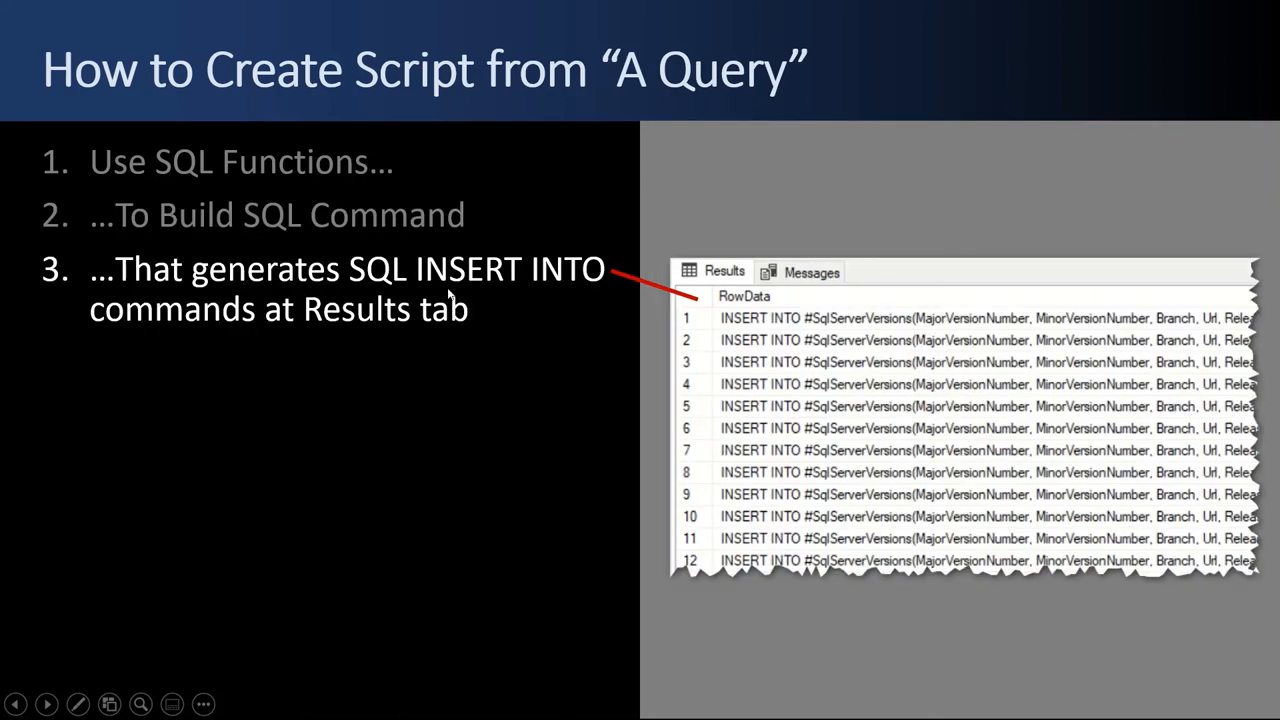
{"action": "mouse_move", "coordinate": [770, 311]}
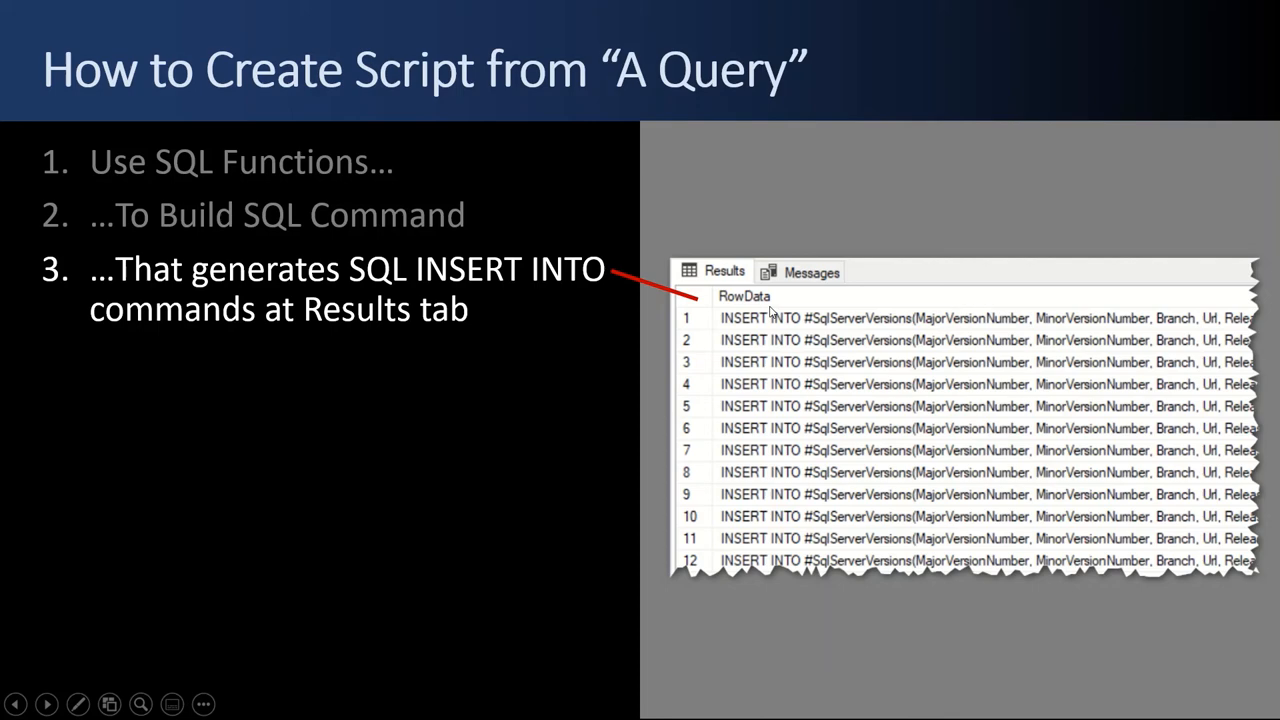
{"action": "mouse_move", "coordinate": [728, 448]}
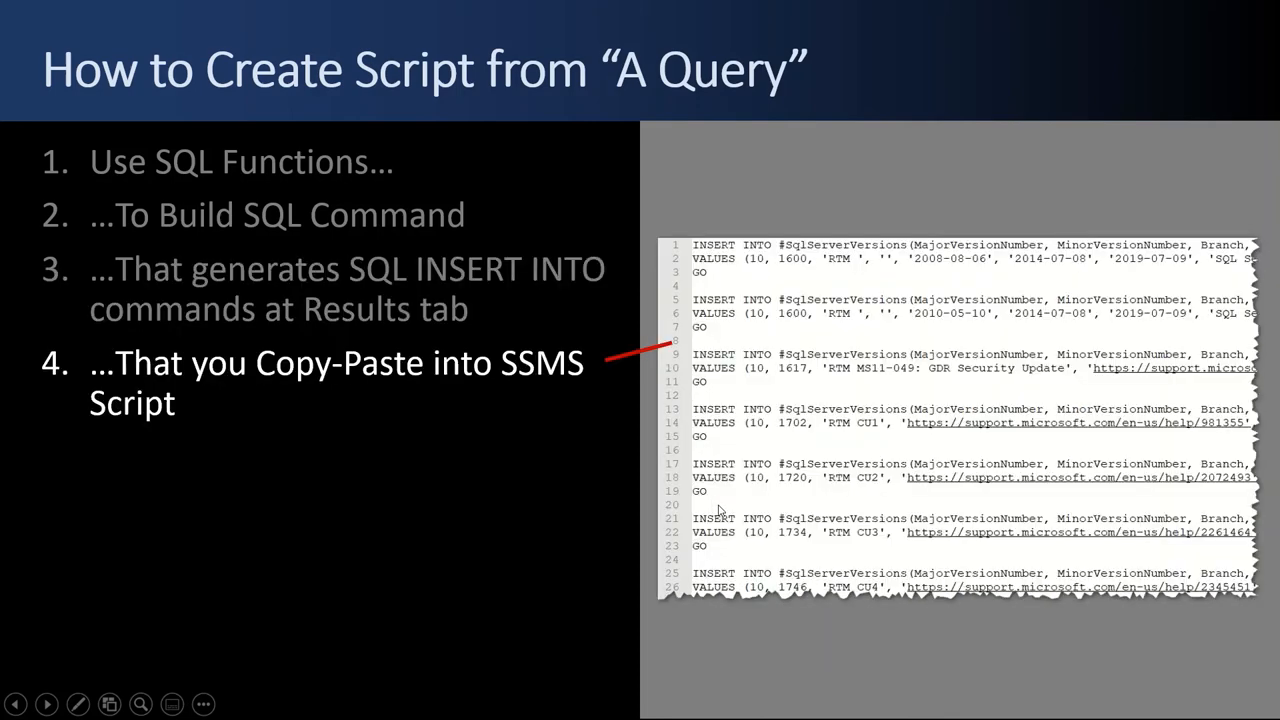
{"action": "mouse_move", "coordinate": [460, 380]}
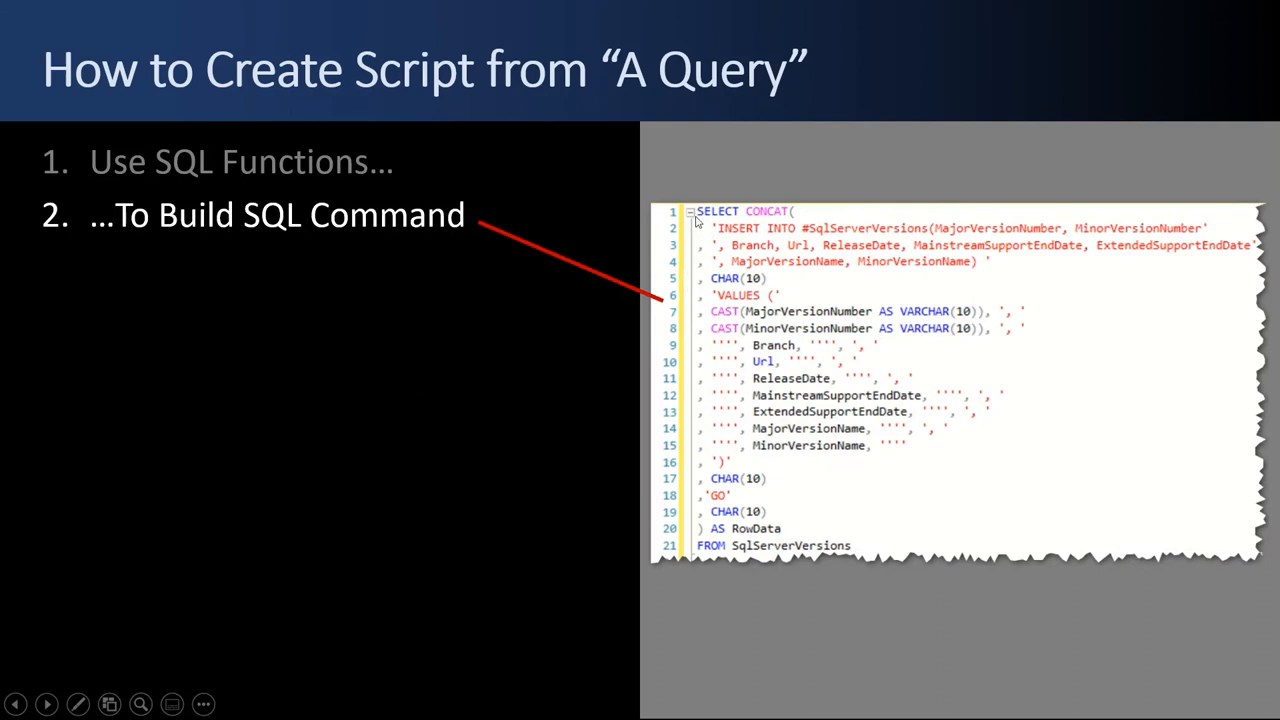
{"action": "mouse_move", "coordinate": [790, 218]}
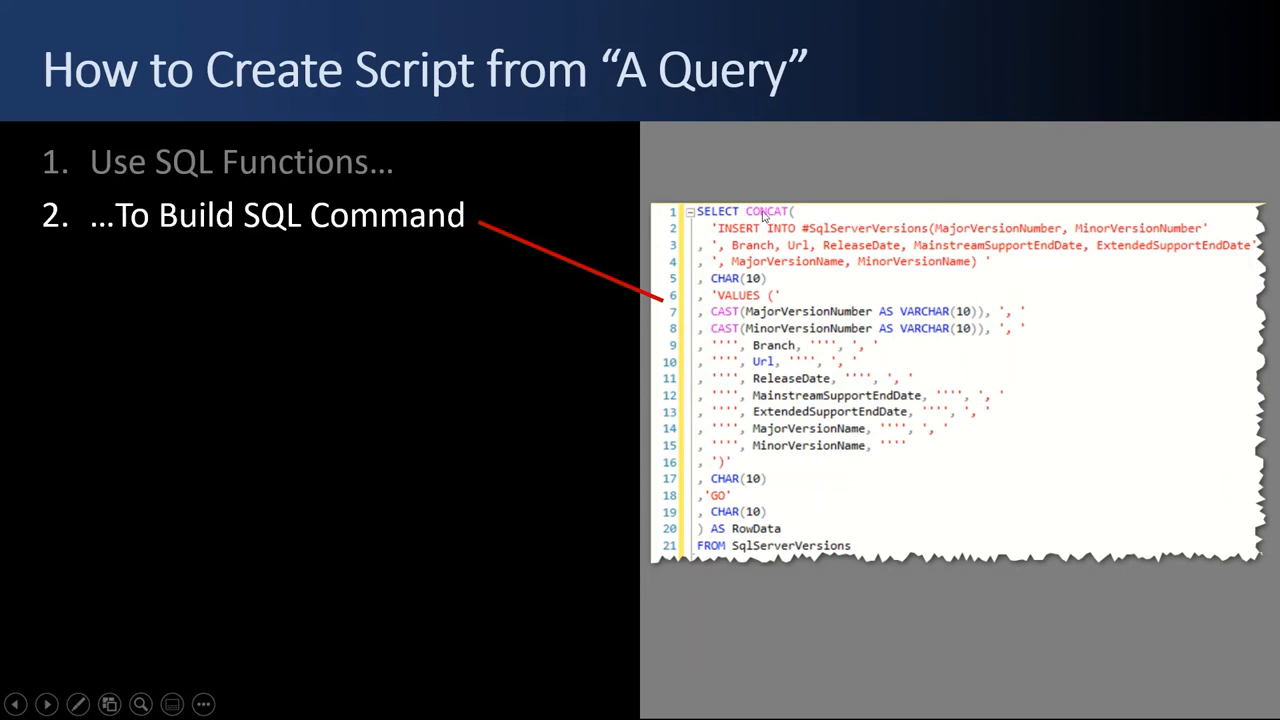
{"action": "mouse_move", "coordinate": [708, 536]}
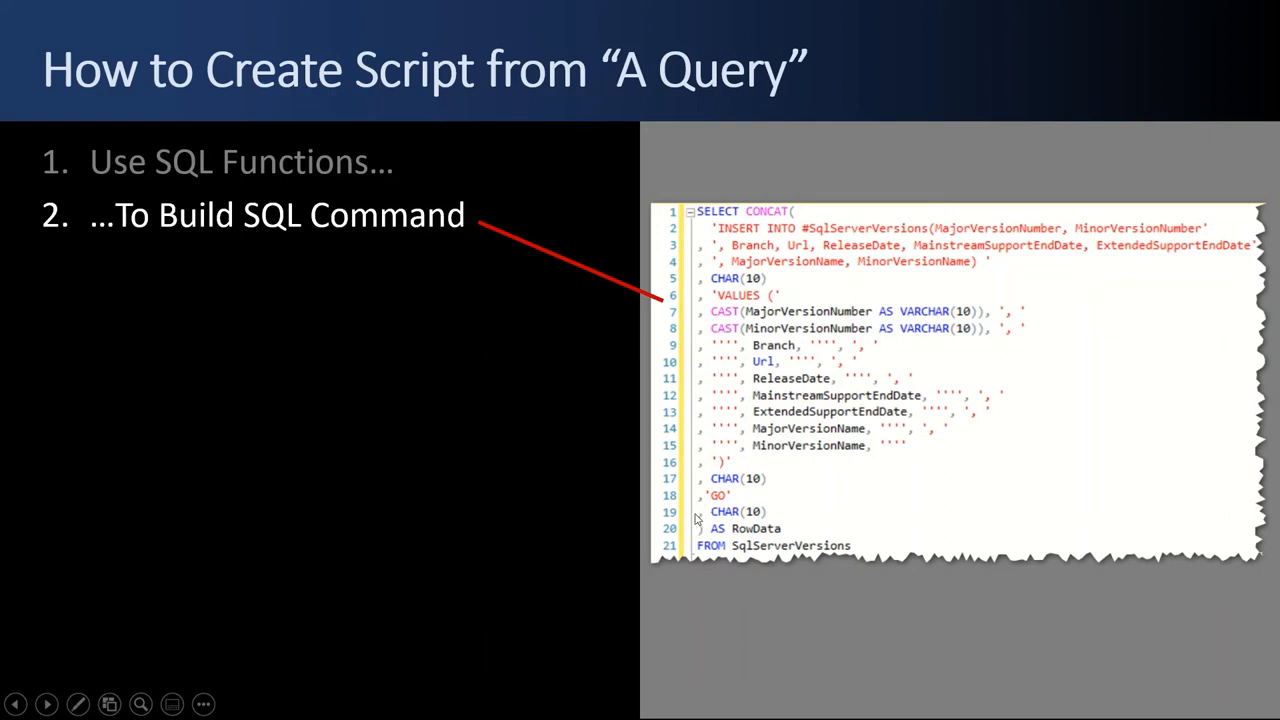
{"action": "mouse_move", "coordinate": [762, 537]}
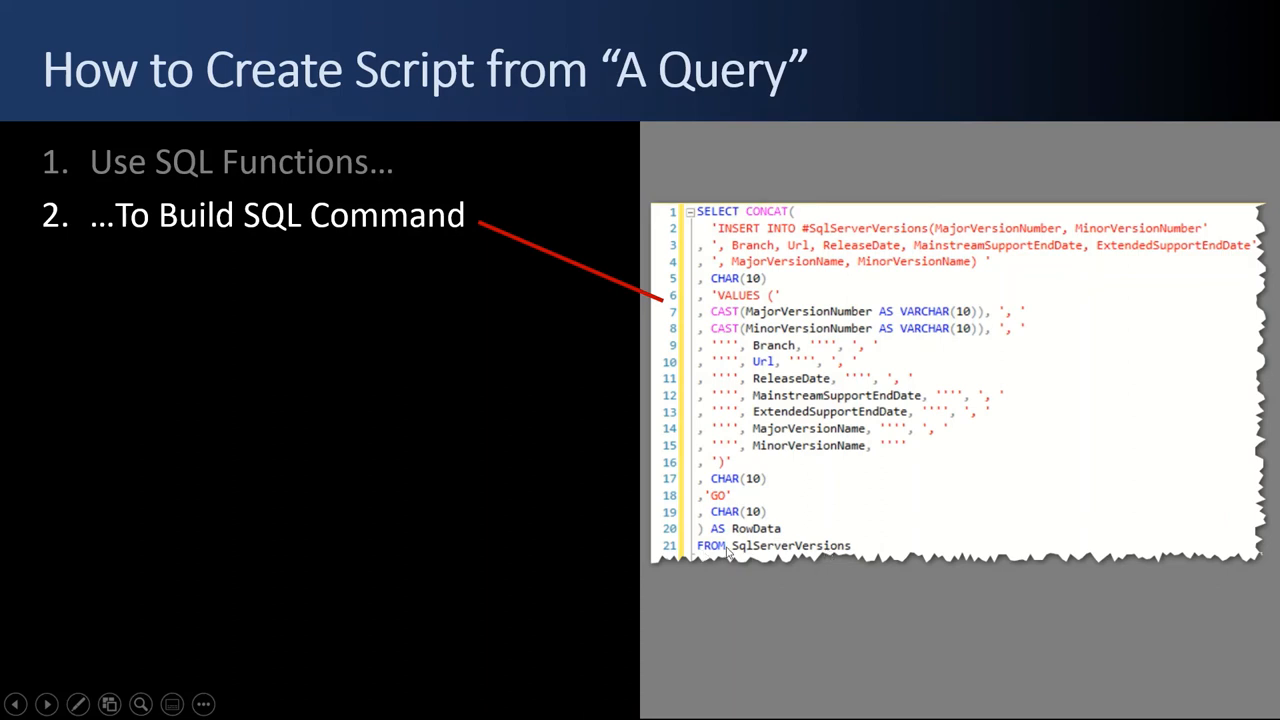
{"action": "mouse_move", "coordinate": [725, 368]}
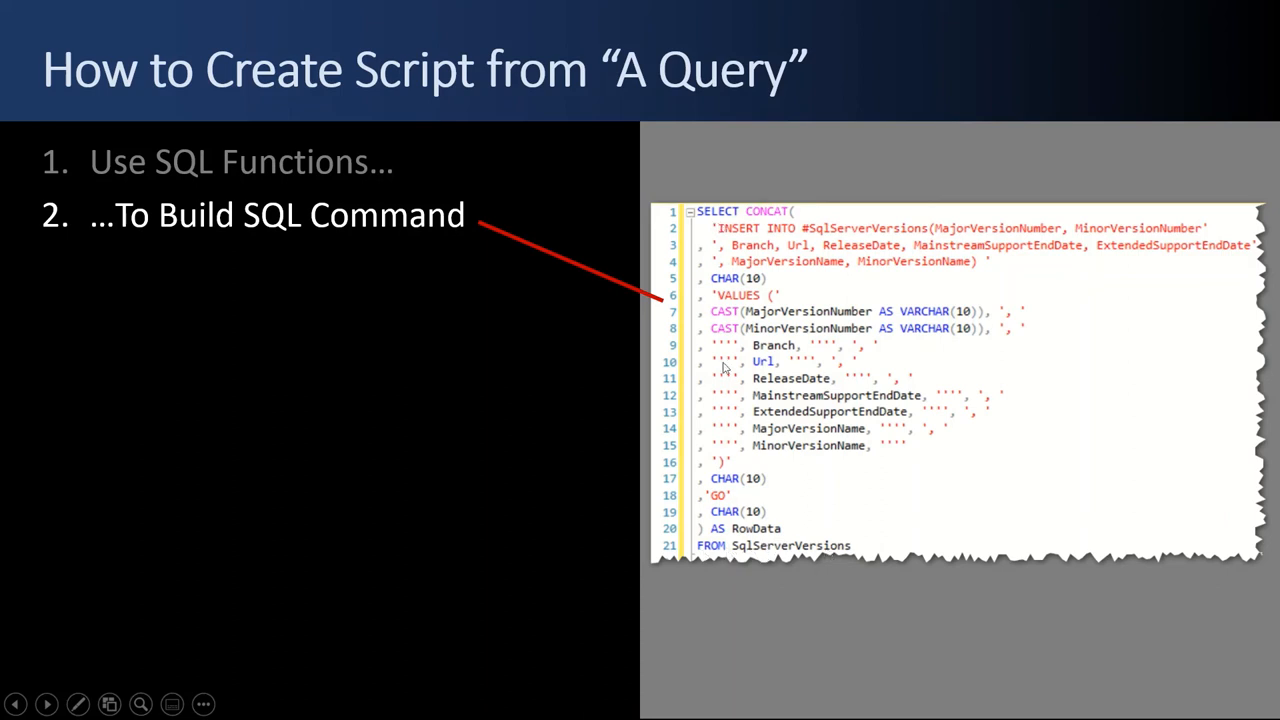
{"action": "mouse_move", "coordinate": [738, 528]}
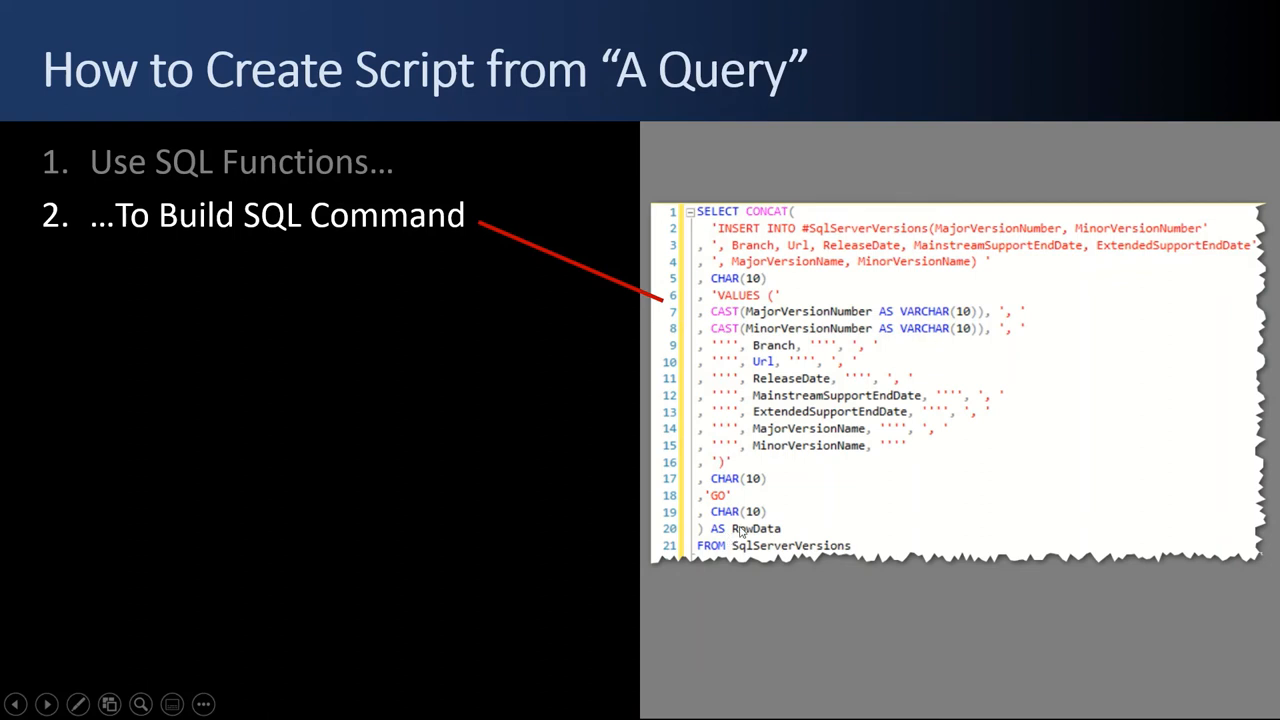
{"action": "mouse_move", "coordinate": [758, 247]}
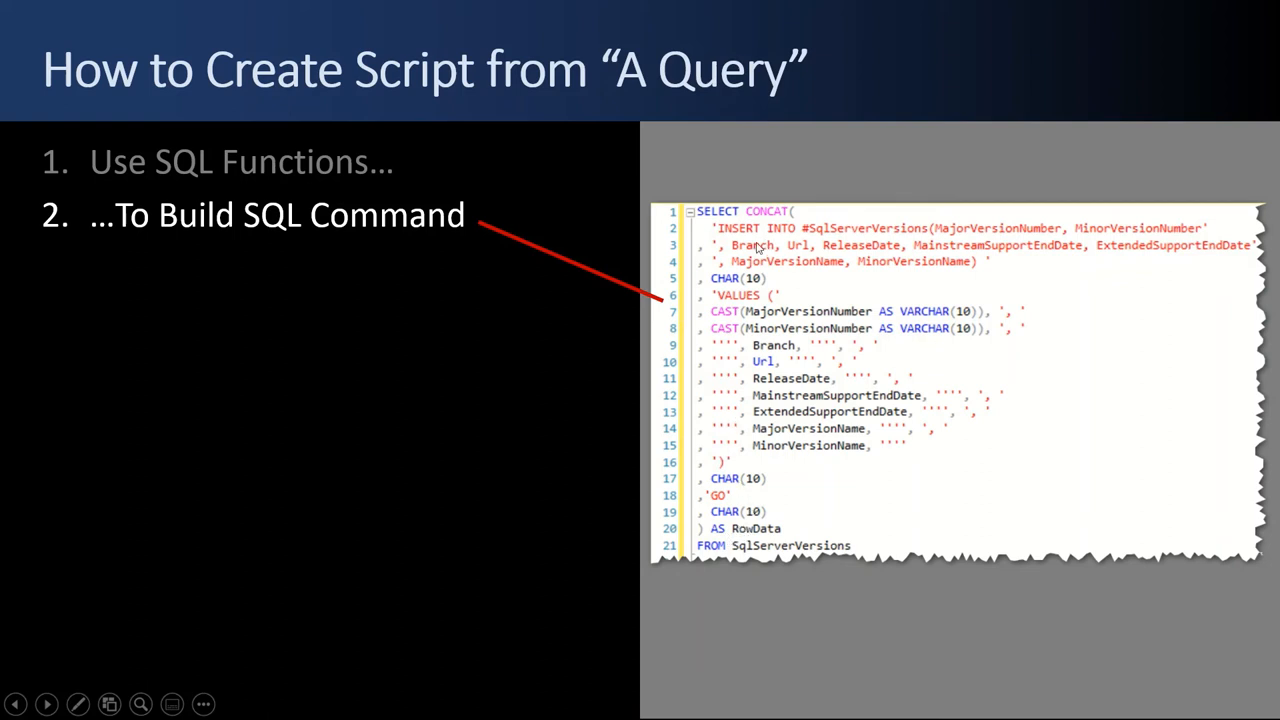
{"action": "mouse_move", "coordinate": [762, 402]}
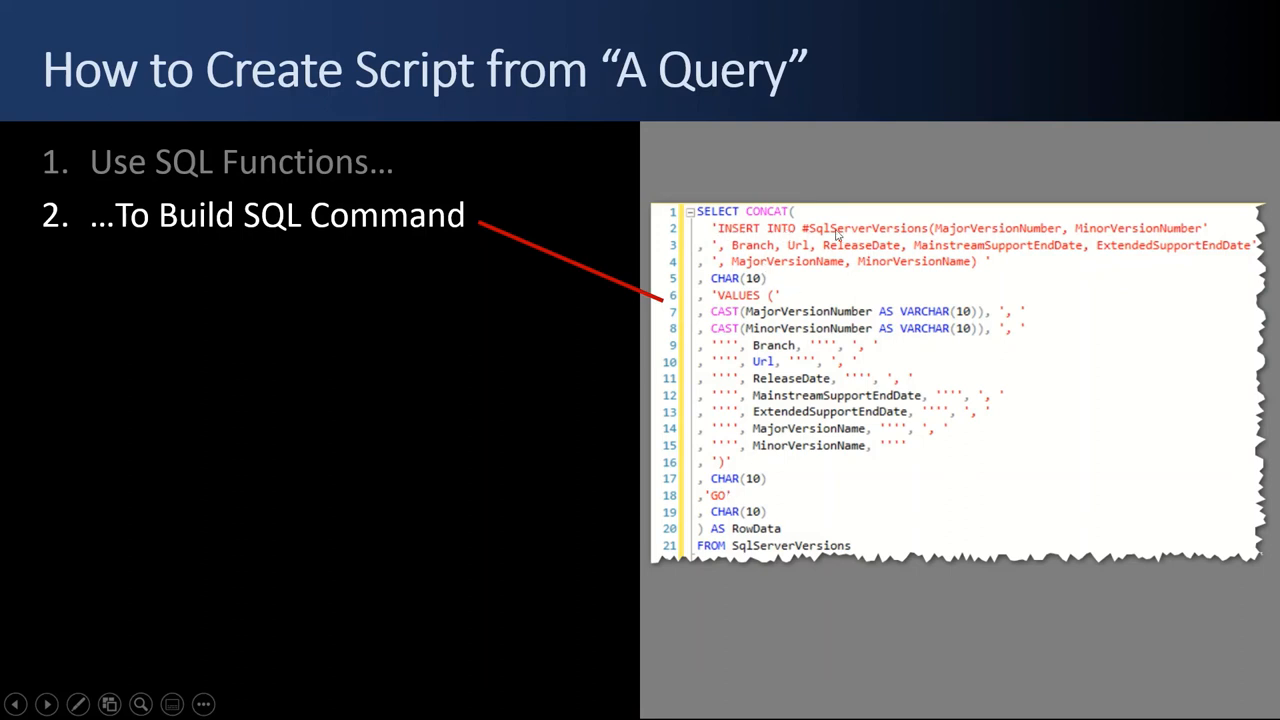
{"action": "mouse_move", "coordinate": [940, 260]}
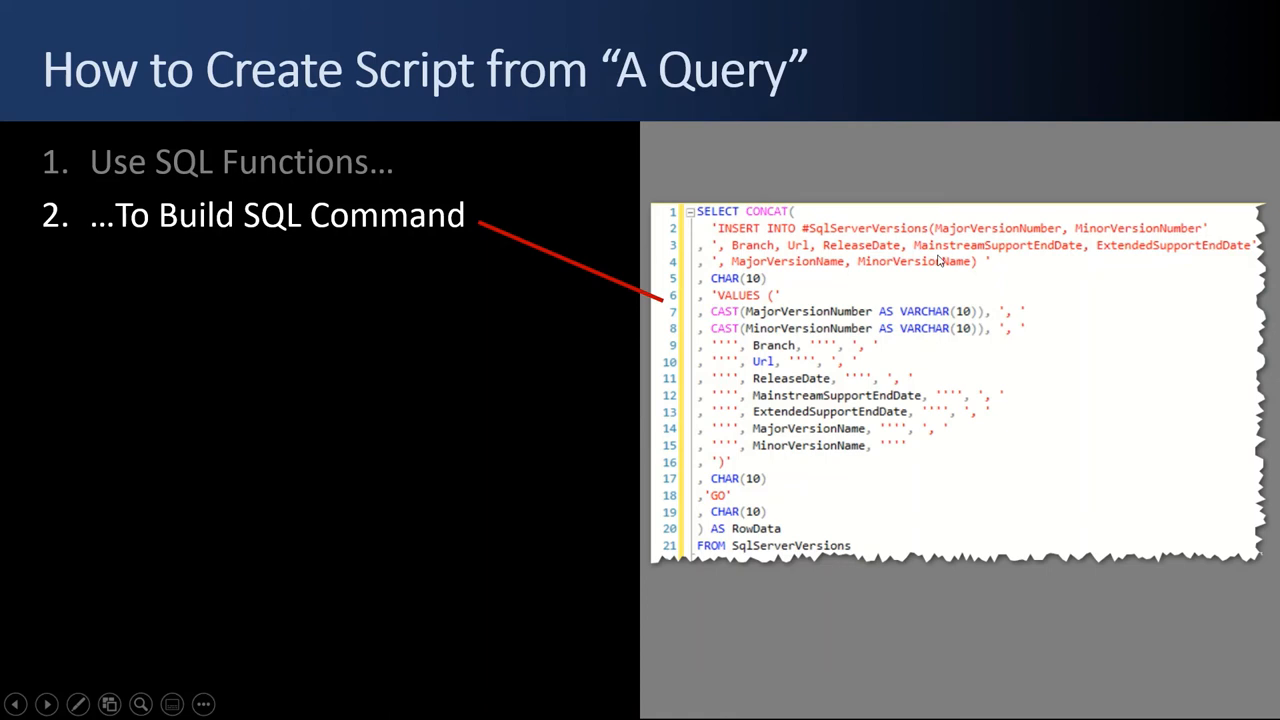
{"action": "mouse_move", "coordinate": [978, 278]}
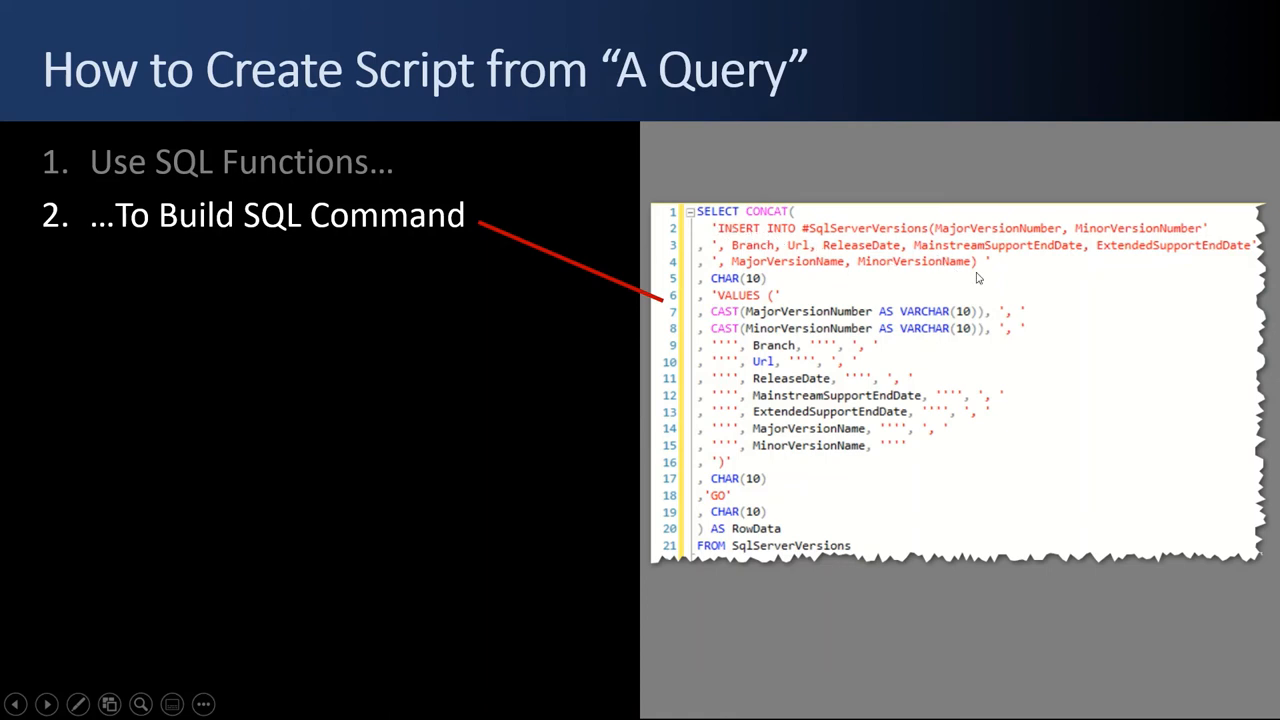
{"action": "mouse_move", "coordinate": [748, 287]}
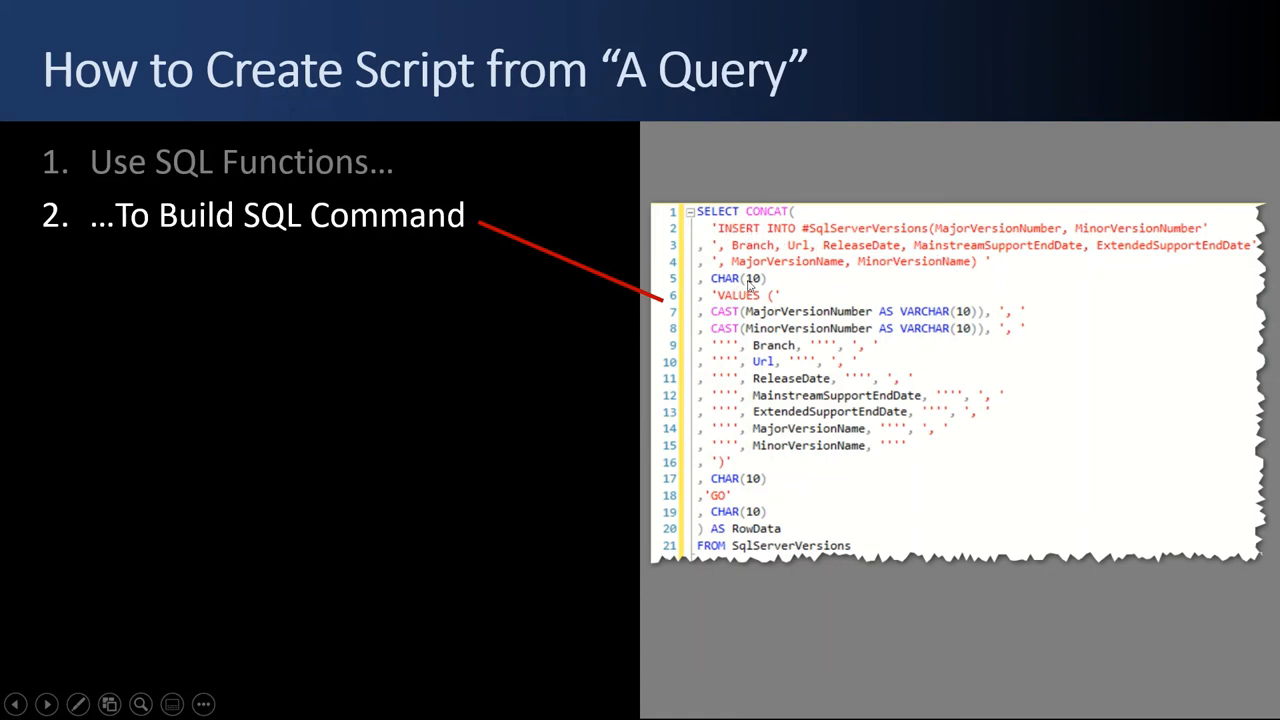
{"action": "mouse_move", "coordinate": [700, 308]}
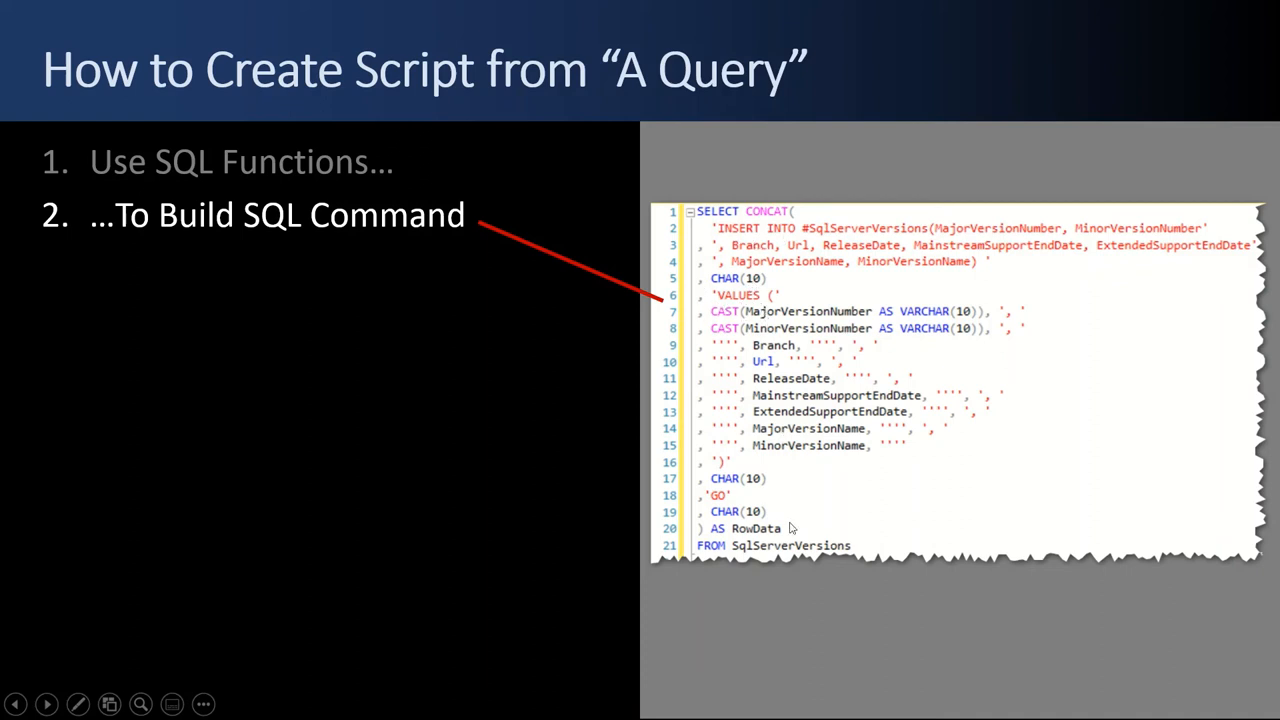
{"action": "mouse_move", "coordinate": [790, 335]}
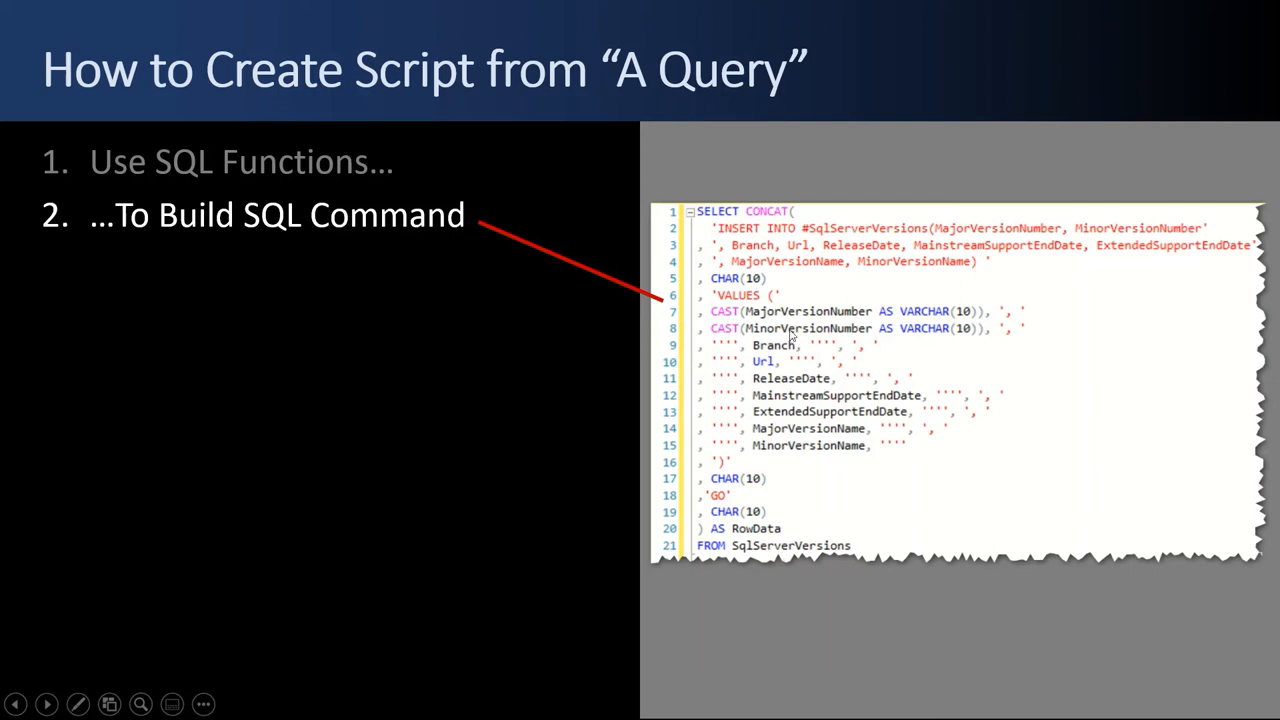
{"action": "mouse_move", "coordinate": [835, 320]}
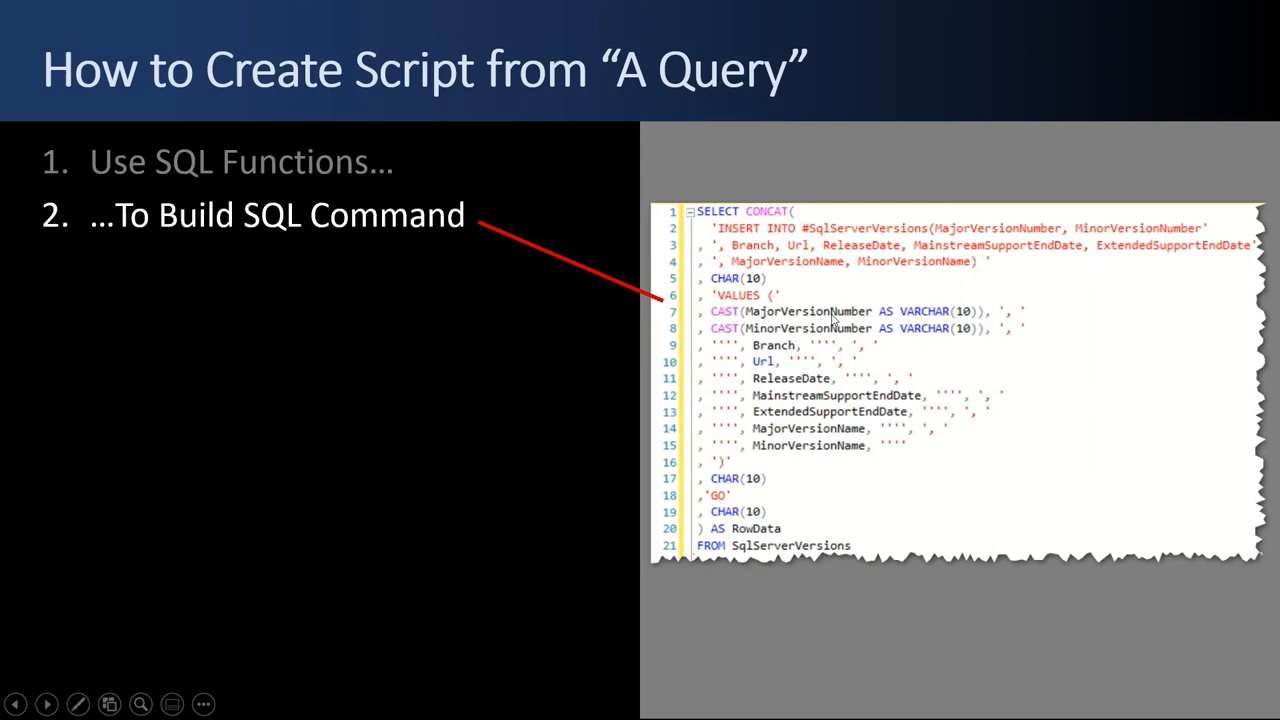
{"action": "mouse_move", "coordinate": [755, 330]}
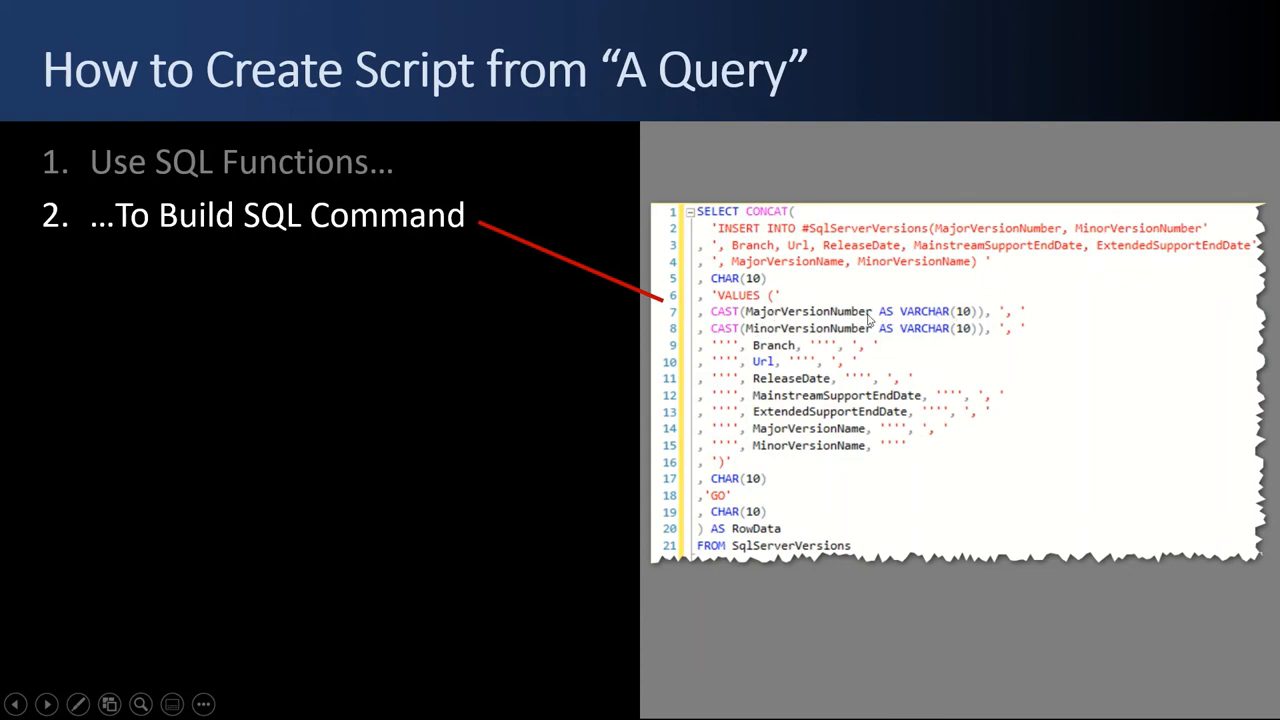
{"action": "mouse_move", "coordinate": [780, 301]}
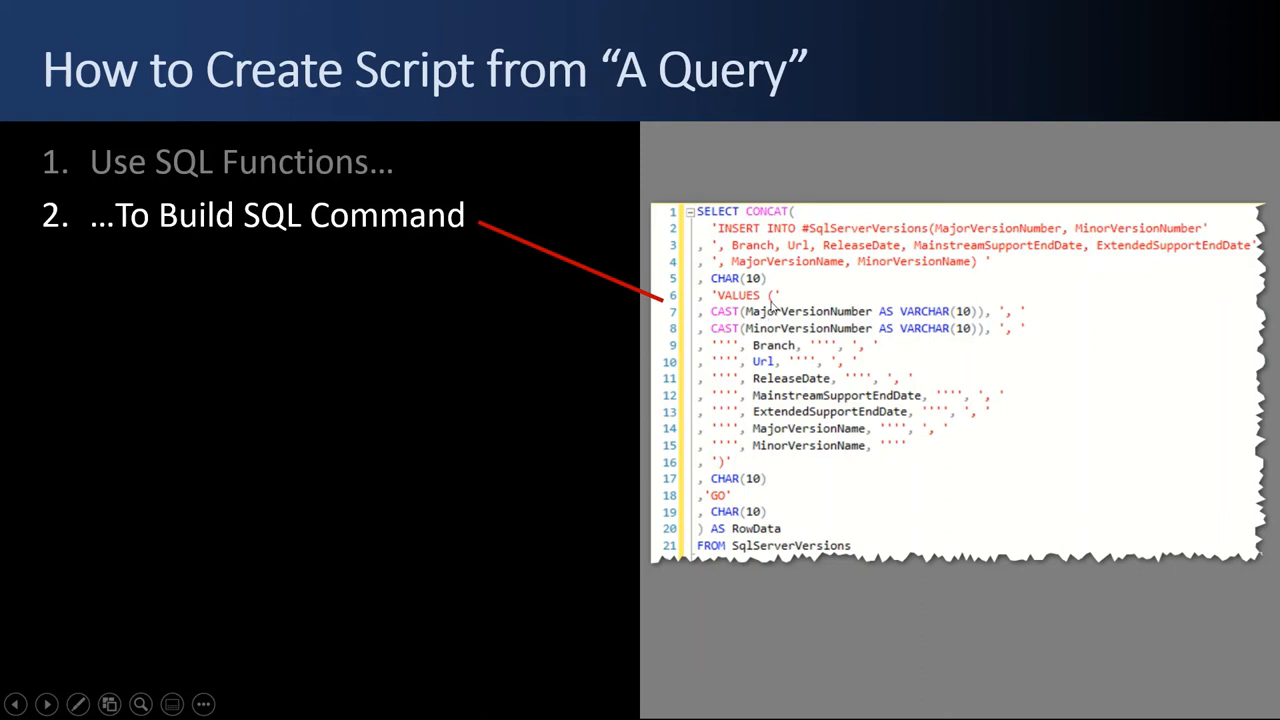
{"action": "mouse_move", "coordinate": [770, 307]}
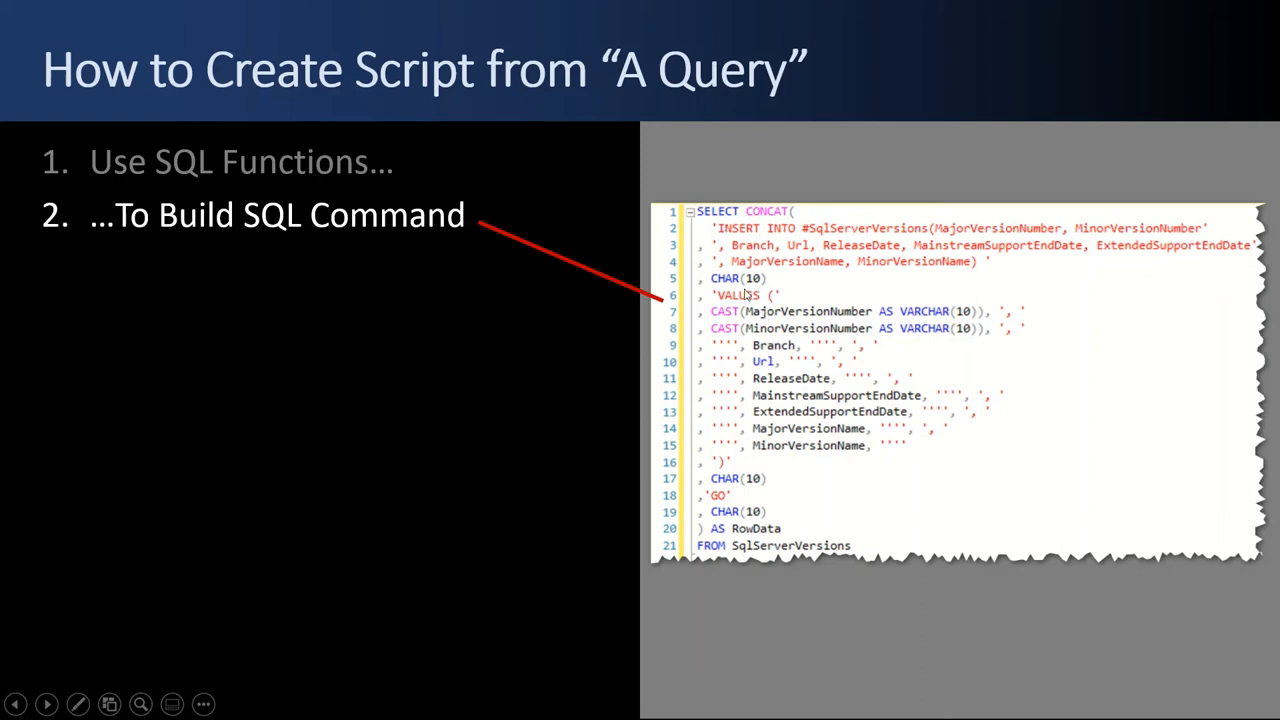
{"action": "mouse_move", "coordinate": [760, 350]}
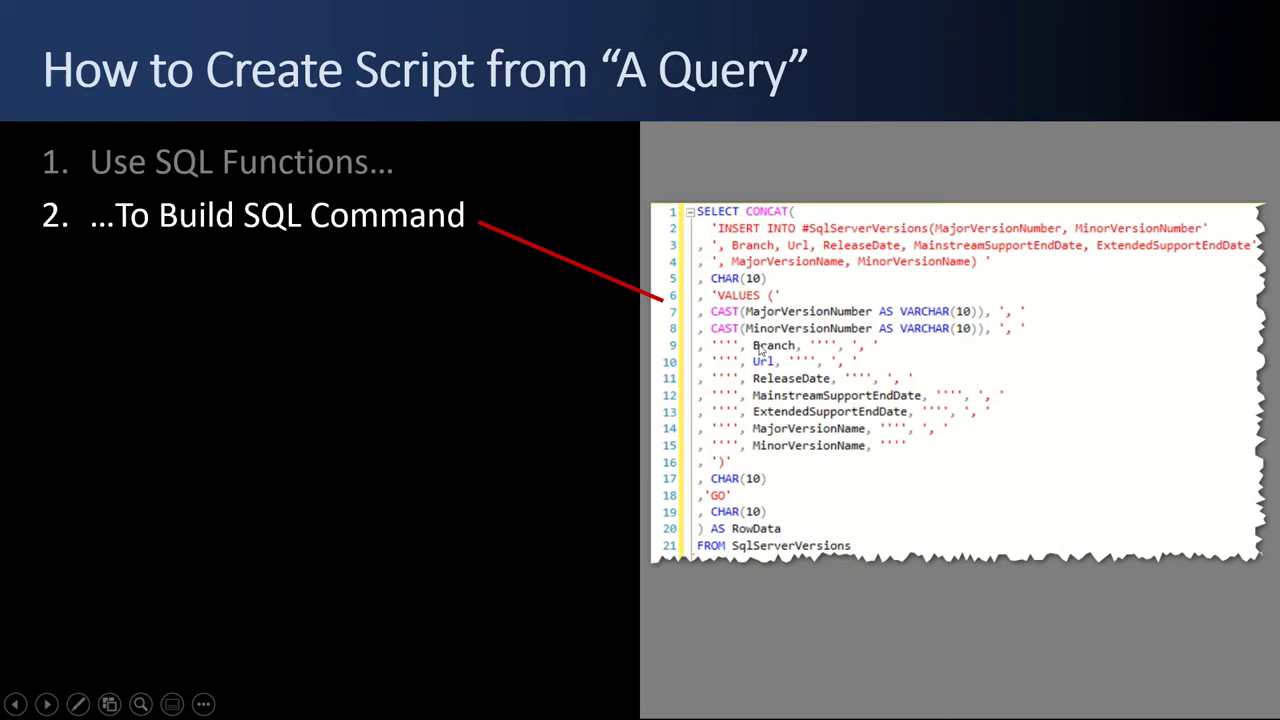
{"action": "mouse_move", "coordinate": [758, 350]}
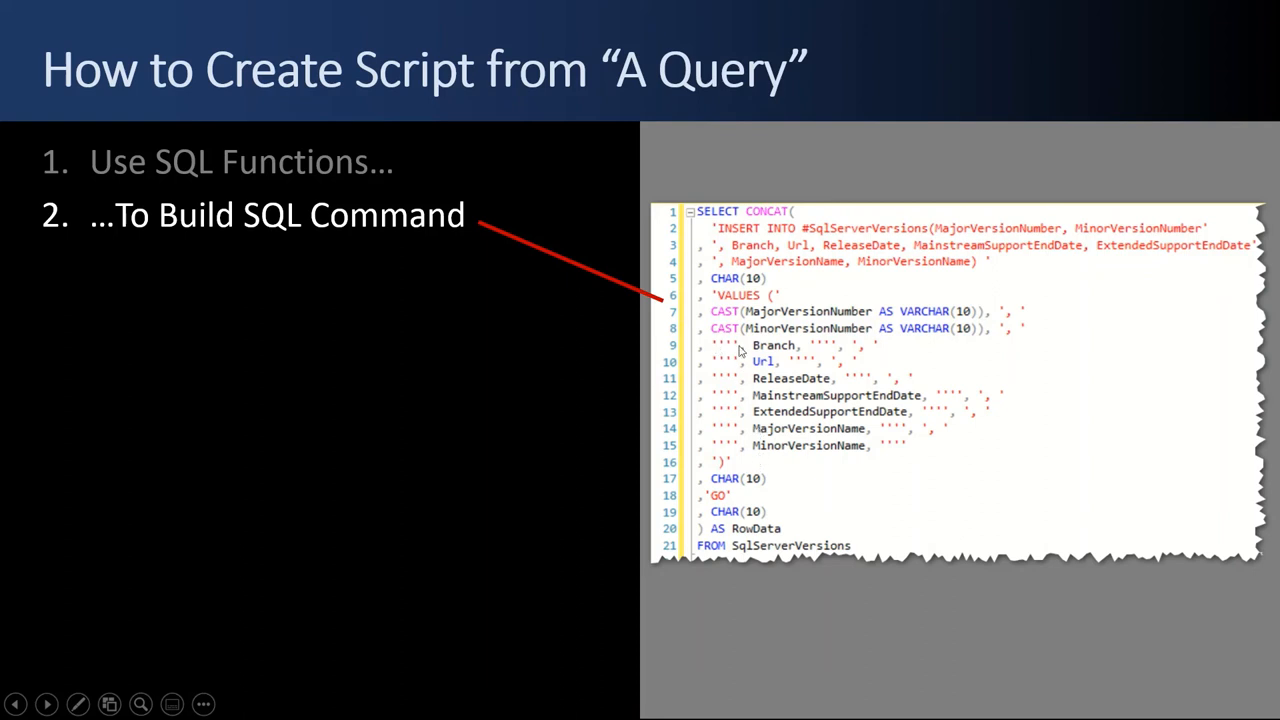
{"action": "mouse_move", "coordinate": [778, 357]}
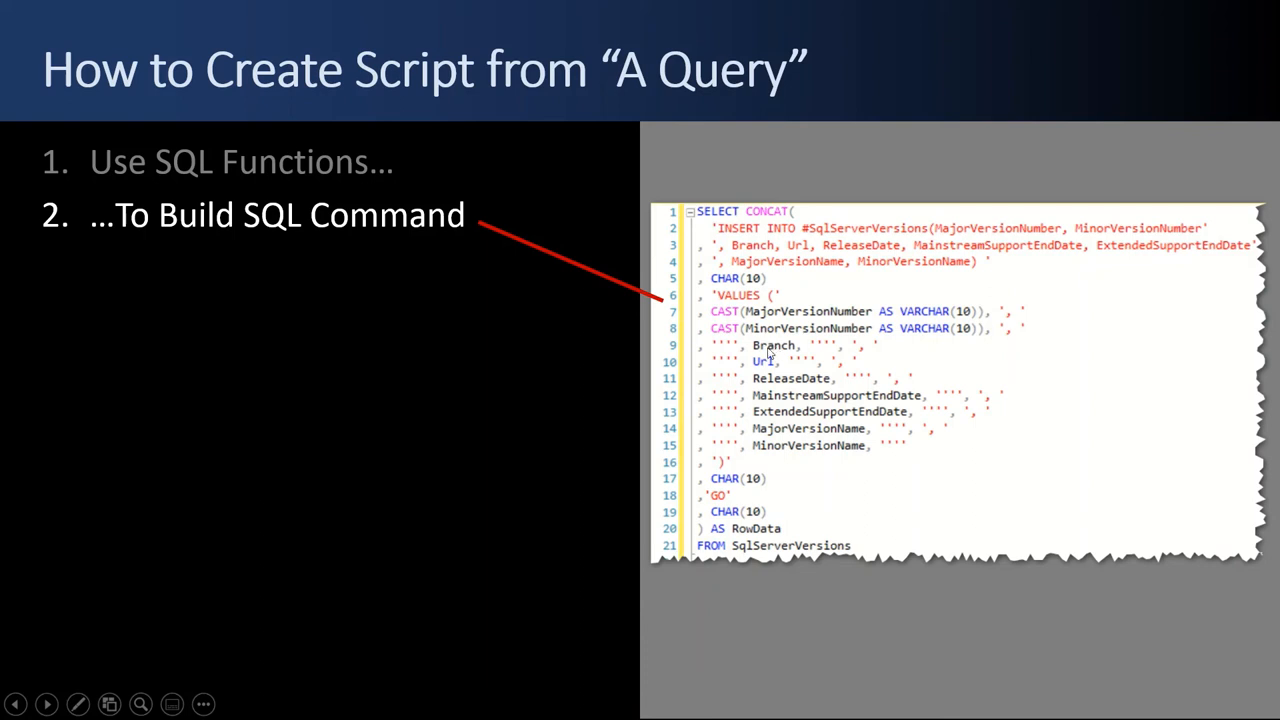
{"action": "mouse_move", "coordinate": [723, 350]}
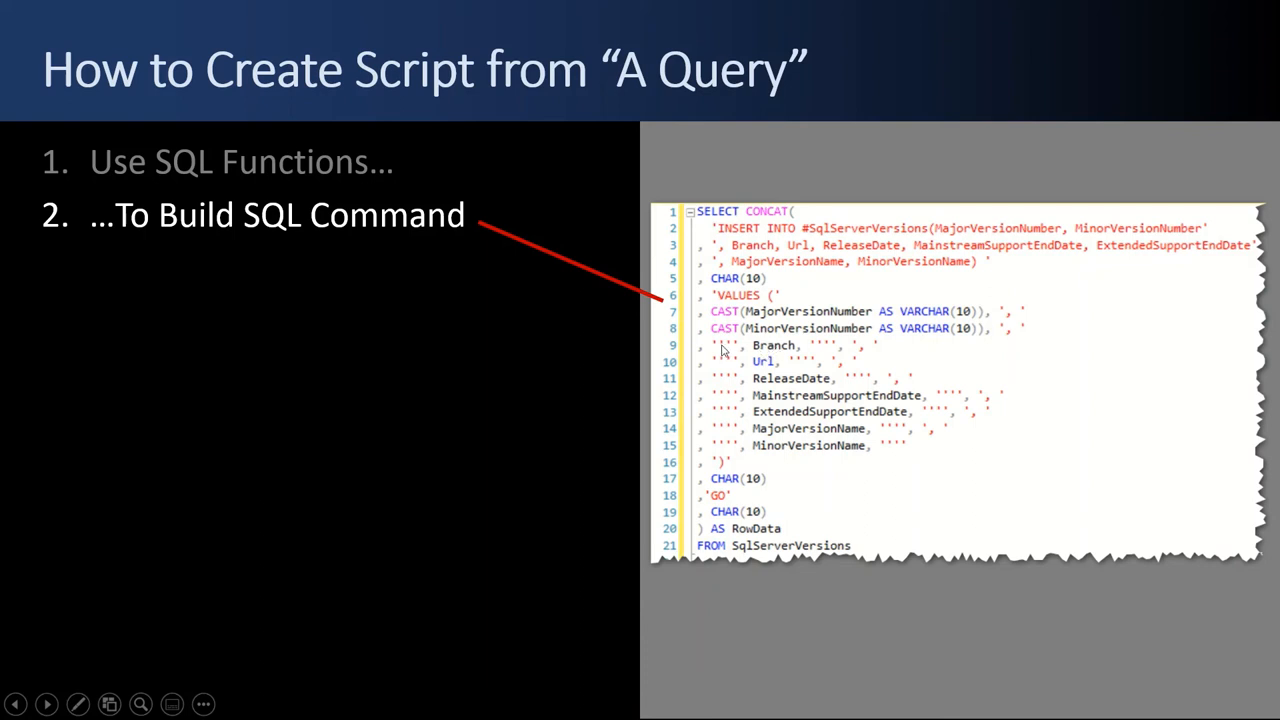
{"action": "mouse_move", "coordinate": [845, 355]}
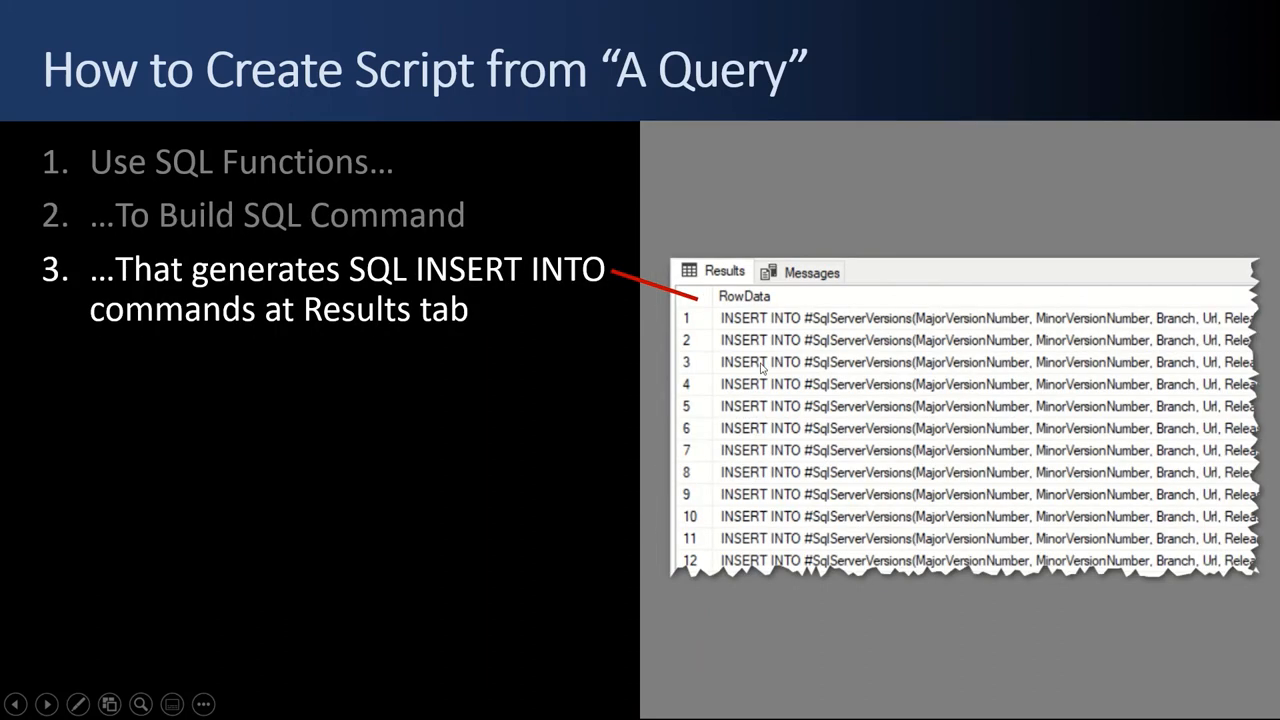
{"action": "mouse_move", "coordinate": [925, 335]}
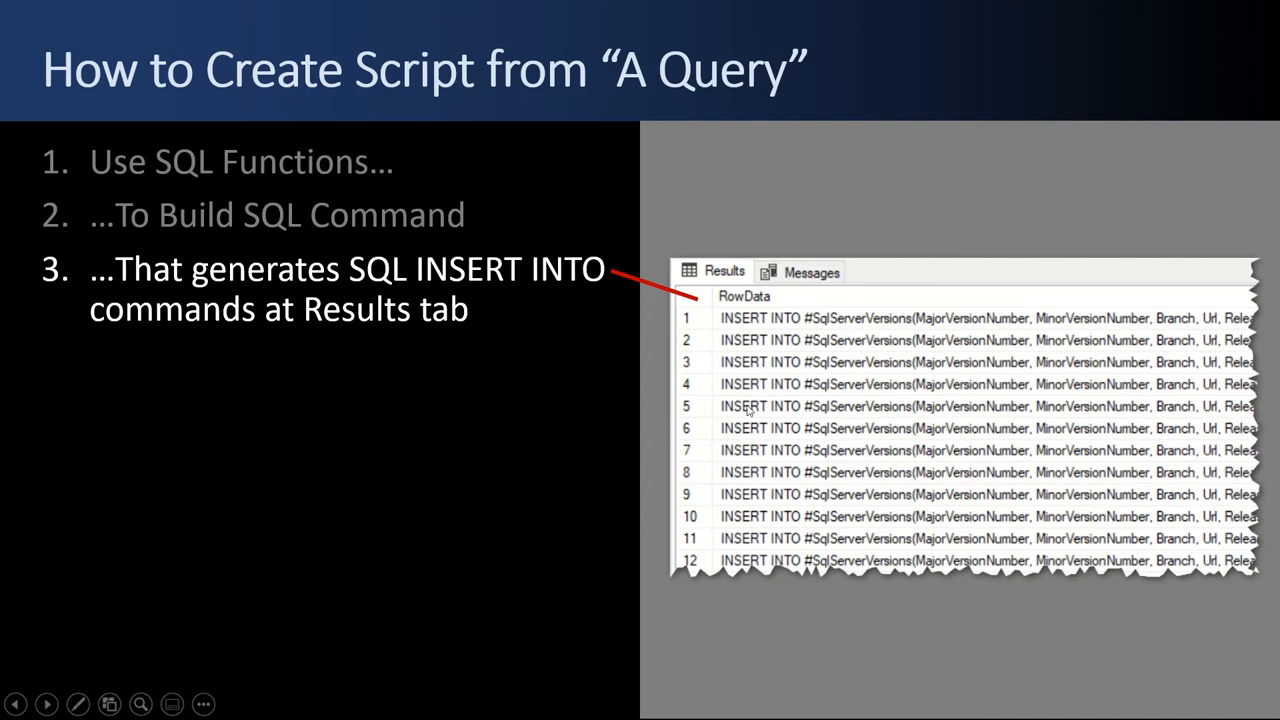
{"action": "mouse_move", "coordinate": [757, 486]}
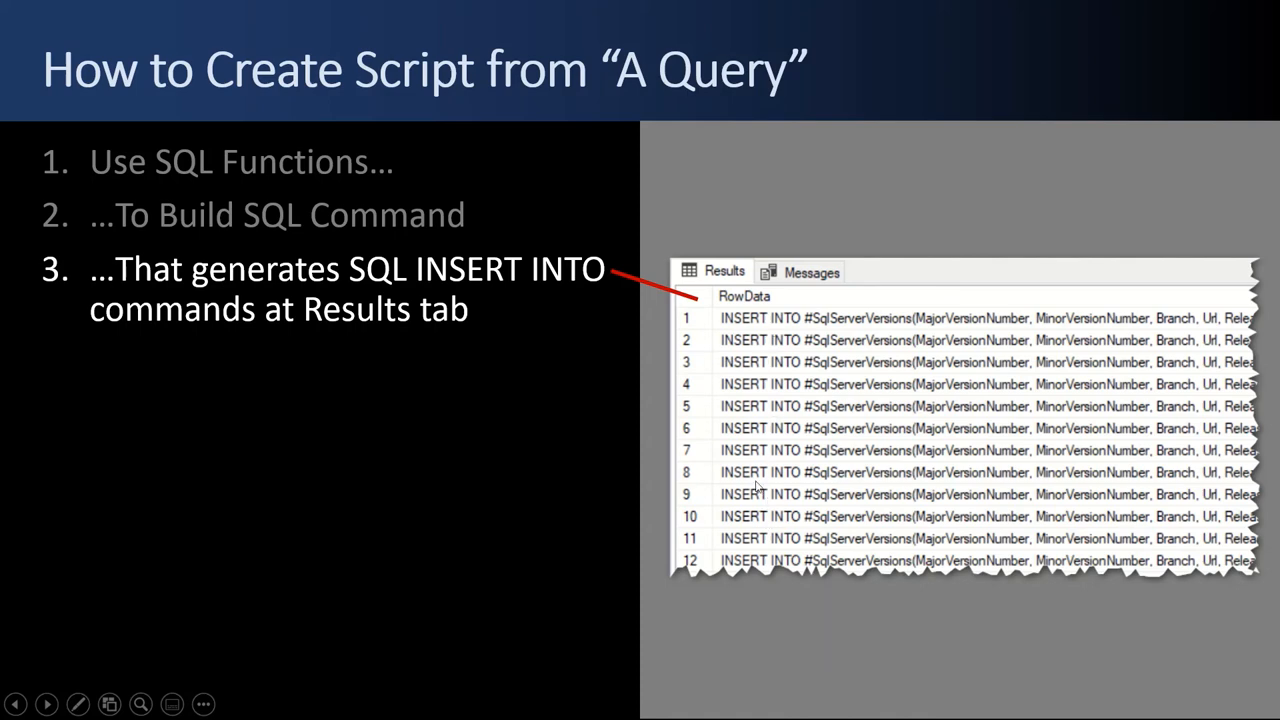
{"action": "mouse_move", "coordinate": [792, 479]}
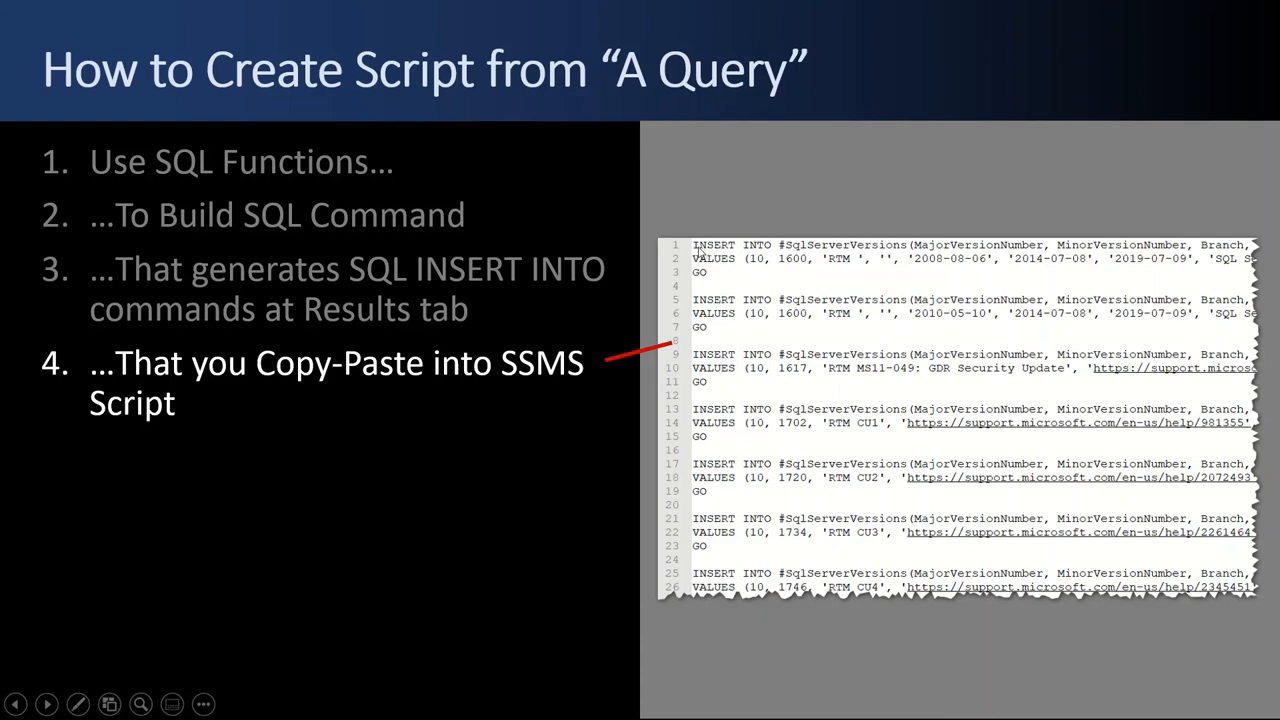
{"action": "mouse_move", "coordinate": [1147, 248]}
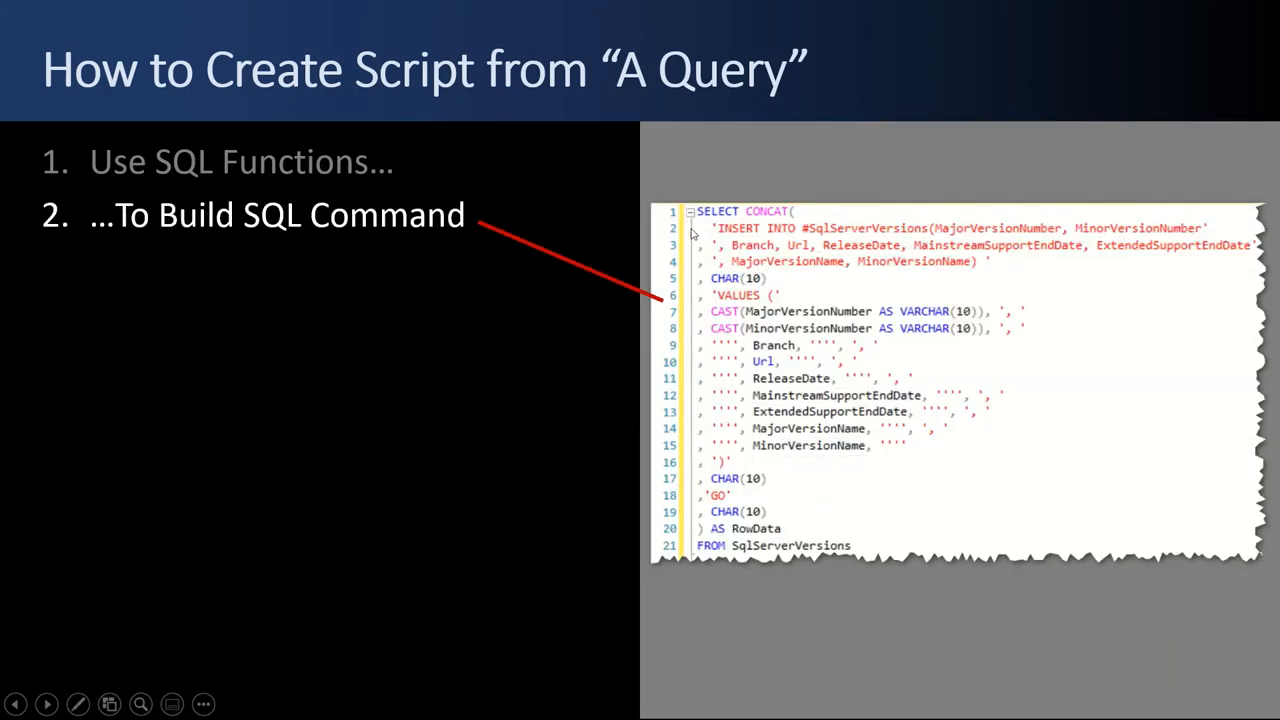
{"action": "mouse_move", "coordinate": [877, 254]}
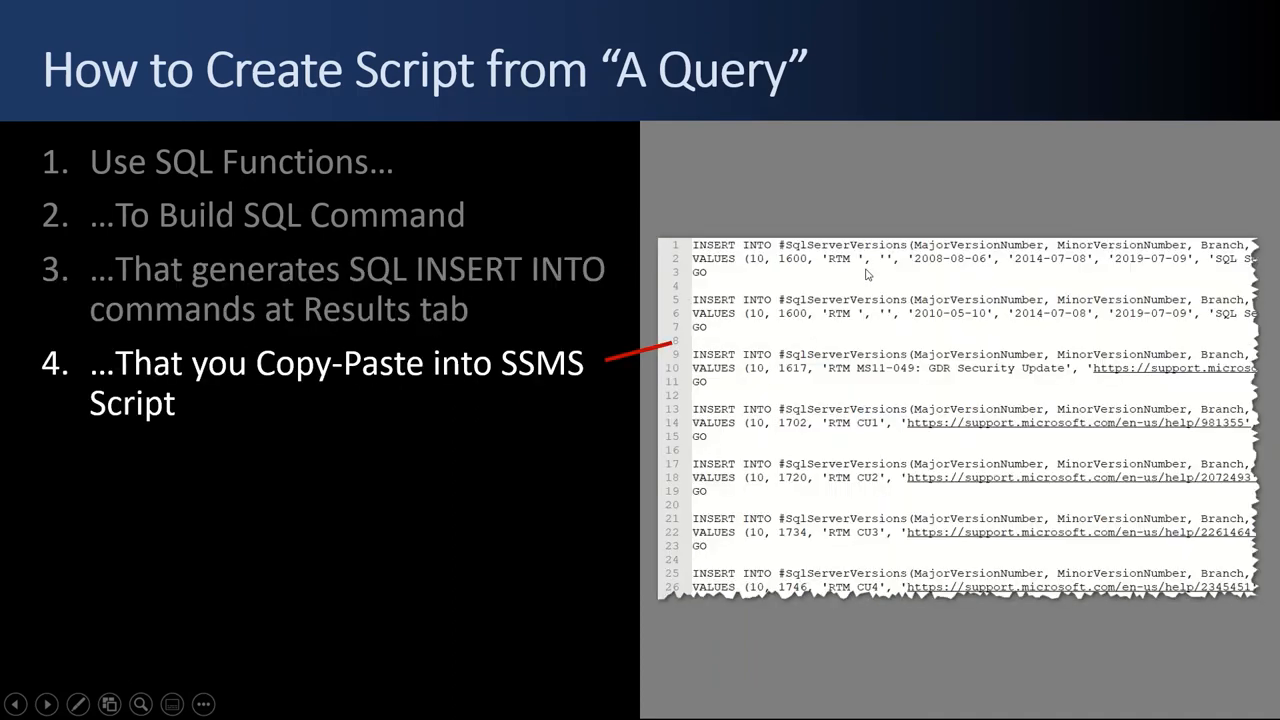
{"action": "mouse_move", "coordinate": [847, 271]}
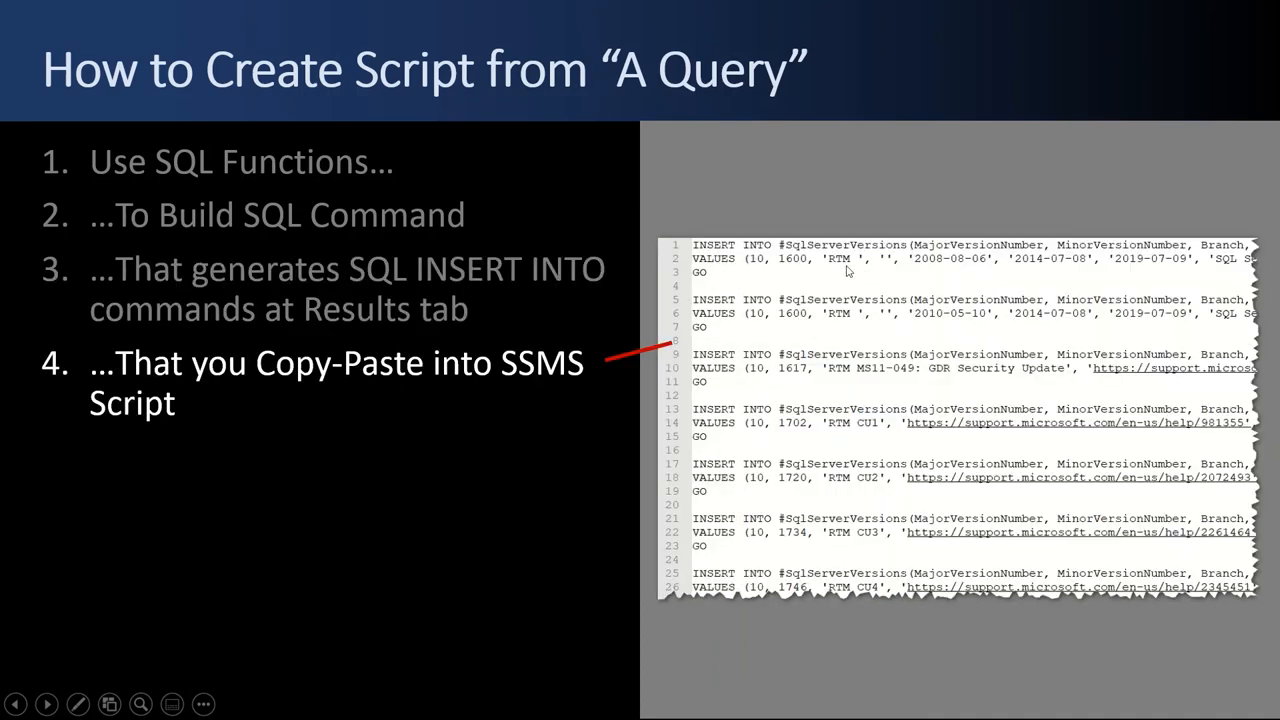
{"action": "mouse_move", "coordinate": [763, 271]}
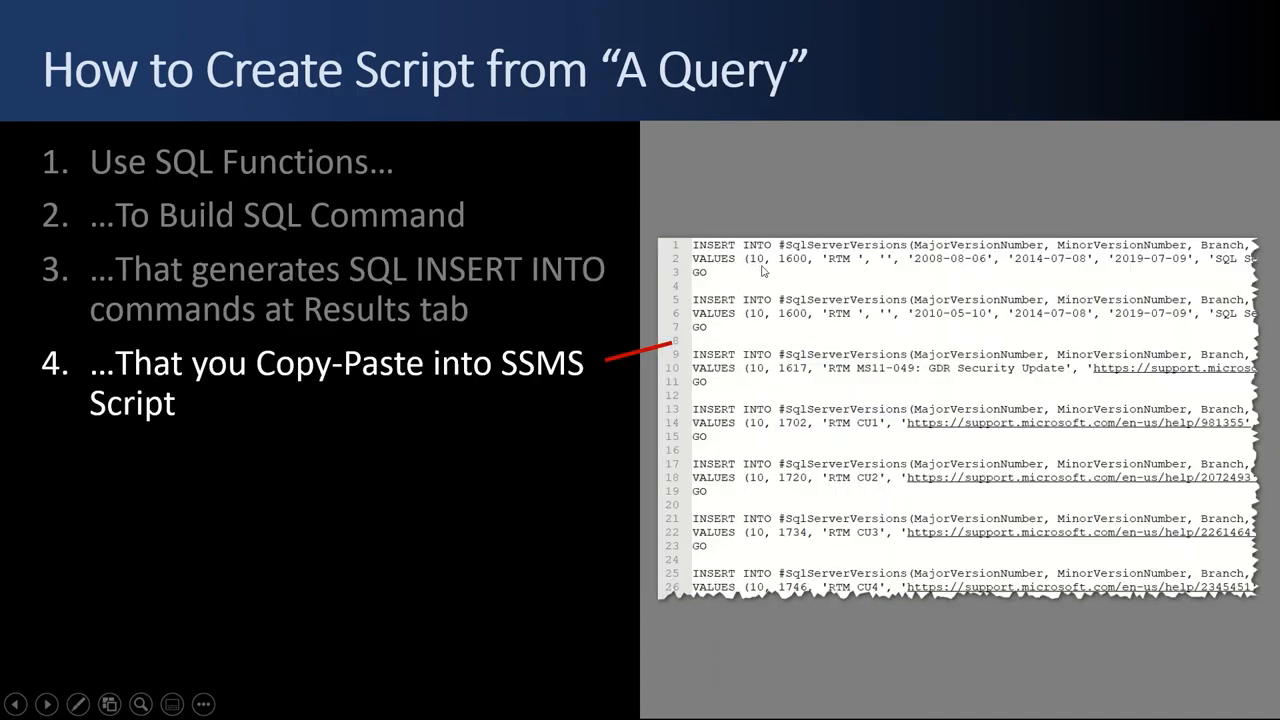
{"action": "mouse_move", "coordinate": [765, 507]}
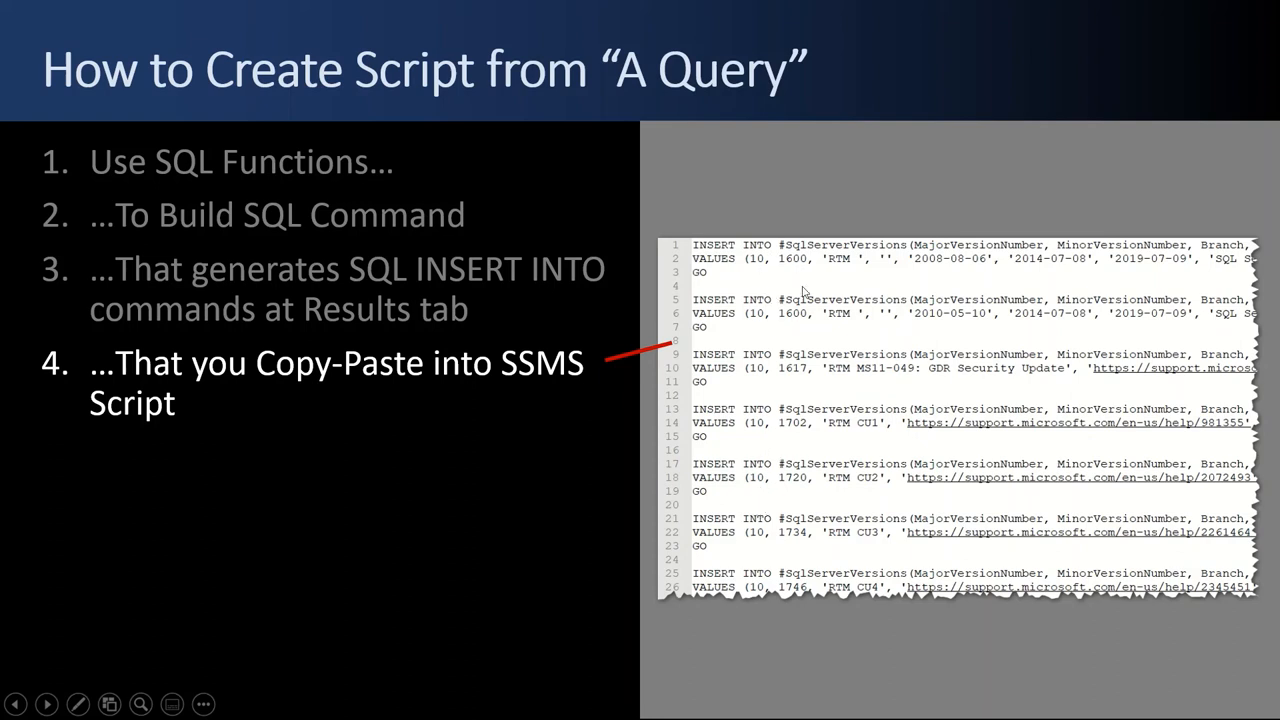
{"action": "mouse_move", "coordinate": [800, 430]}
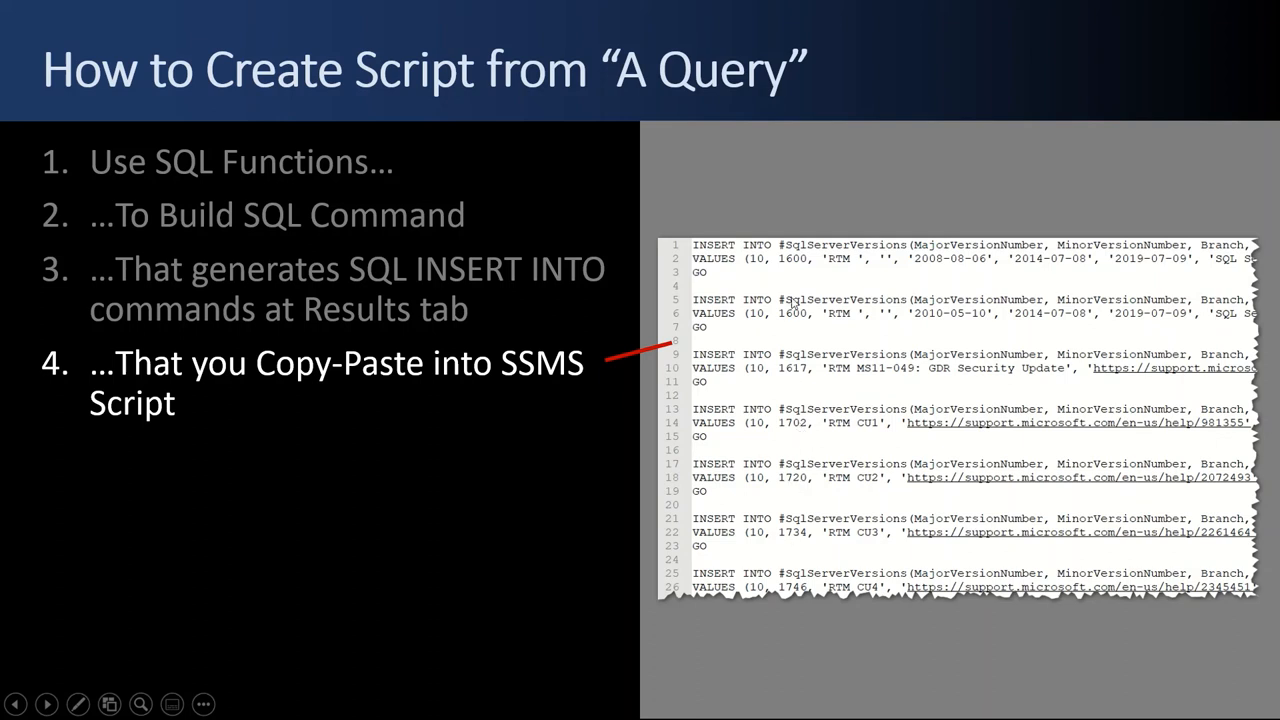
{"action": "mouse_move", "coordinate": [838, 259]}
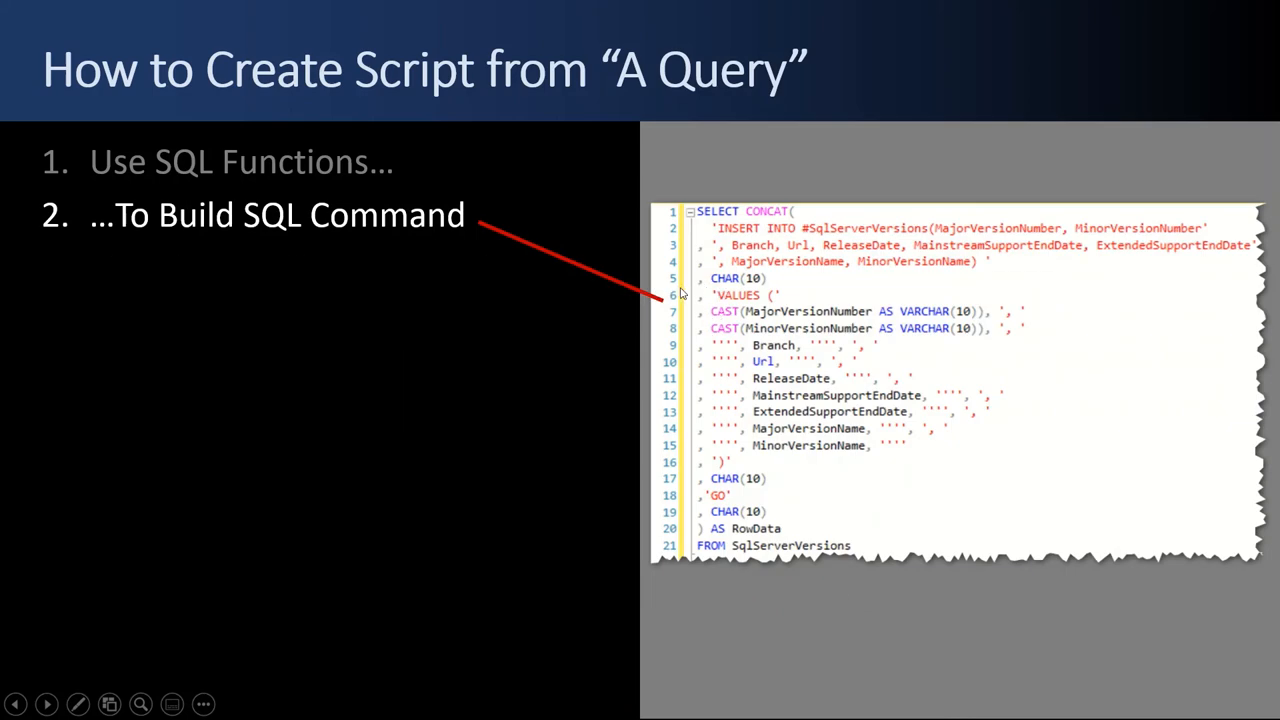
{"action": "mouse_move", "coordinate": [683, 285]}
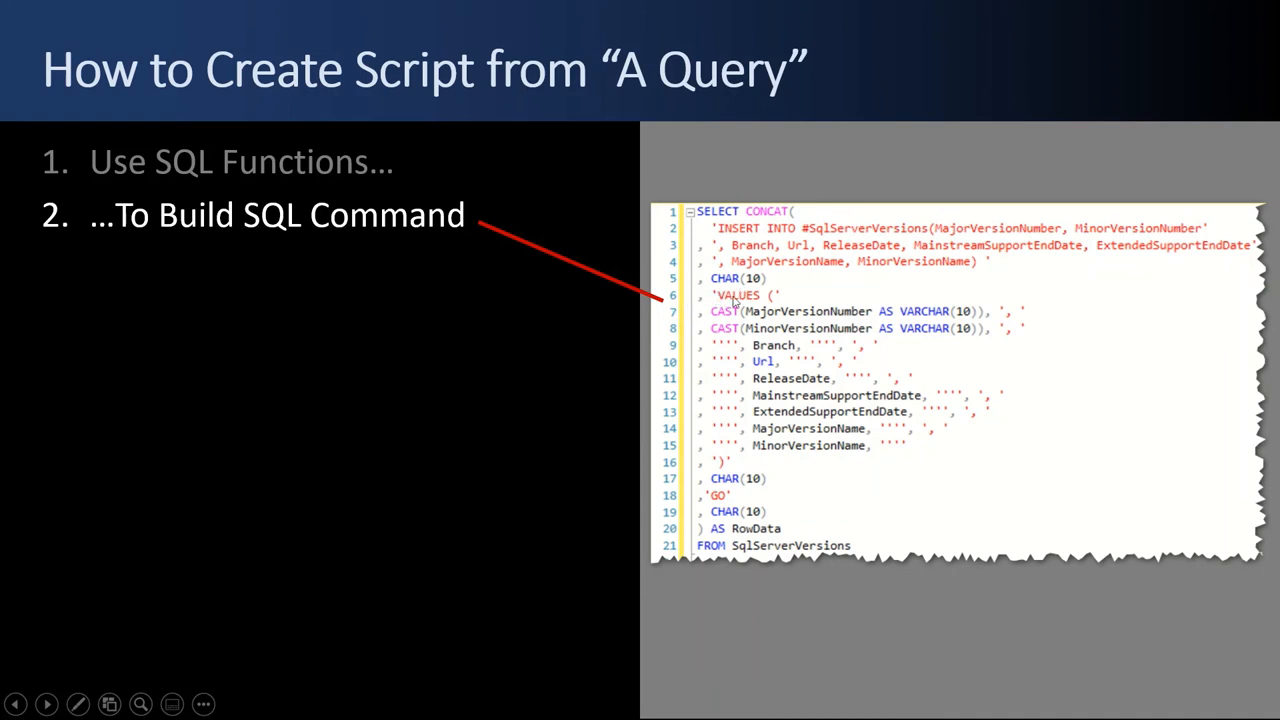
{"action": "mouse_move", "coordinate": [695, 302]}
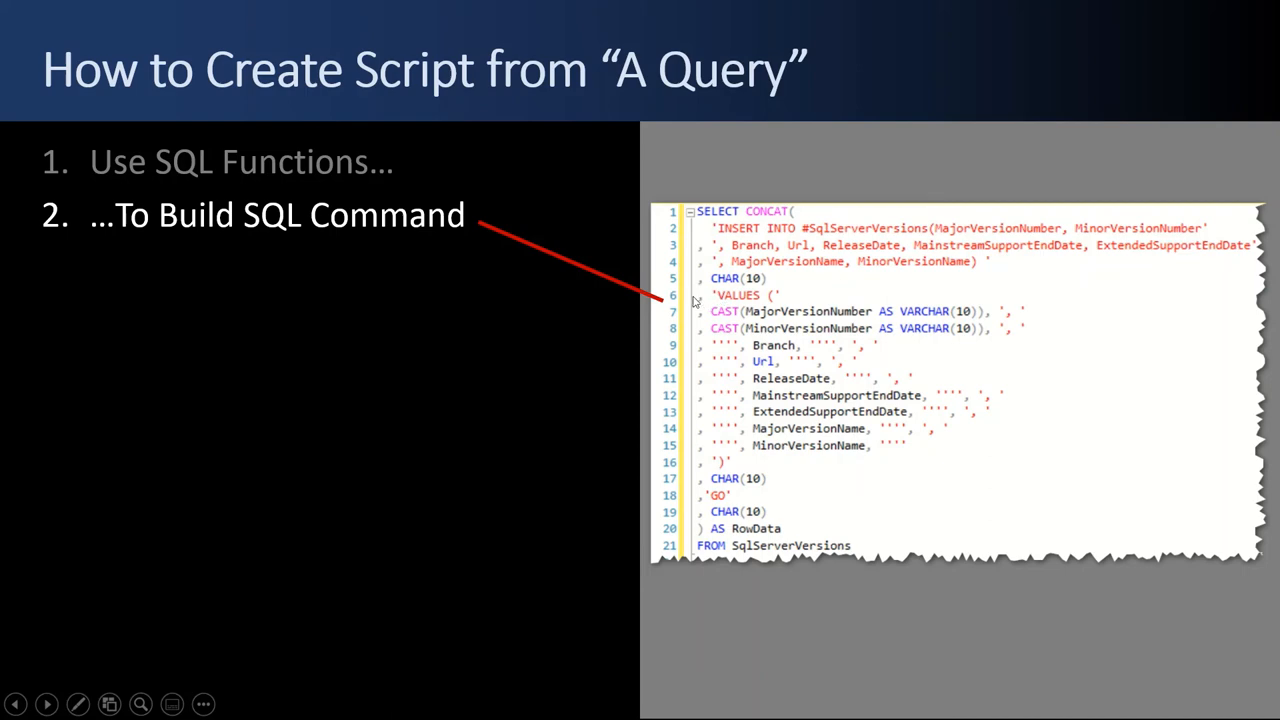
{"action": "mouse_move", "coordinate": [730, 390]}
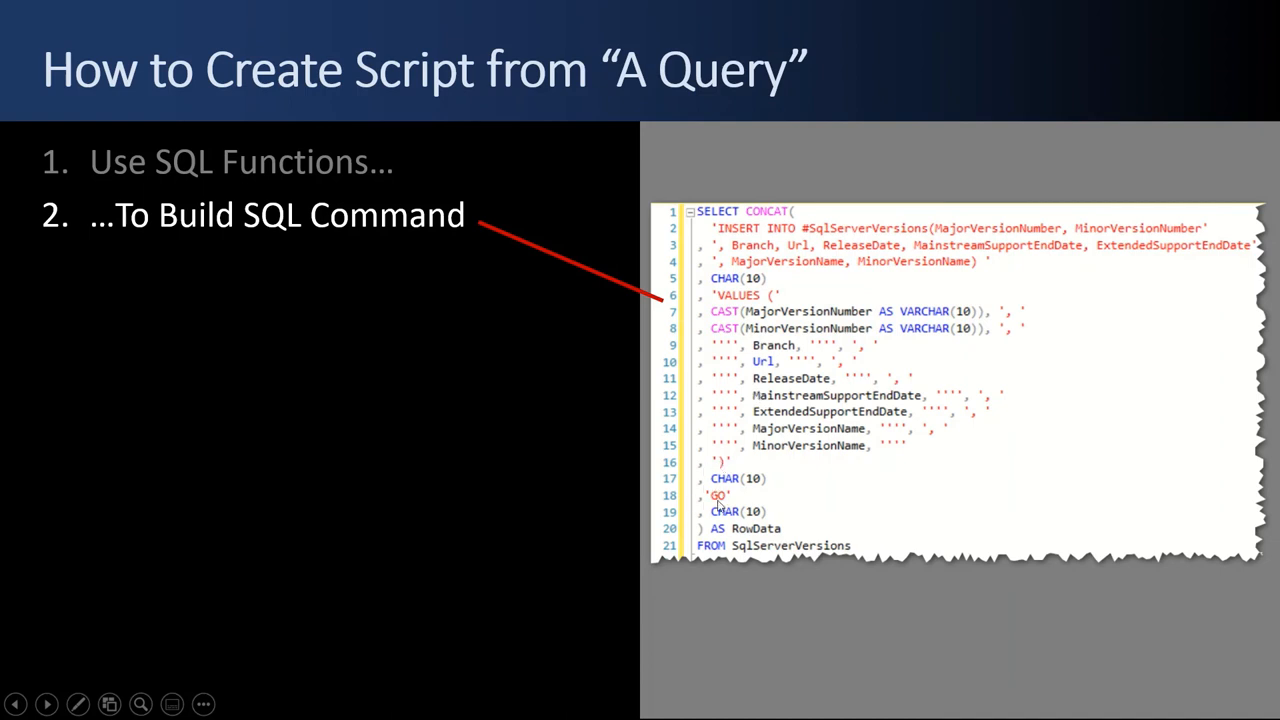
{"action": "mouse_move", "coordinate": [710, 218]}
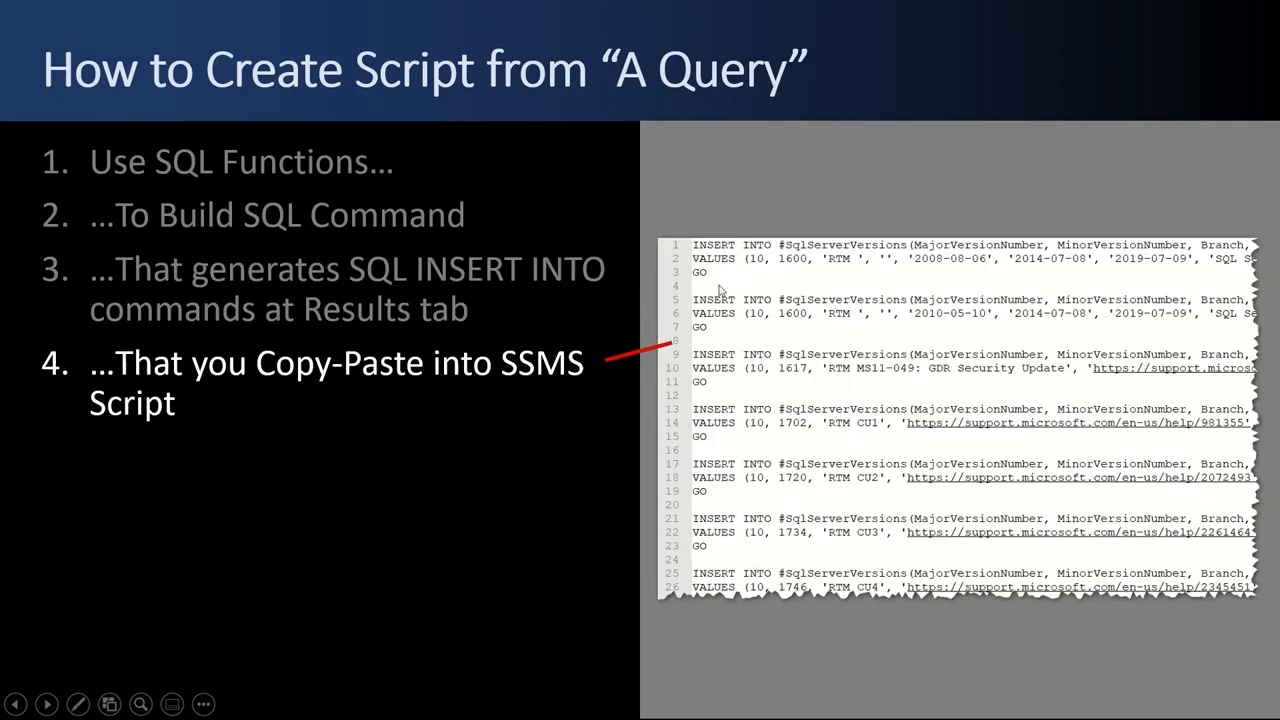
{"action": "mouse_move", "coordinate": [740, 546]}
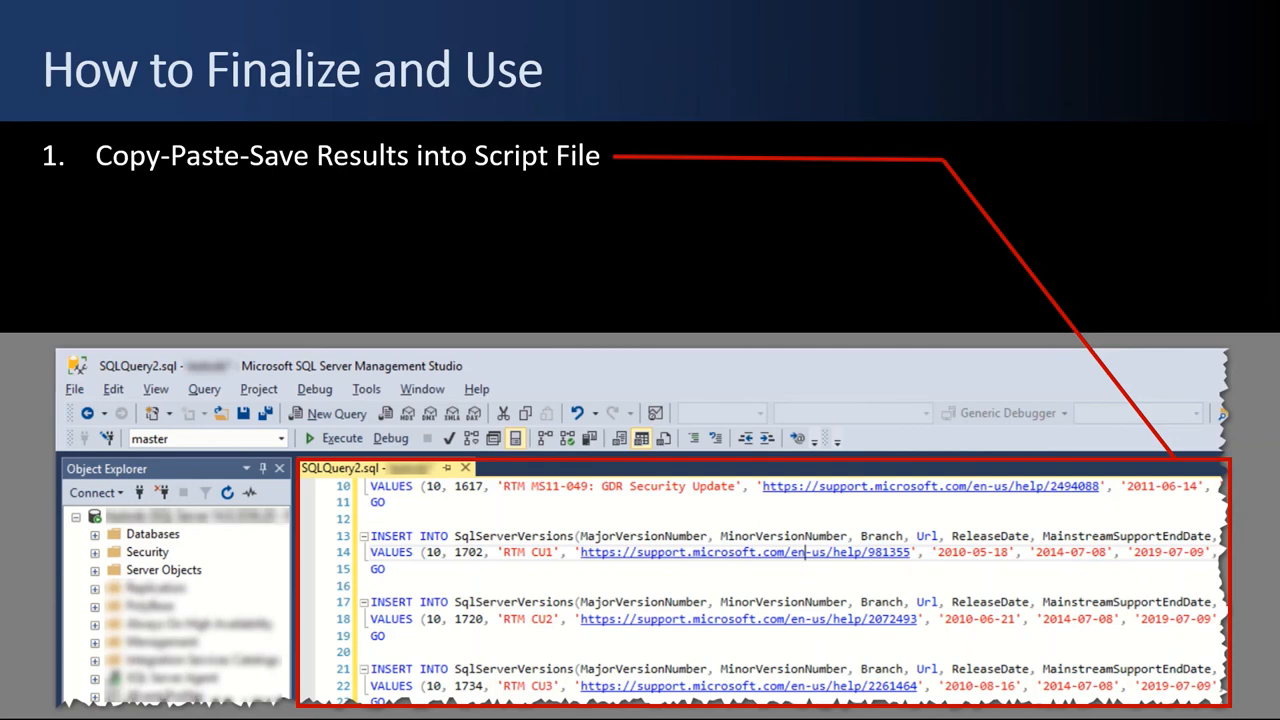
{"action": "mouse_move", "coordinate": [259, 247]}
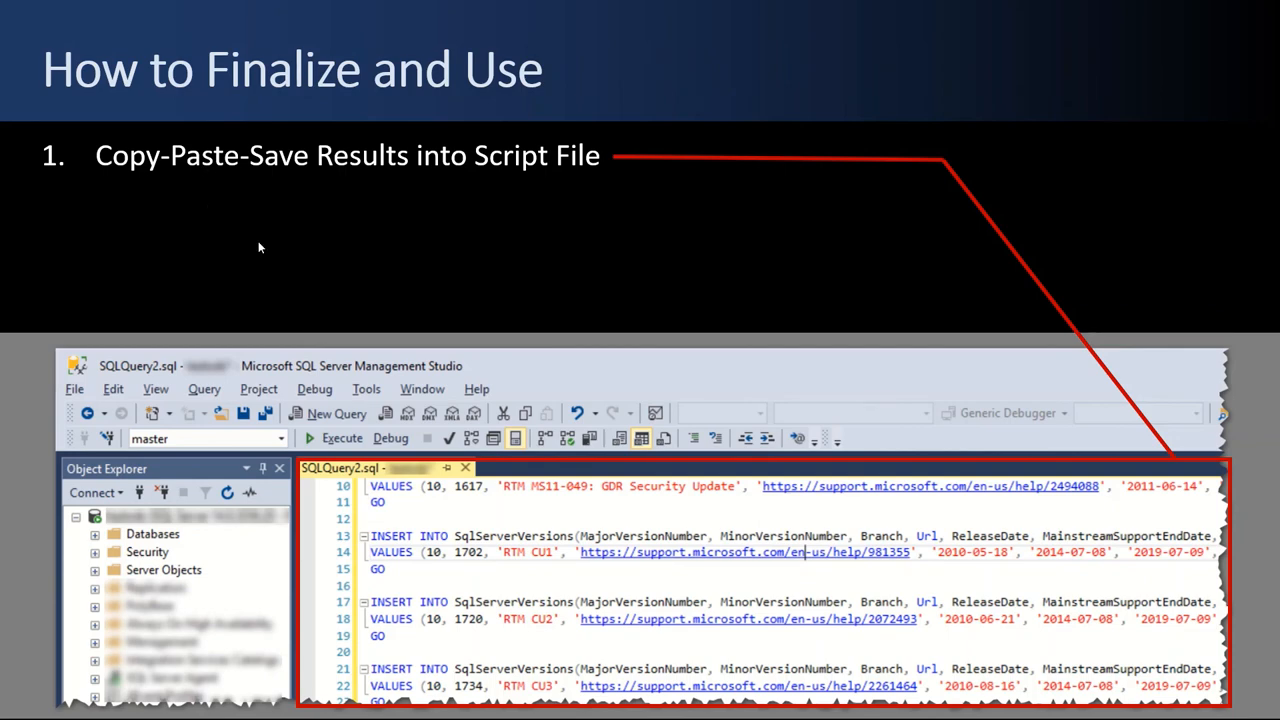
{"action": "mouse_move", "coordinate": [510, 551]}
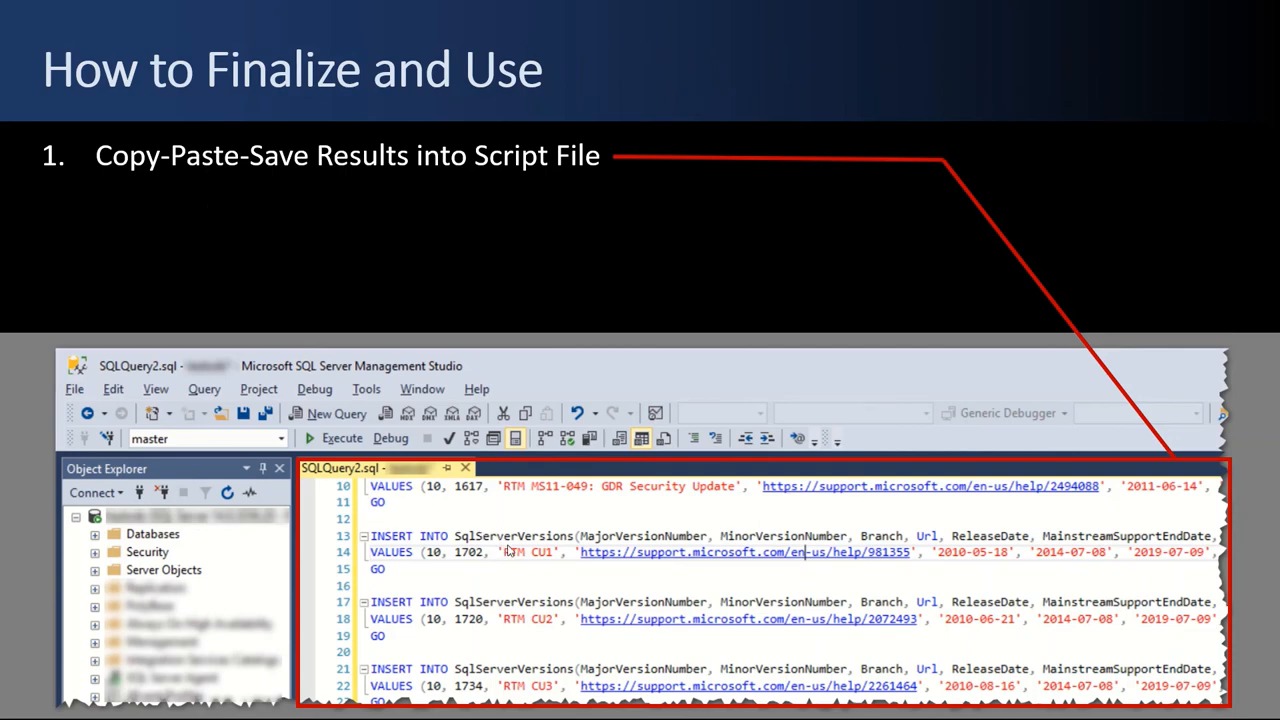
{"action": "mouse_move", "coordinate": [512, 558]}
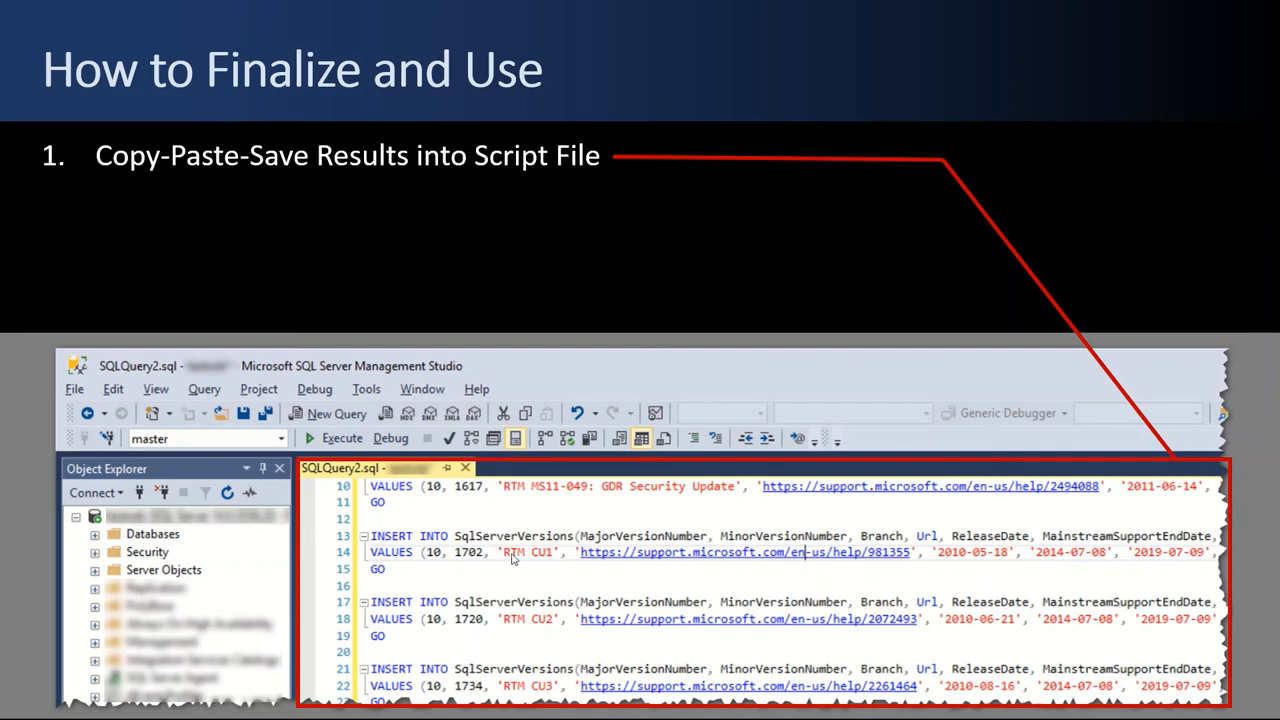
{"action": "mouse_move", "coordinate": [330, 165]}
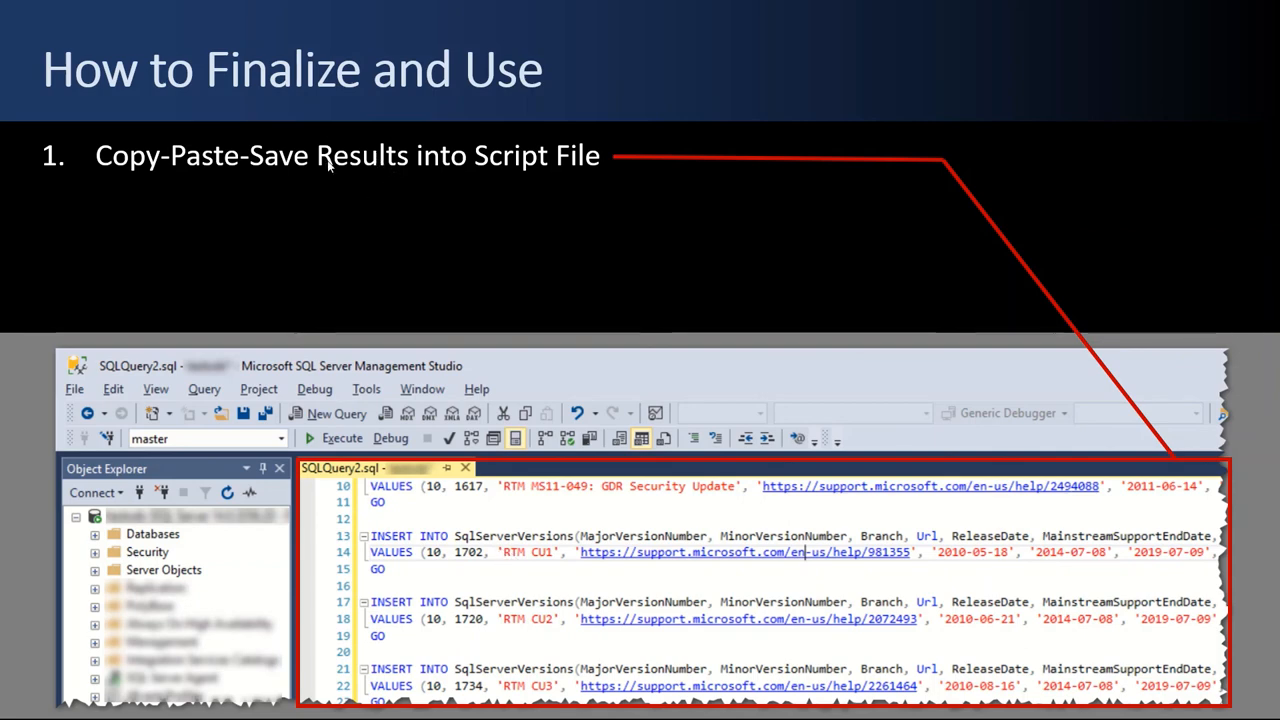
{"action": "mouse_move", "coordinate": [331, 530]}
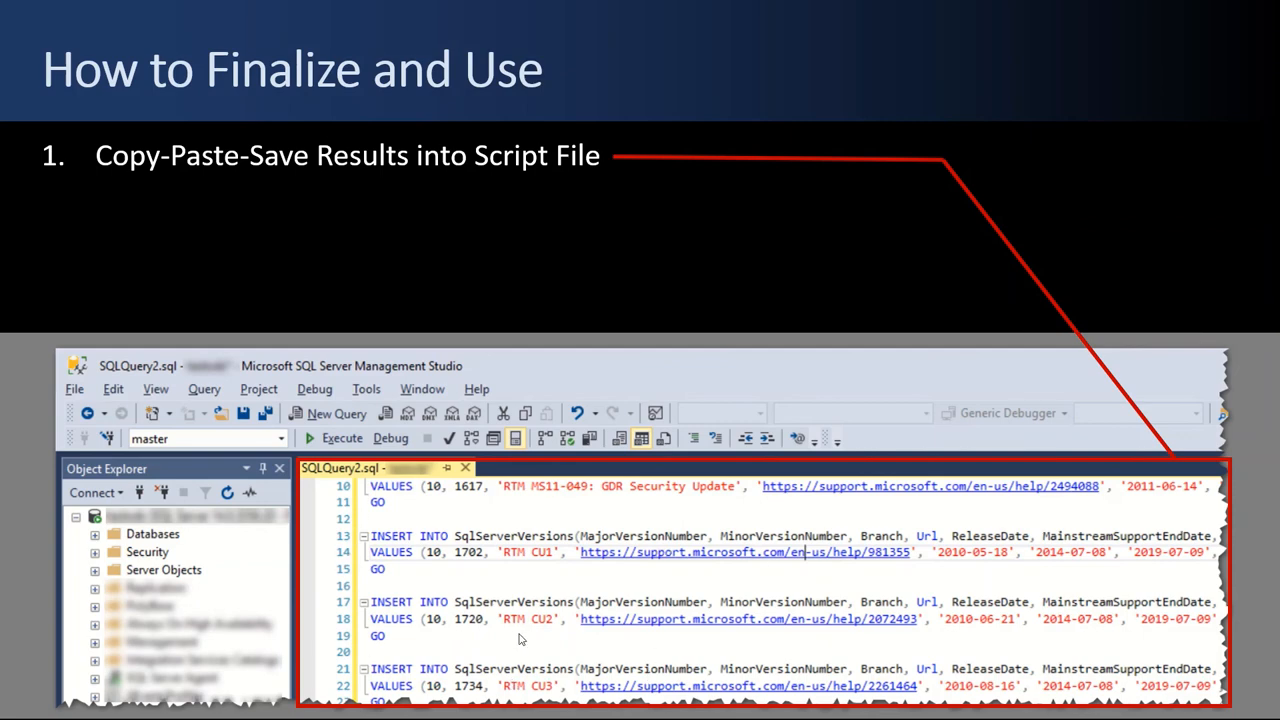
{"action": "mouse_move", "coordinate": [433, 585]}
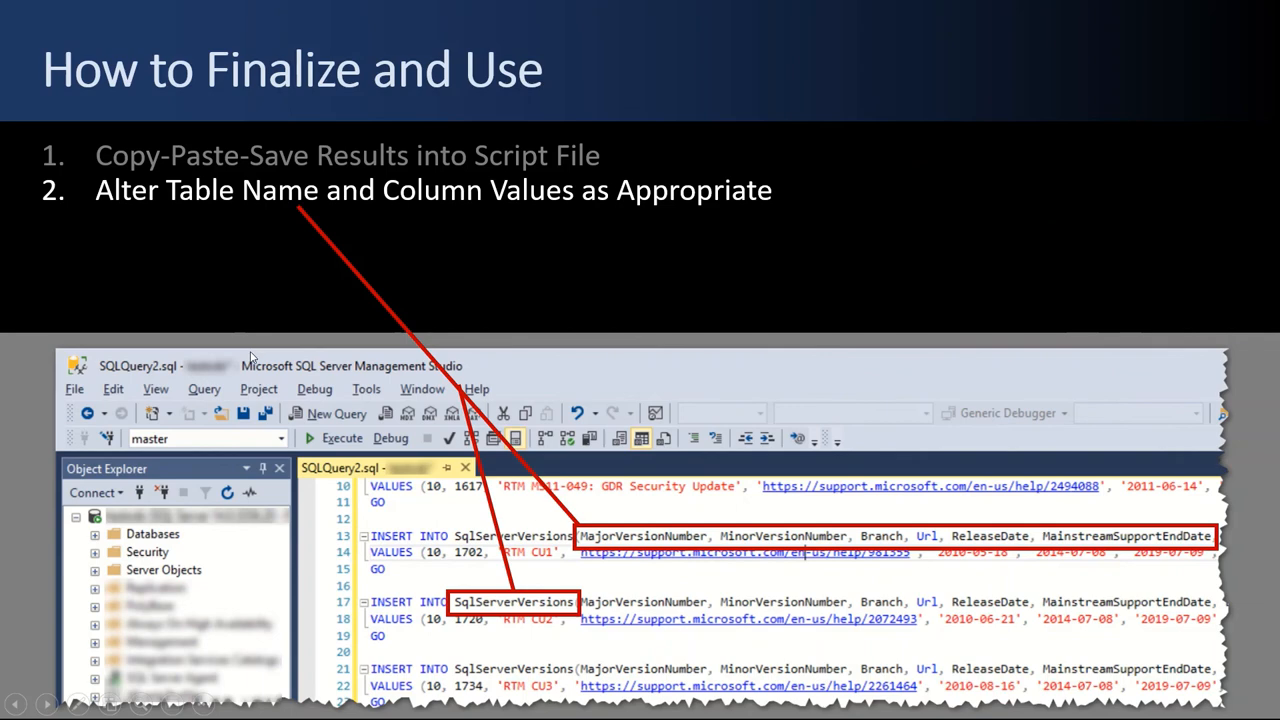
{"action": "mouse_move", "coordinate": [532, 520]}
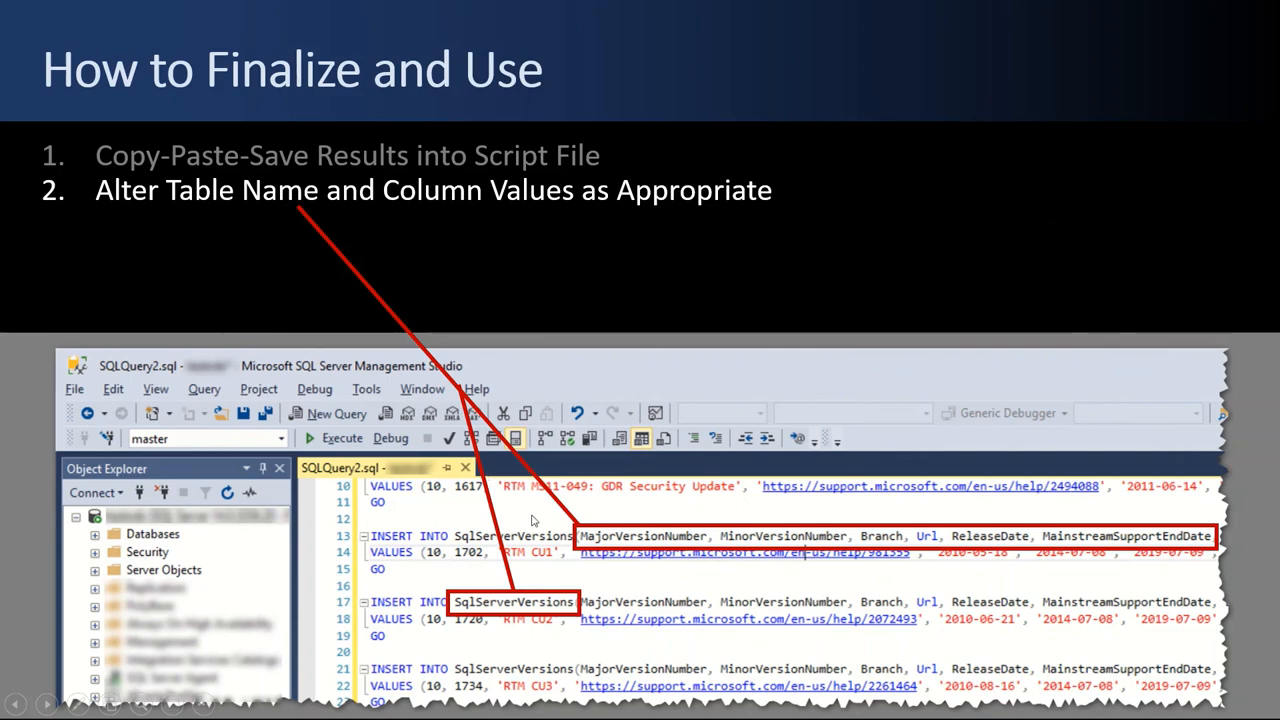
{"action": "mouse_move", "coordinate": [491, 602]}
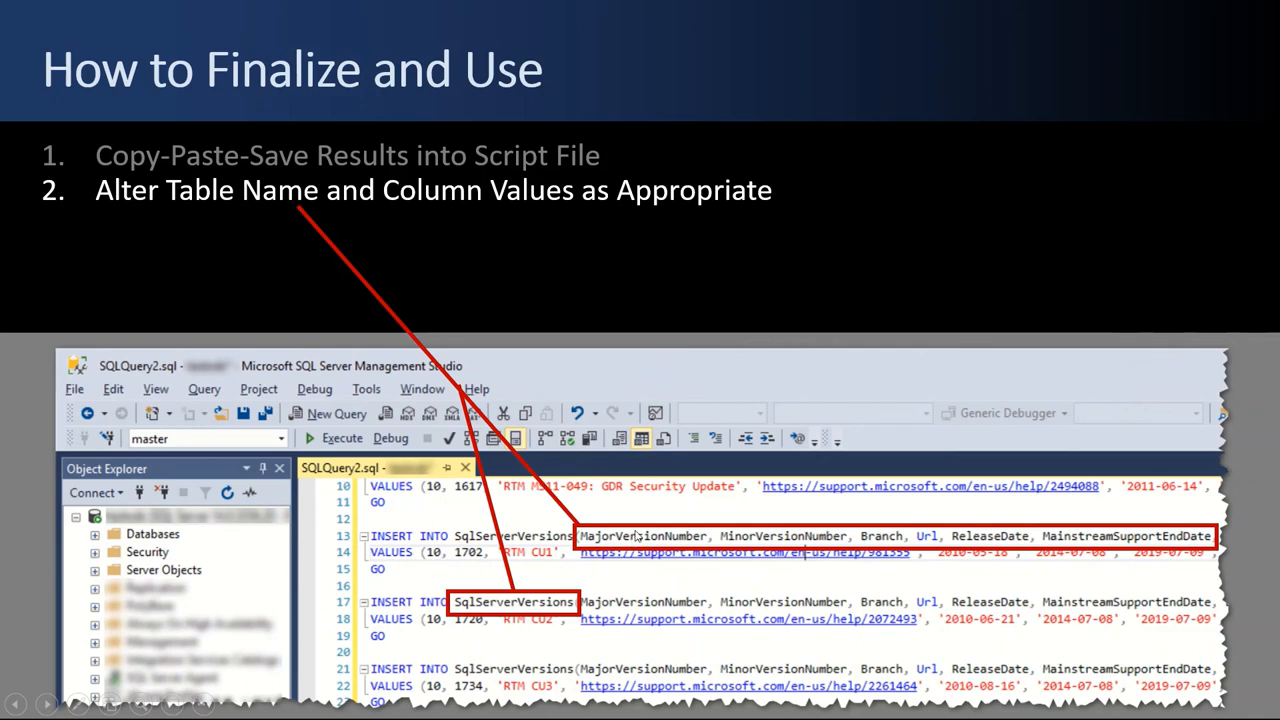
{"action": "mouse_move", "coordinate": [583, 566]}
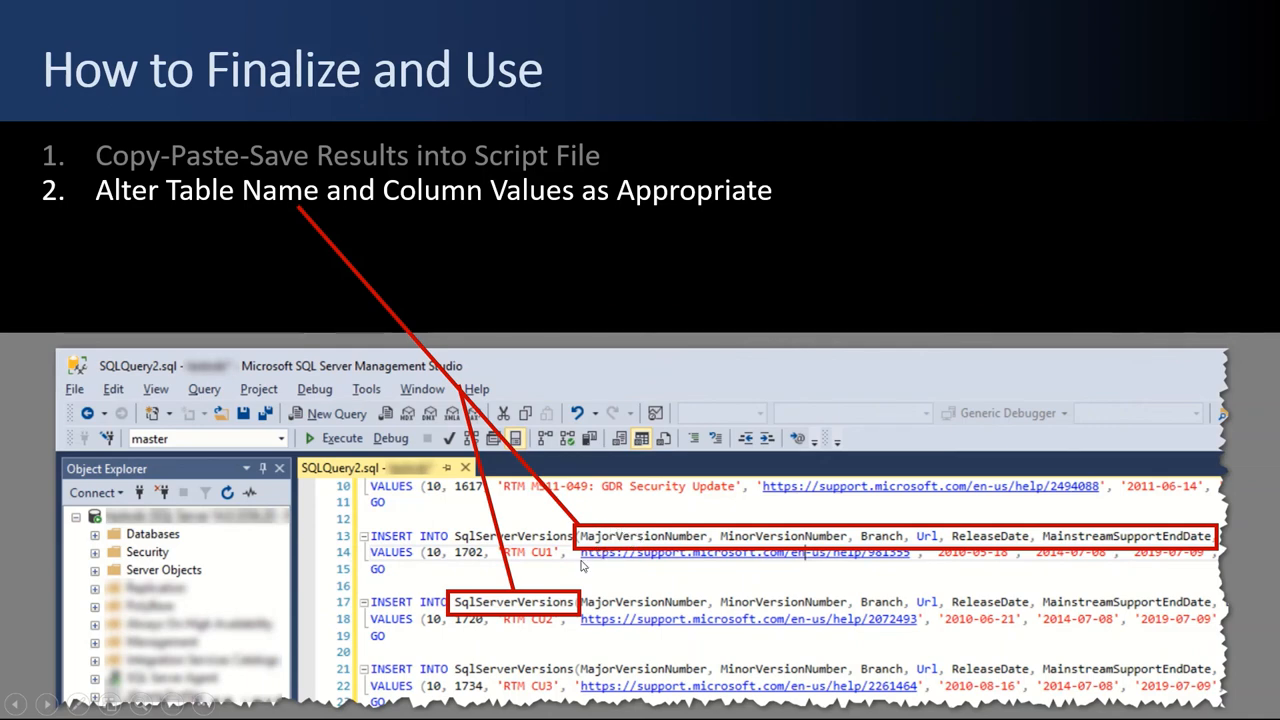
{"action": "mouse_move", "coordinate": [505, 581]}
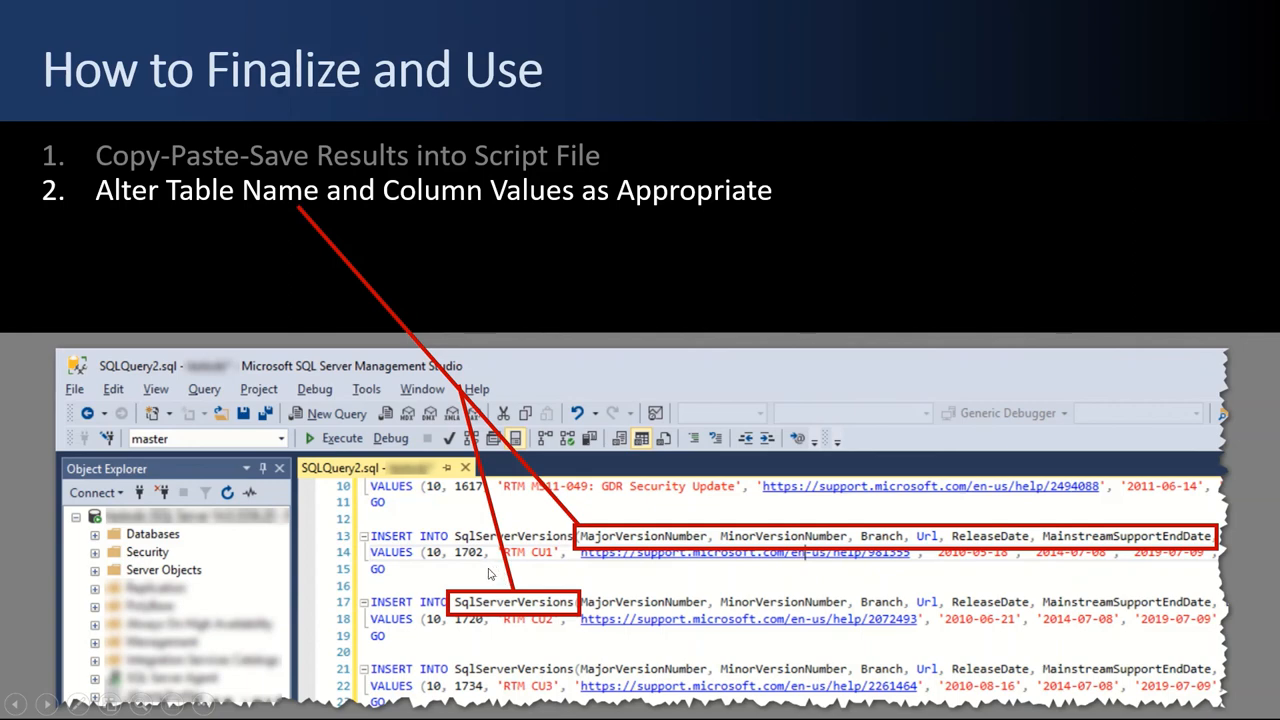
{"action": "mouse_move", "coordinate": [490, 578]}
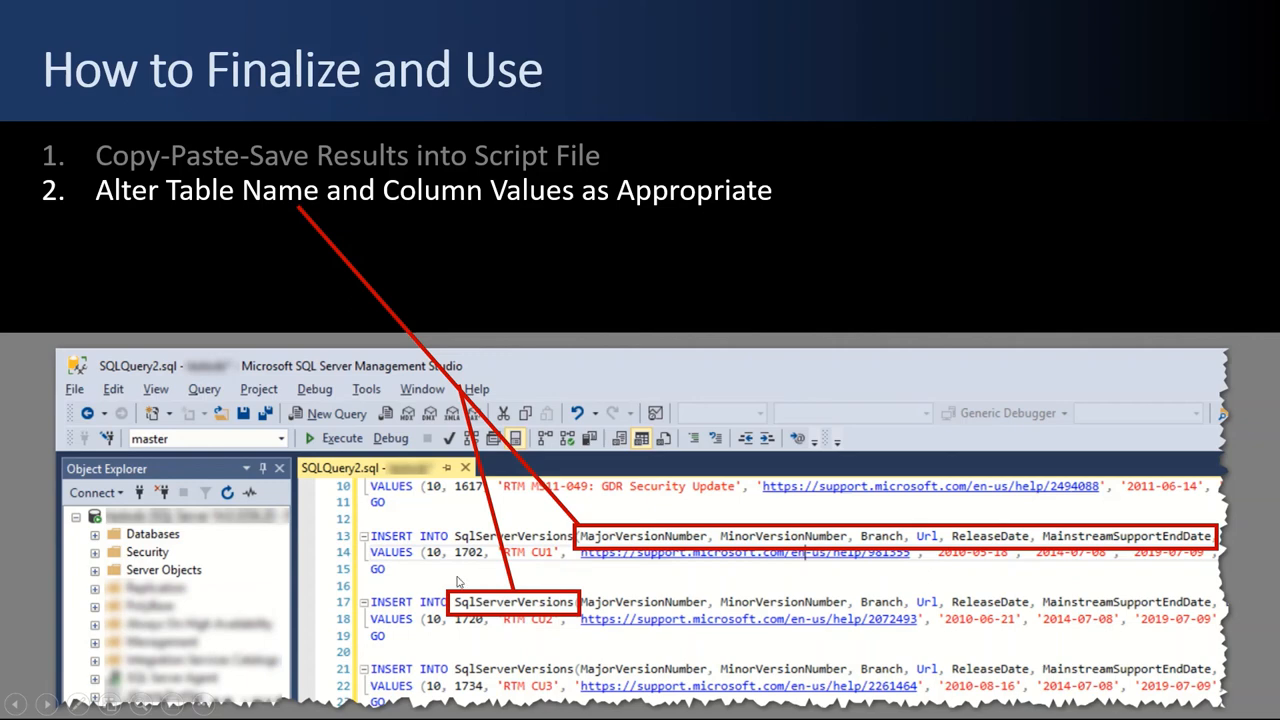